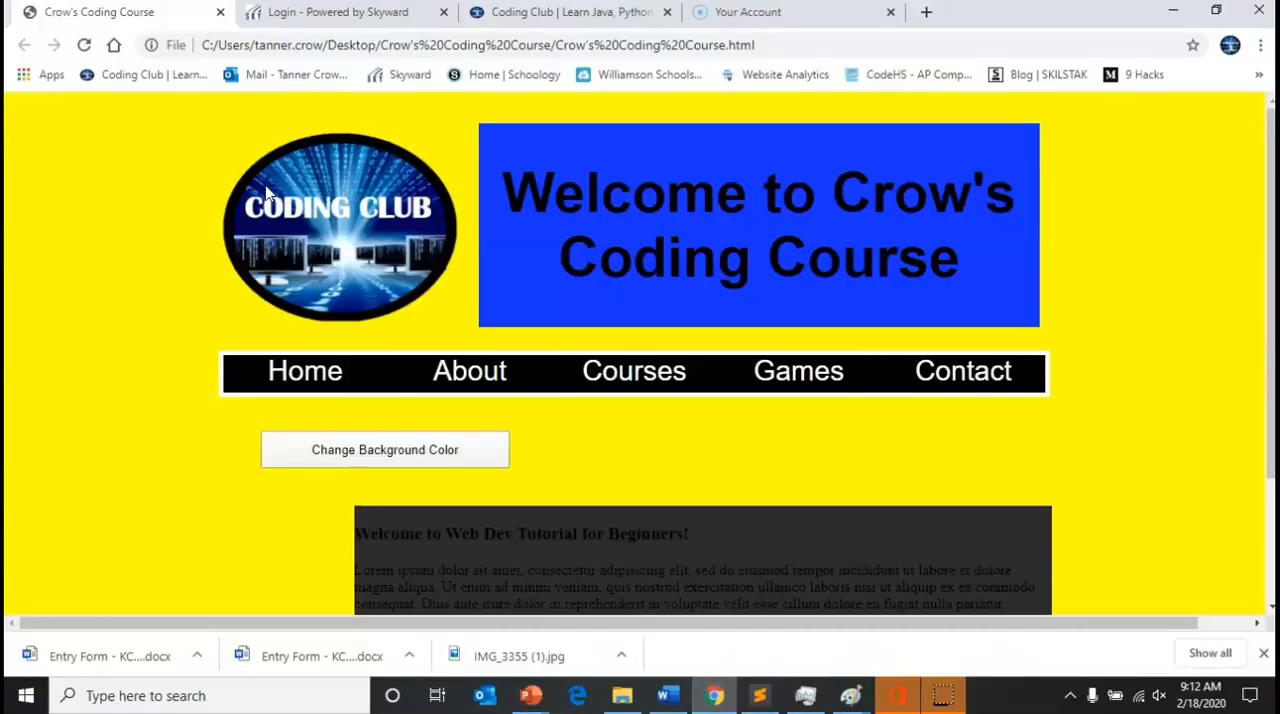
# Trigger Change Background Color repeatedly, cycling the background yellow, blue, green, then red
pyautogui.click(385, 449)
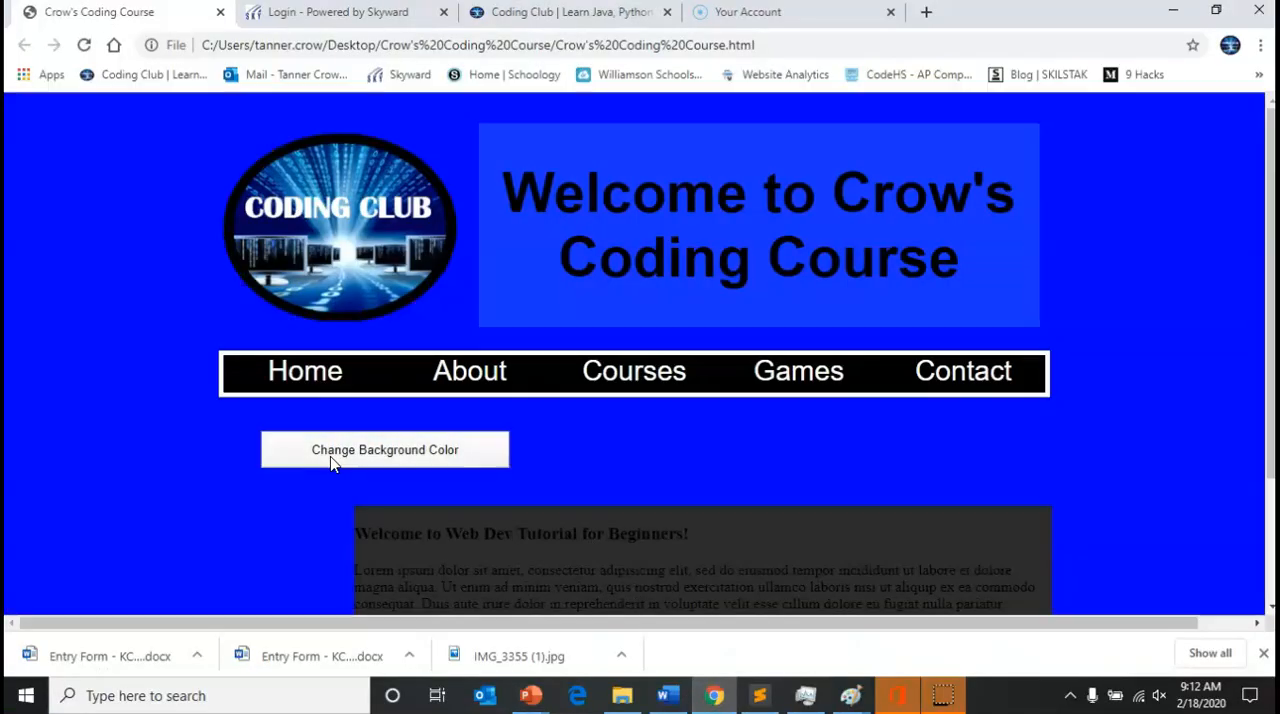
pyautogui.moveTo(355, 463)
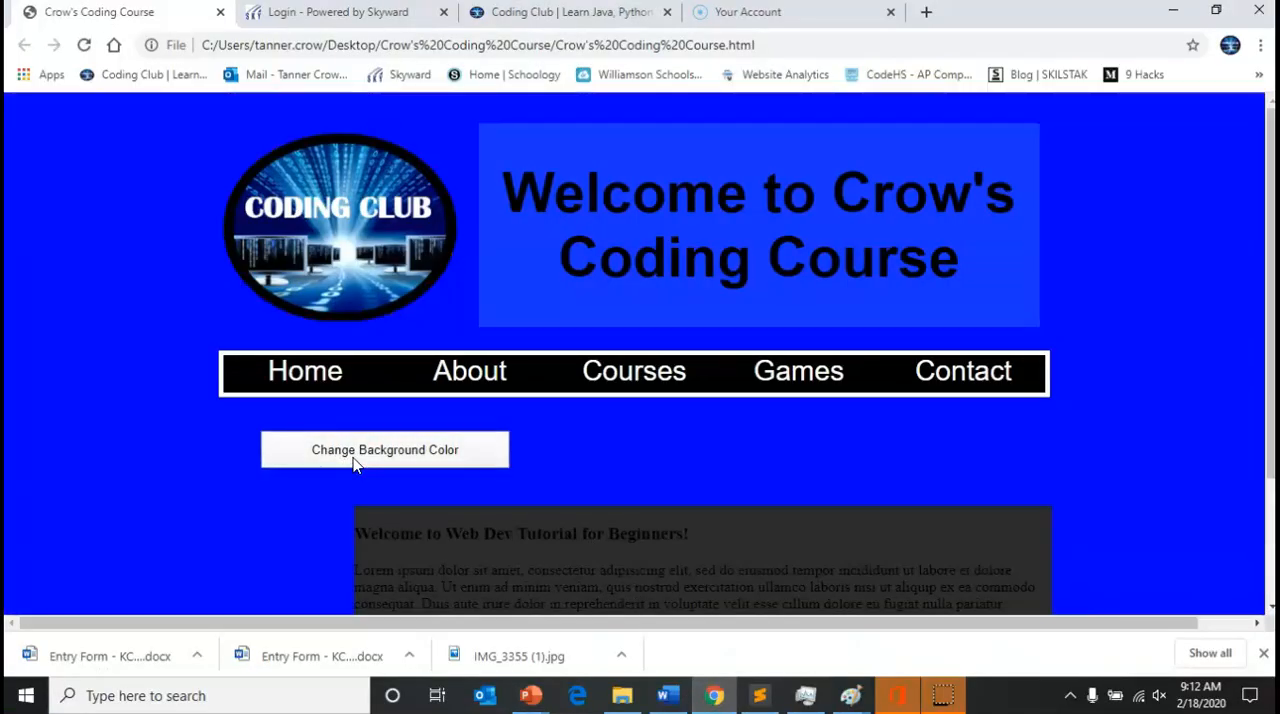
pyautogui.click(384, 449)
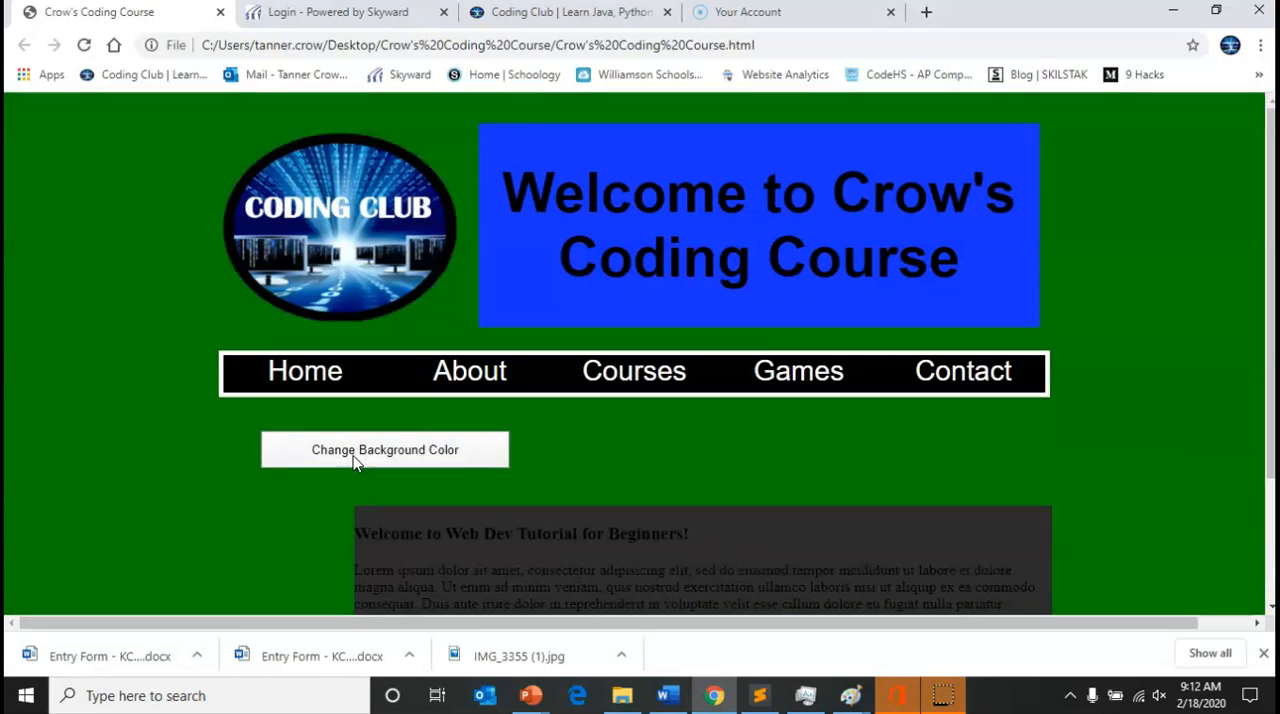
pyautogui.click(384, 449)
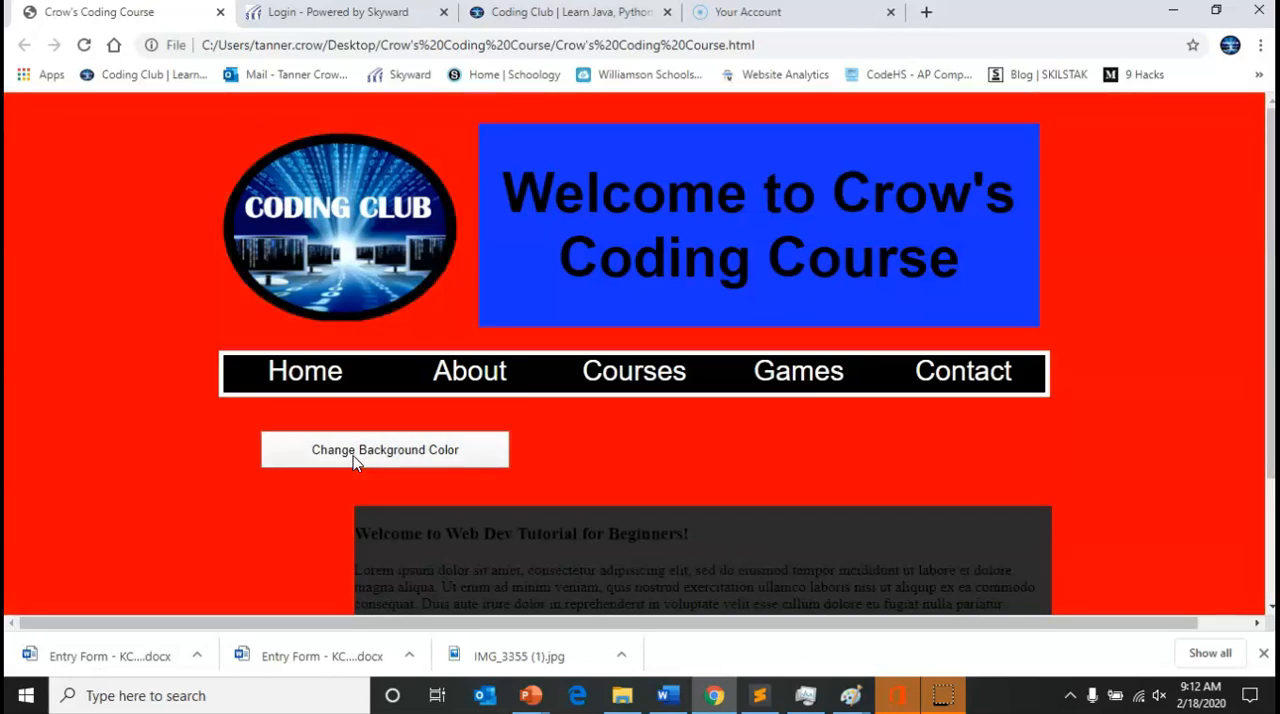
pyautogui.moveTo(342, 416)
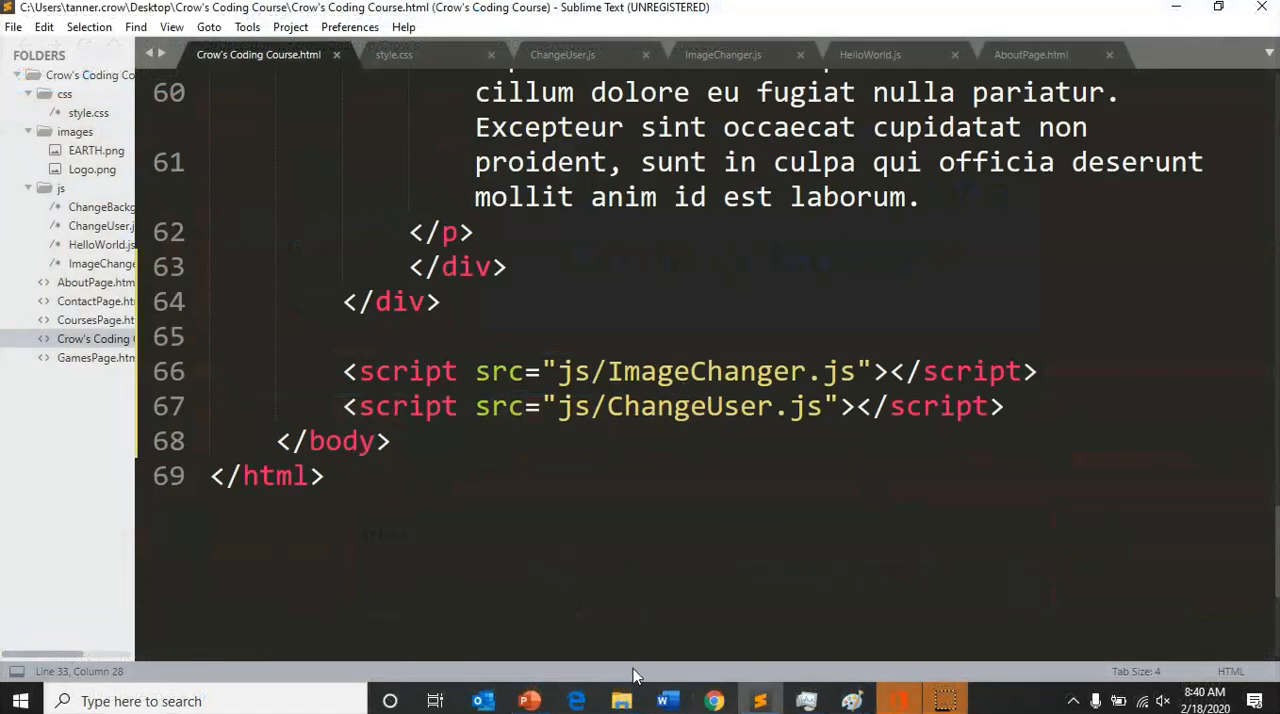
pyautogui.moveTo(621, 700)
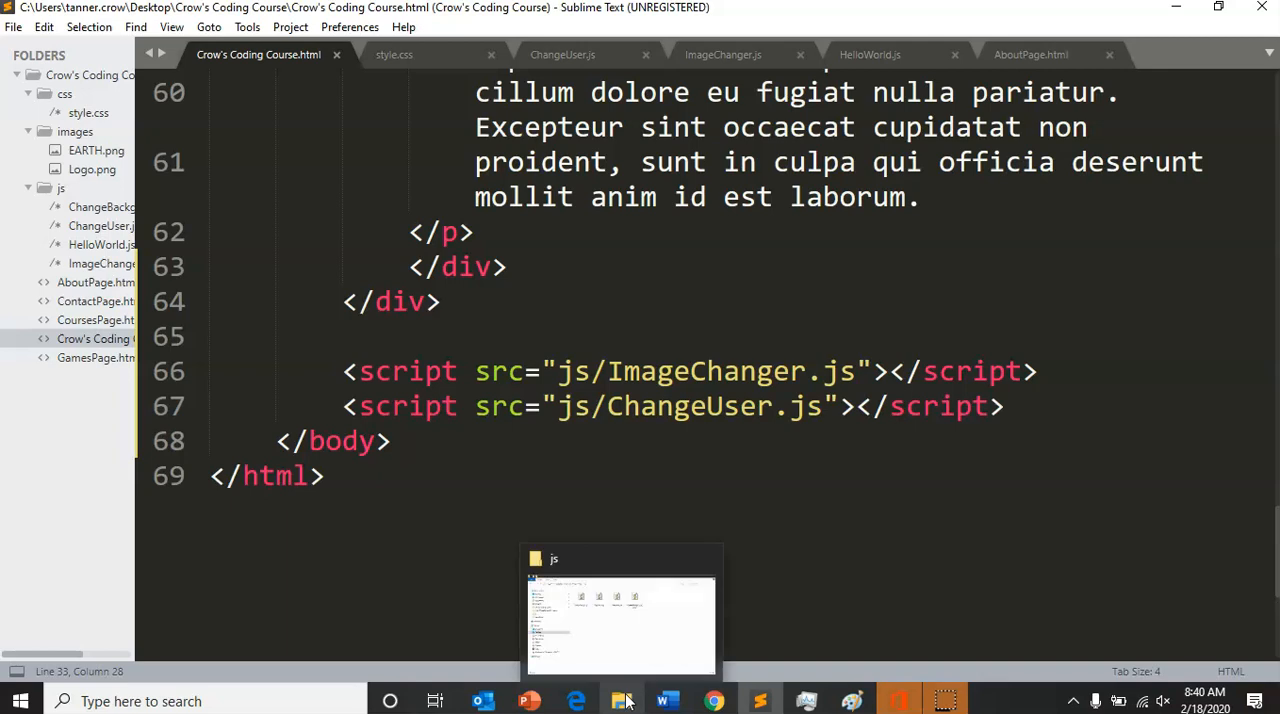
# View the project's js folder in File Explorer and create a new text document there
pyautogui.click(620, 620)
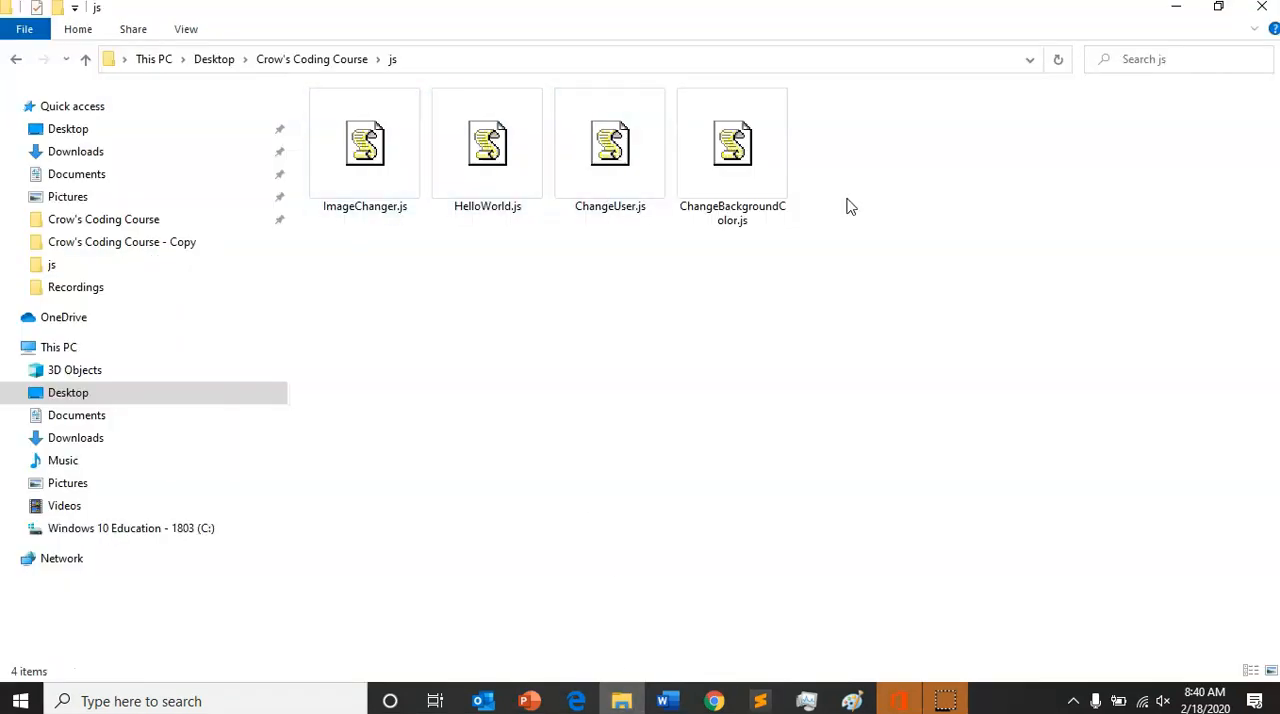
pyautogui.moveTo(732, 145)
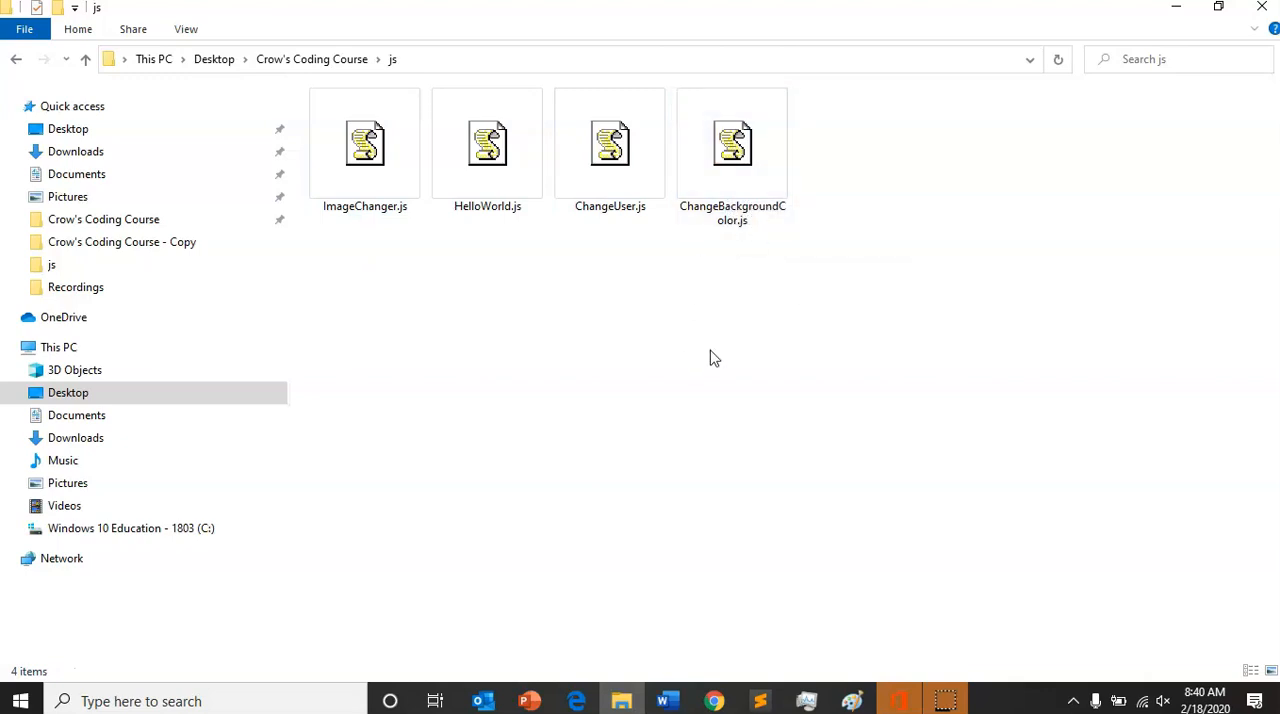
pyautogui.click(732, 143)
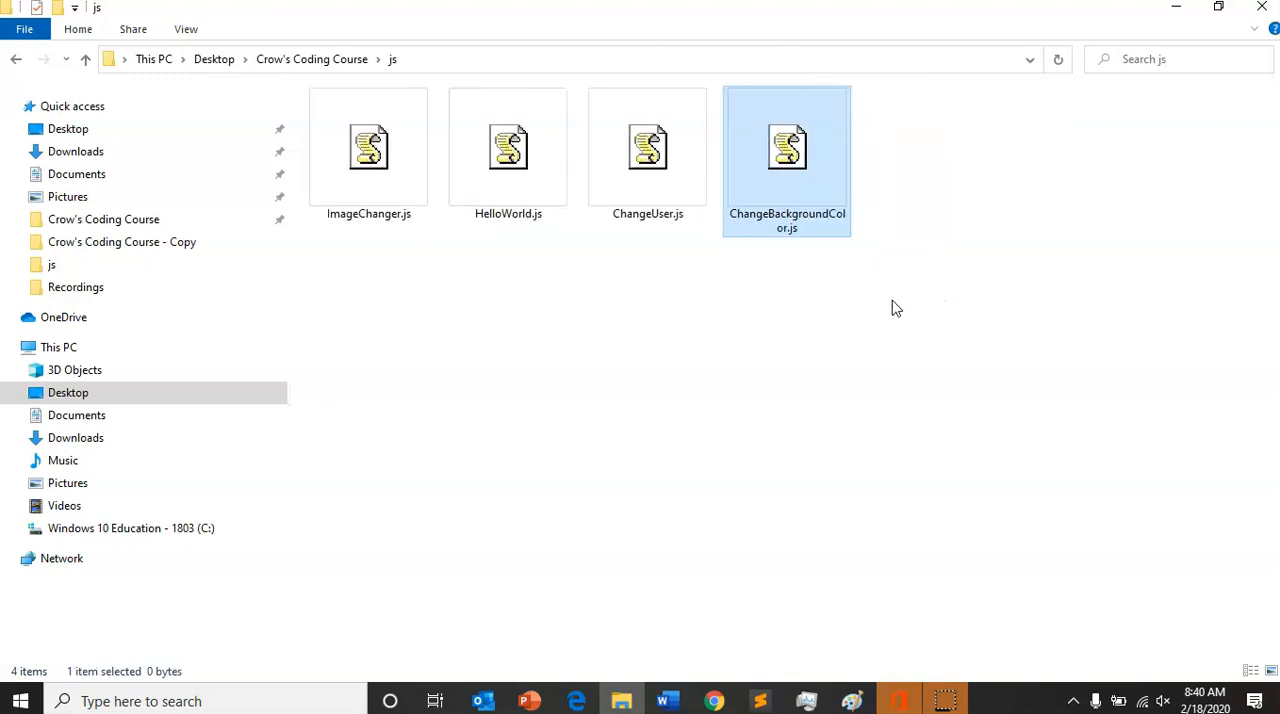
pyautogui.rightClick(689, 312)
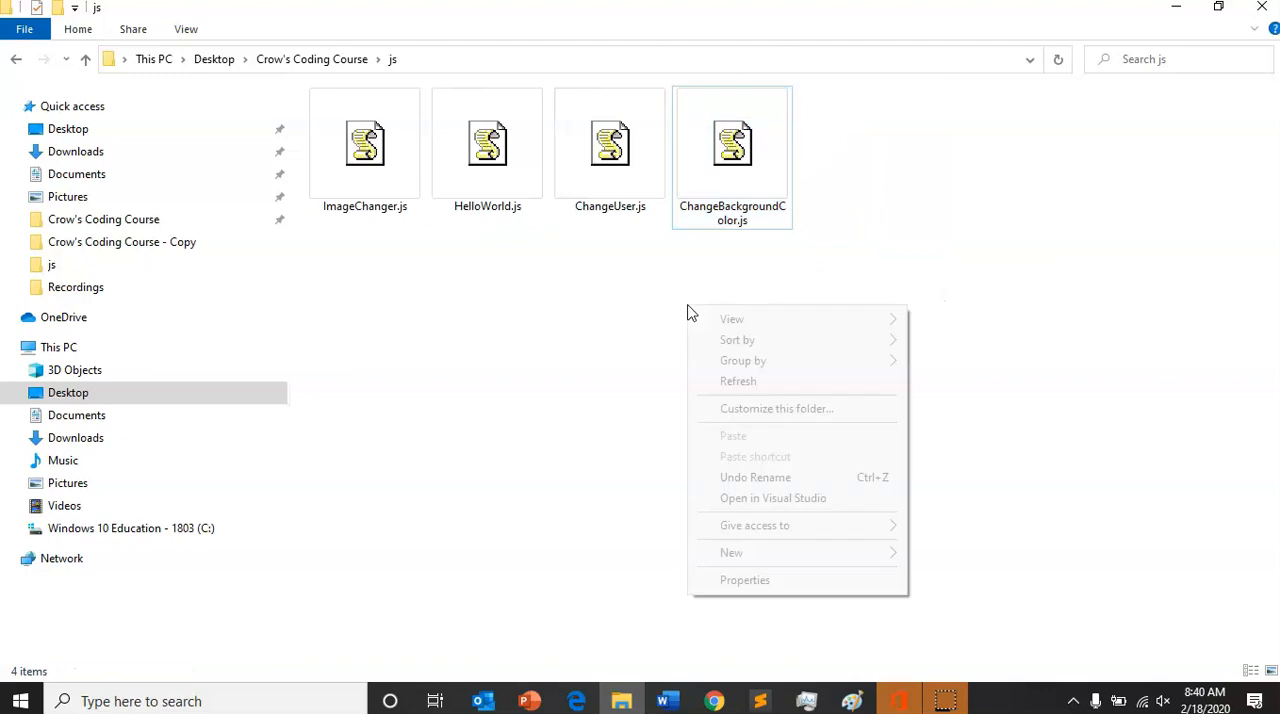
pyautogui.click(731, 552)
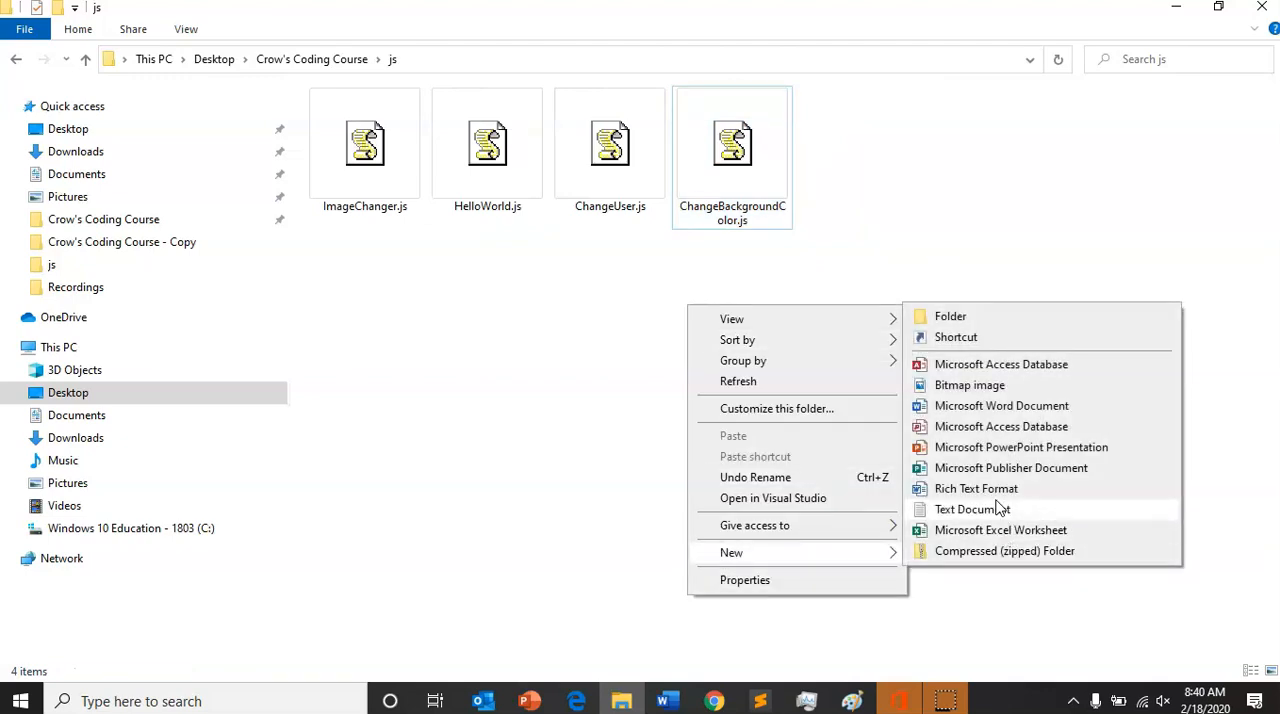
pyautogui.click(971, 508)
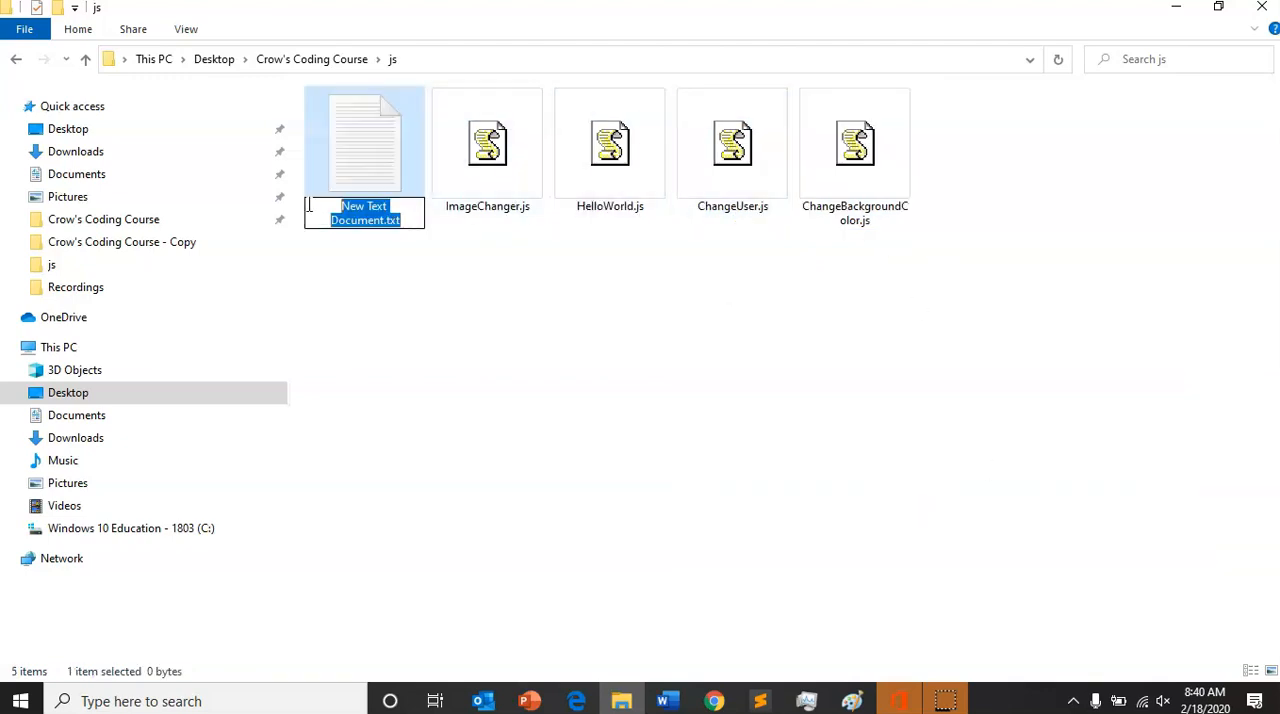
pyautogui.rightClick(364, 145)
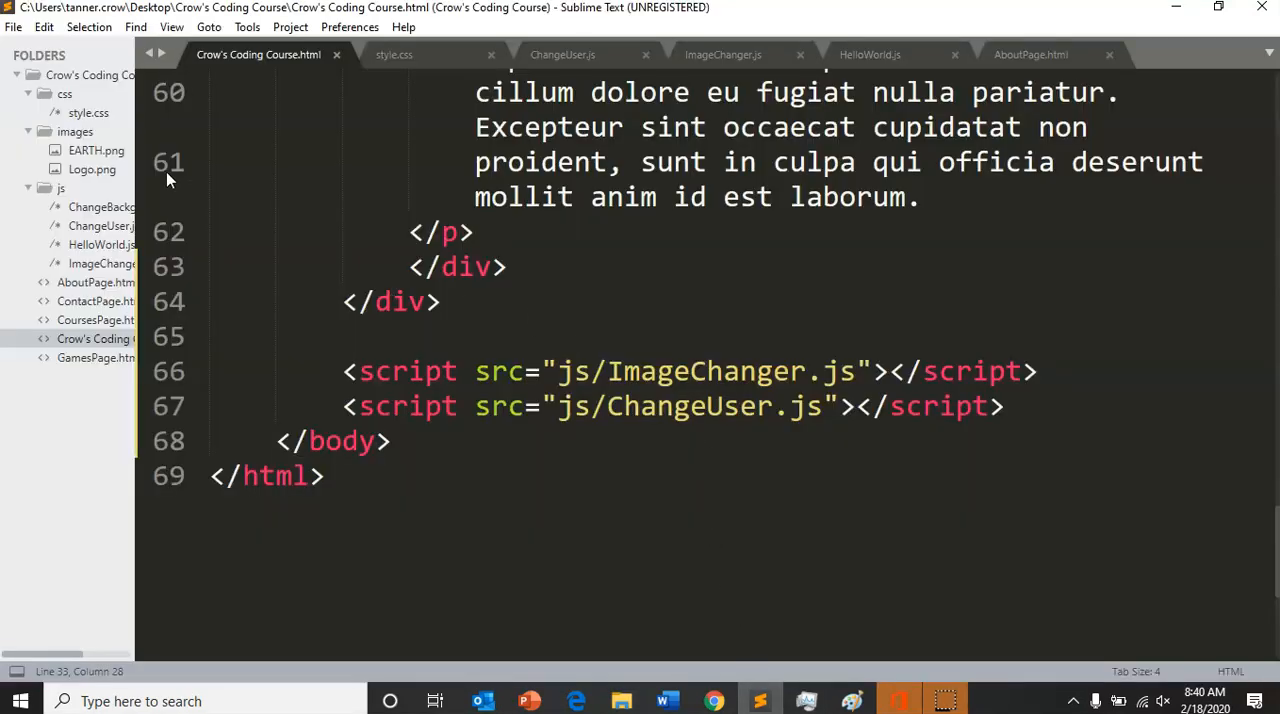
pyautogui.moveTo(62, 252)
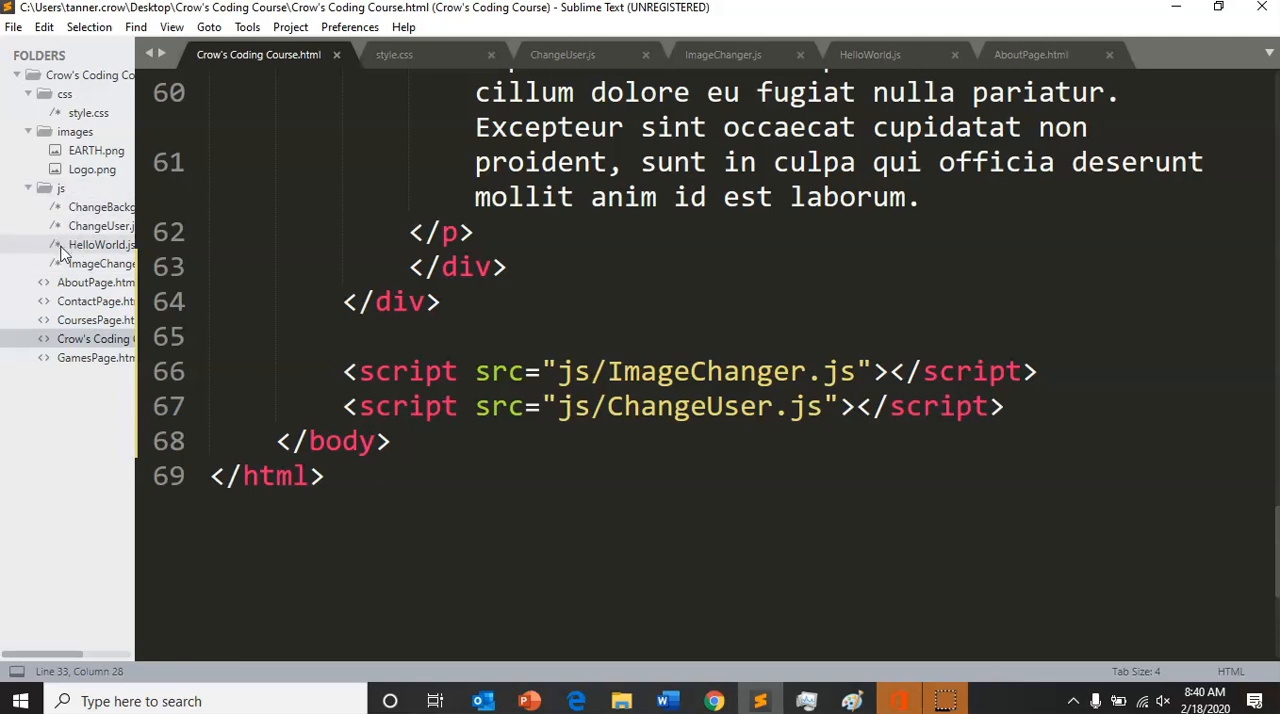
pyautogui.moveTo(115, 207)
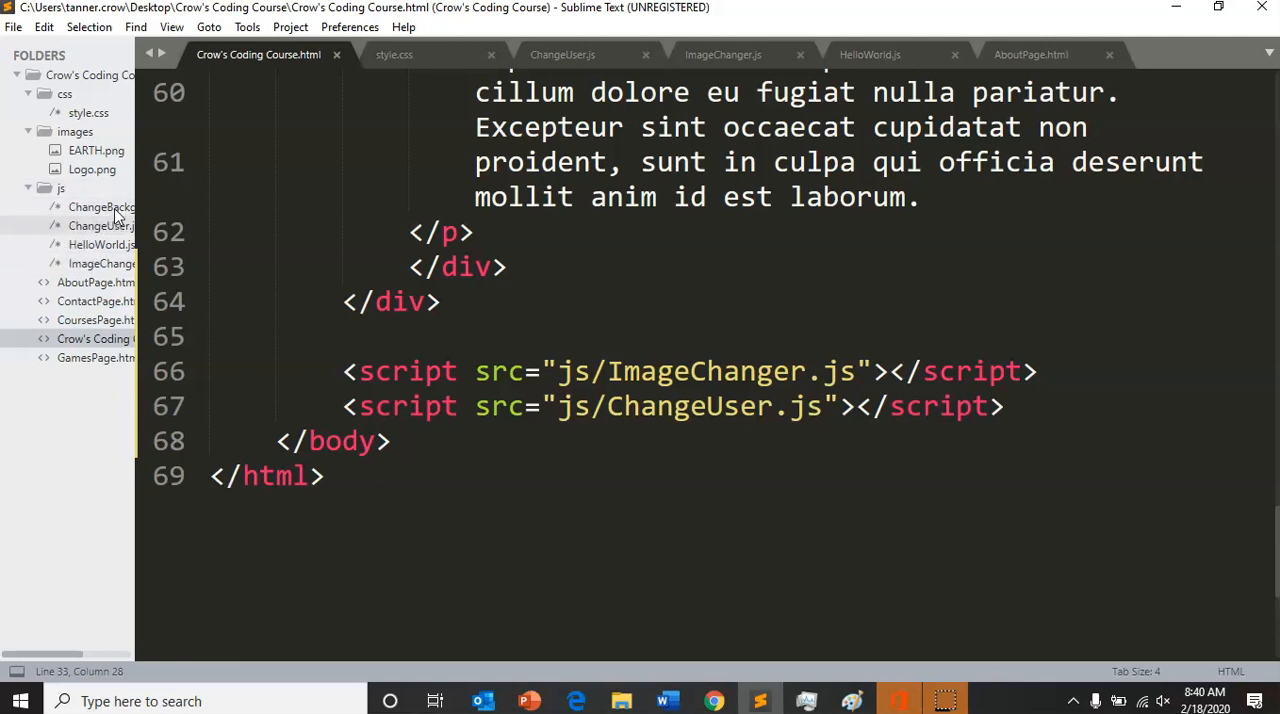
# Open the empty ChangeBackgroundColor.js, then place the cursor on line 67 of the course HTML
pyautogui.click(100, 207)
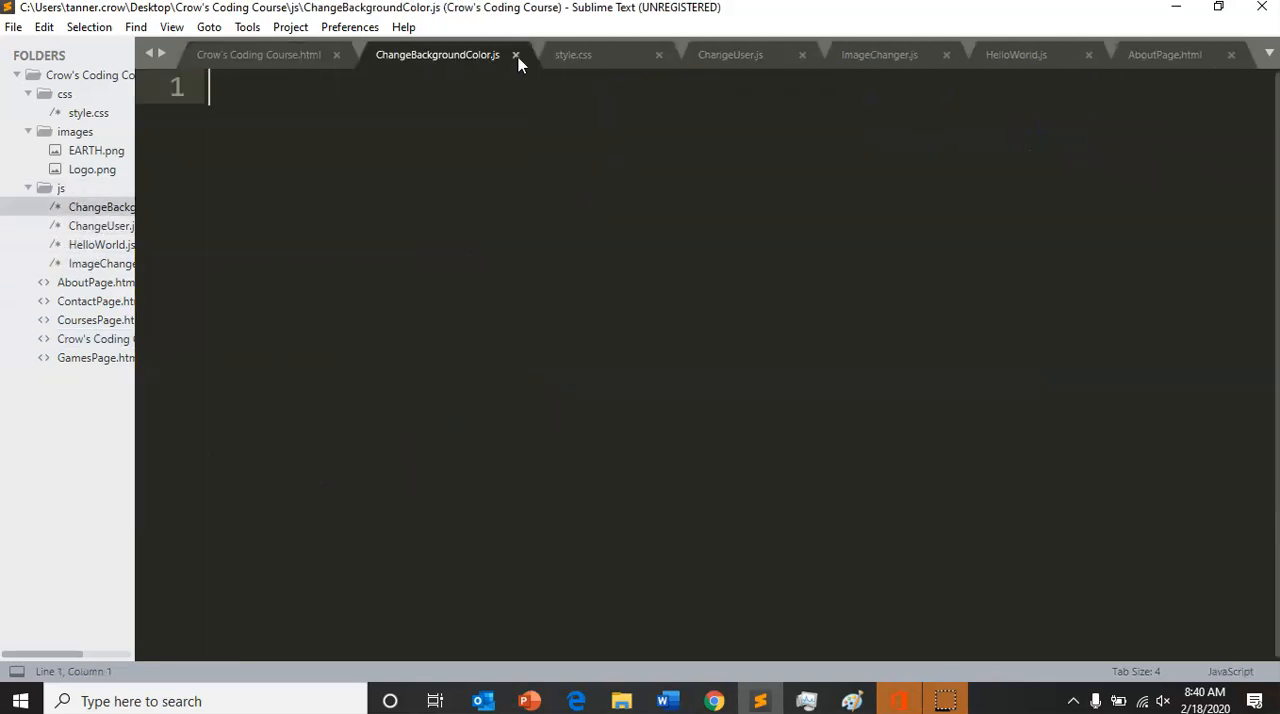
pyautogui.moveTo(278, 63)
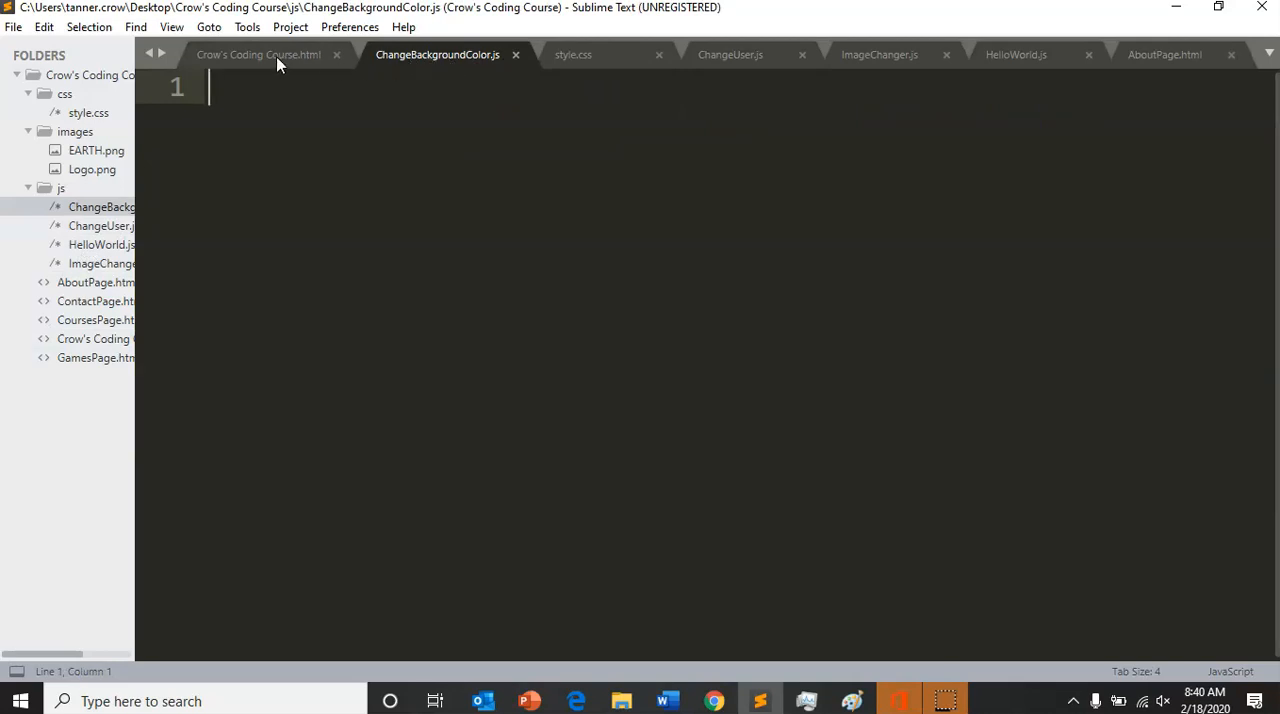
pyautogui.moveTo(92, 192)
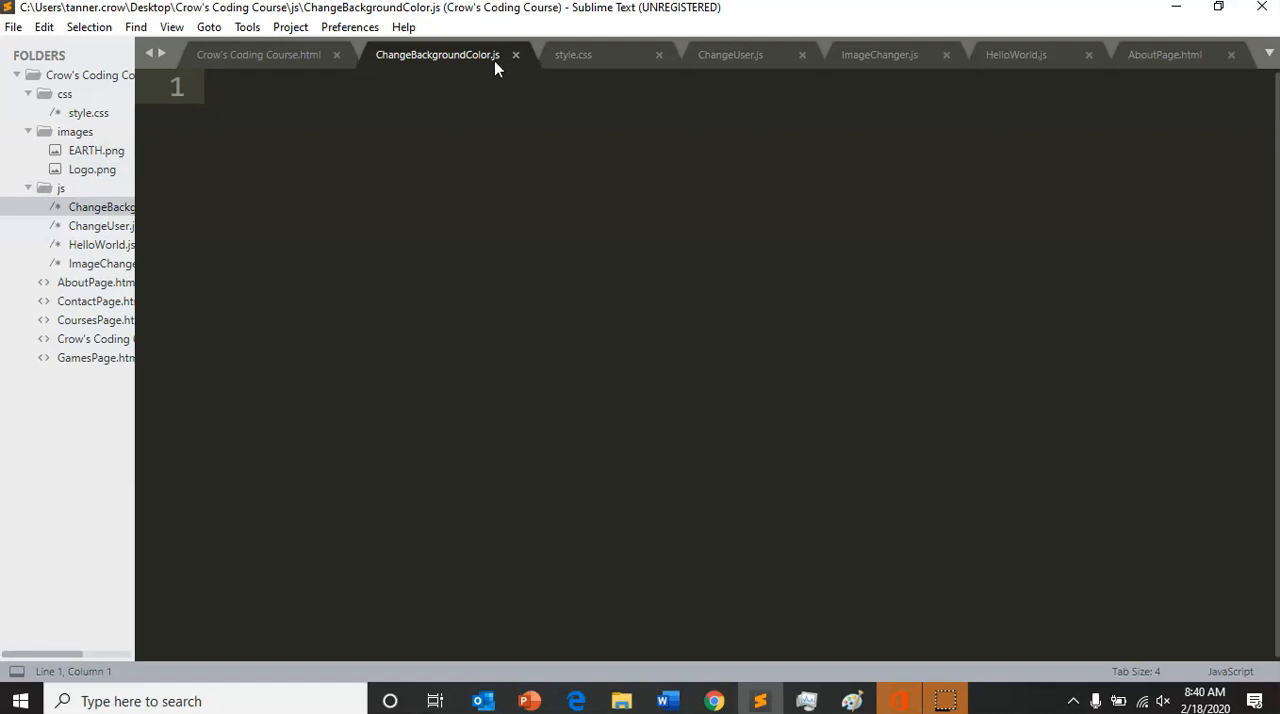
pyautogui.click(258, 54)
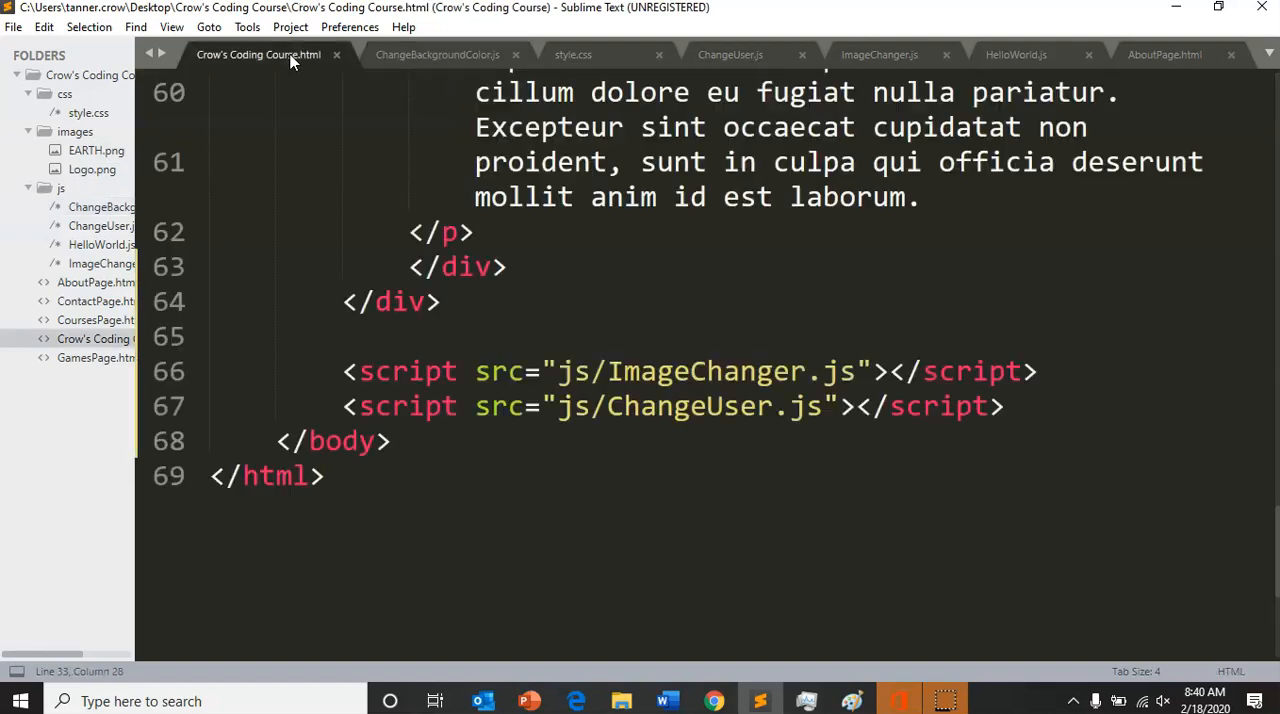
pyautogui.click(663, 419)
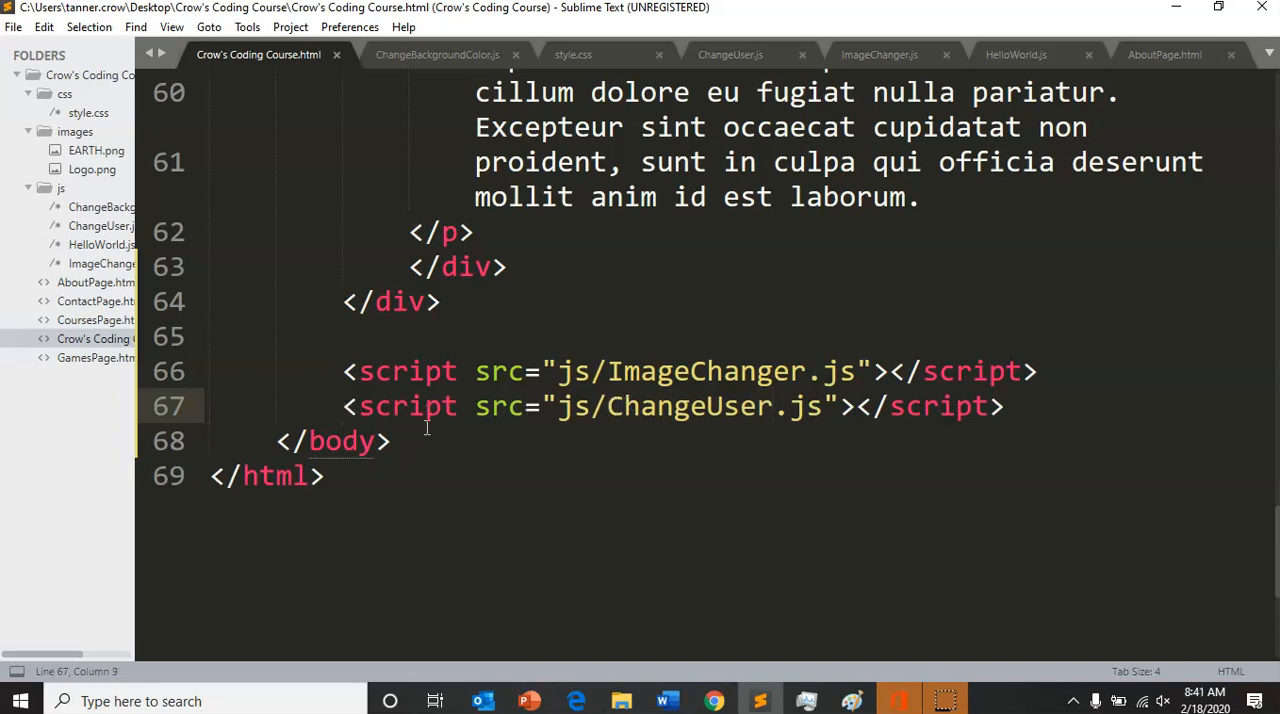
# Close the HTML comment with --> and start a new line below it
pyautogui.write('!')
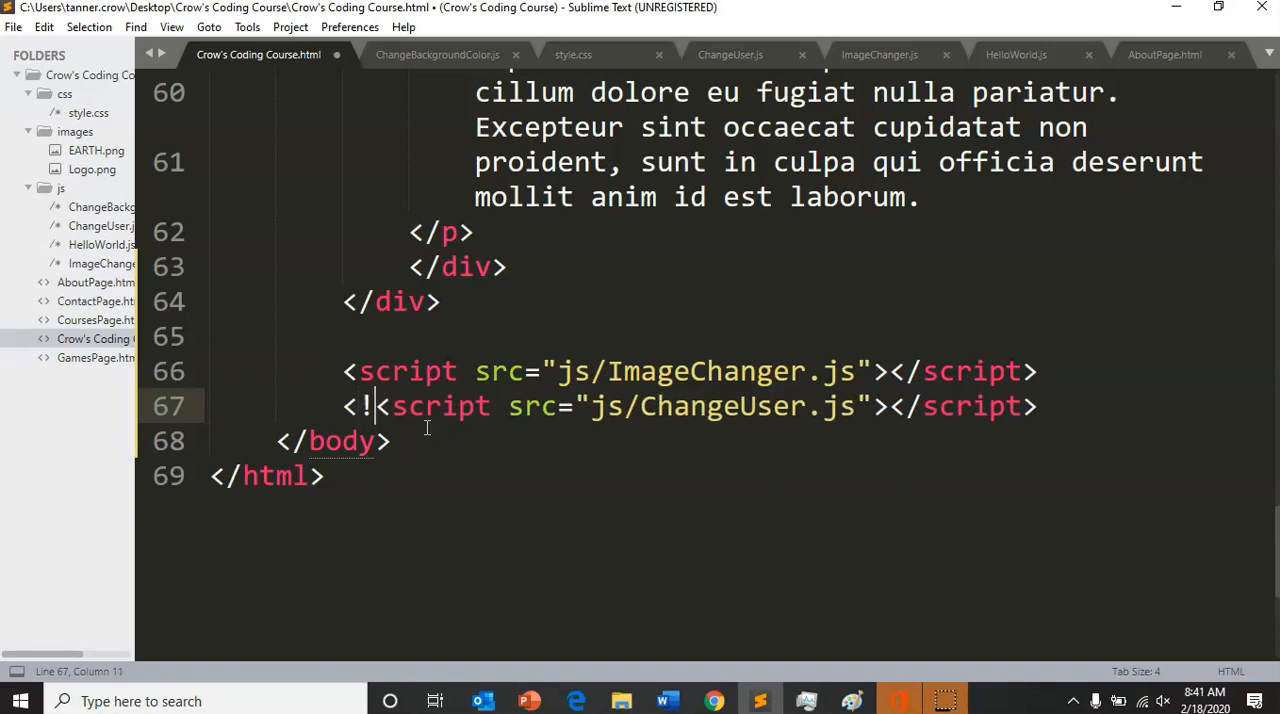
pyautogui.write('--')
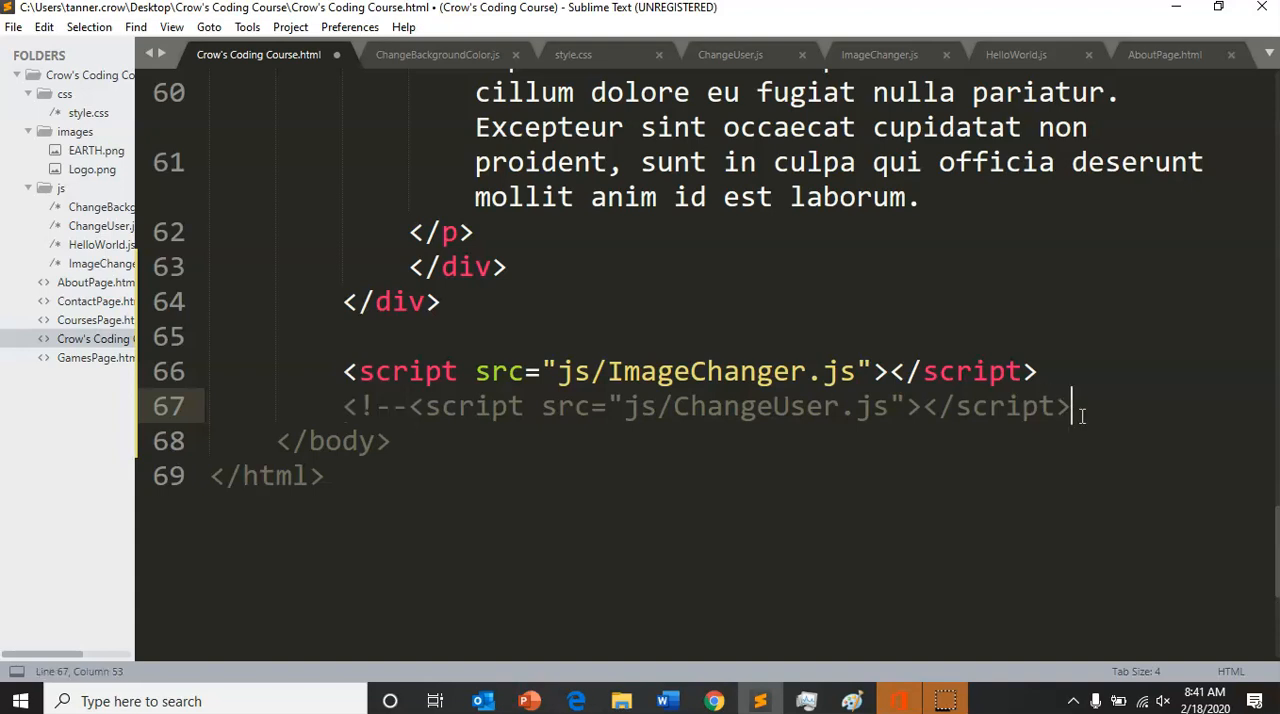
pyautogui.write('-')
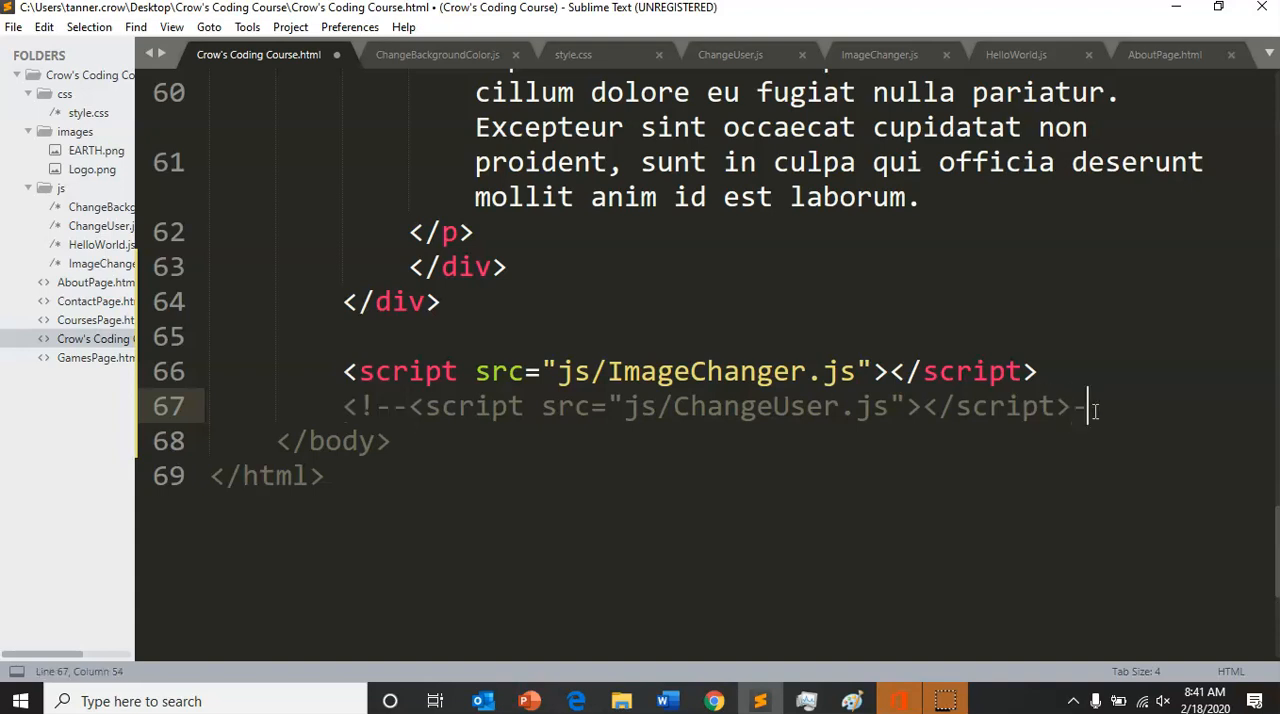
pyautogui.write('->')
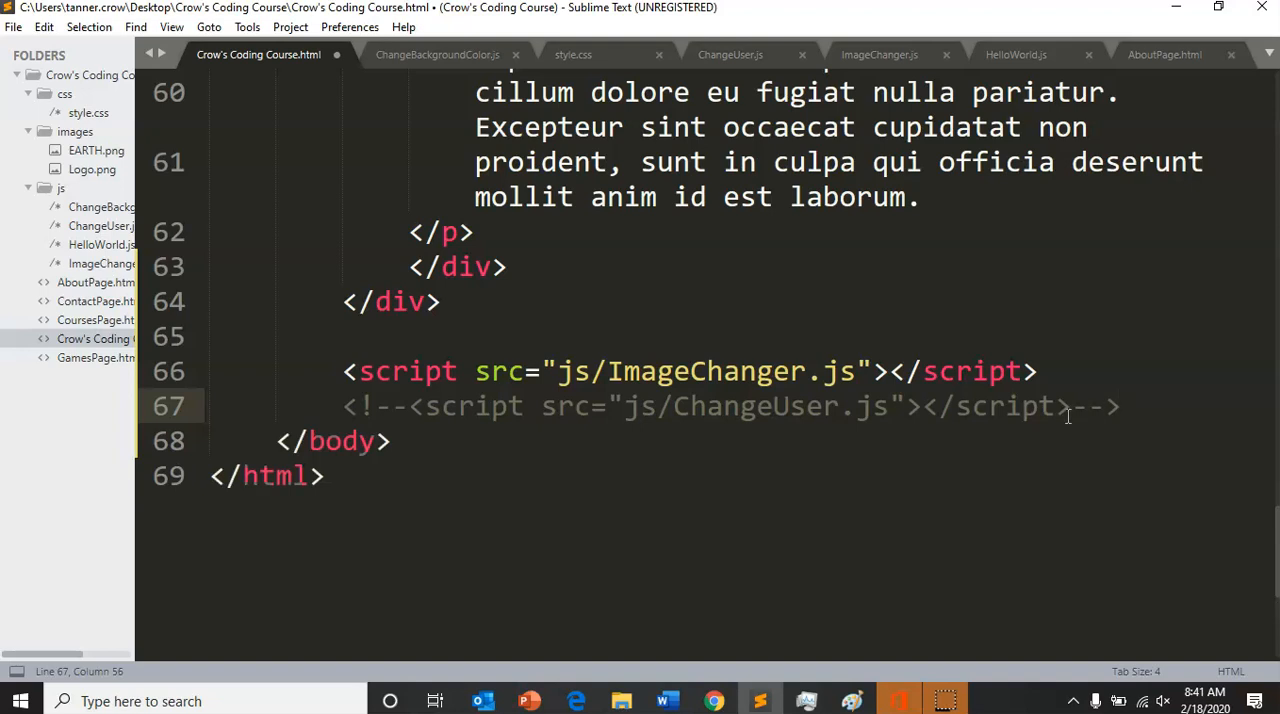
pyautogui.press('Enter')
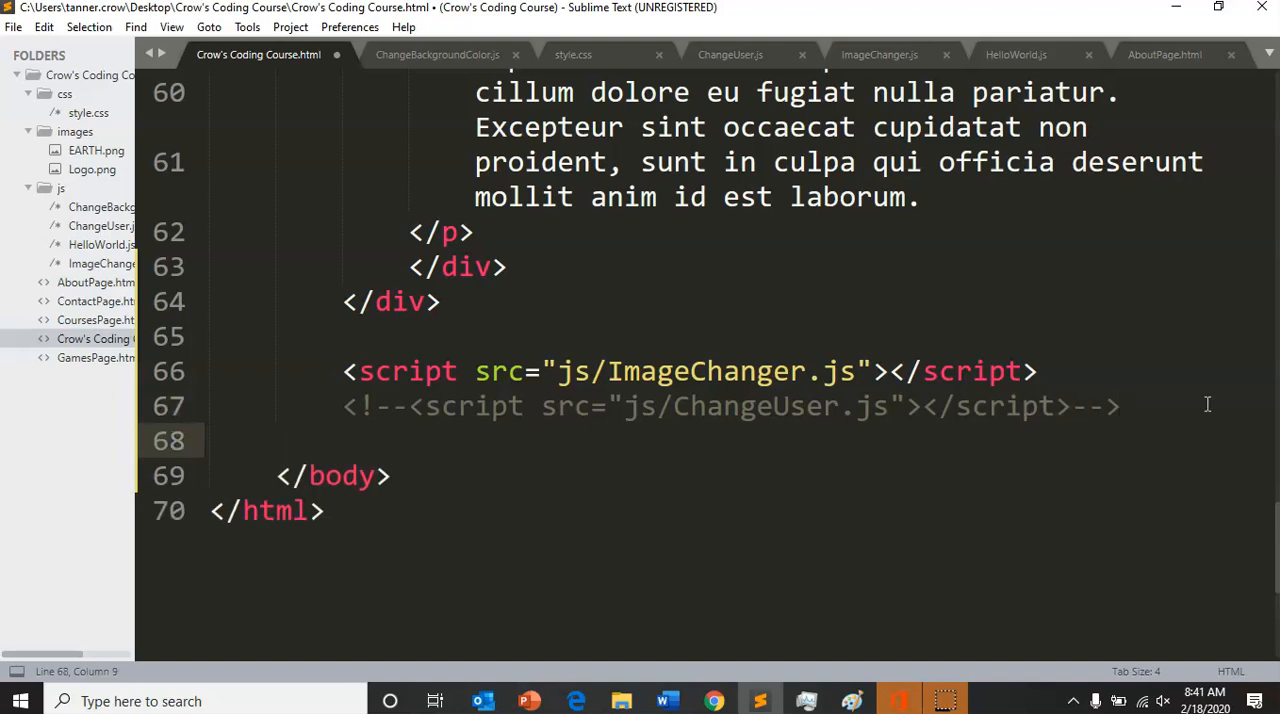
# Add a script tag with src js/ChangeBackgroundColor.js
pyautogui.write('scri')
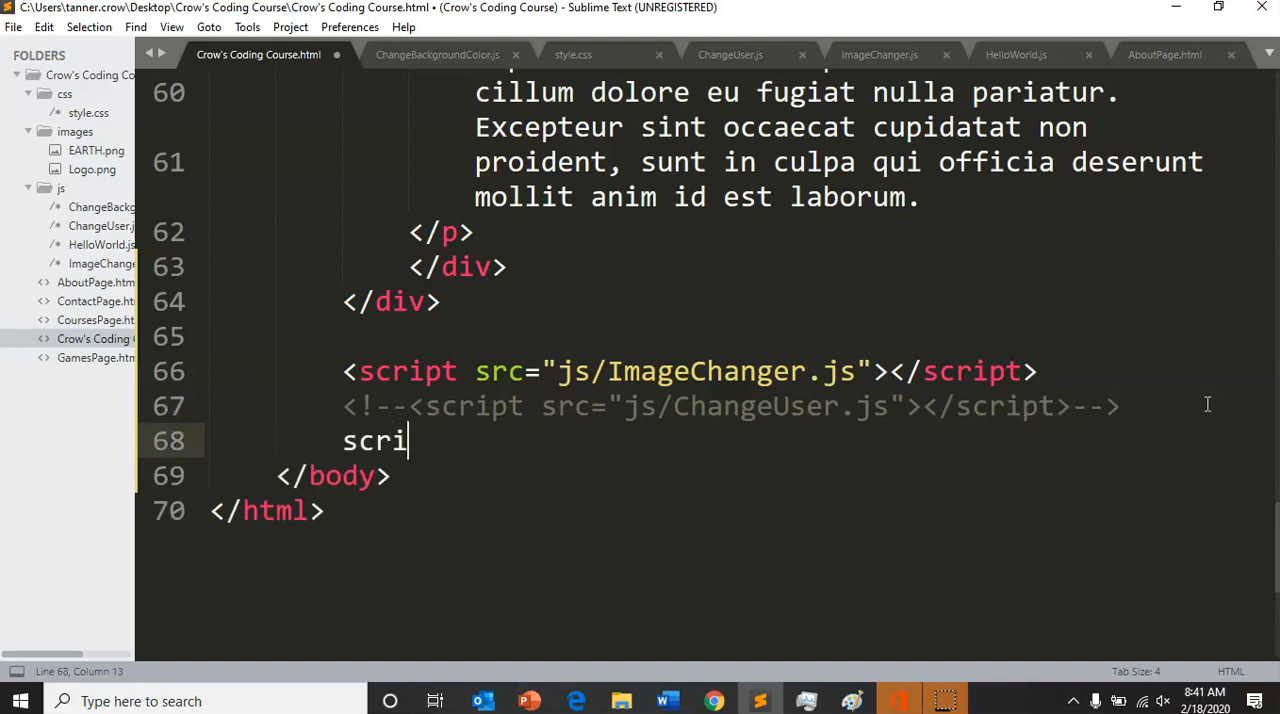
pyautogui.press('Tab')
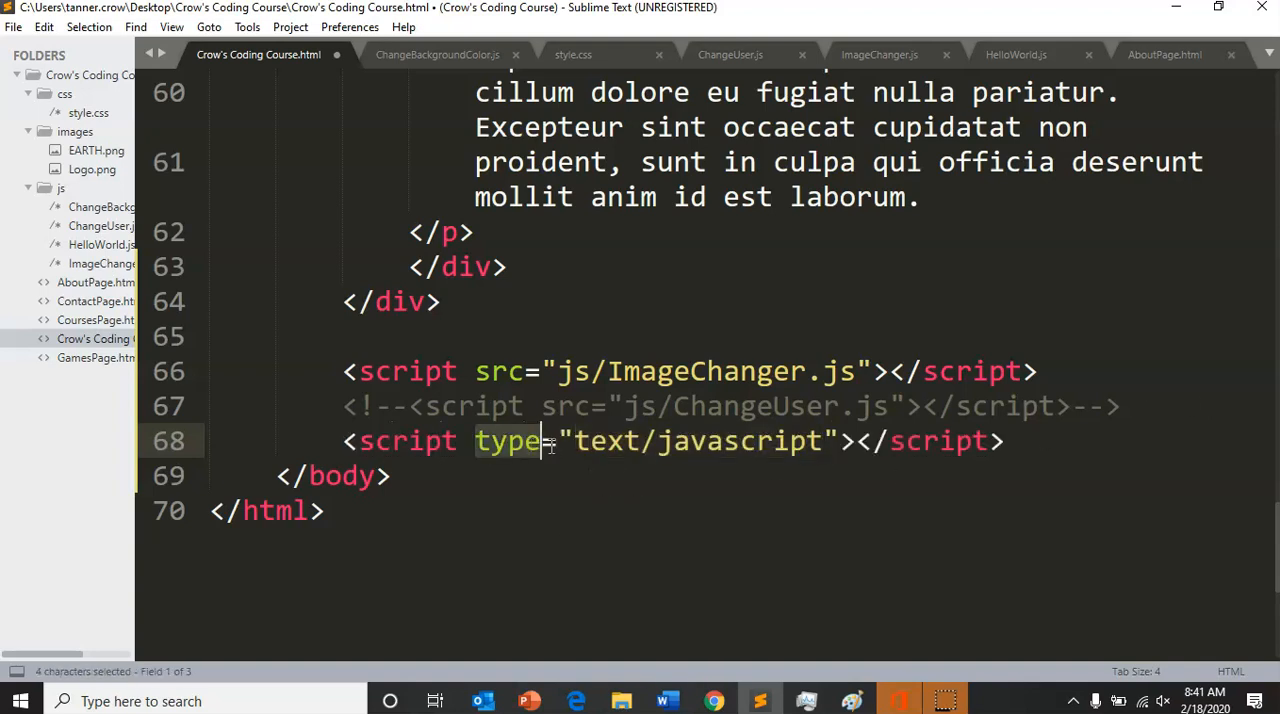
pyautogui.write('src')
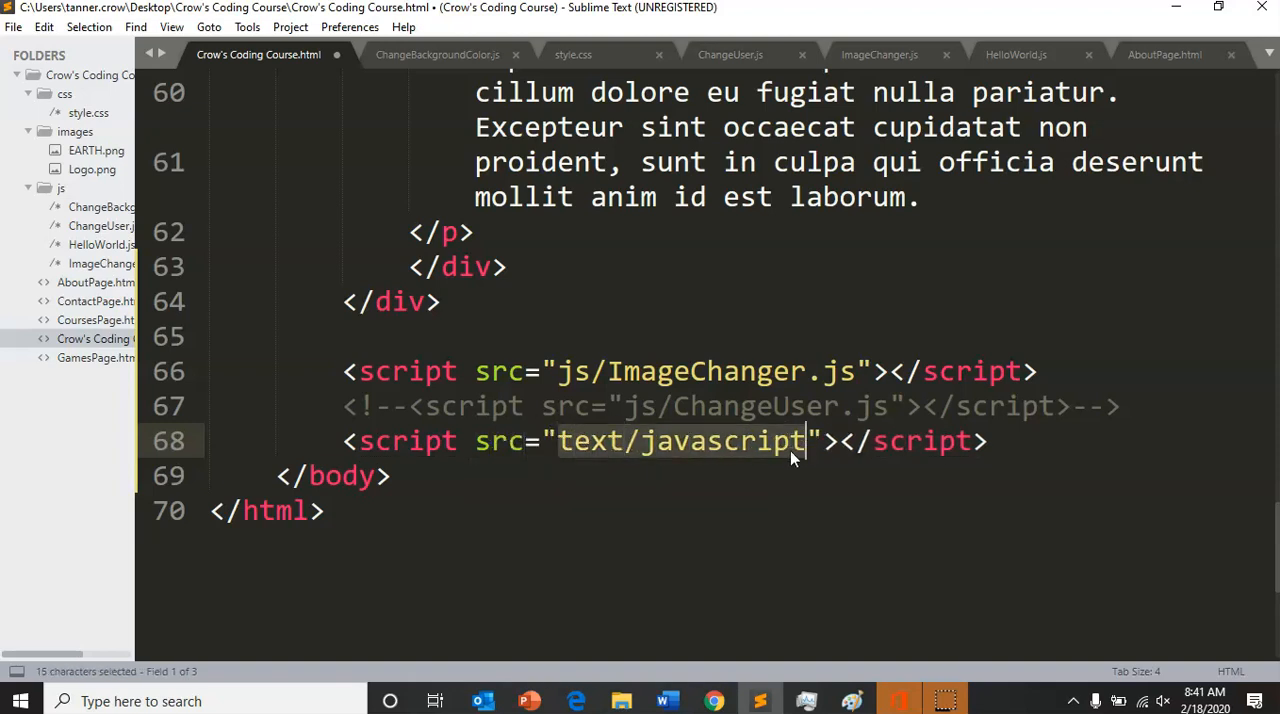
pyautogui.write('js/')
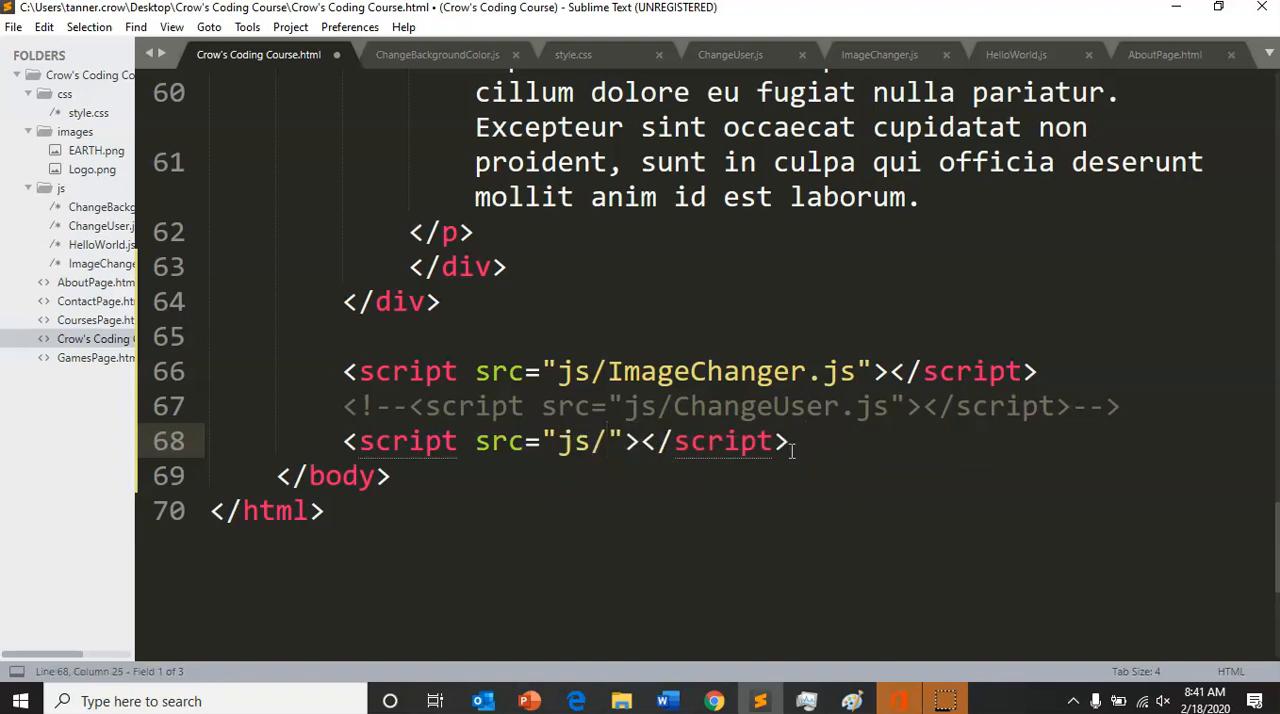
pyautogui.write('ChangeBackg')
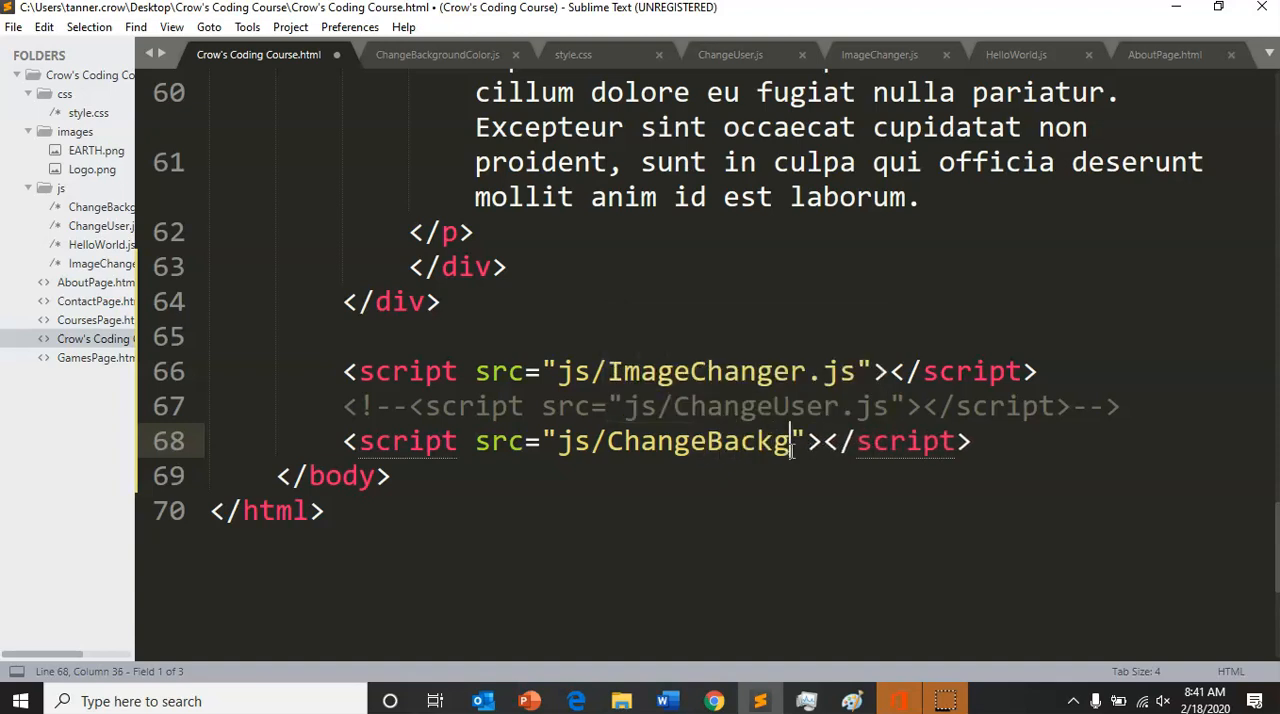
pyautogui.write('roundColo')
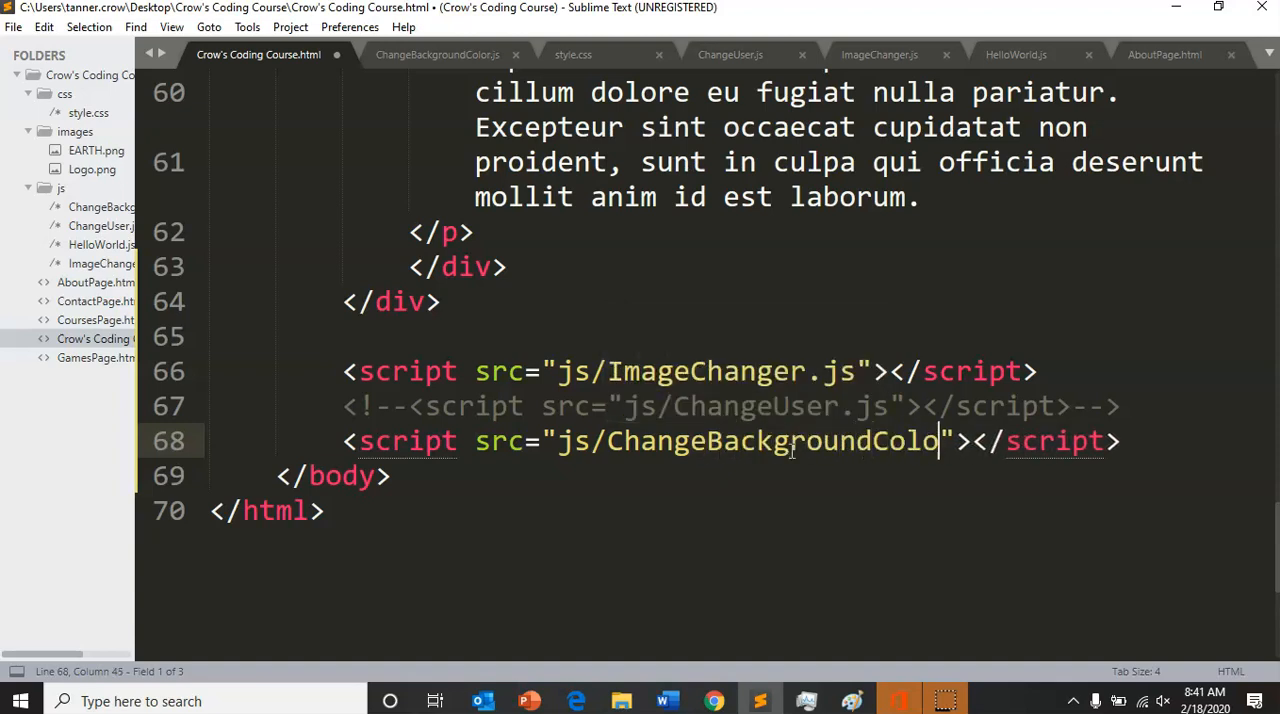
pyautogui.write('r.js')
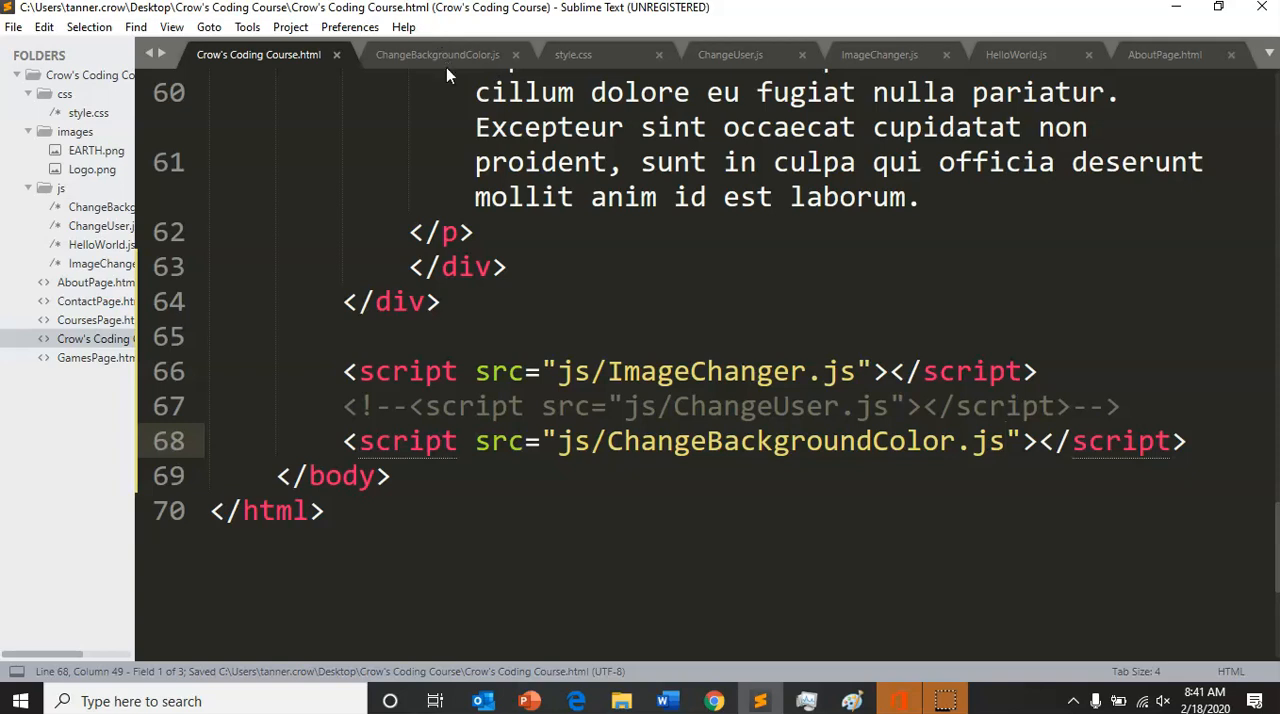
# Write alert(1); in ChangeBackgroundColor.js, save, and return to the course HTML tab
pyautogui.click(434, 54)
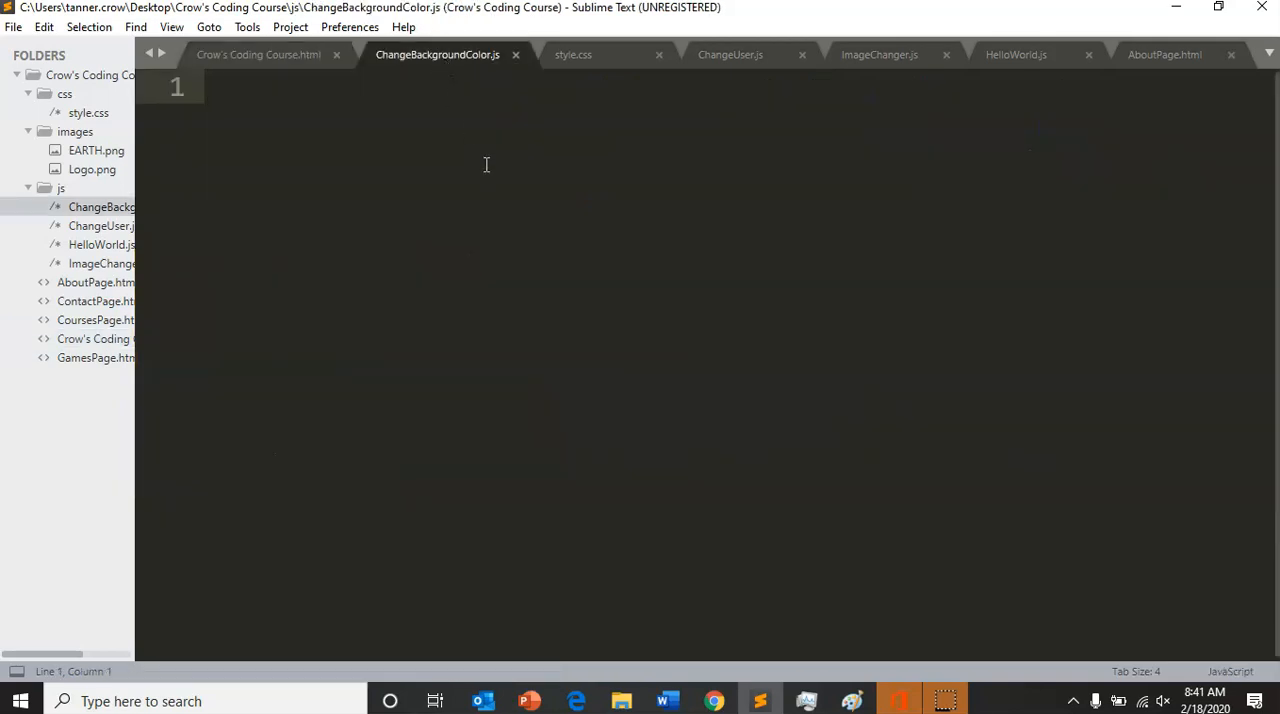
pyautogui.write('alert(')
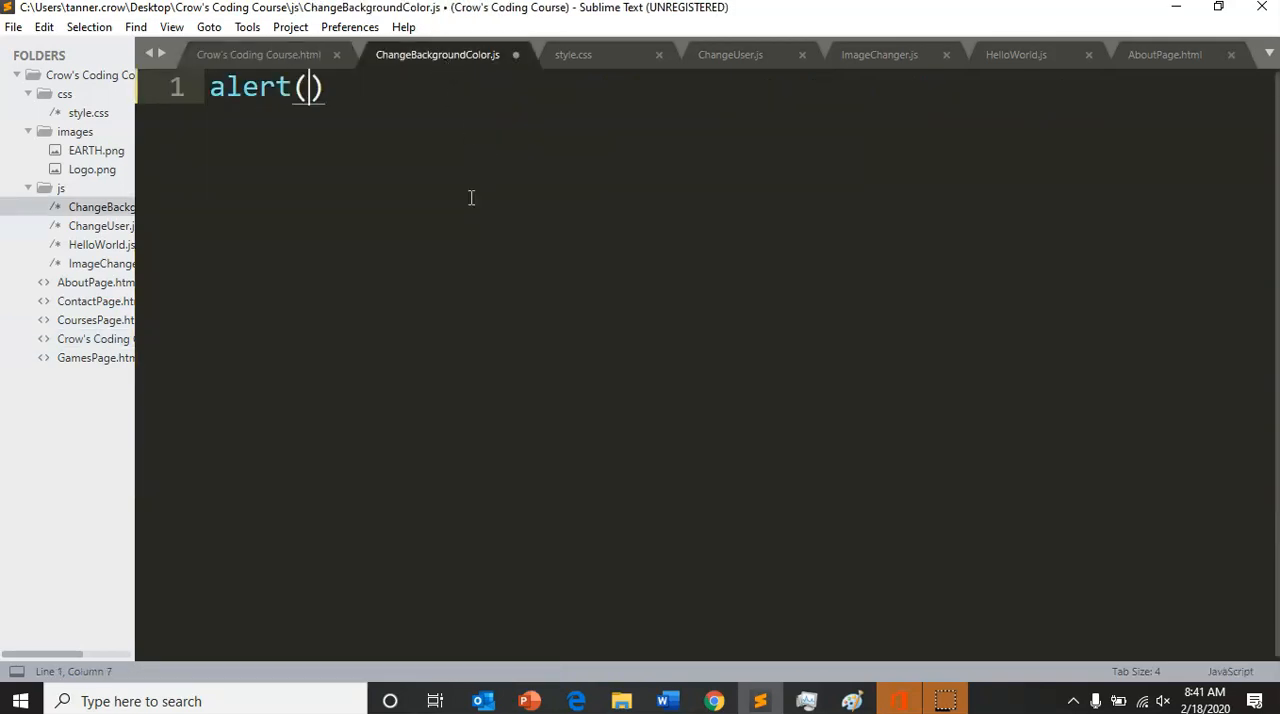
pyautogui.write('1')
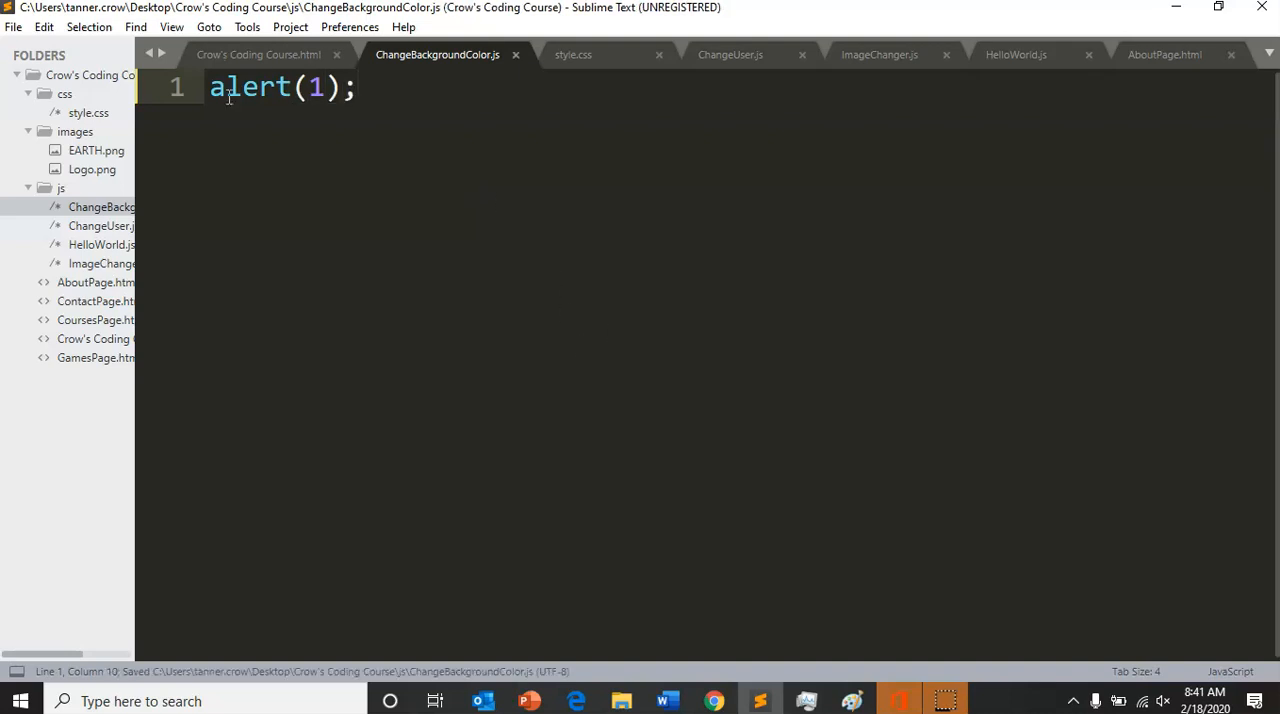
pyautogui.click(258, 54)
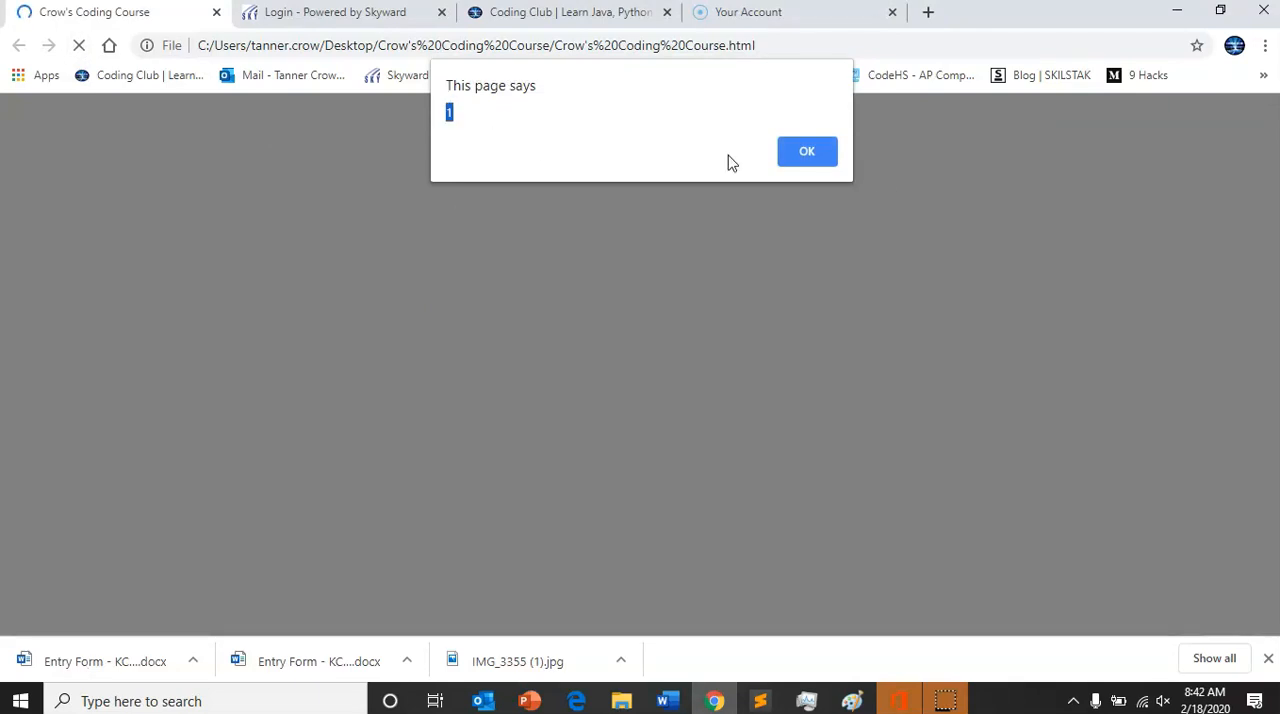
# Dismiss the alert showing 1 and switch back to Sublime Text
pyautogui.click(806, 151)
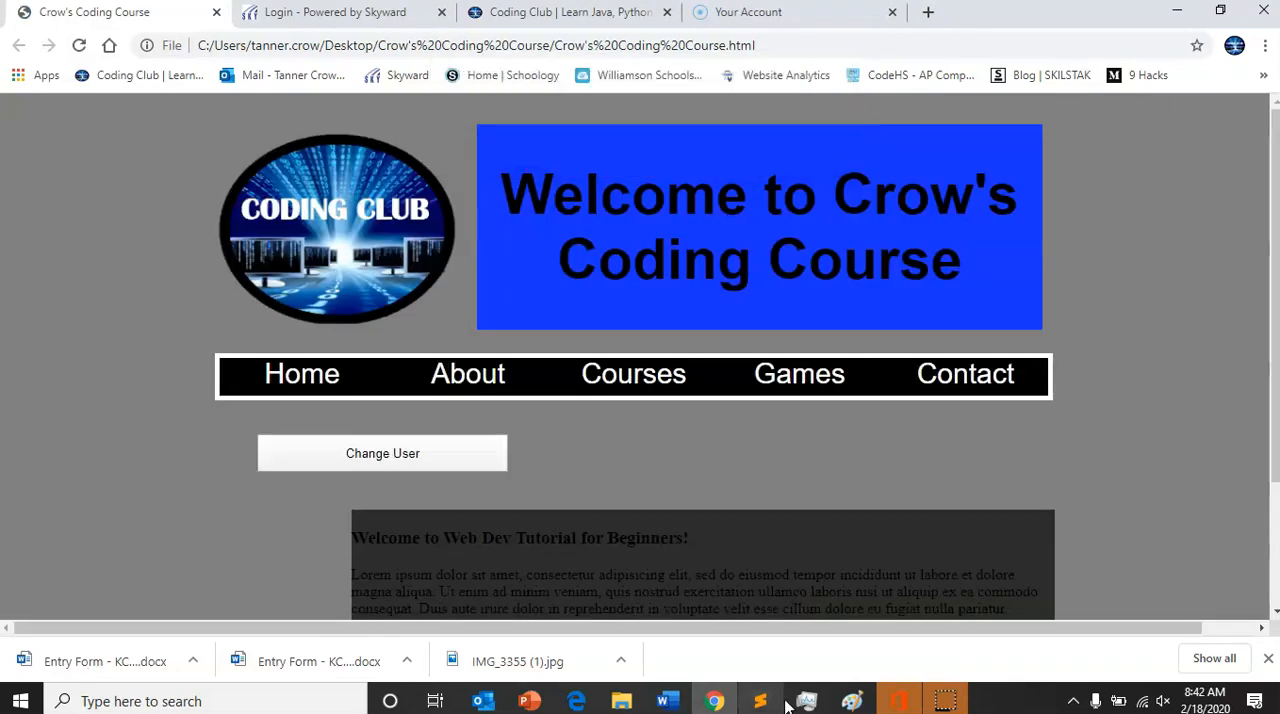
pyautogui.click(760, 700)
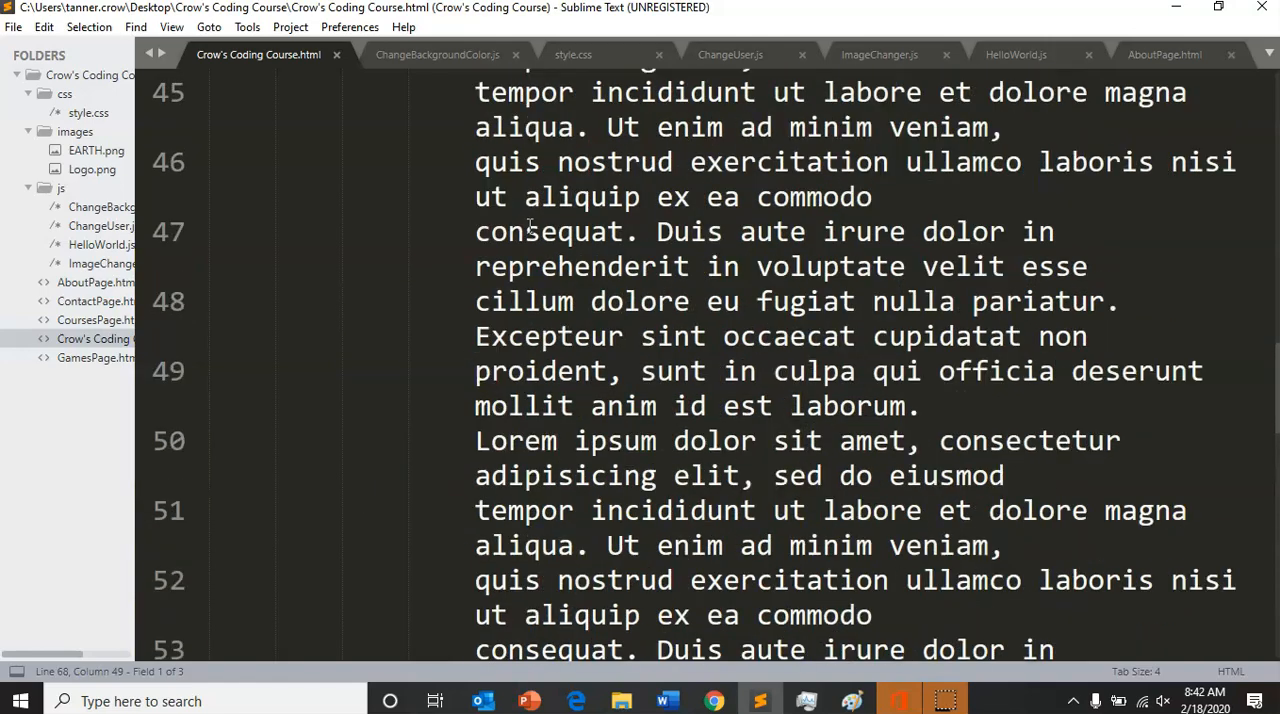
# Change the line 33 button label from Change User to Change Background Color
pyautogui.scroll(3)
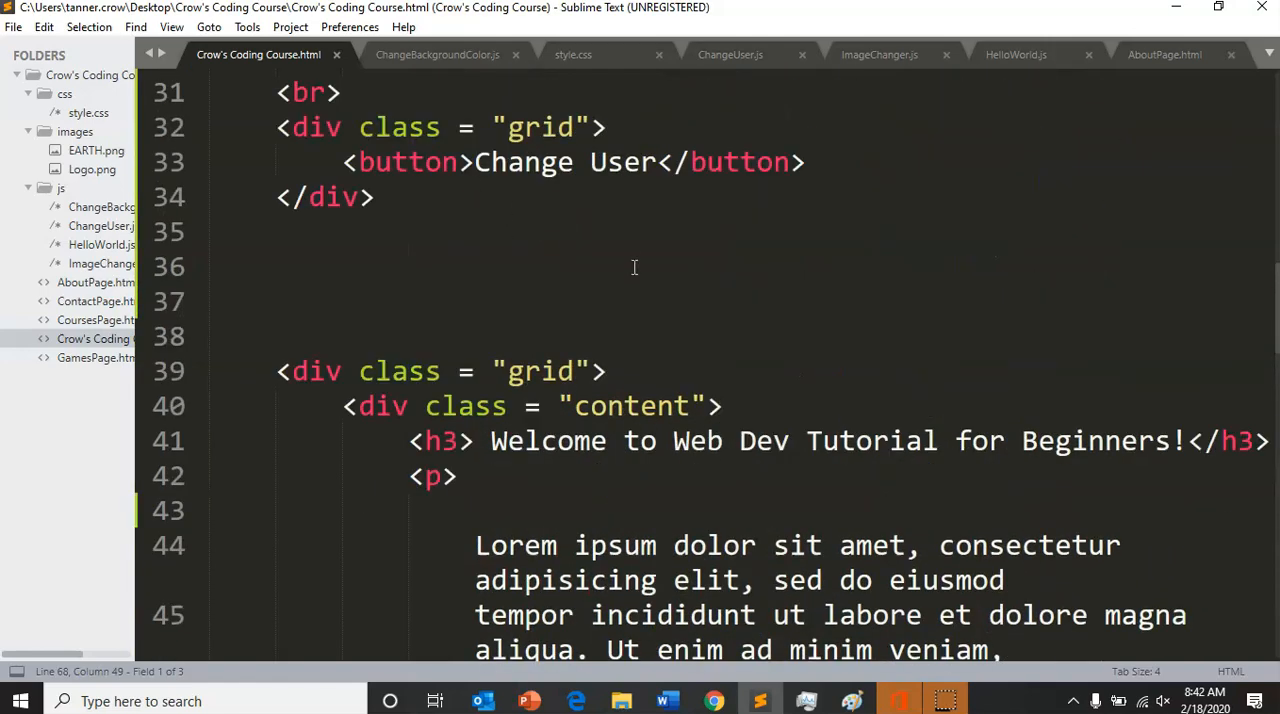
pyautogui.doubleClick(621, 162)
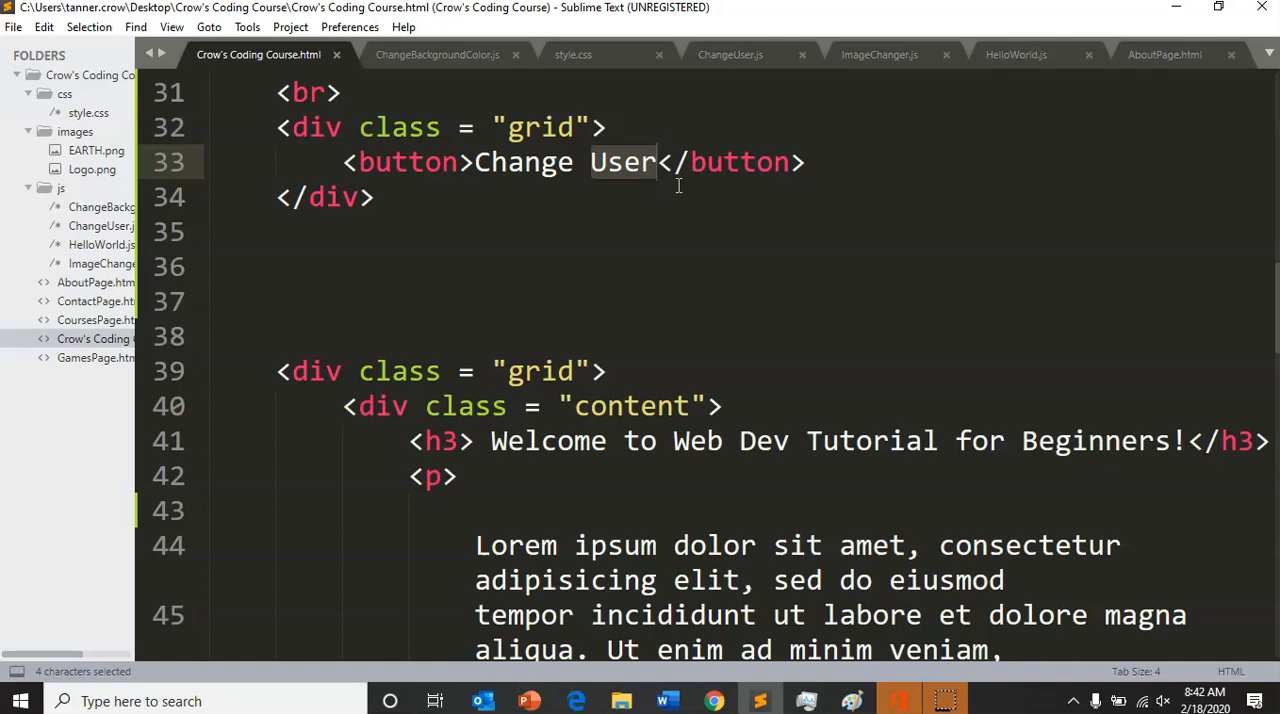
pyautogui.write('Background Colo')
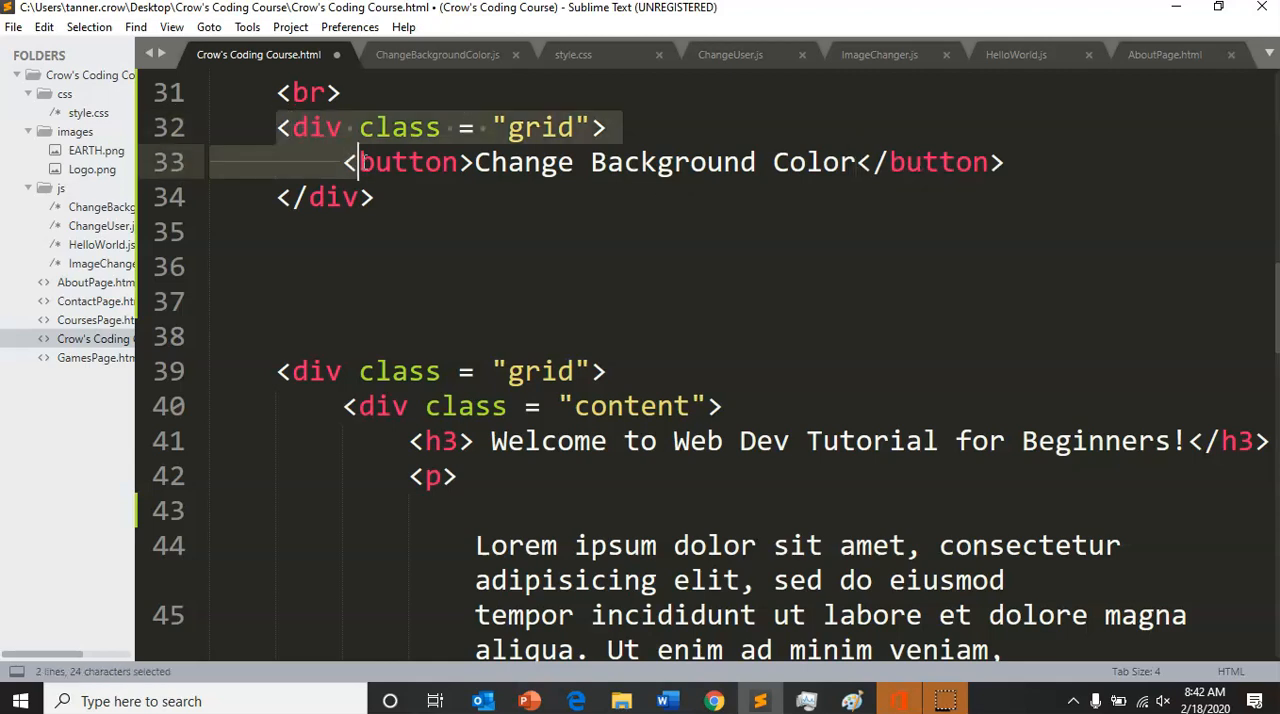
pyautogui.click(385, 197)
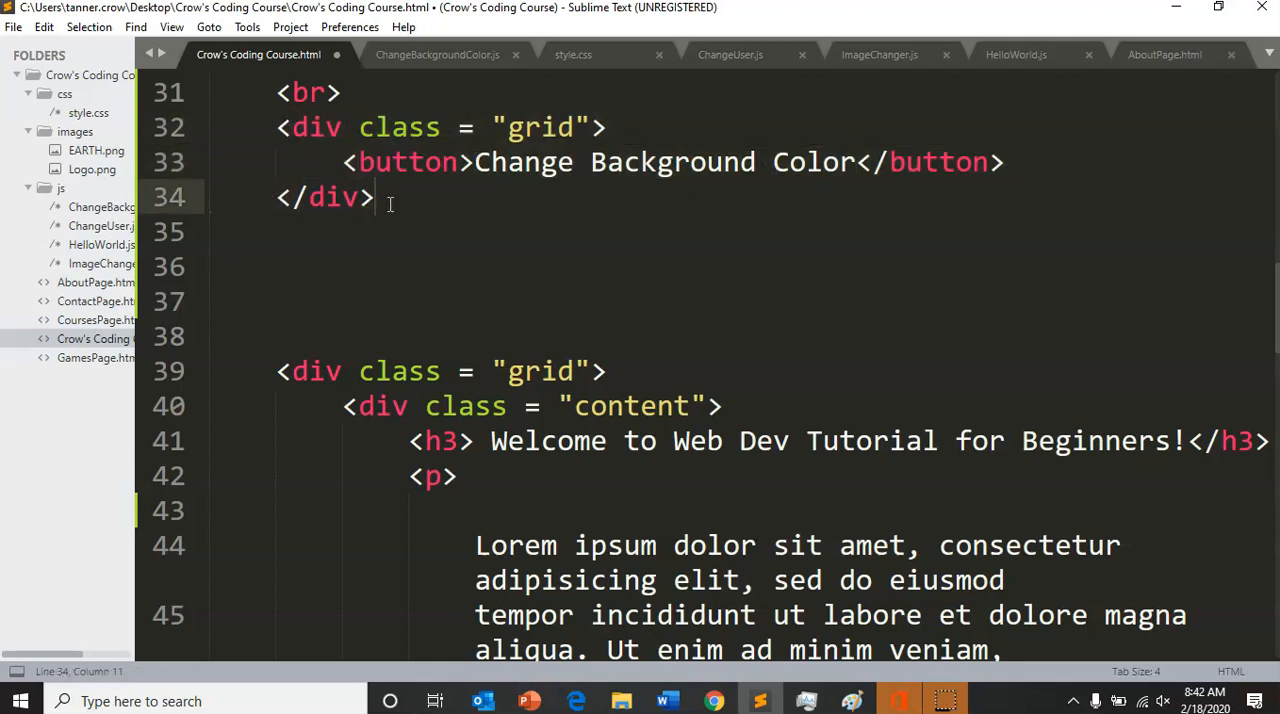
pyautogui.moveTo(373, 197); pyautogui.dragTo(278, 127)
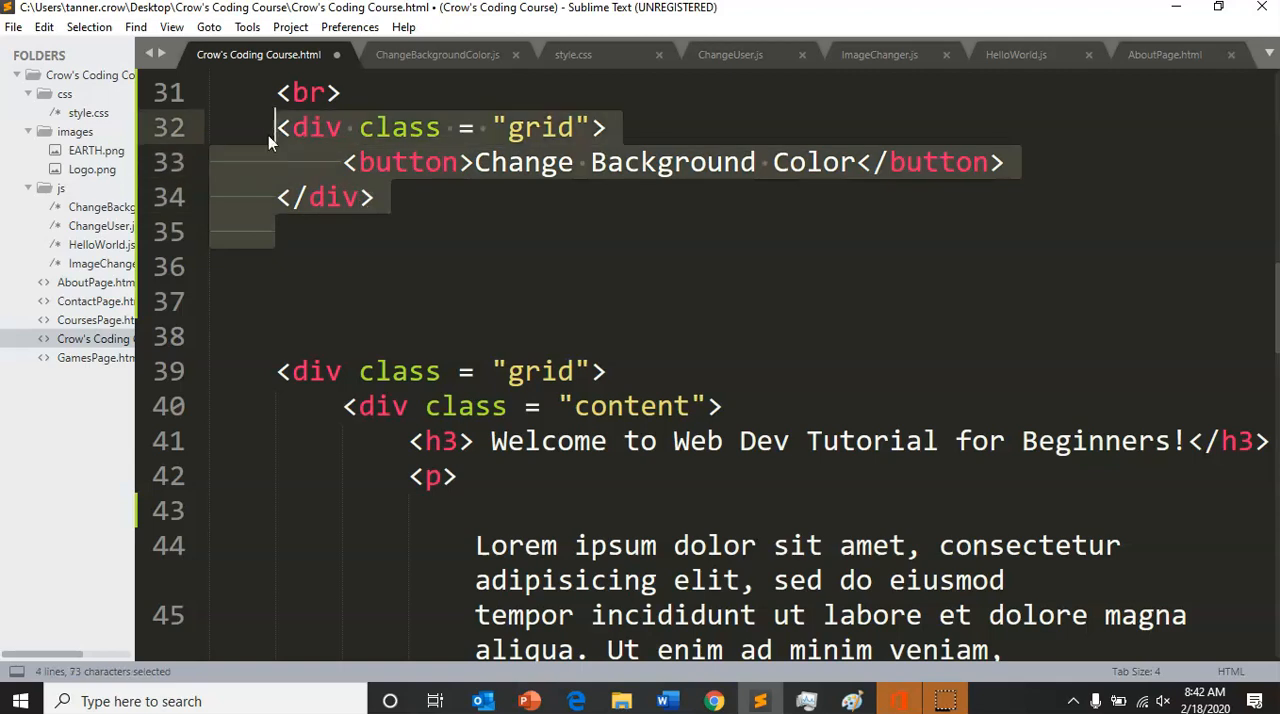
pyautogui.click(280, 162)
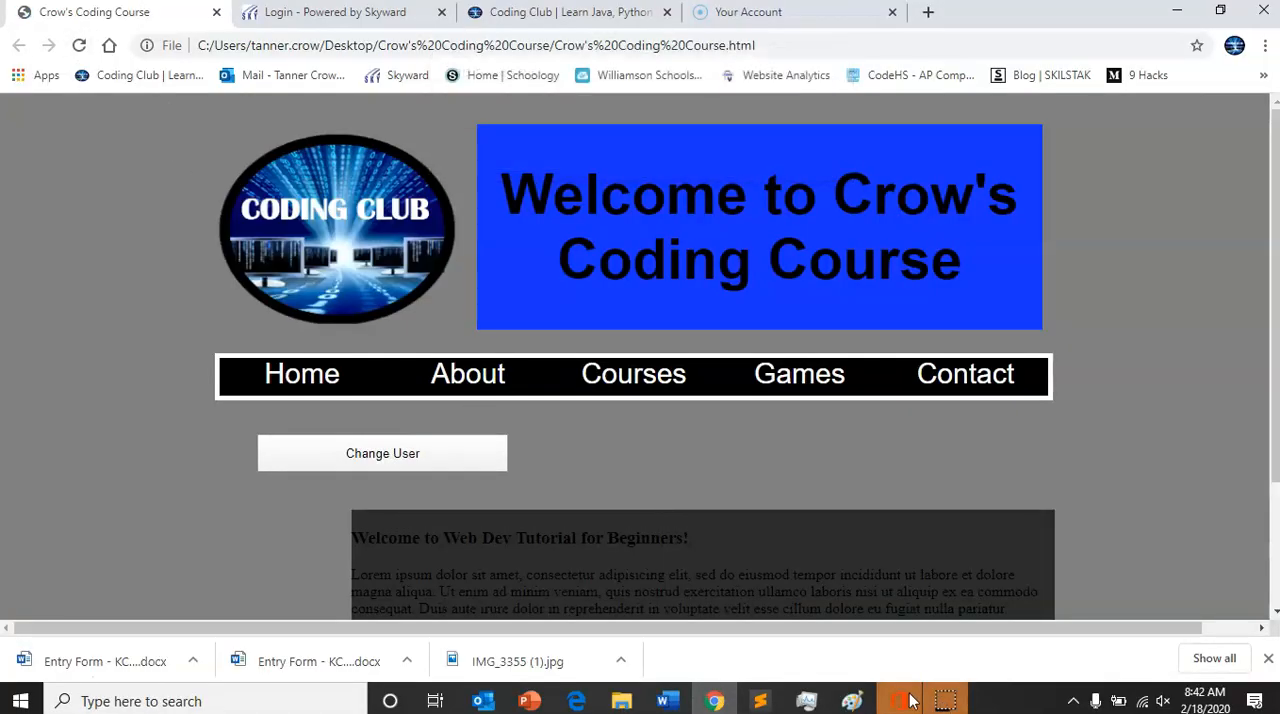
# Switch from the course page in Chrome back to Sublime Text
pyautogui.click(897, 699)
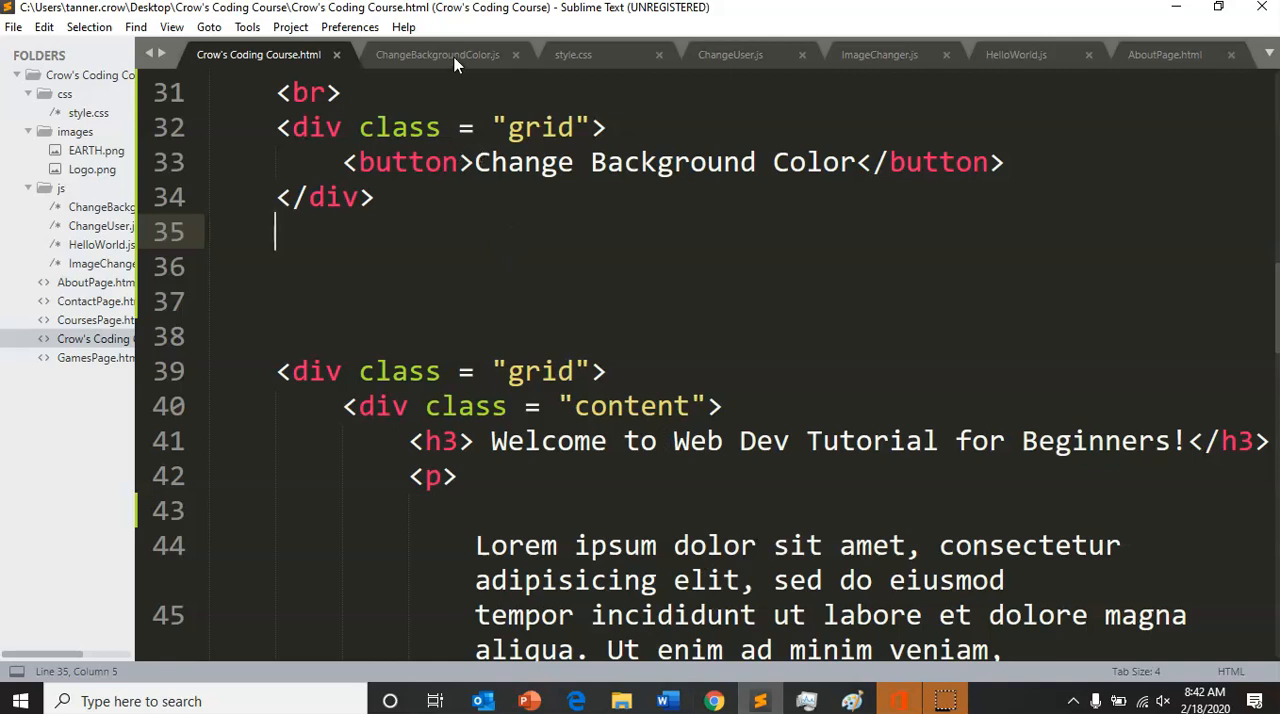
pyautogui.moveTo(452, 58)
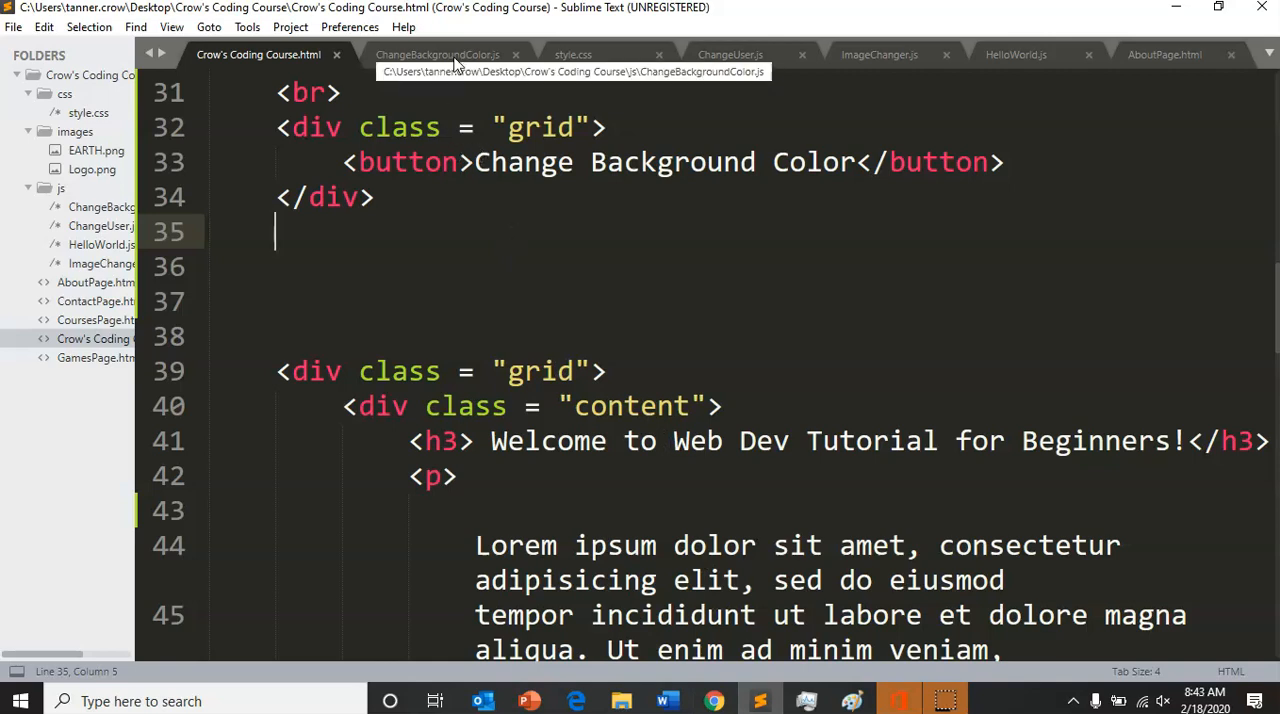
# Clear the test alert code out of ChangeBackgroundColor.js
pyautogui.click(437, 54)
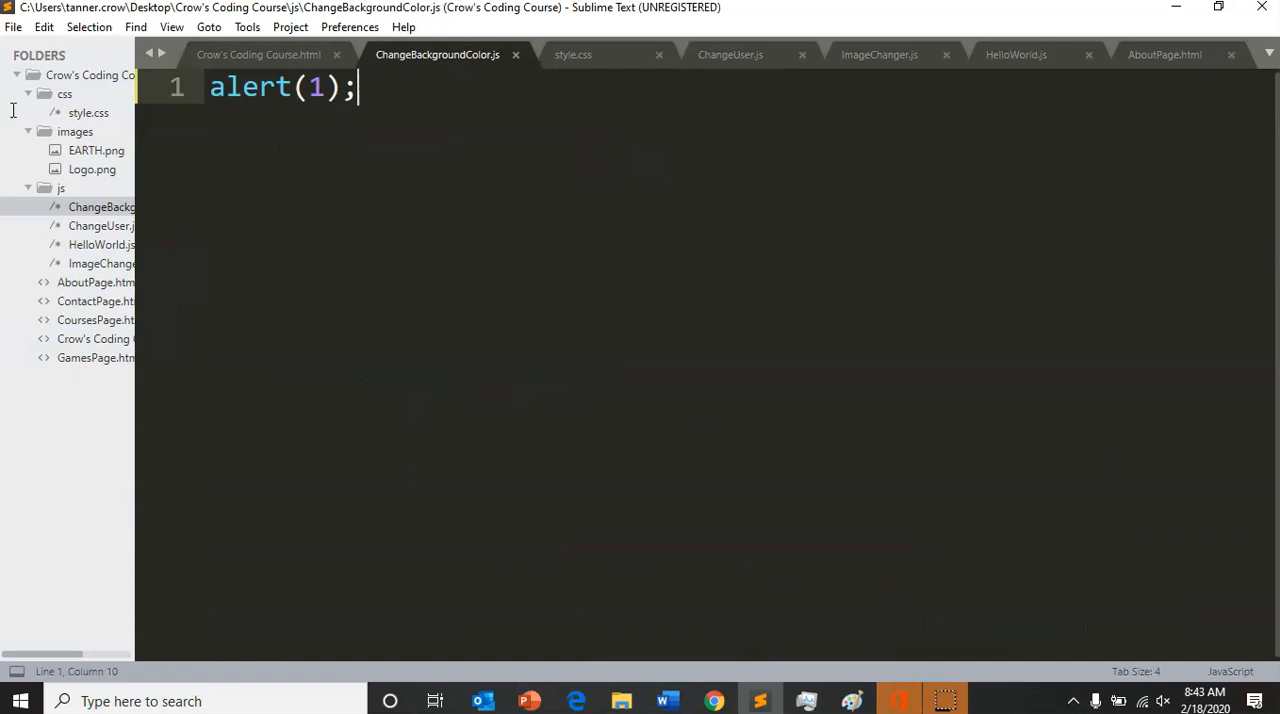
pyautogui.press('Ctrl+A')
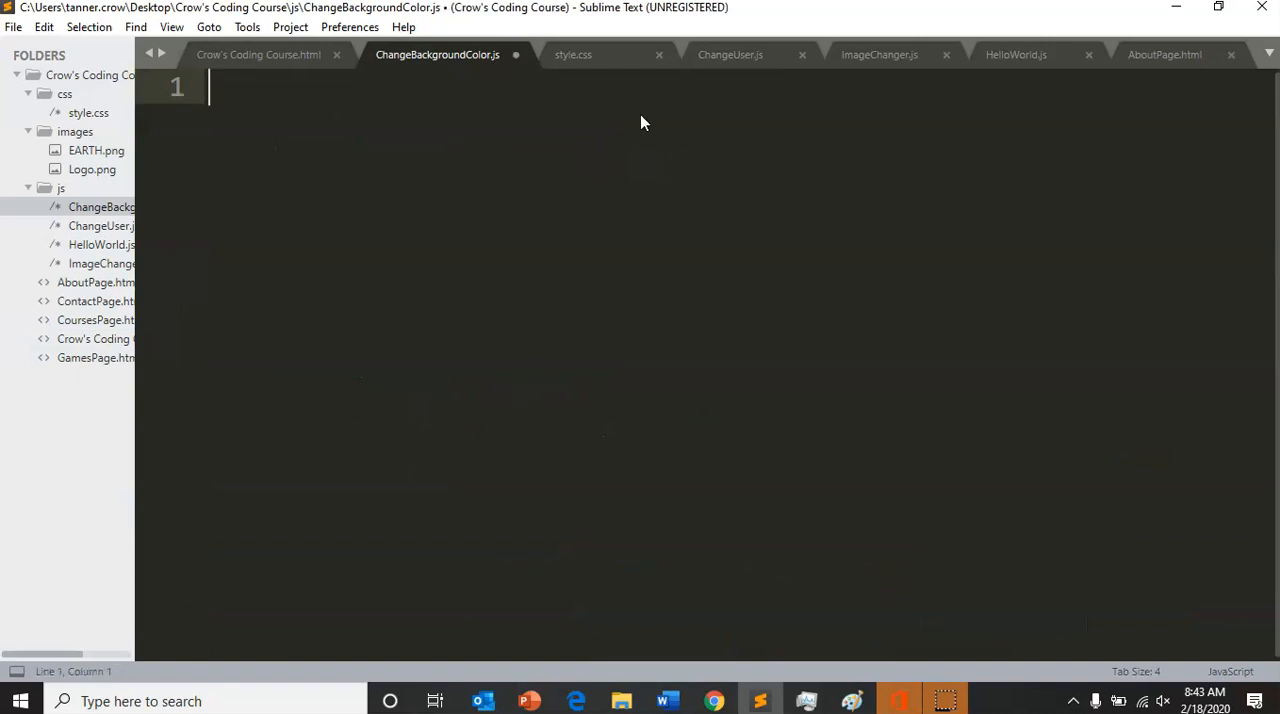
pyautogui.write('a')
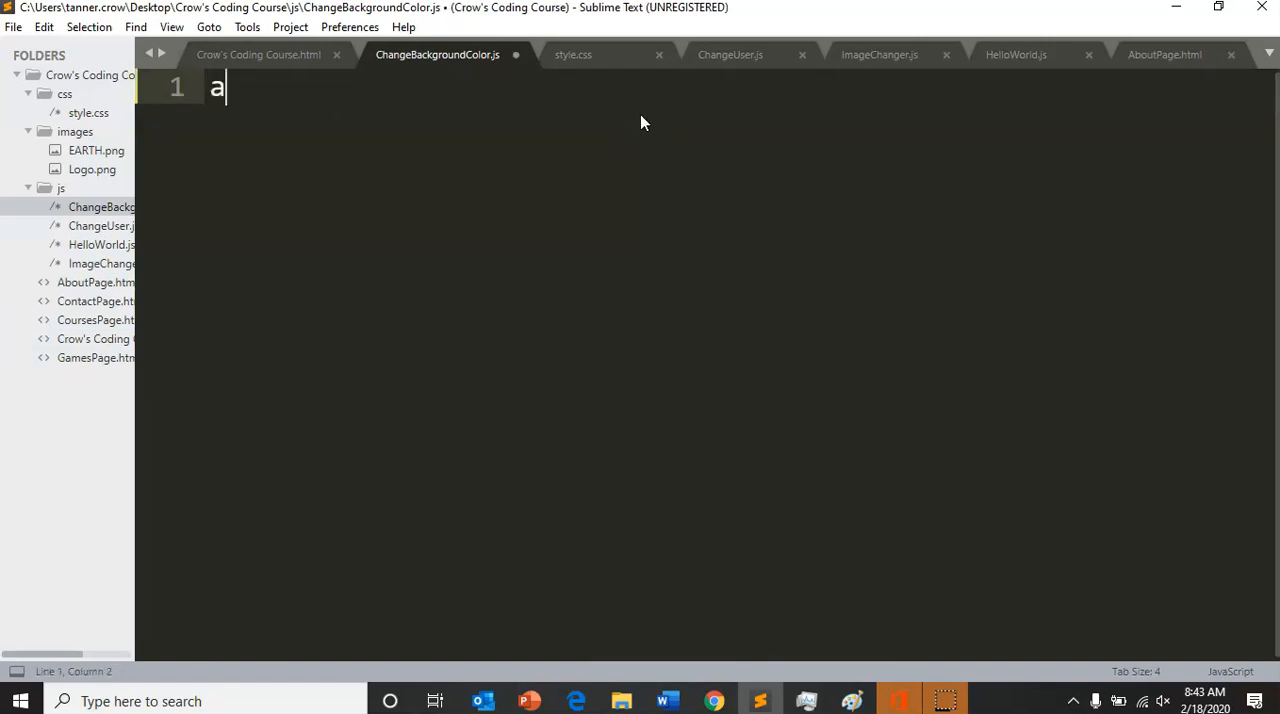
pyautogui.press('Backspace')
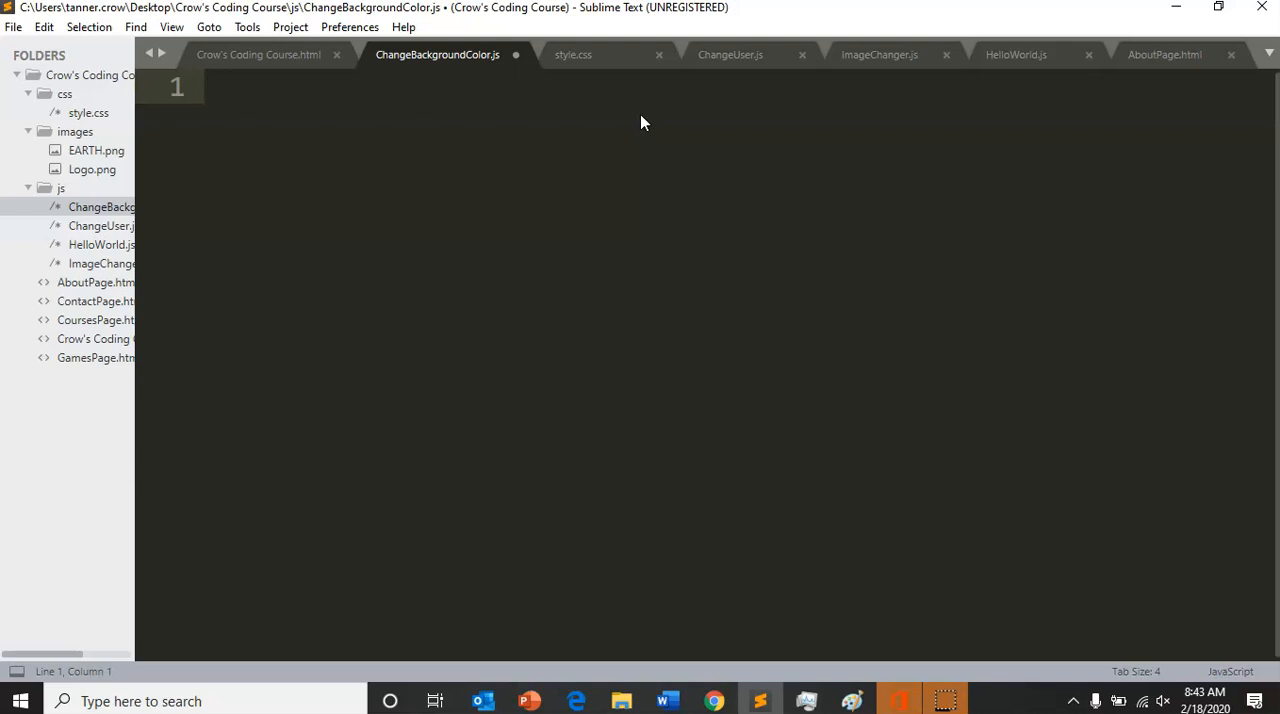
# Write let colorButton = document.querySelector('button')
pyautogui.write('let')
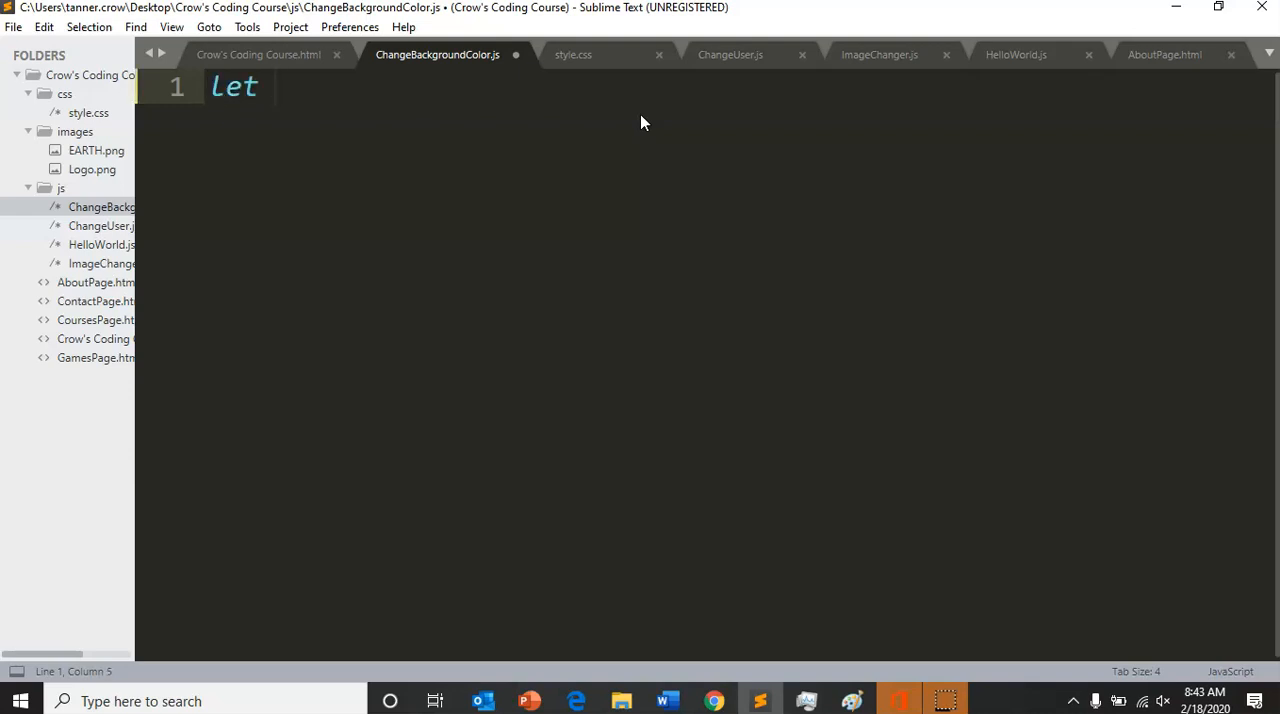
pyautogui.write('Co')
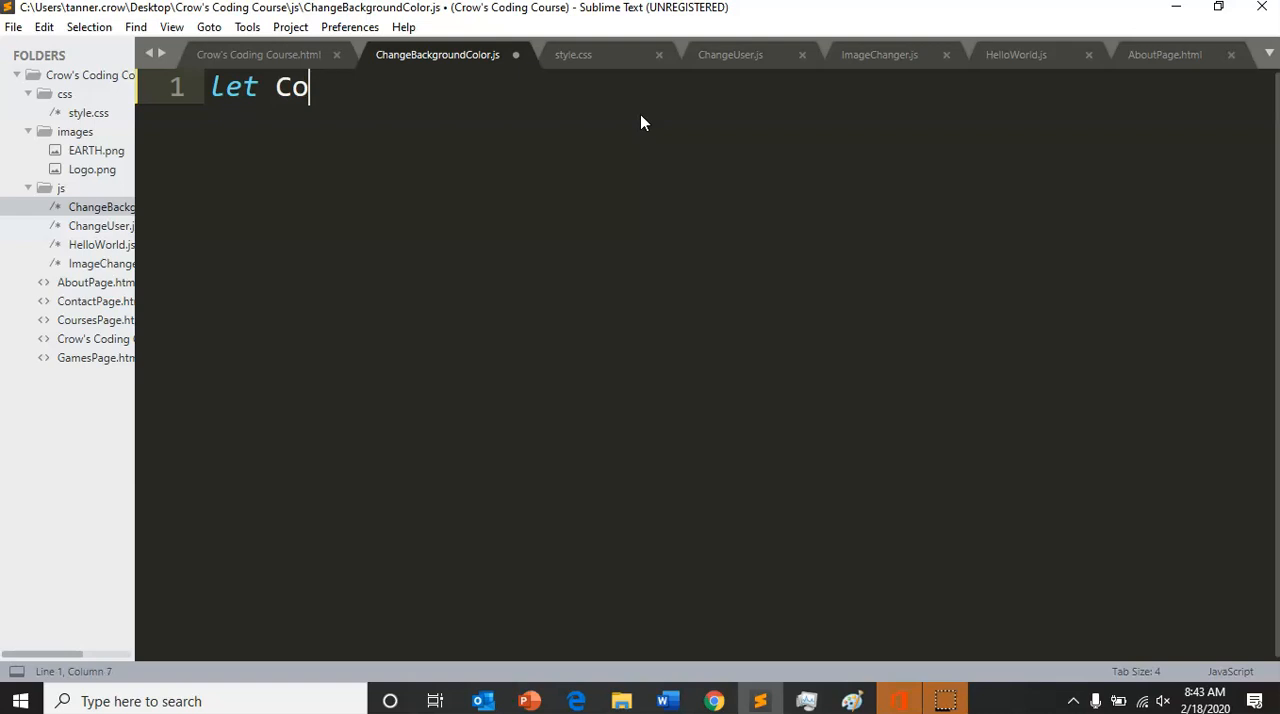
pyautogui.write('lorButton')
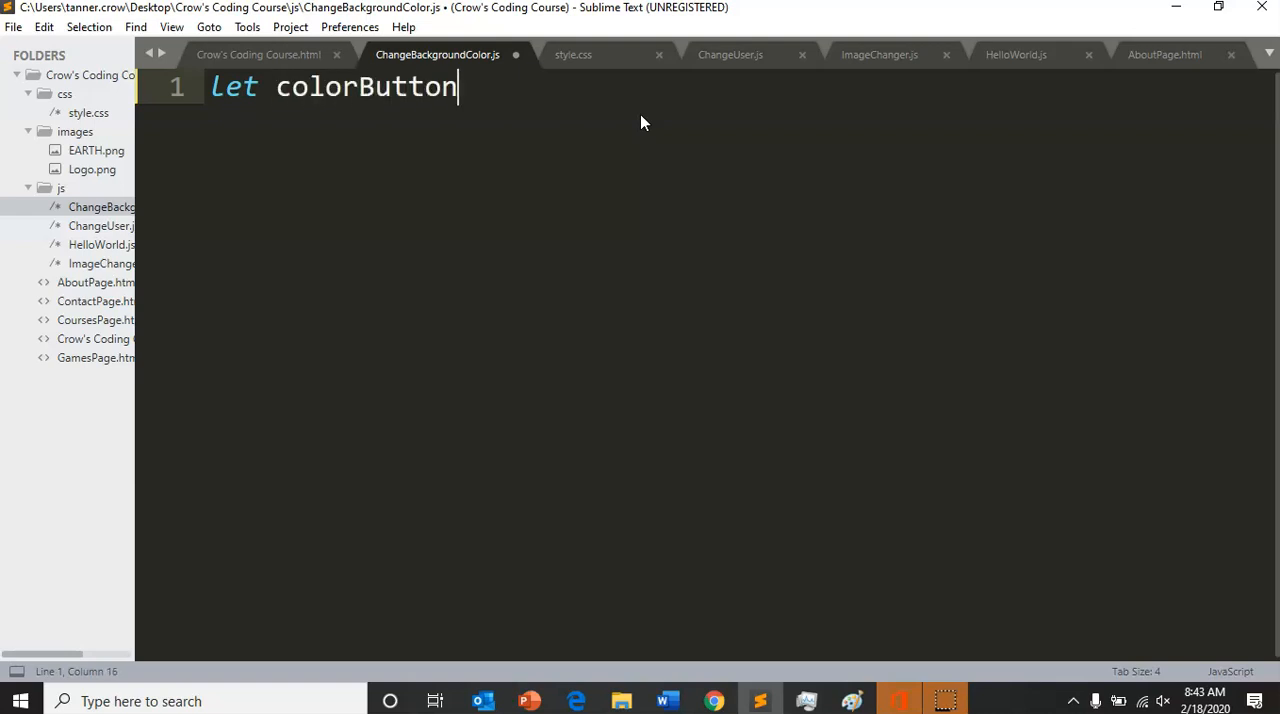
pyautogui.write('= doc')
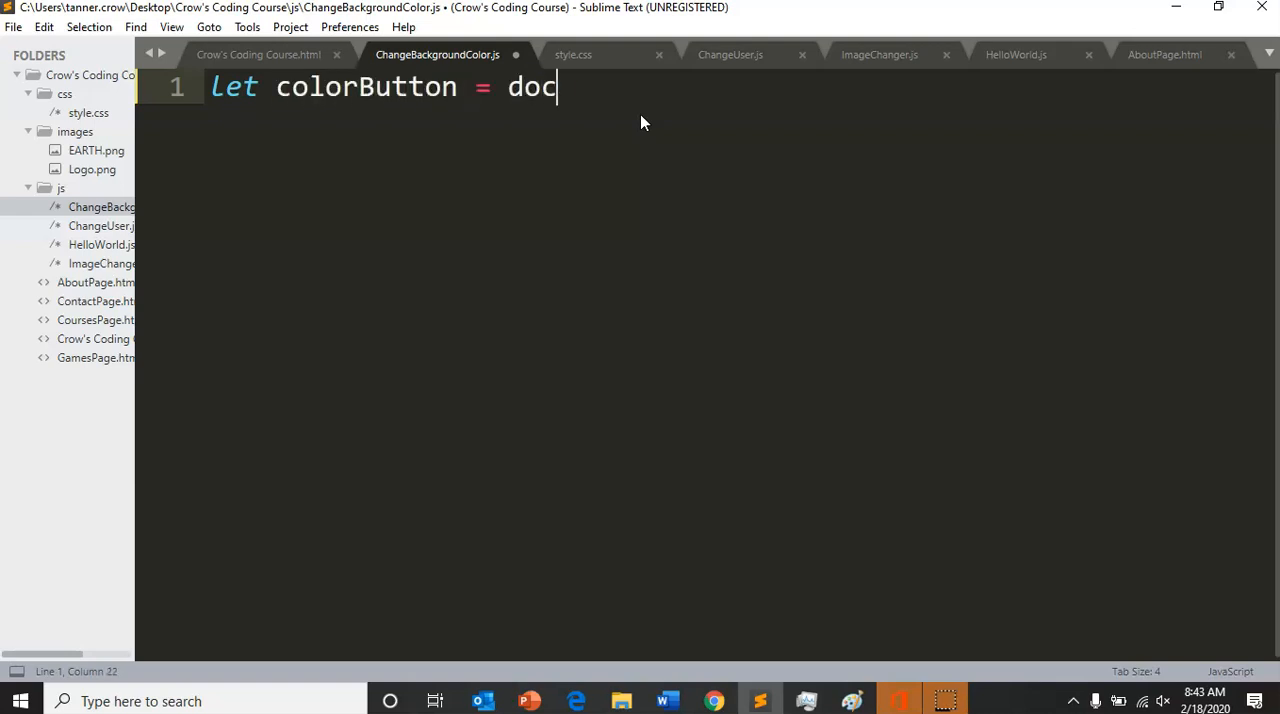
pyautogui.write('ument.')
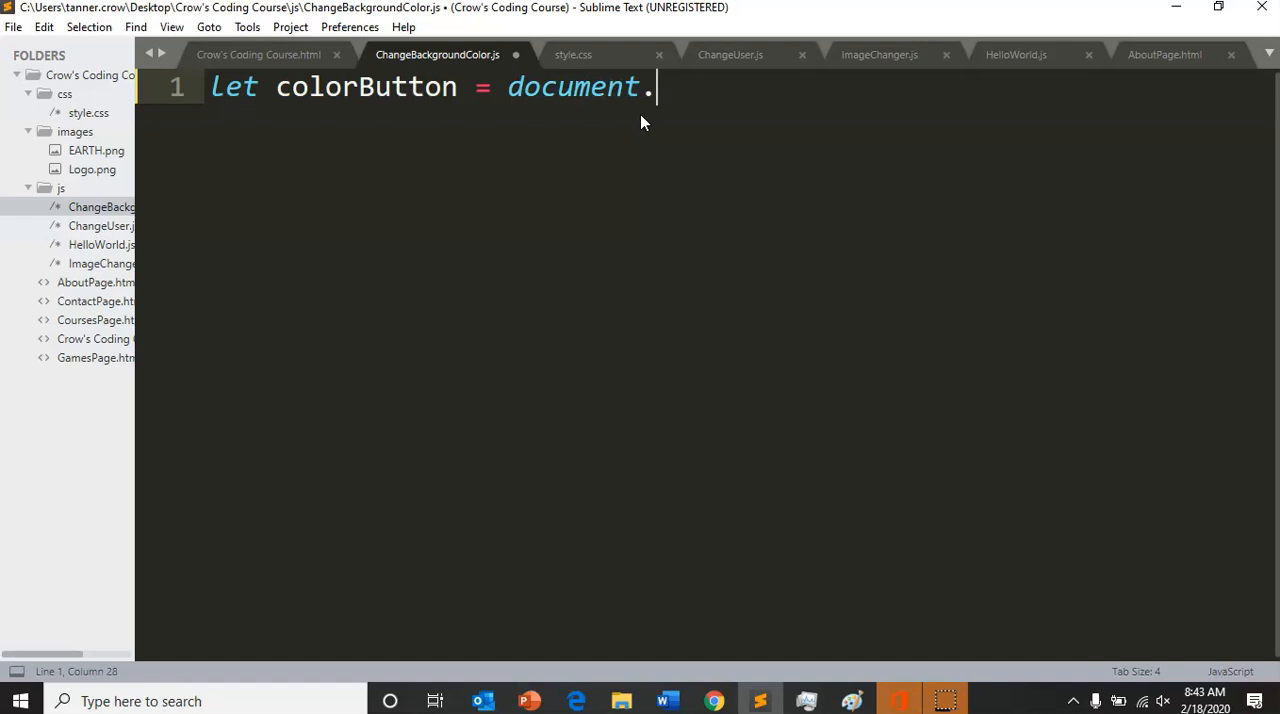
pyautogui.write('queryS')
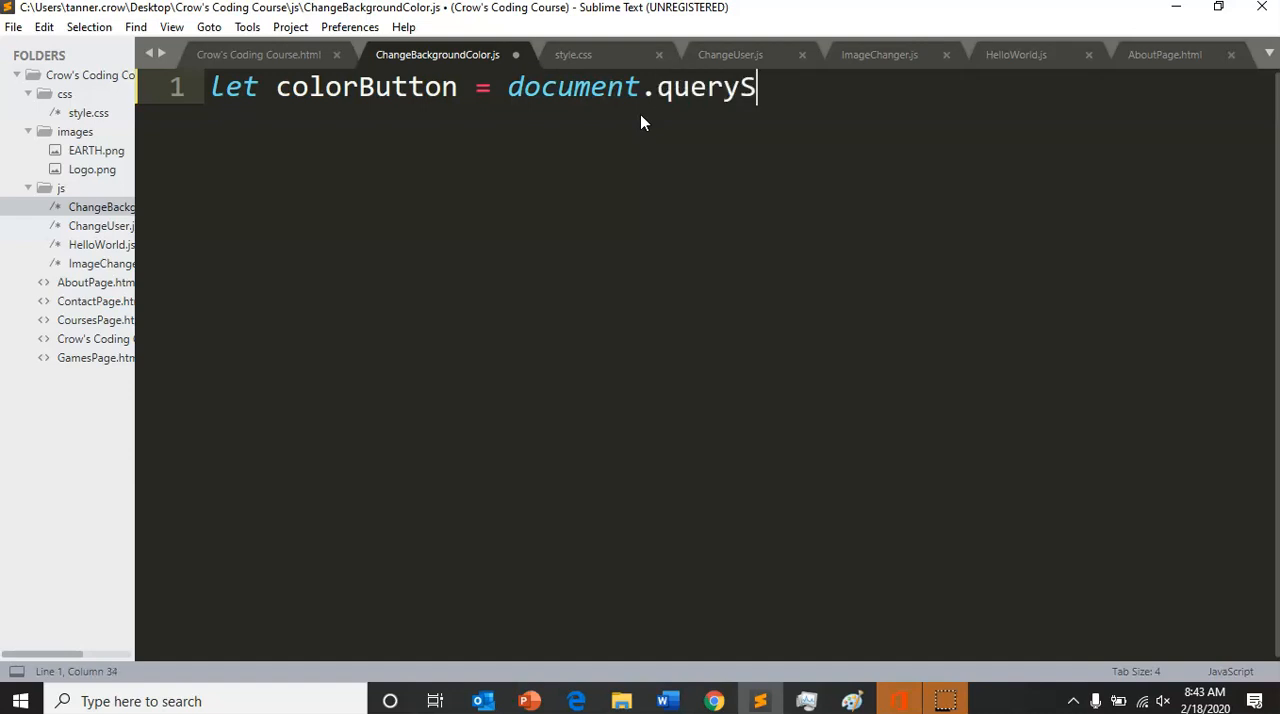
pyautogui.write('elector()')
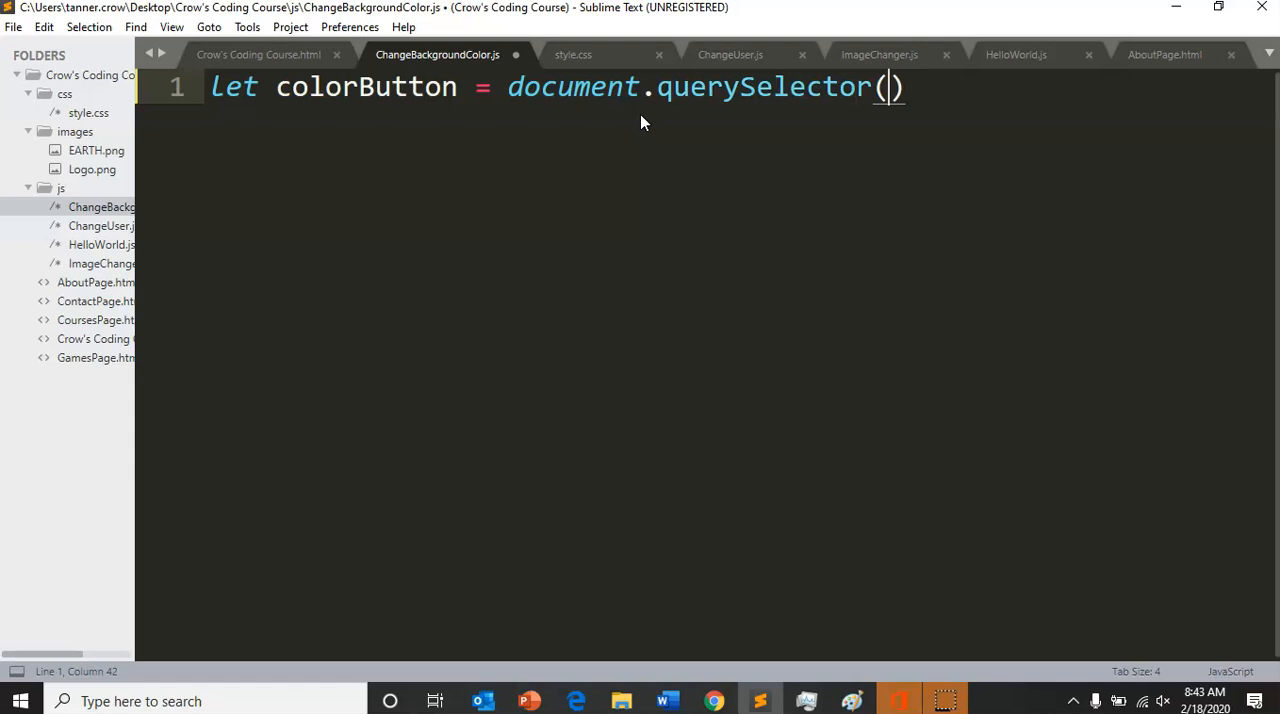
pyautogui.write("''")
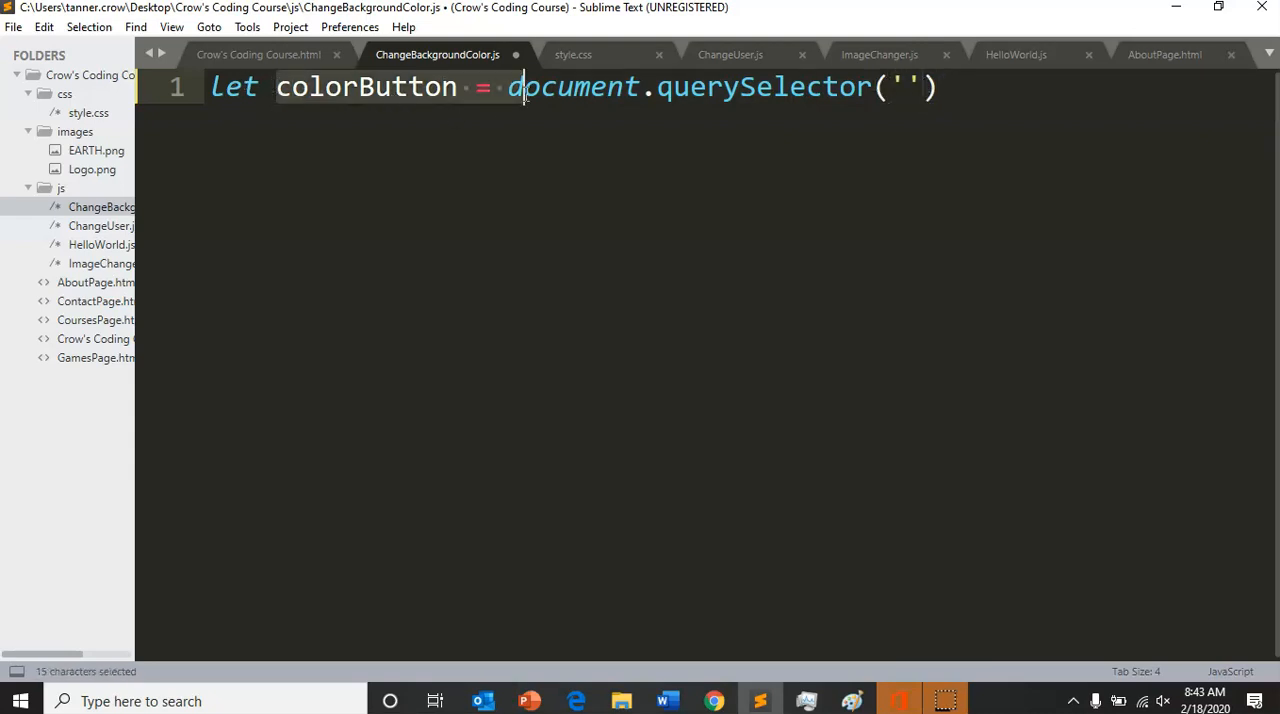
pyautogui.click(903, 88)
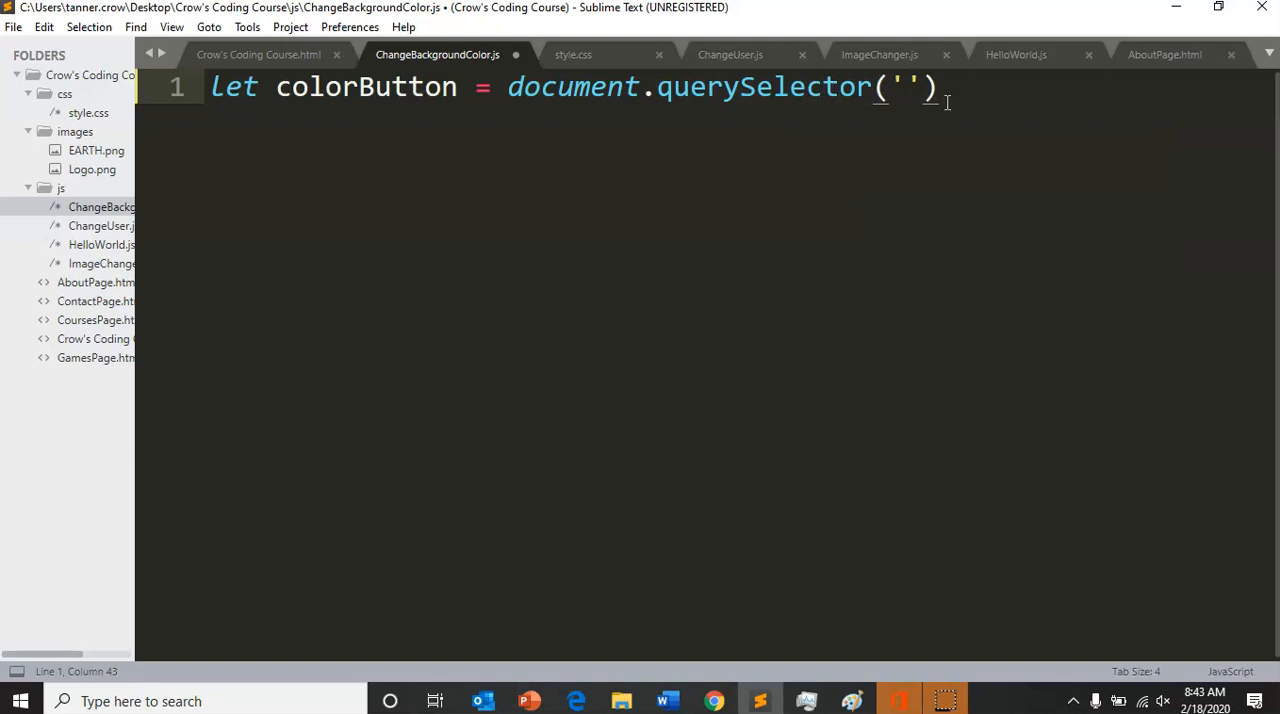
pyautogui.write('button')
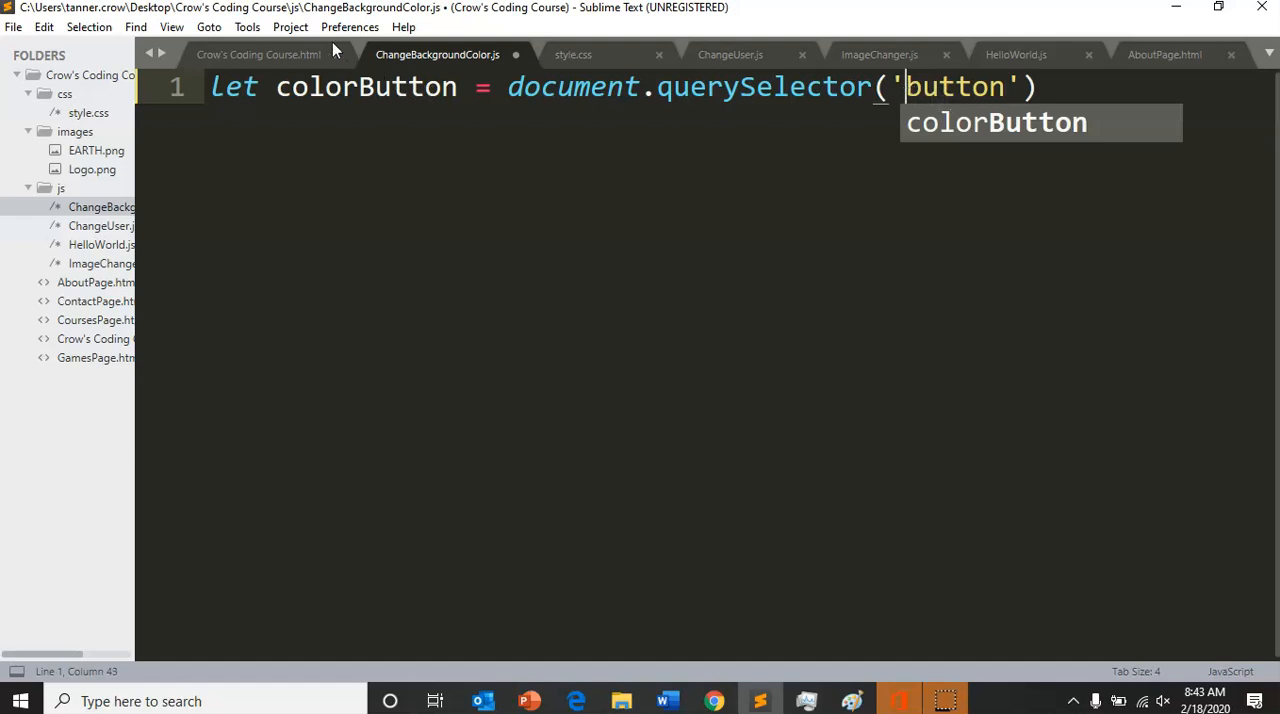
# Inspect the button tag and its Change Background Color label in the course HTML
pyautogui.click(260, 54)
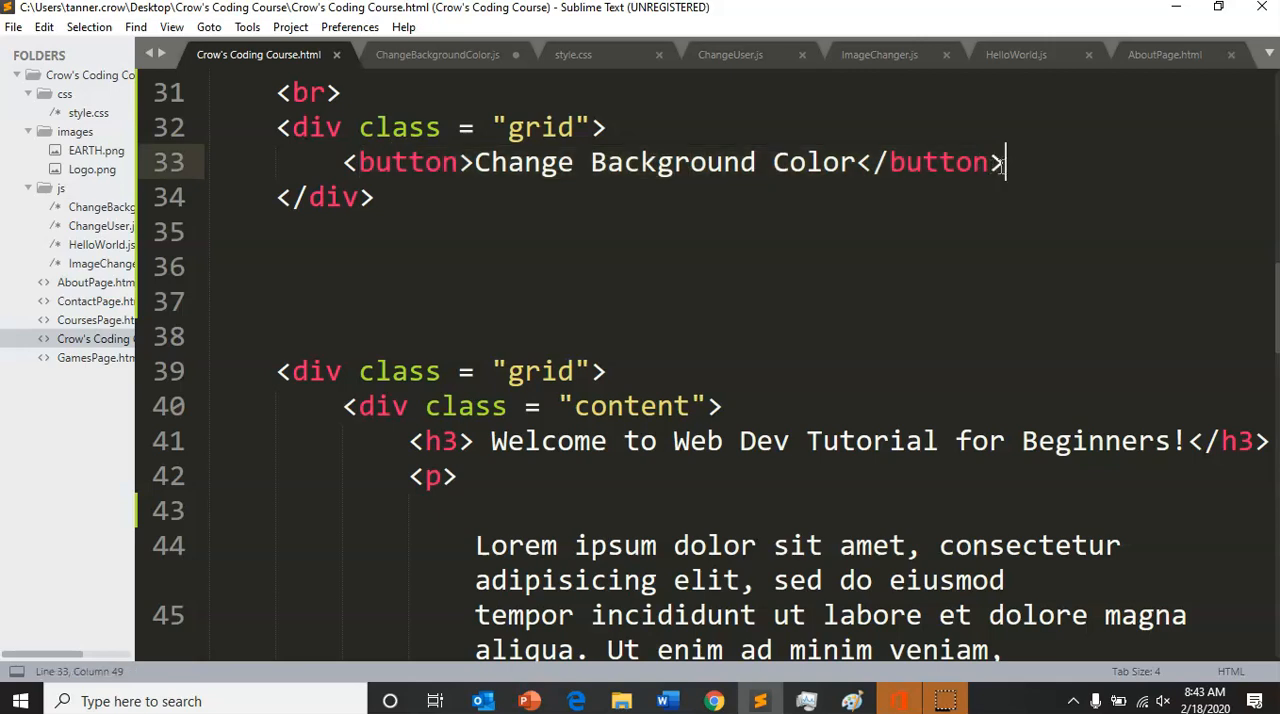
pyautogui.doubleClick(407, 162)
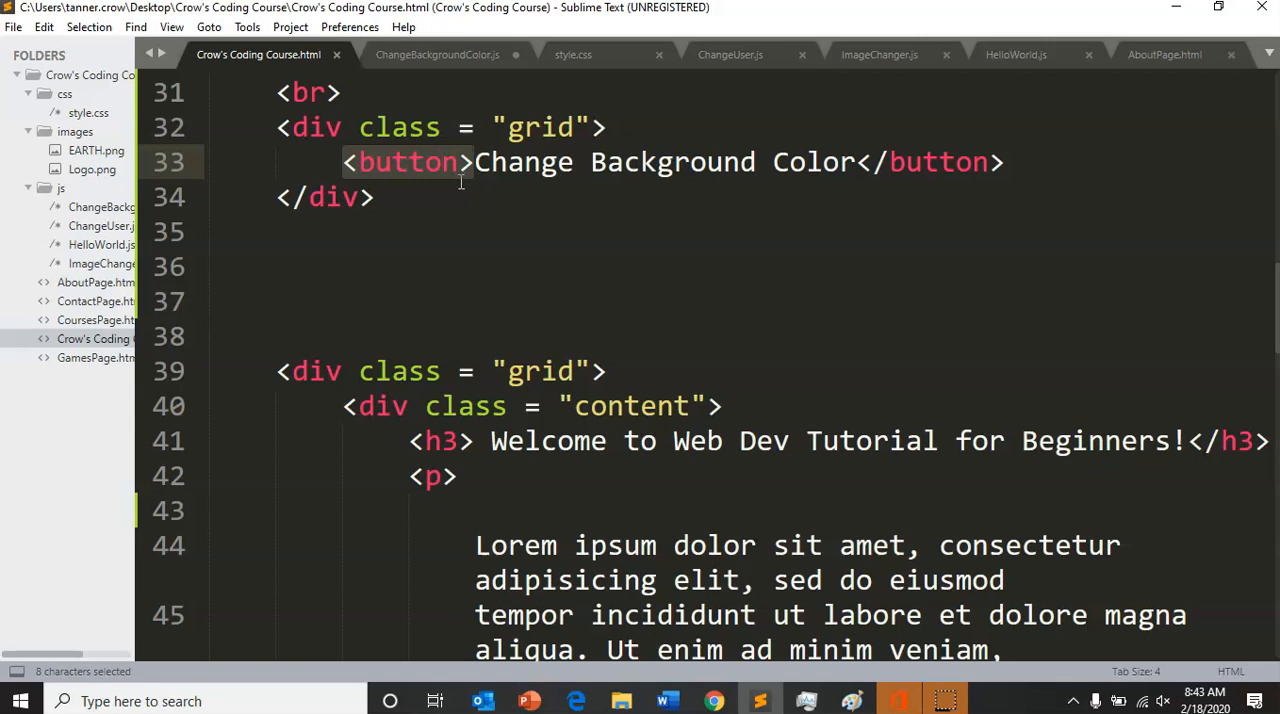
pyautogui.click(375, 197)
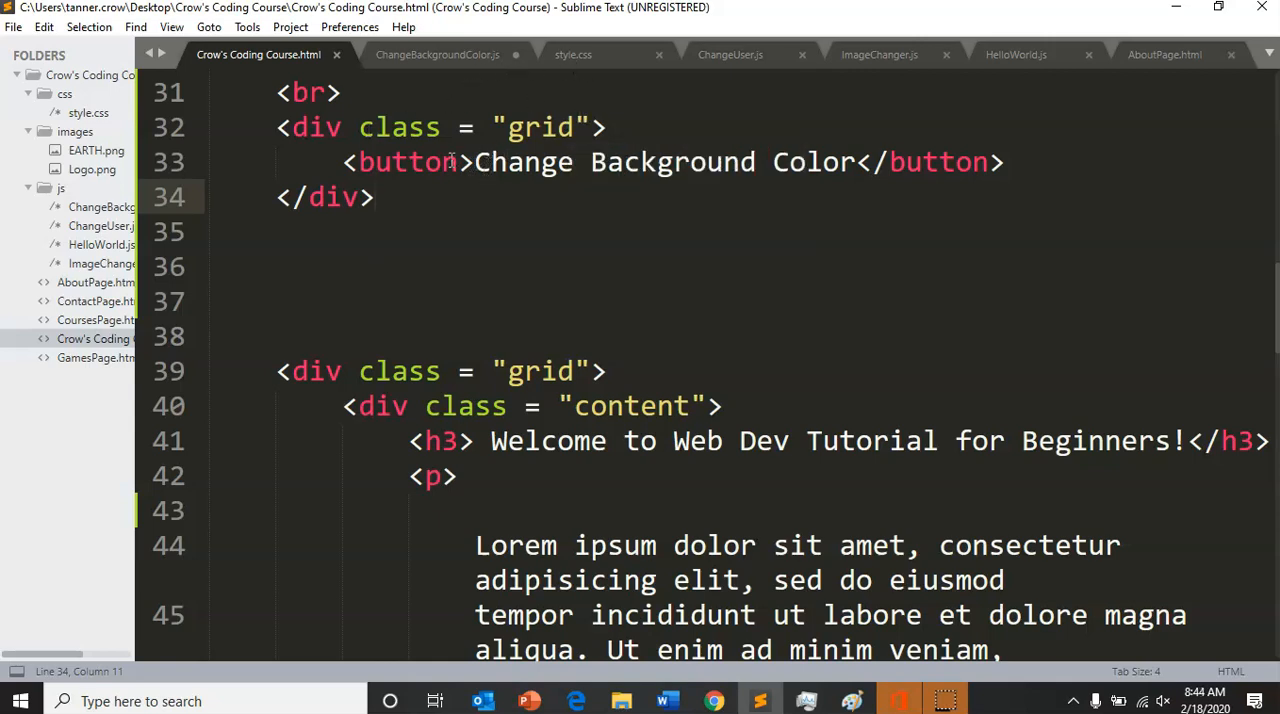
pyautogui.moveTo(475, 162); pyautogui.dragTo(843, 162)
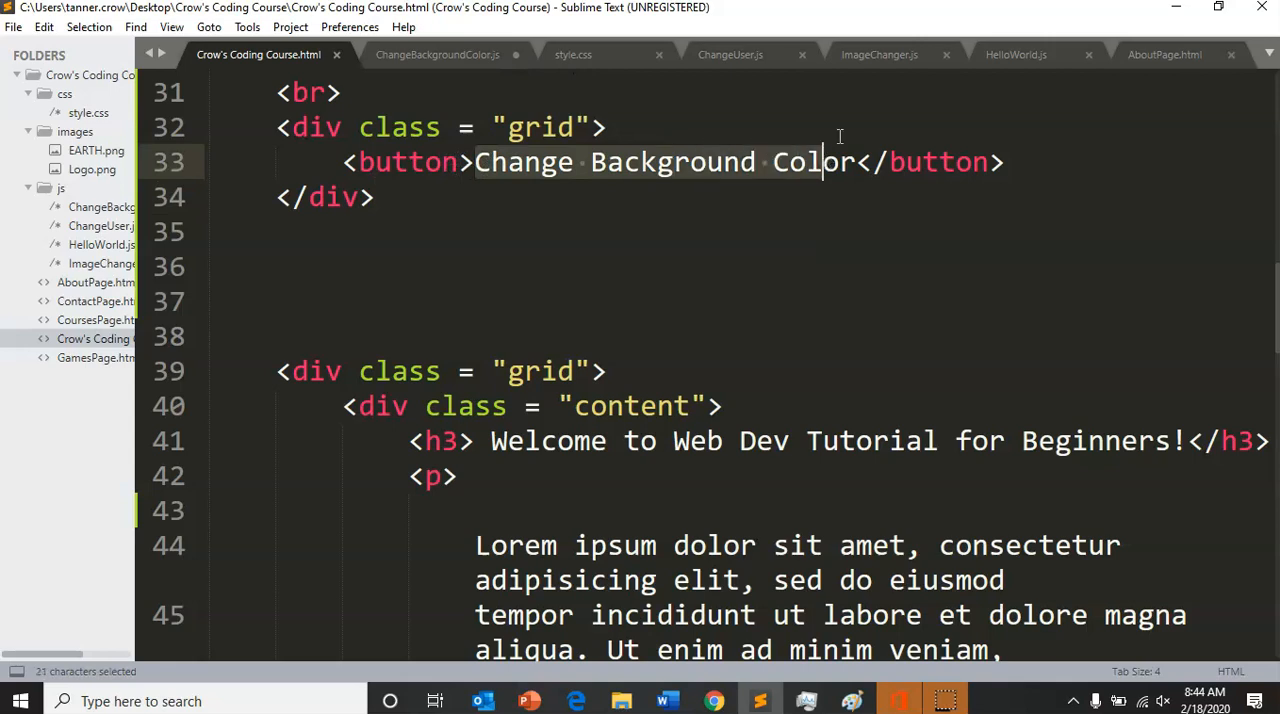
# Try a .button1 selector, revert it, and end the colorButton line with a semicolon
pyautogui.click(433, 54)
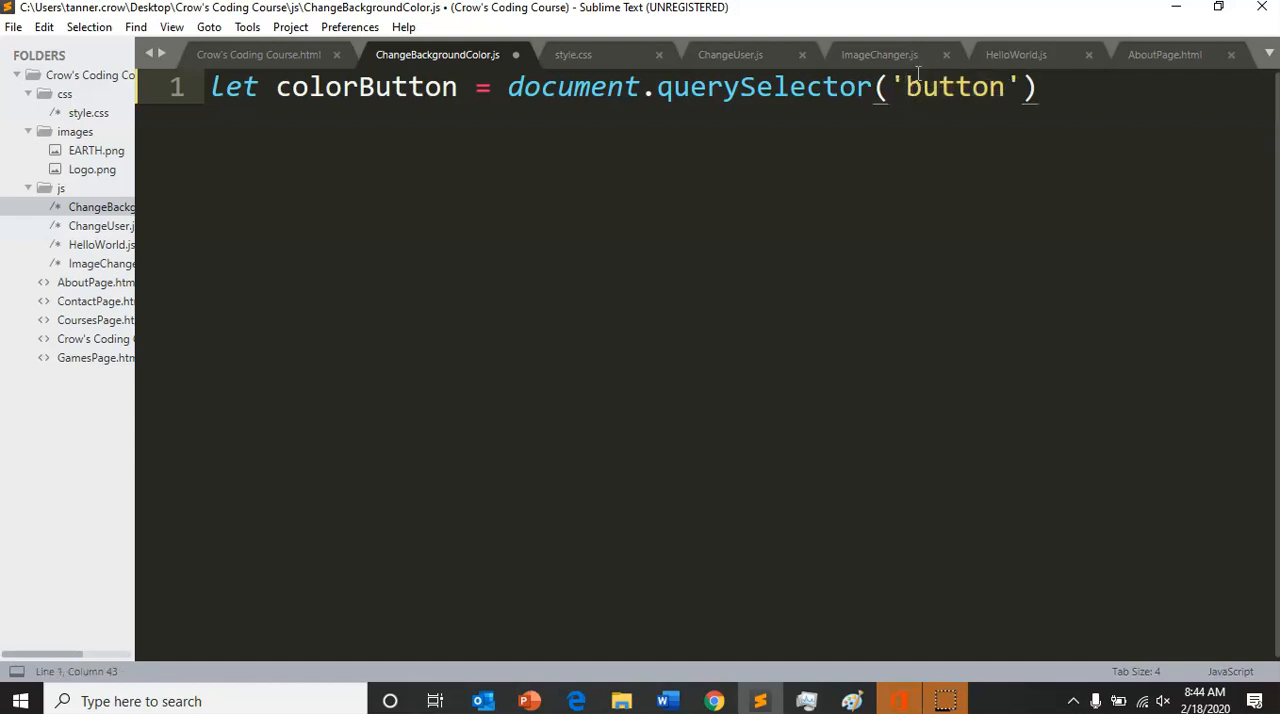
pyautogui.write('.button1')
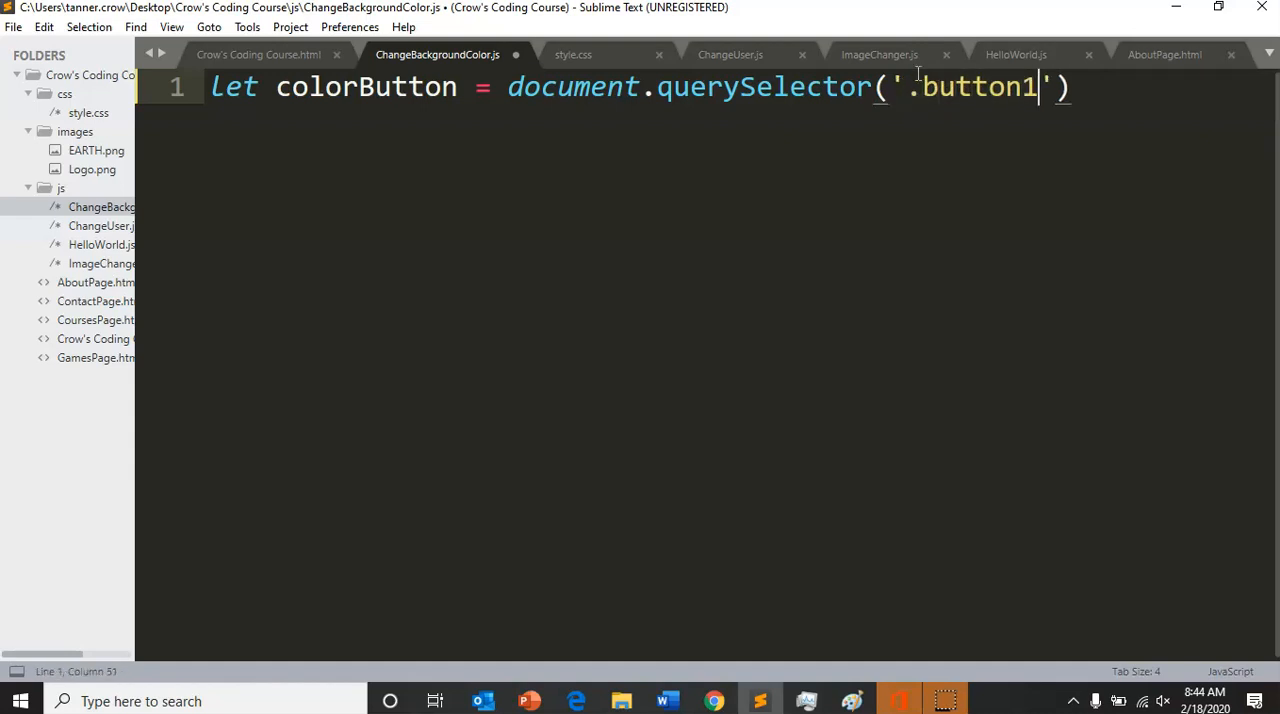
pyautogui.press('BackSpace')
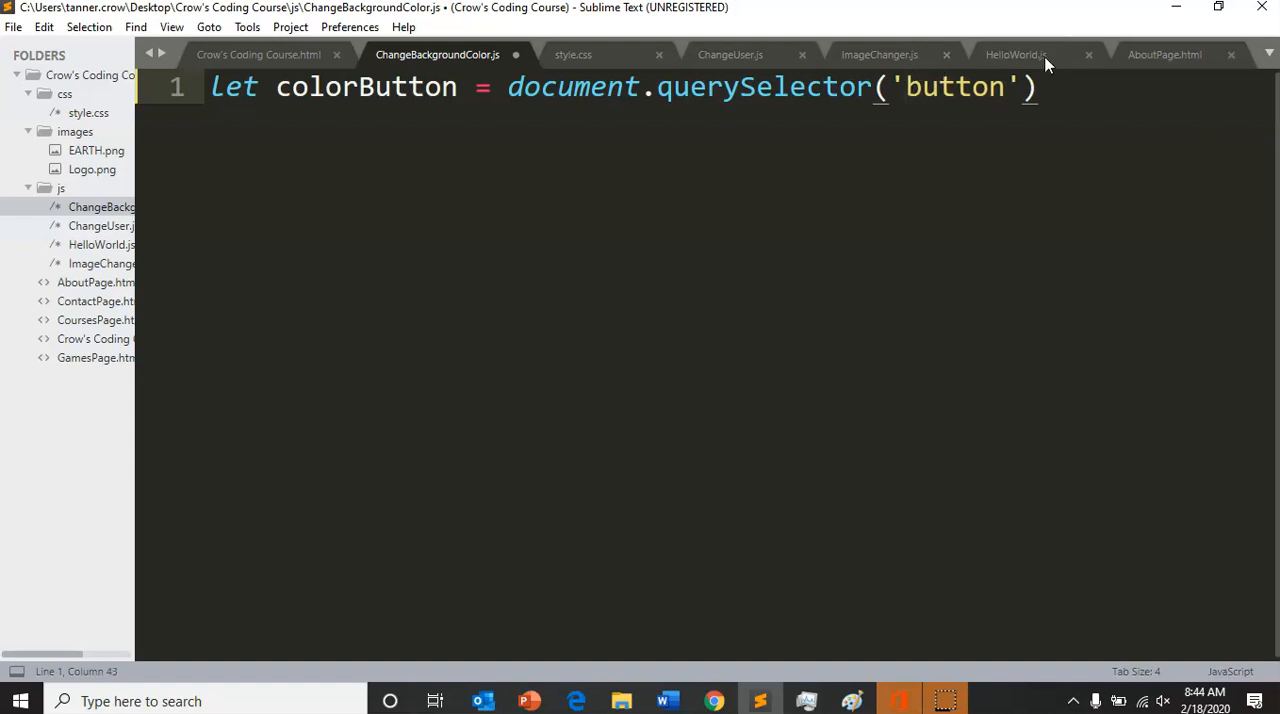
pyautogui.write(';')
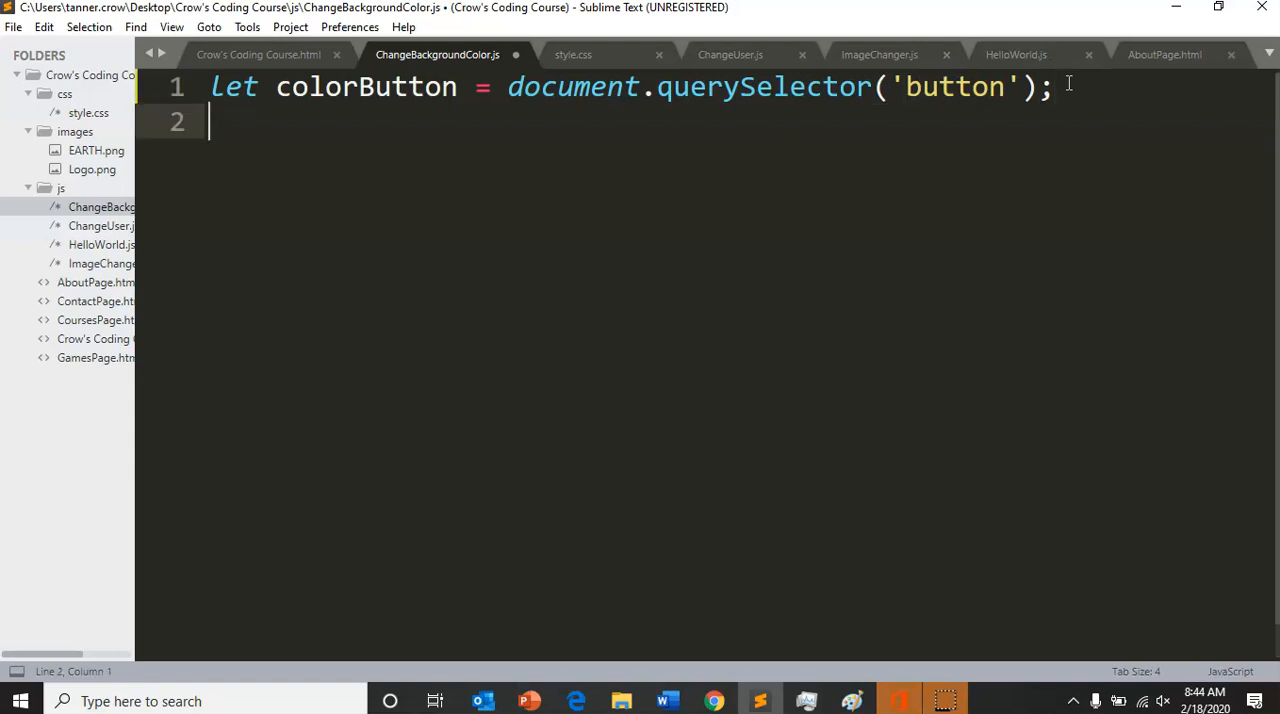
# Declare let background = document.querySelector('body'); on line 2 of ChangeBackgroundColor.js
pyautogui.write('leg=t')
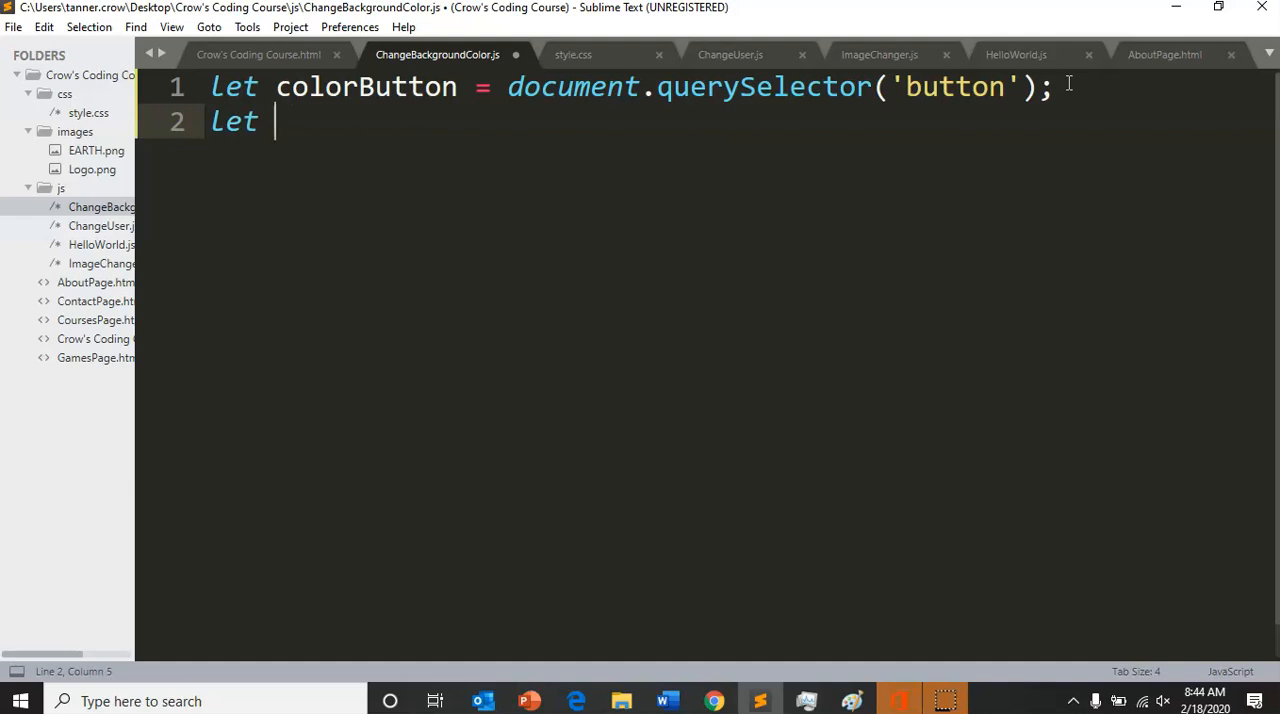
pyautogui.write('back')
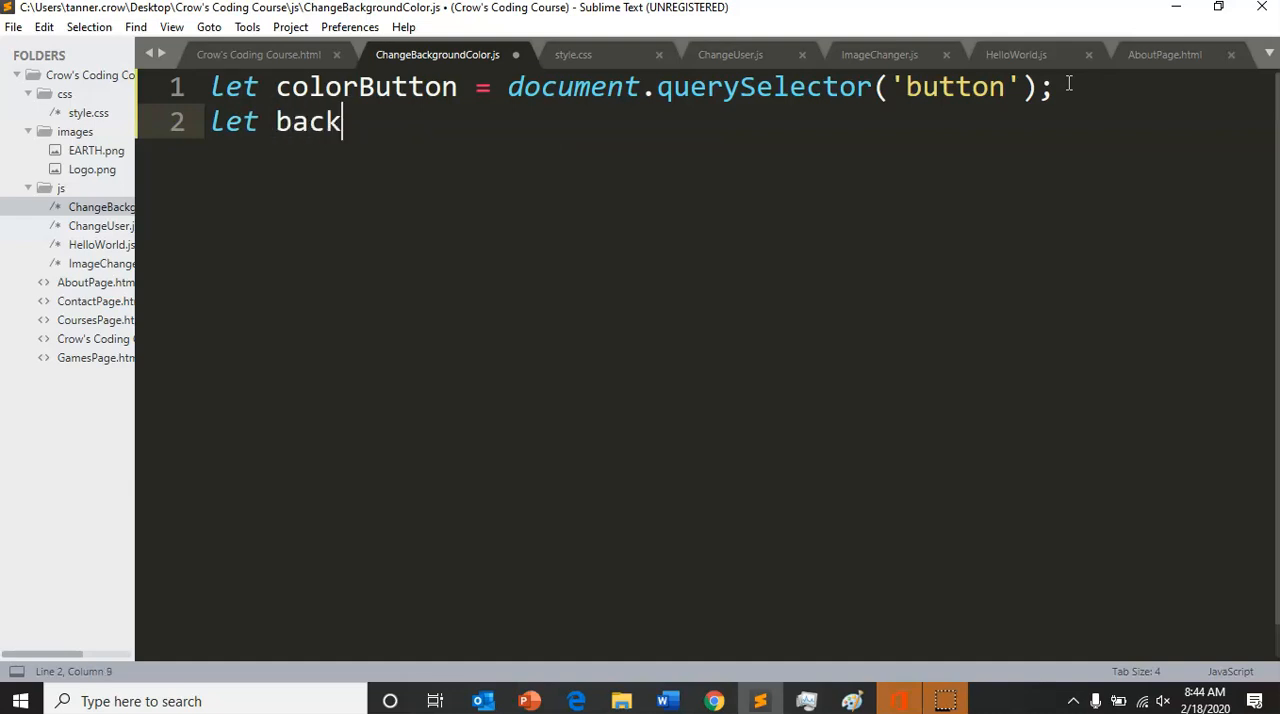
pyautogui.write('go')
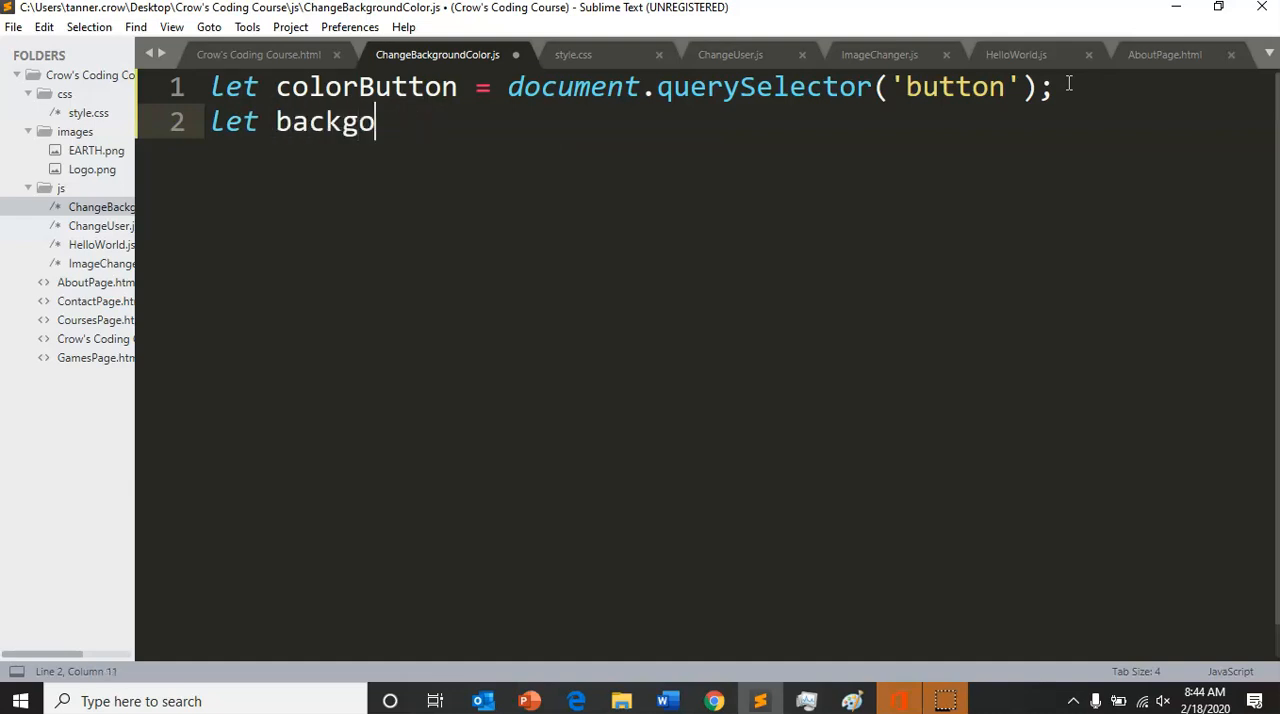
pyautogui.write('und =')
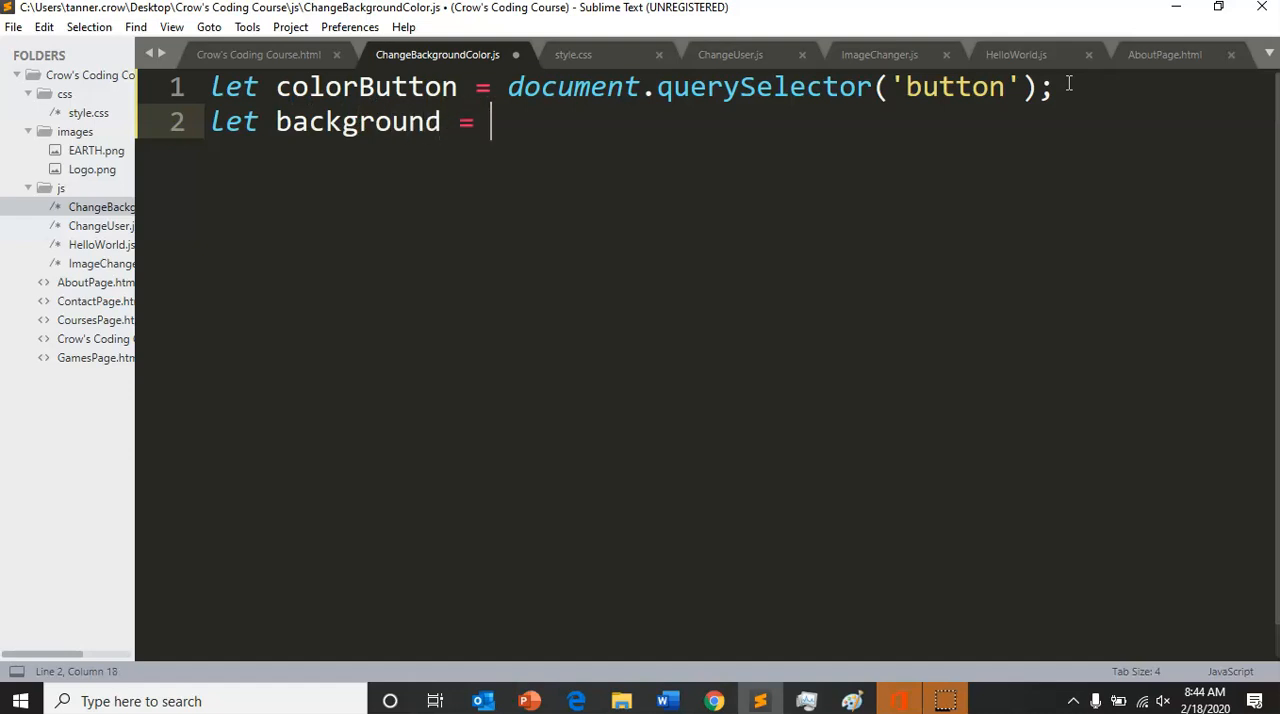
pyautogui.write('document.quer')
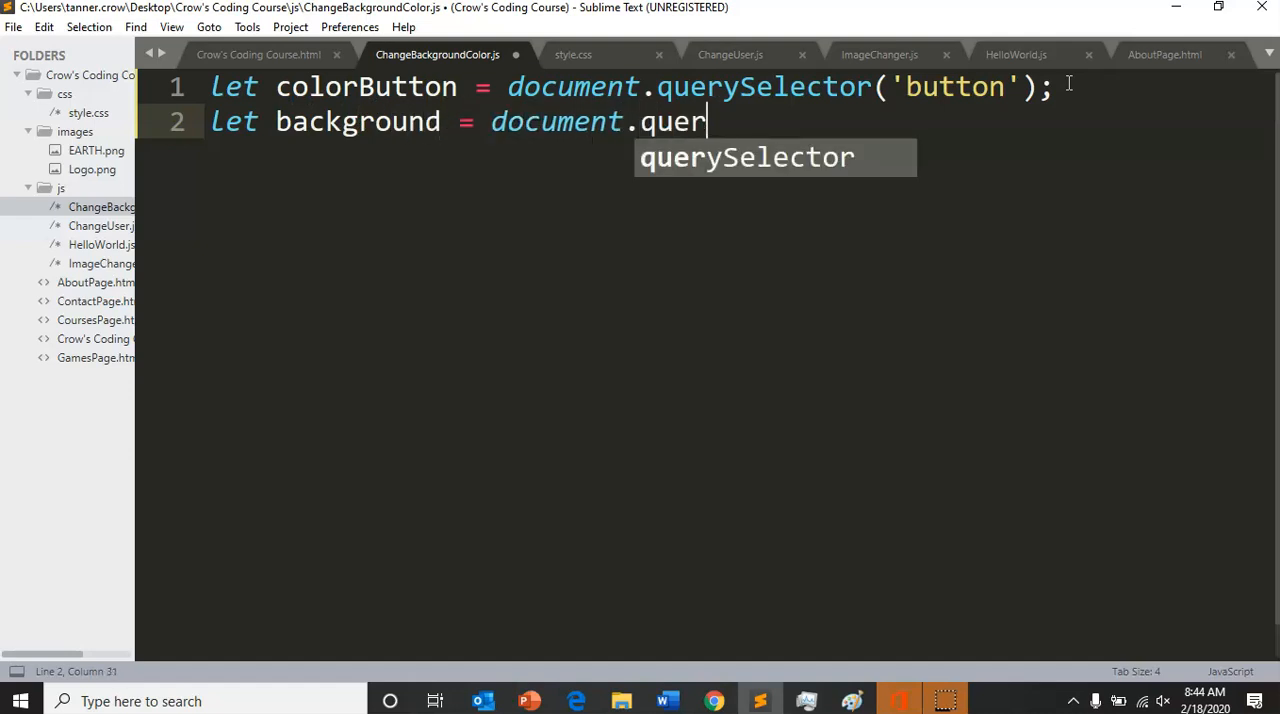
pyautogui.write('ySelc')
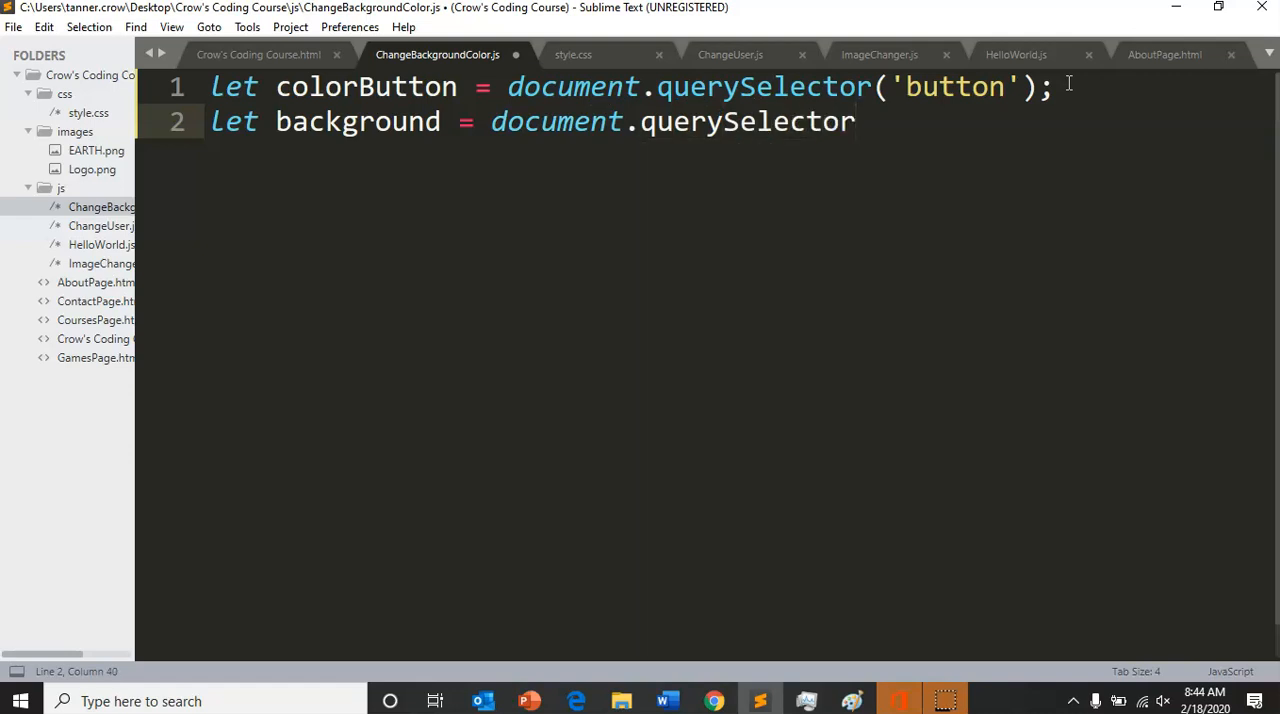
pyautogui.write('()')
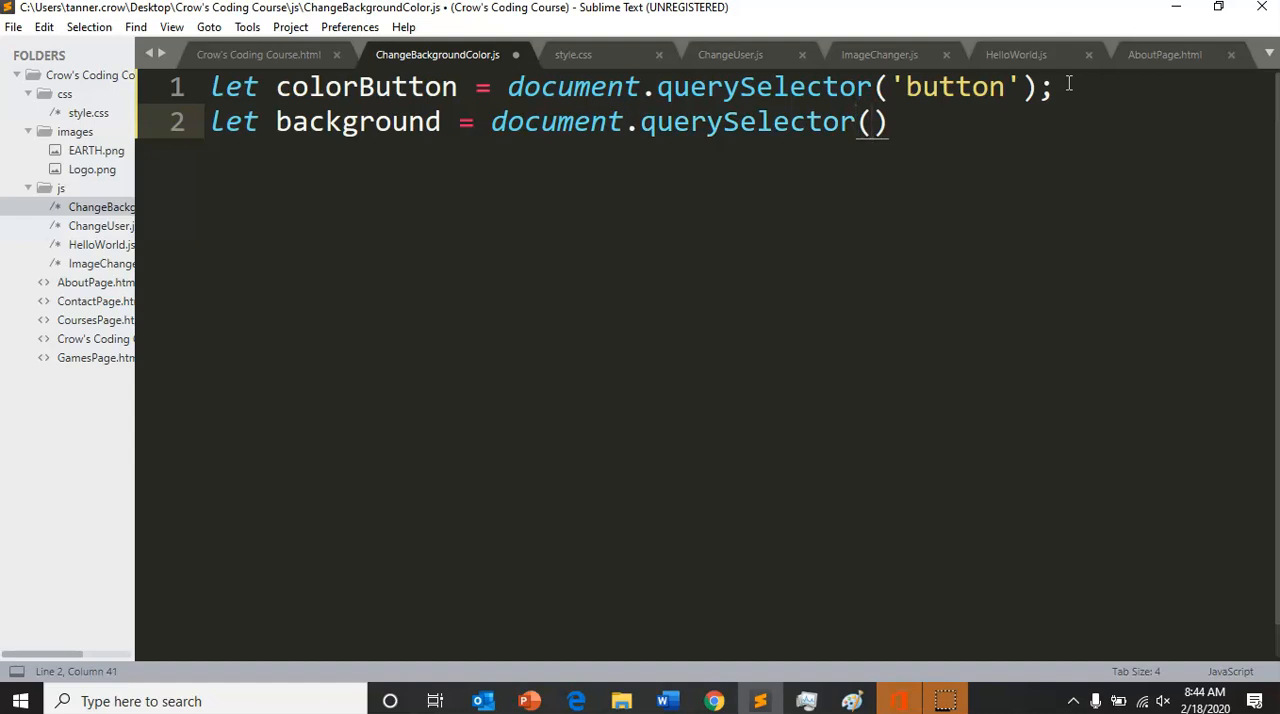
pyautogui.write("''")
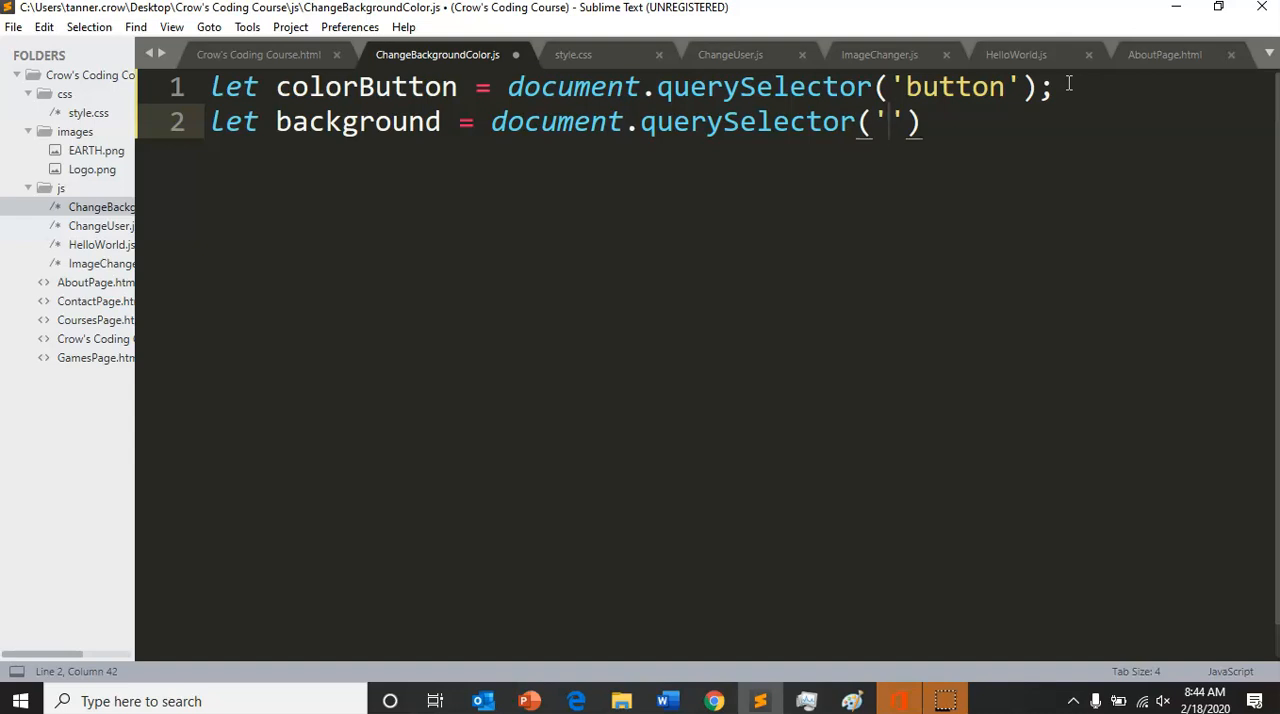
pyautogui.write('b')
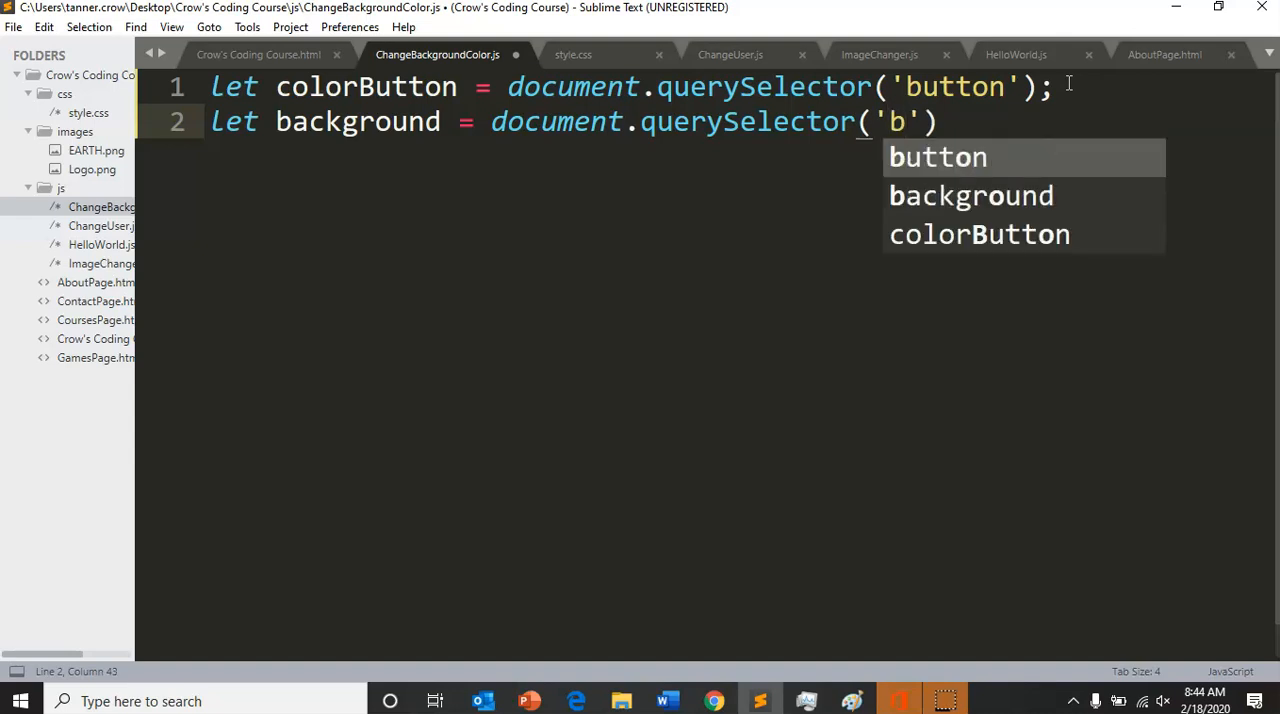
pyautogui.write('od')
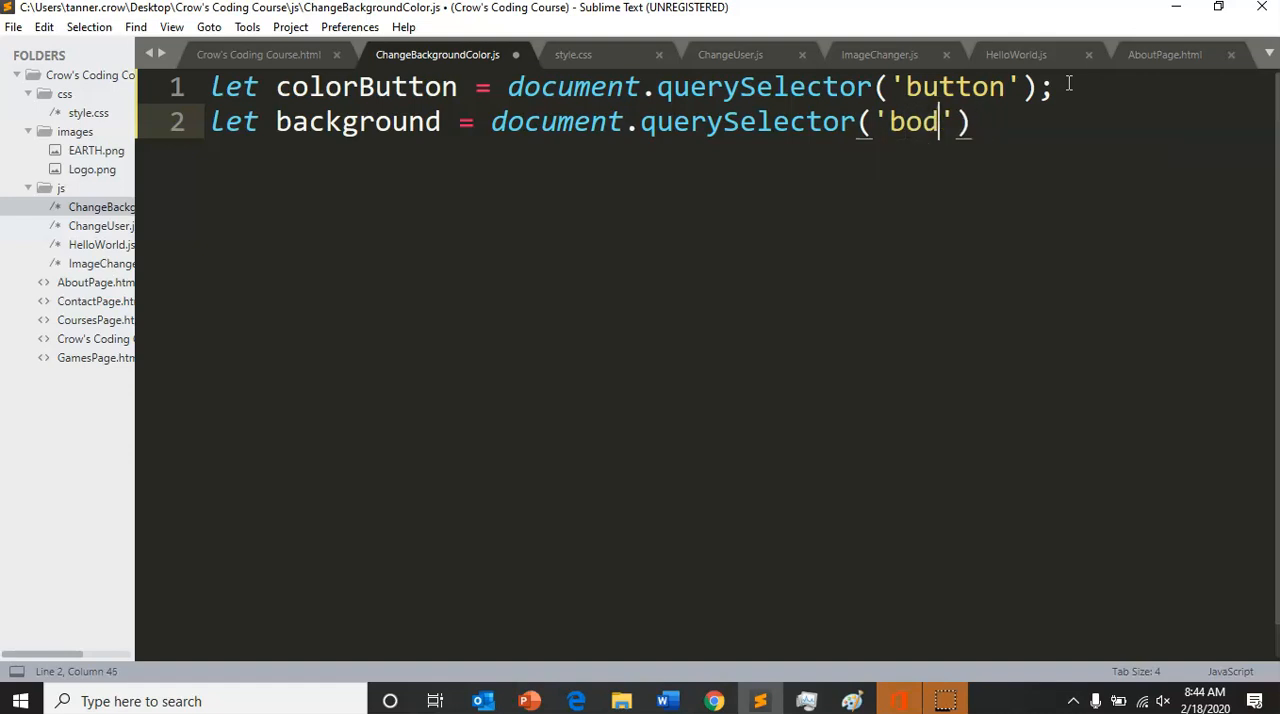
pyautogui.write('y')
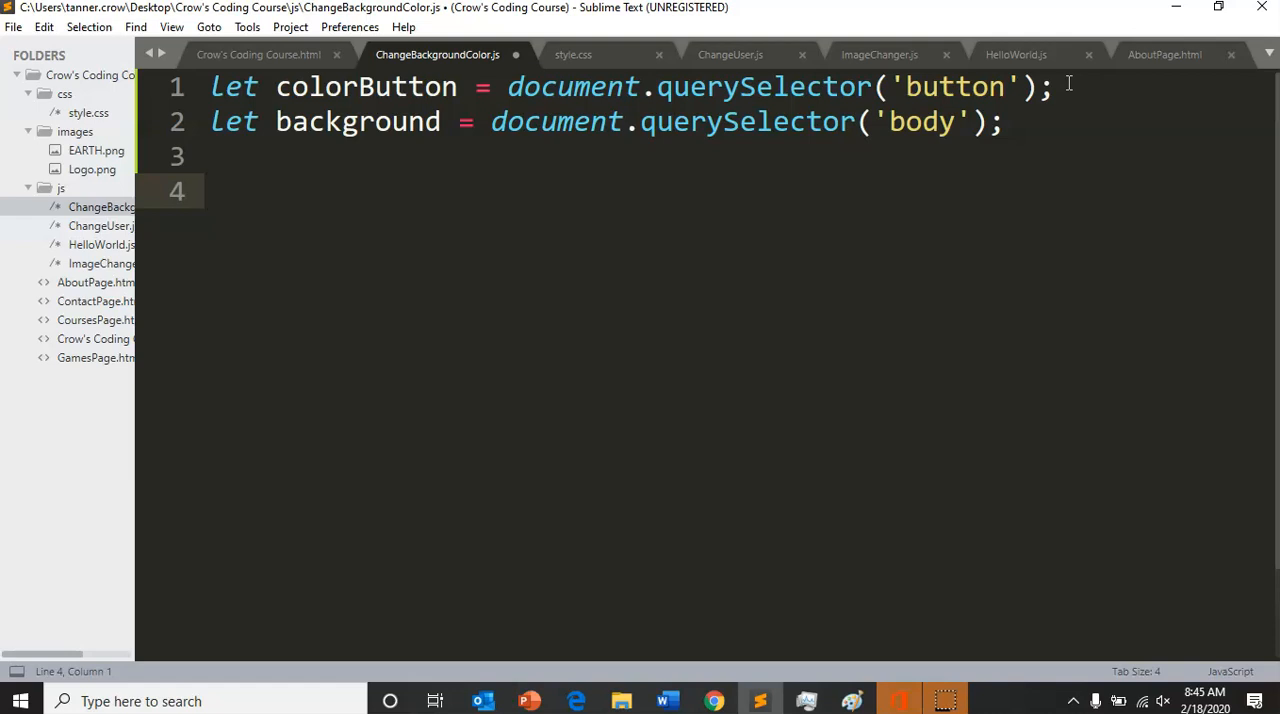
# Write colorButton.addEventListener('click', changeColor); and start a new line
pyautogui.write('colorB')
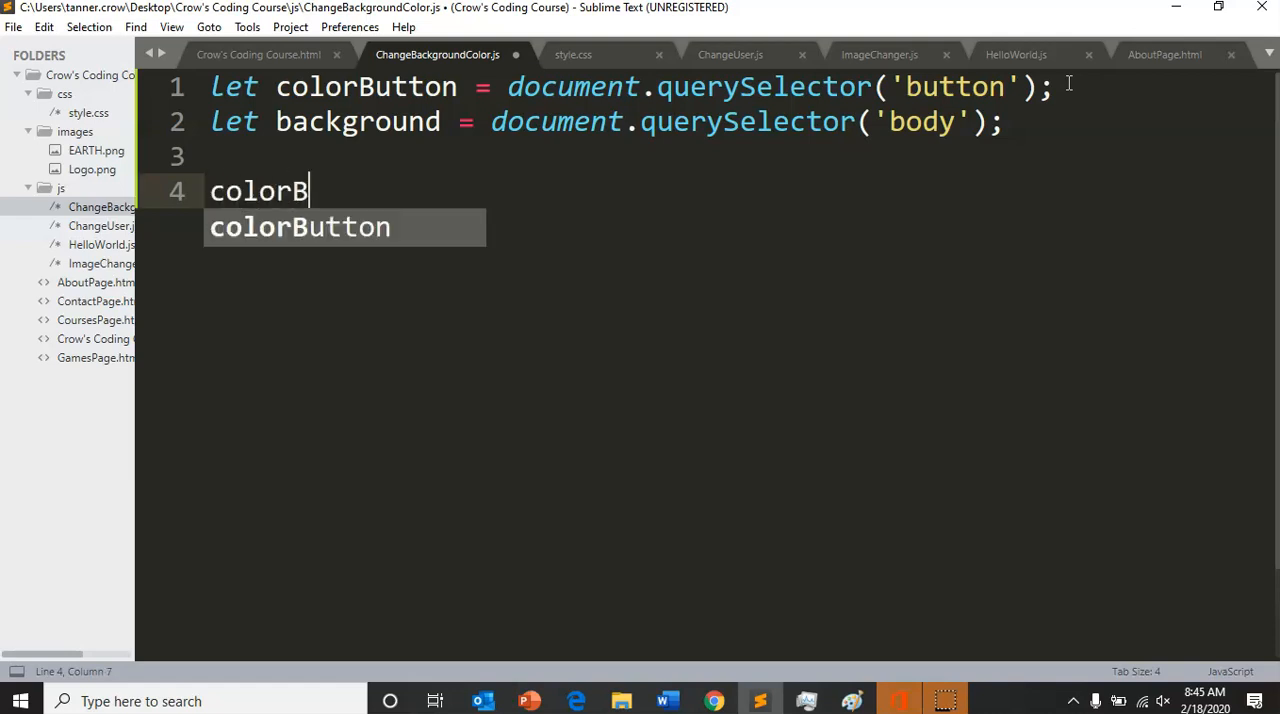
pyautogui.write('utton.')
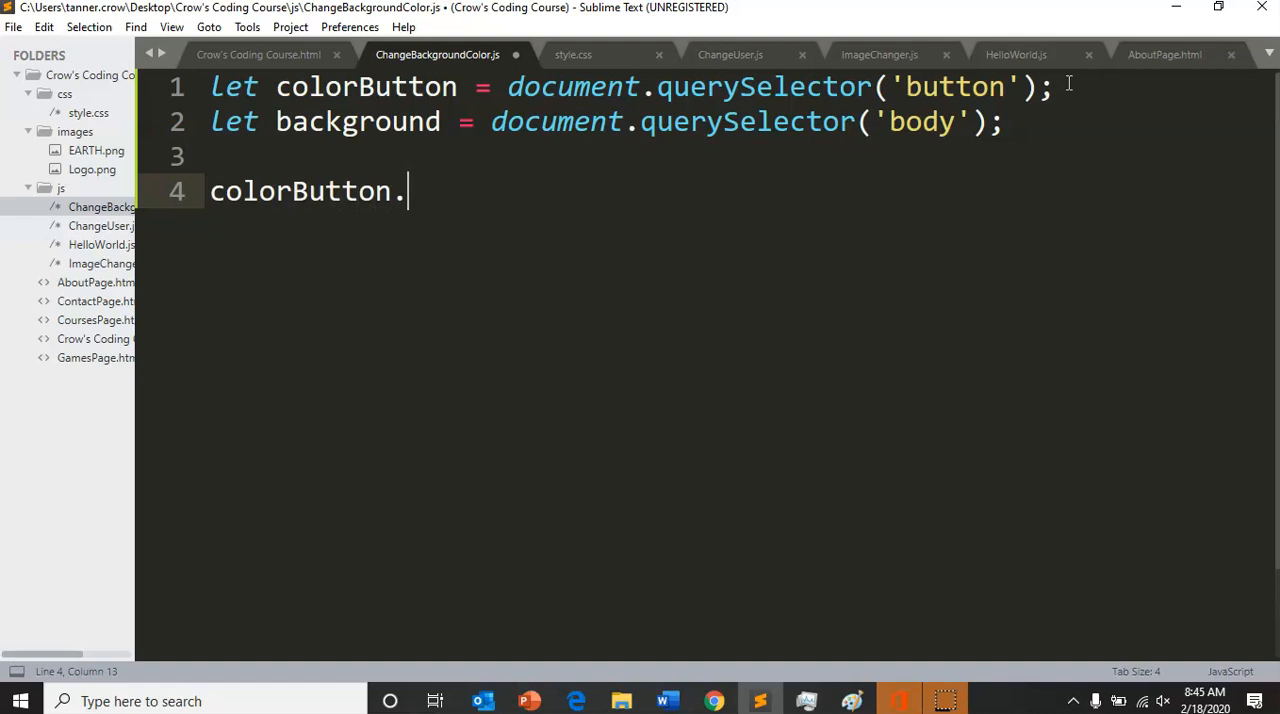
pyautogui.write('addE')
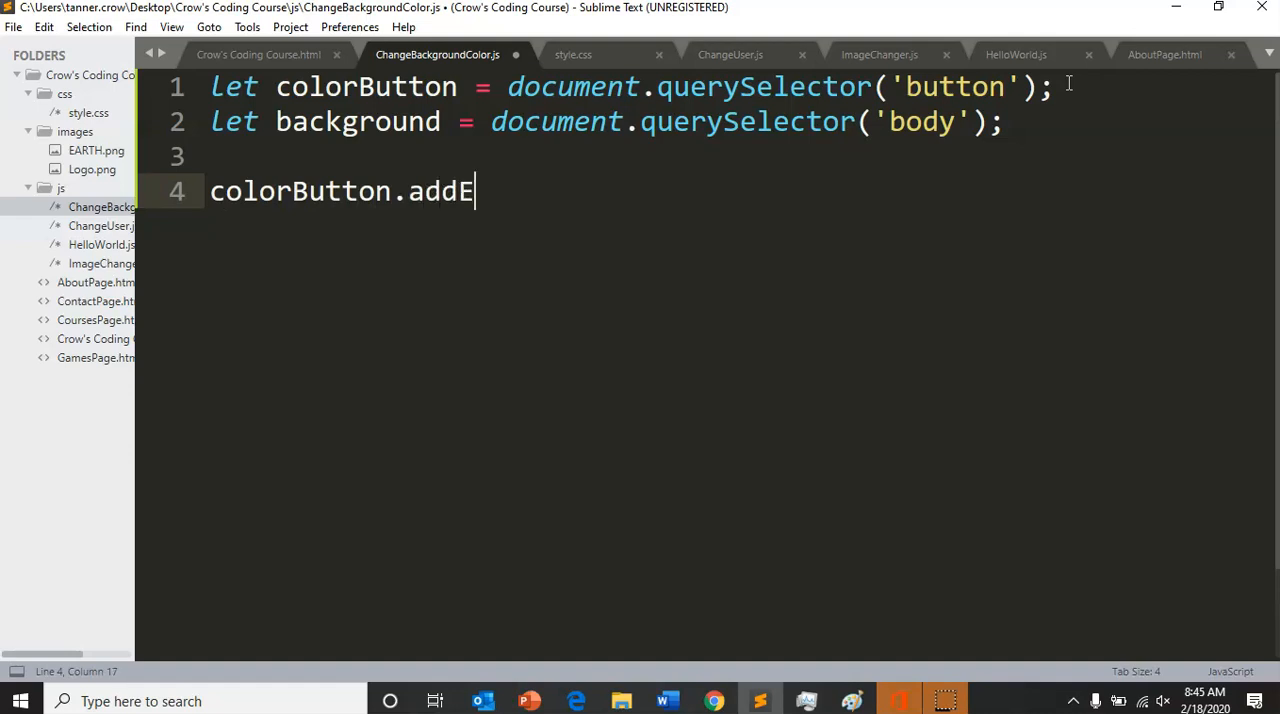
pyautogui.write('ventLi')
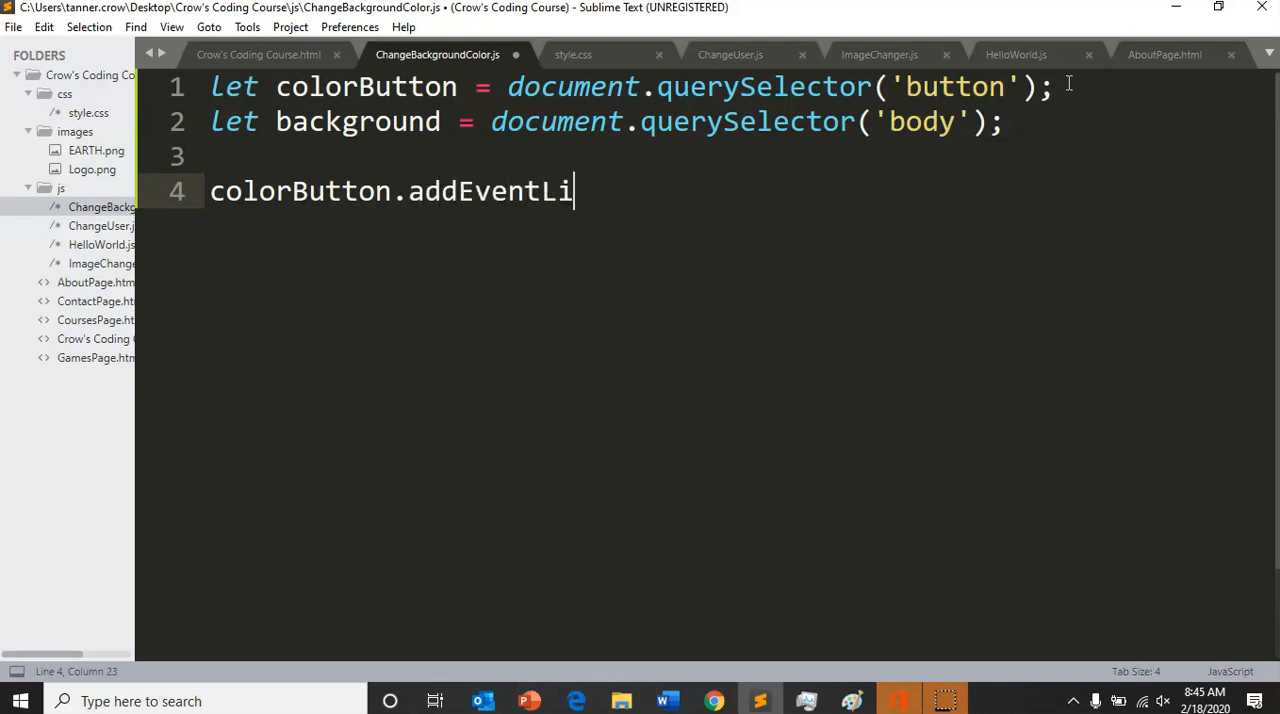
pyautogui.write('stener(')
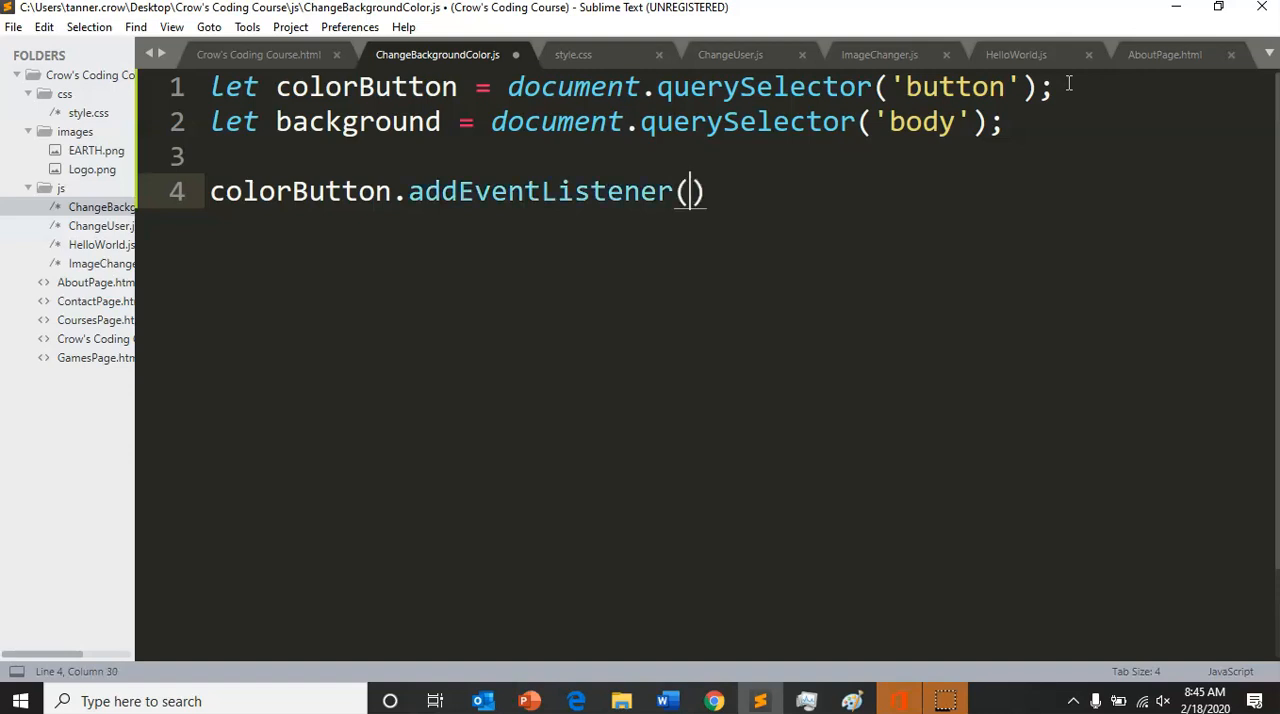
pyautogui.write("'click'")
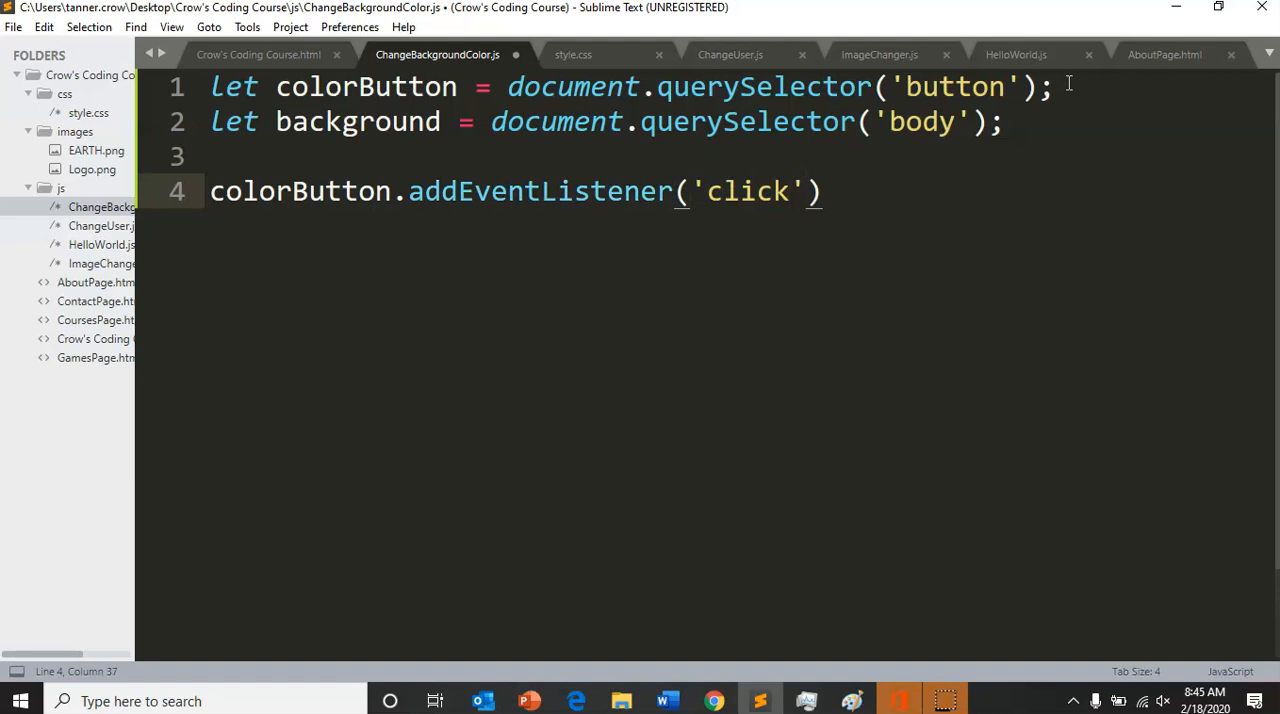
pyautogui.write(',')
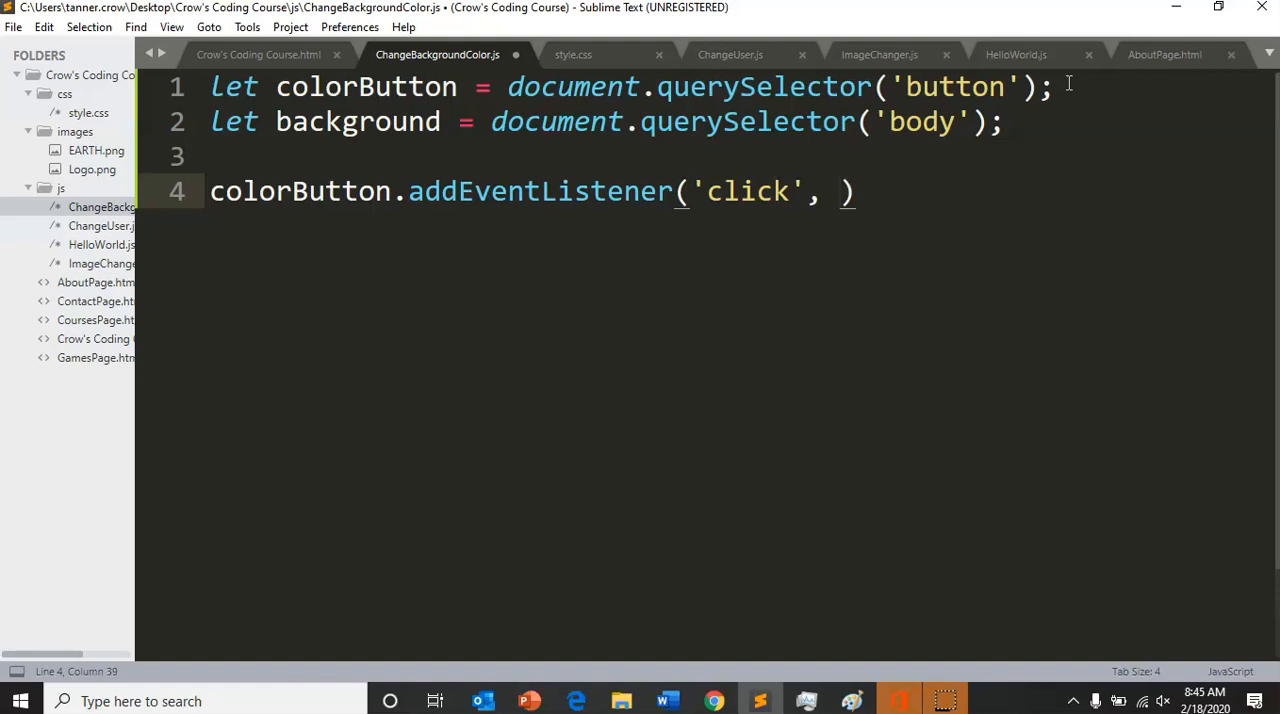
pyautogui.write('cha')
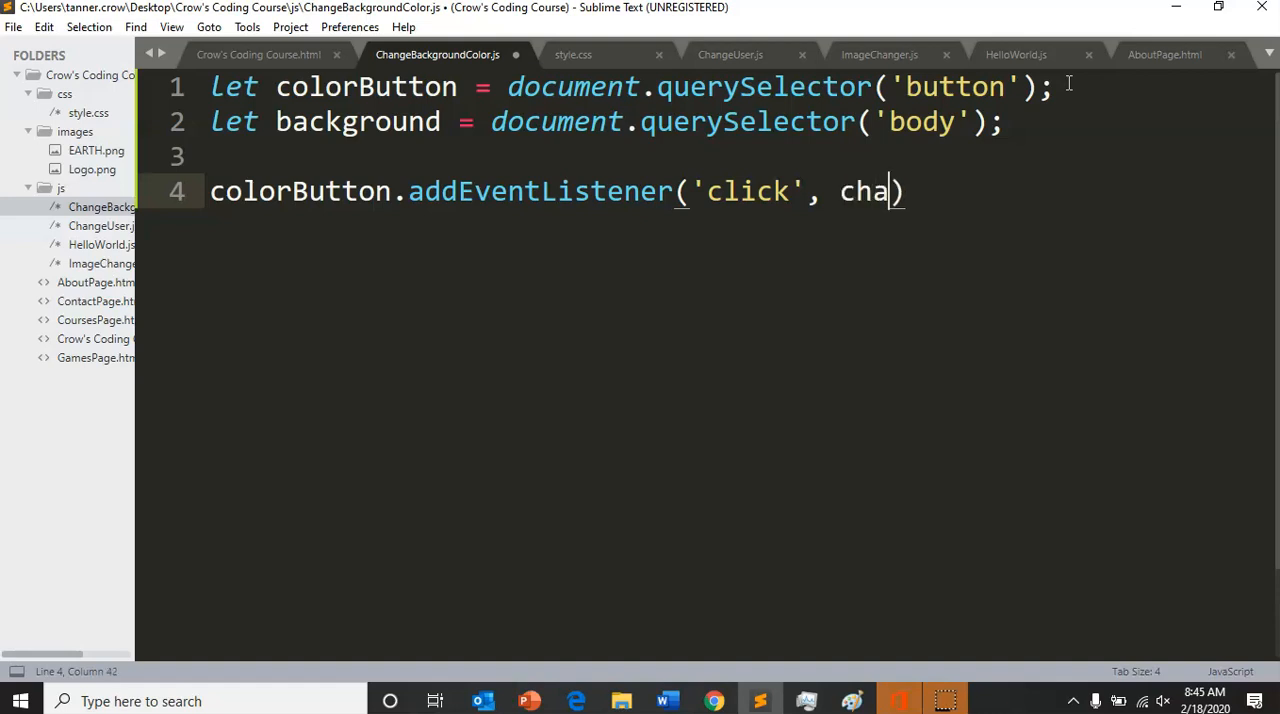
pyautogui.write('ngeColor')
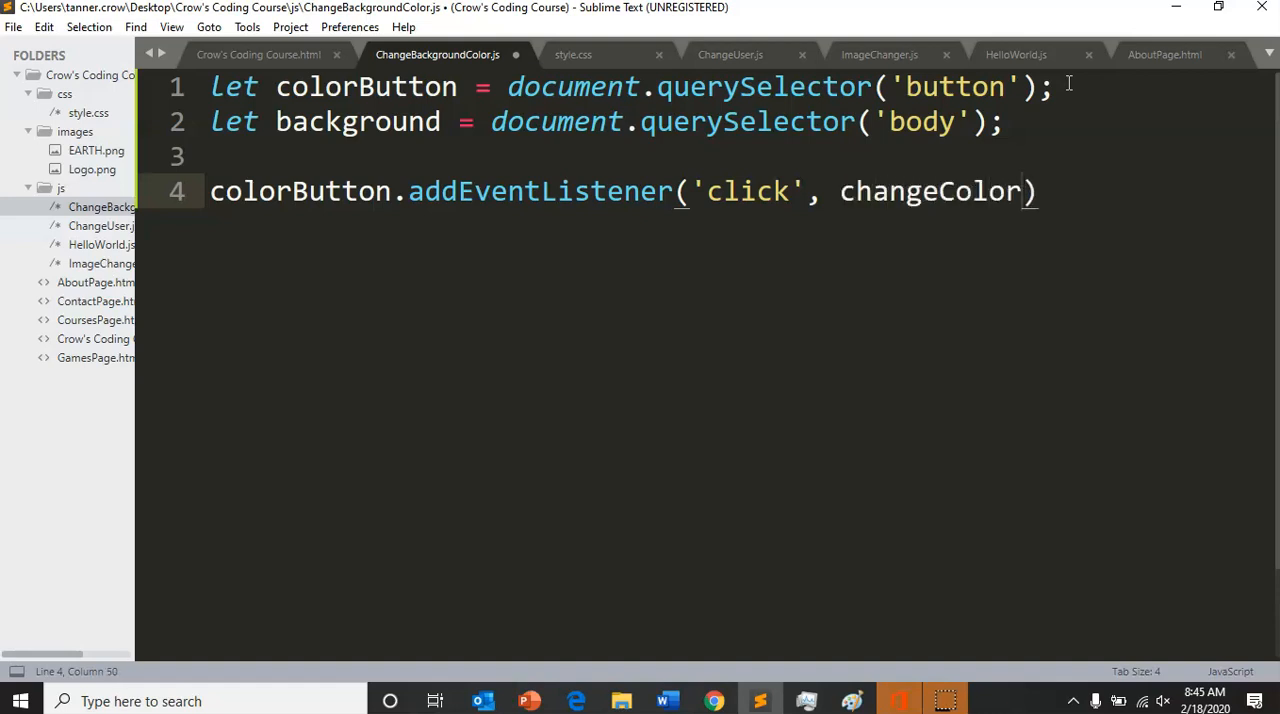
pyautogui.write(';')
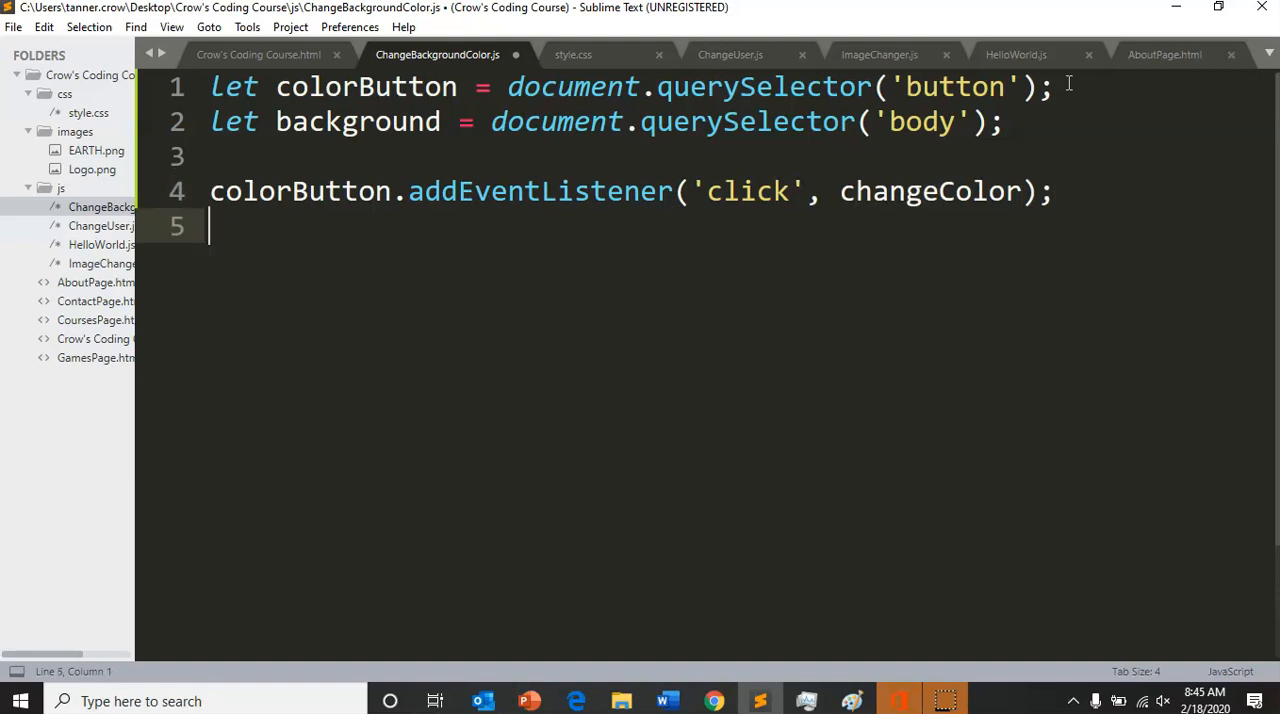
pyautogui.press('Enter')
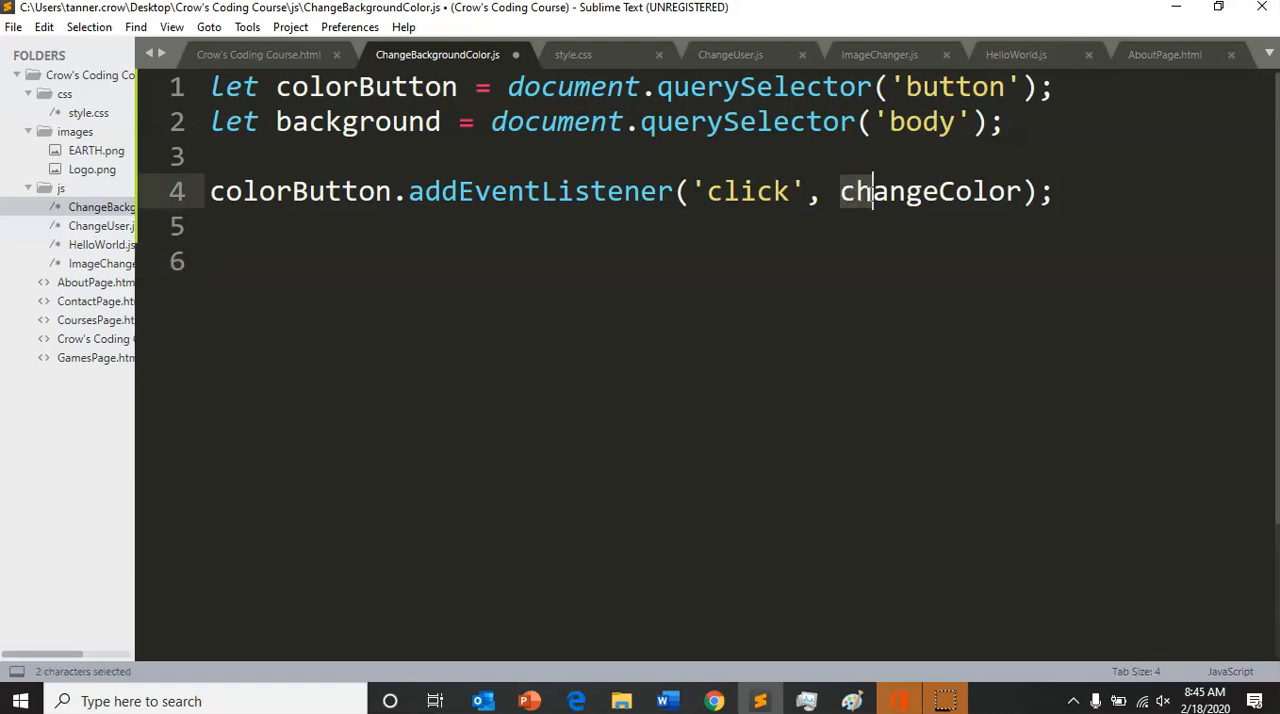
# Replace changeColor with background.style.backgroundColor = 'red' and save the script
pyautogui.doubleClick(928, 191)
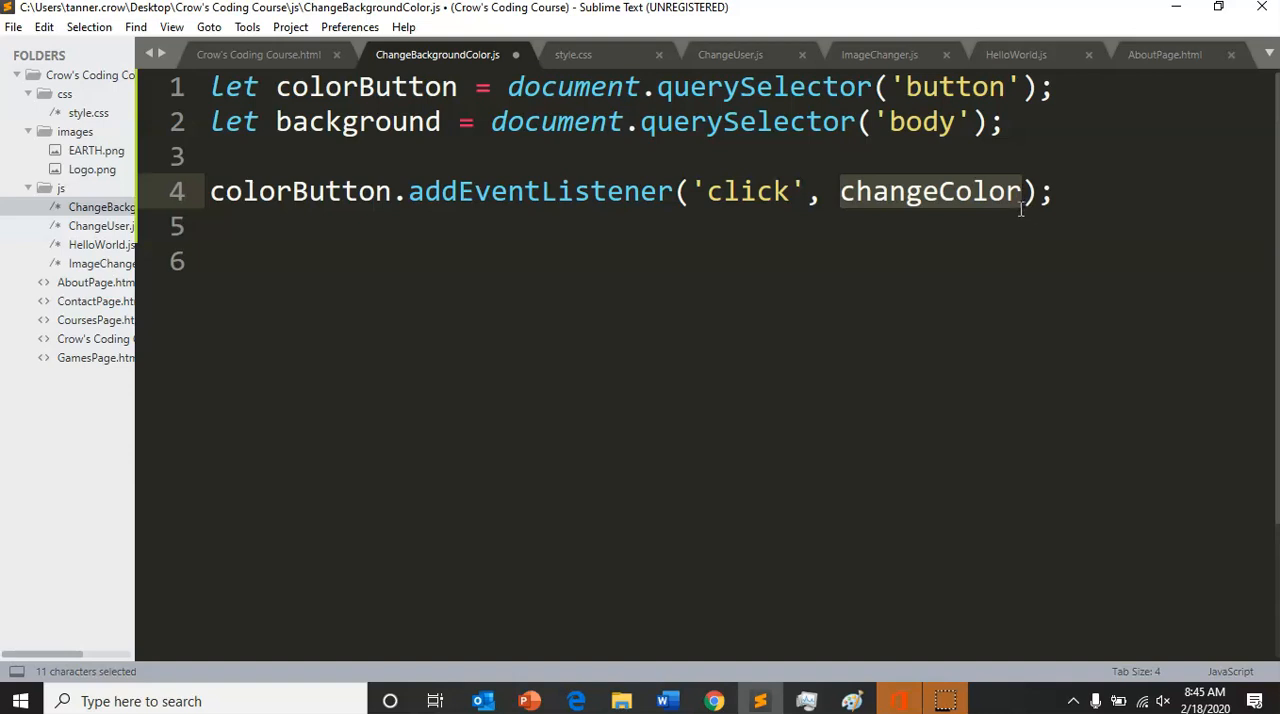
pyautogui.click(853, 191)
pyautogui.write('backgr')
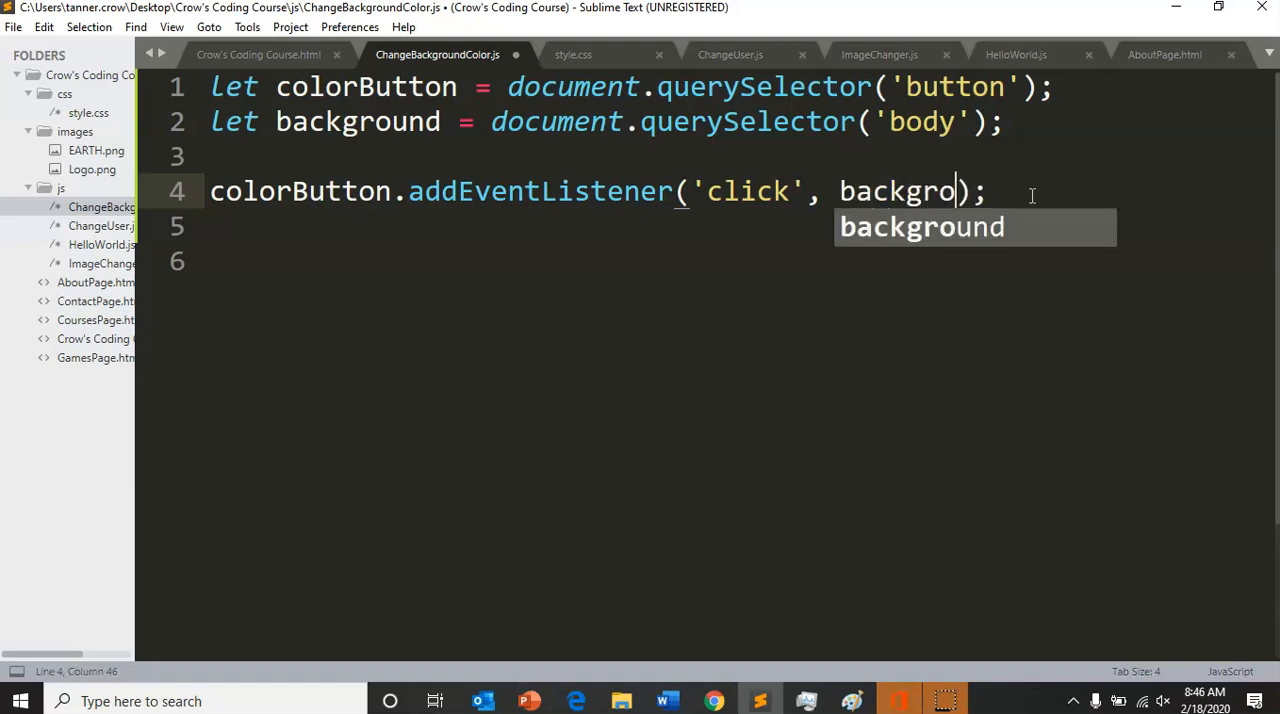
pyautogui.write('und.style.')
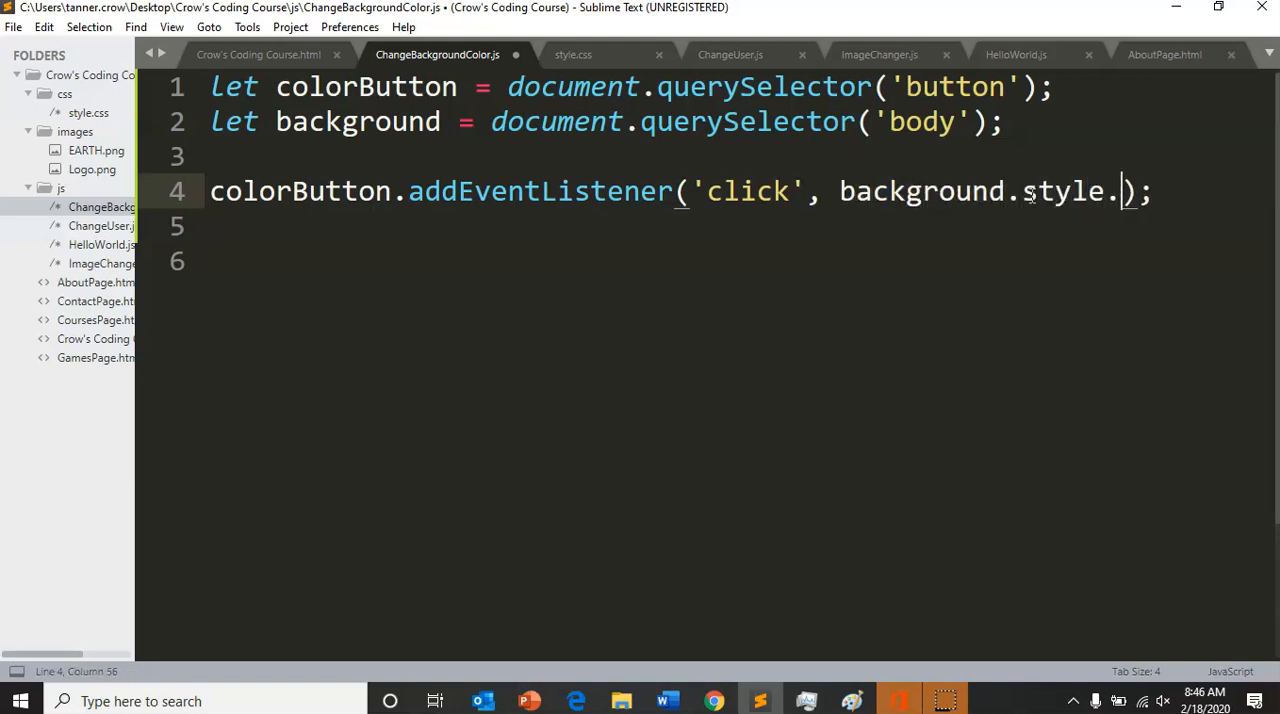
pyautogui.write('ch')
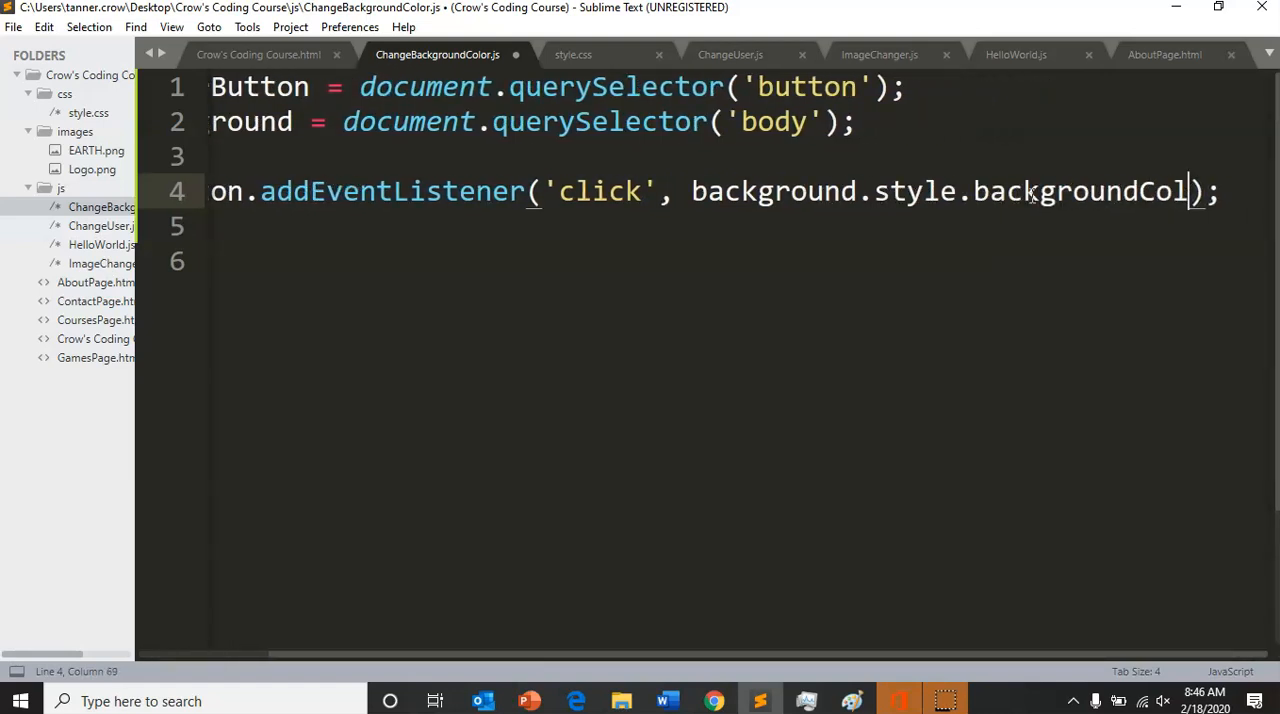
pyautogui.write("= 'red'")
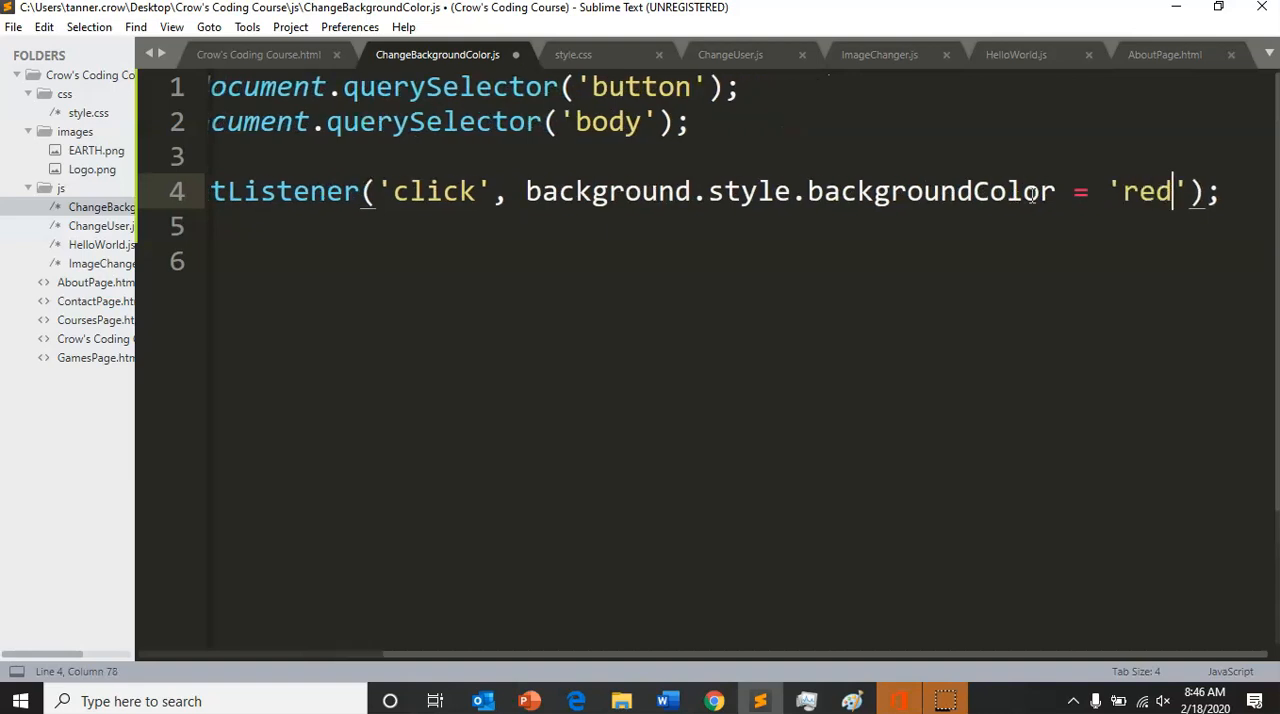
pyautogui.press('ctrl+s')
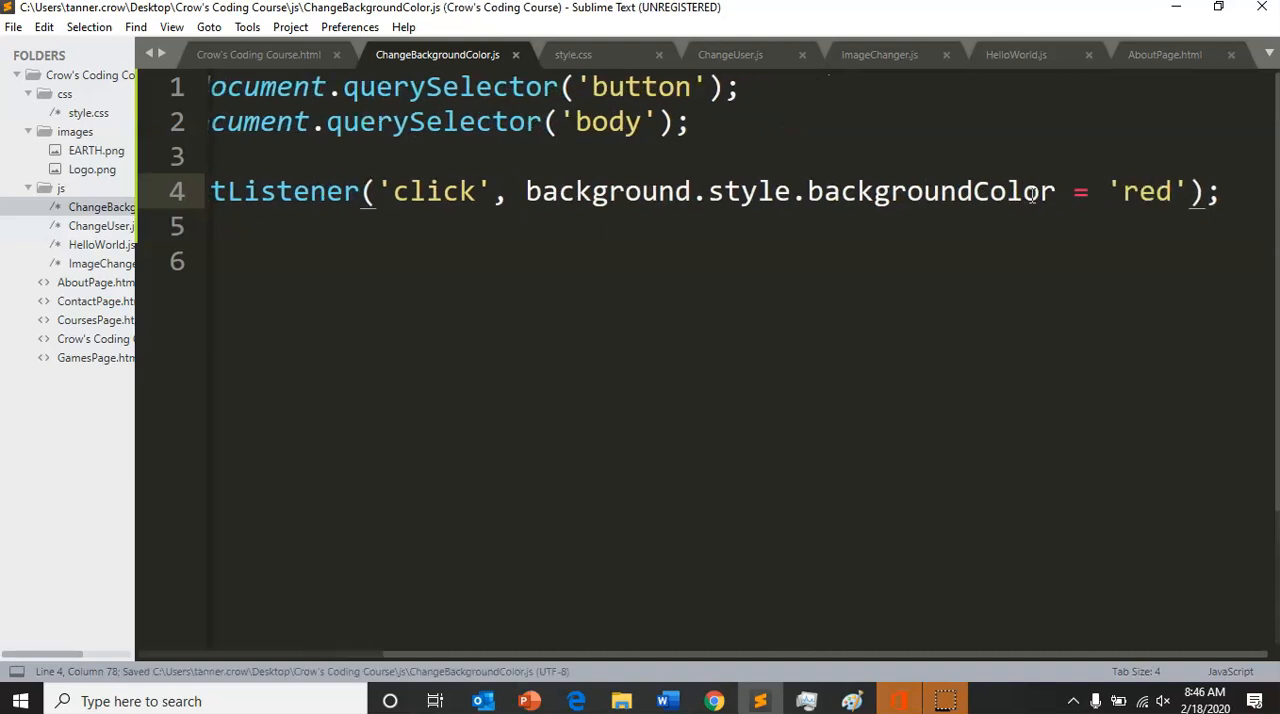
pyautogui.moveTo(713, 701)
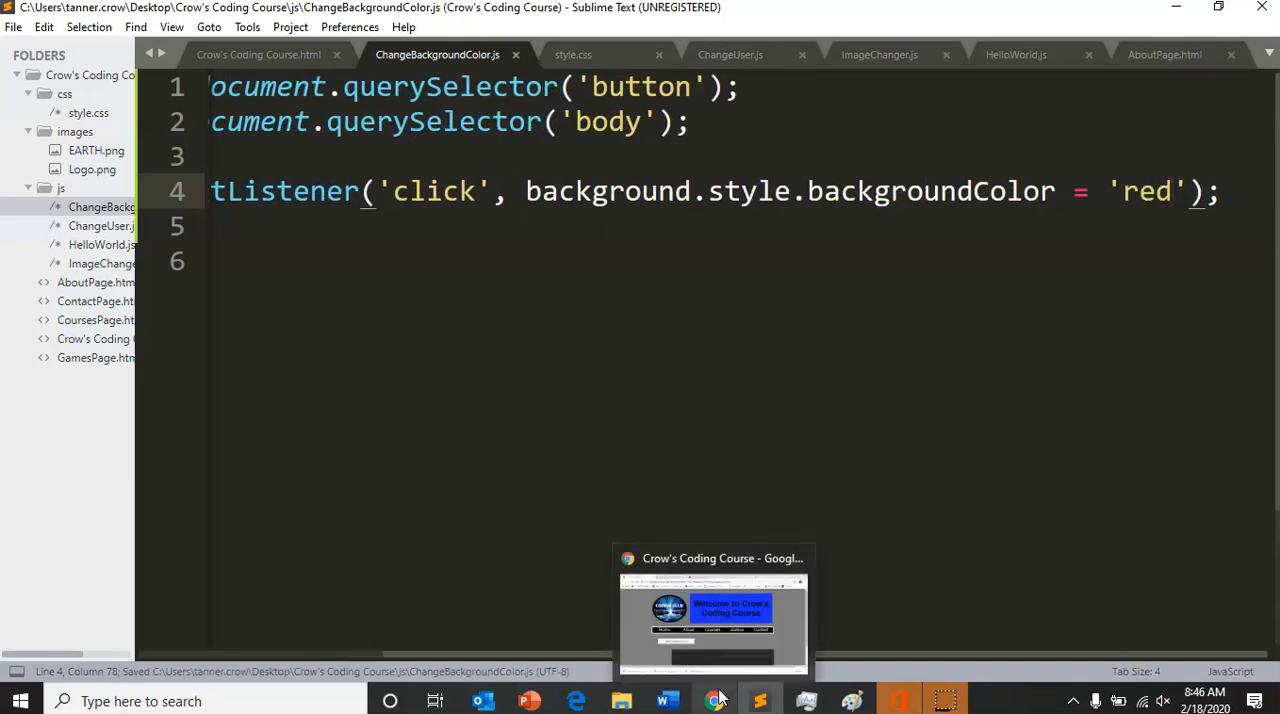
# Switch to the Crow's Coding Course page in Chrome and reload it to see the red background
pyautogui.click(262, 54)
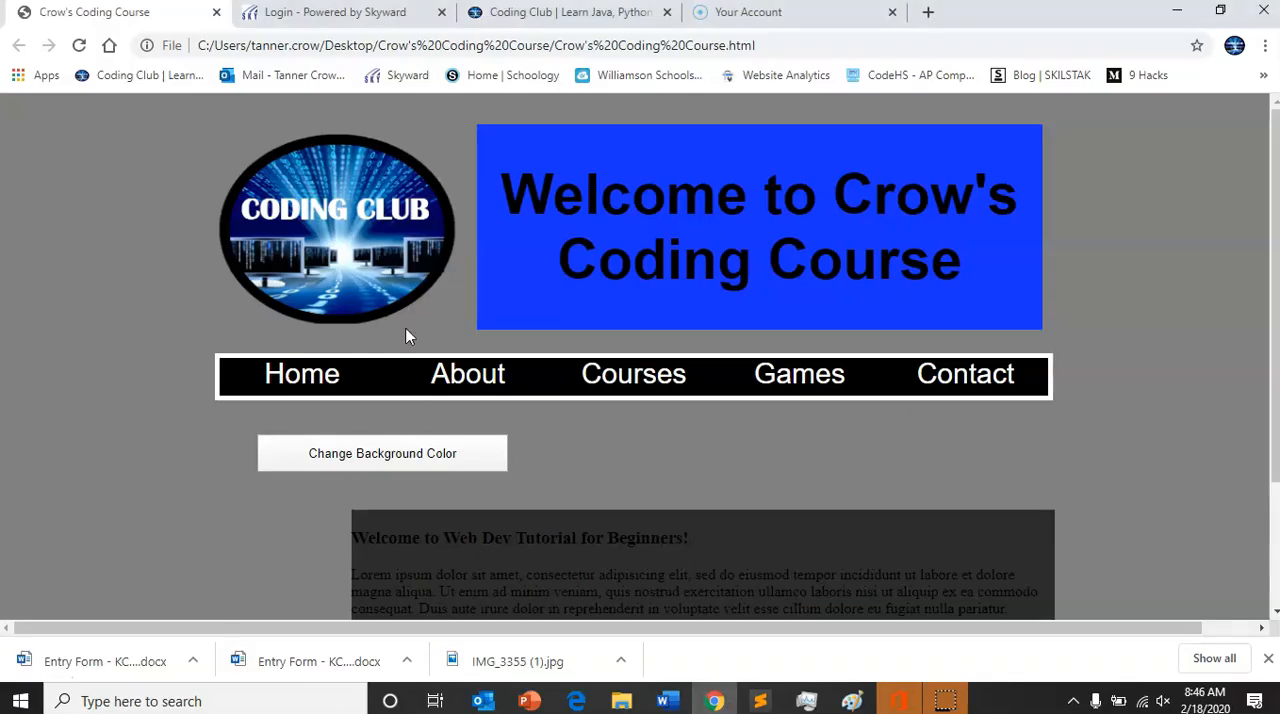
pyautogui.click(382, 453)
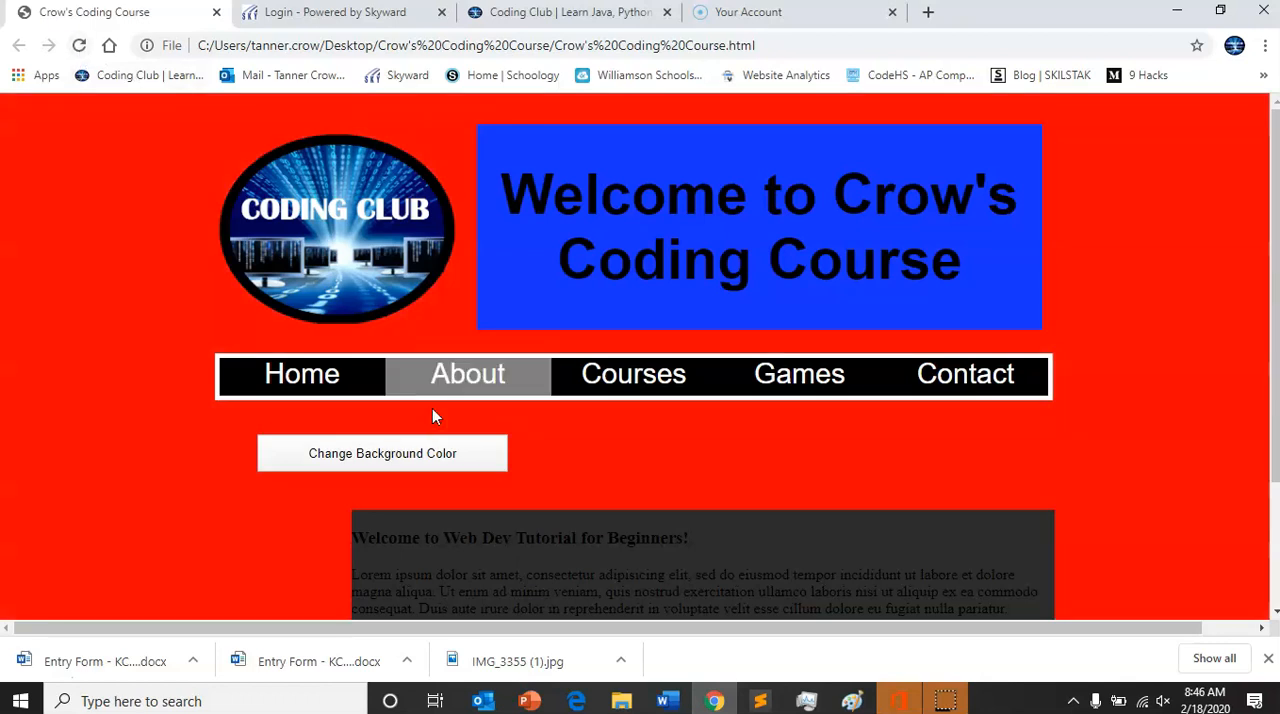
pyautogui.moveTo(727, 688)
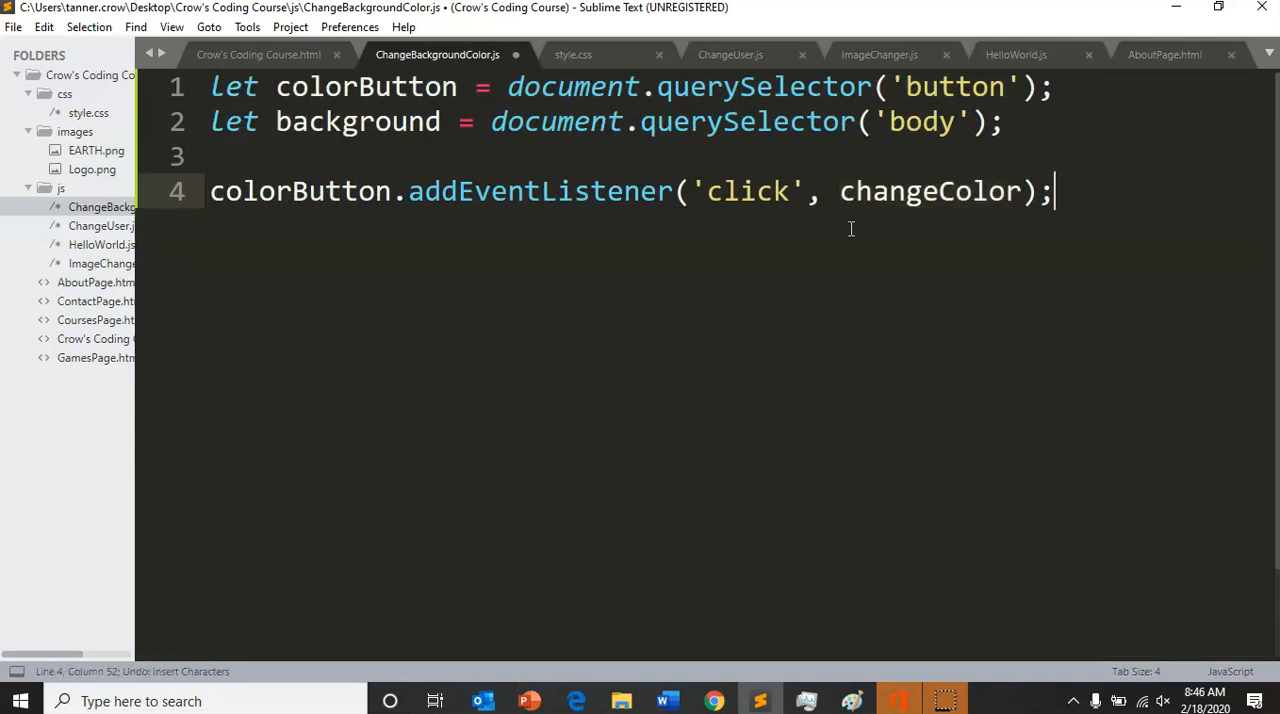
# Start a new changeColor function declaration
pyautogui.press('enter')
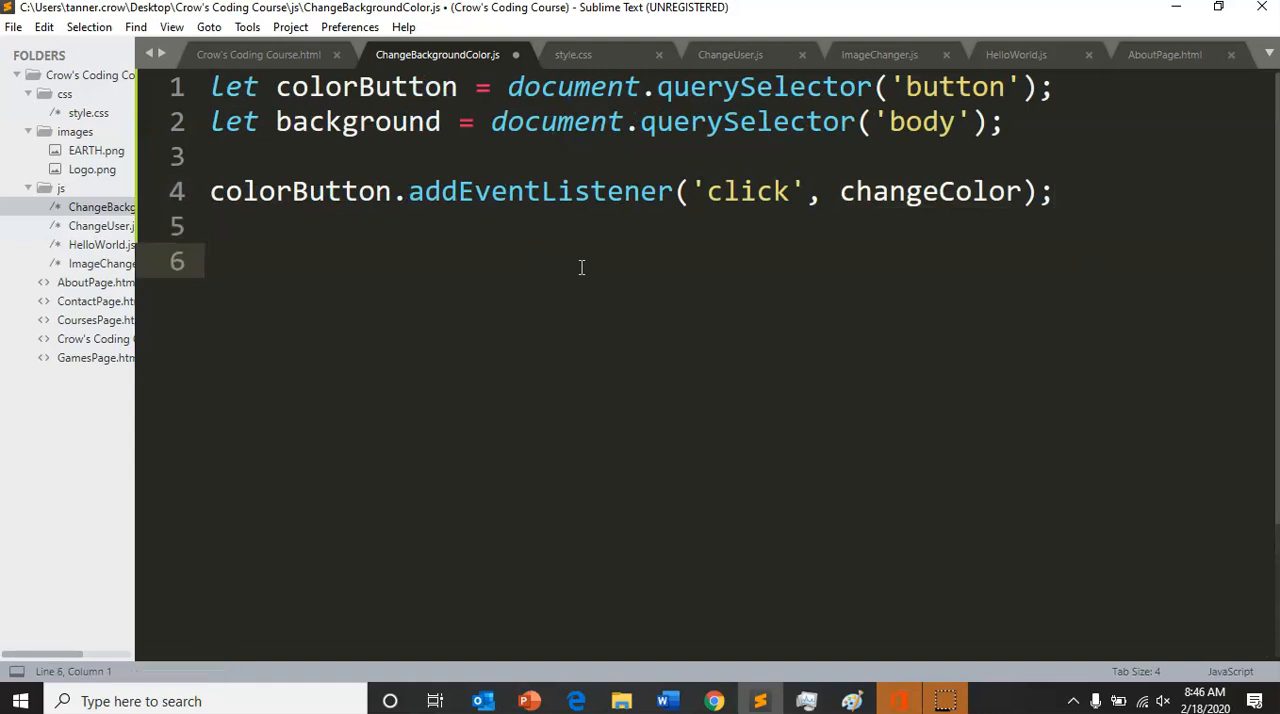
pyautogui.write('function')
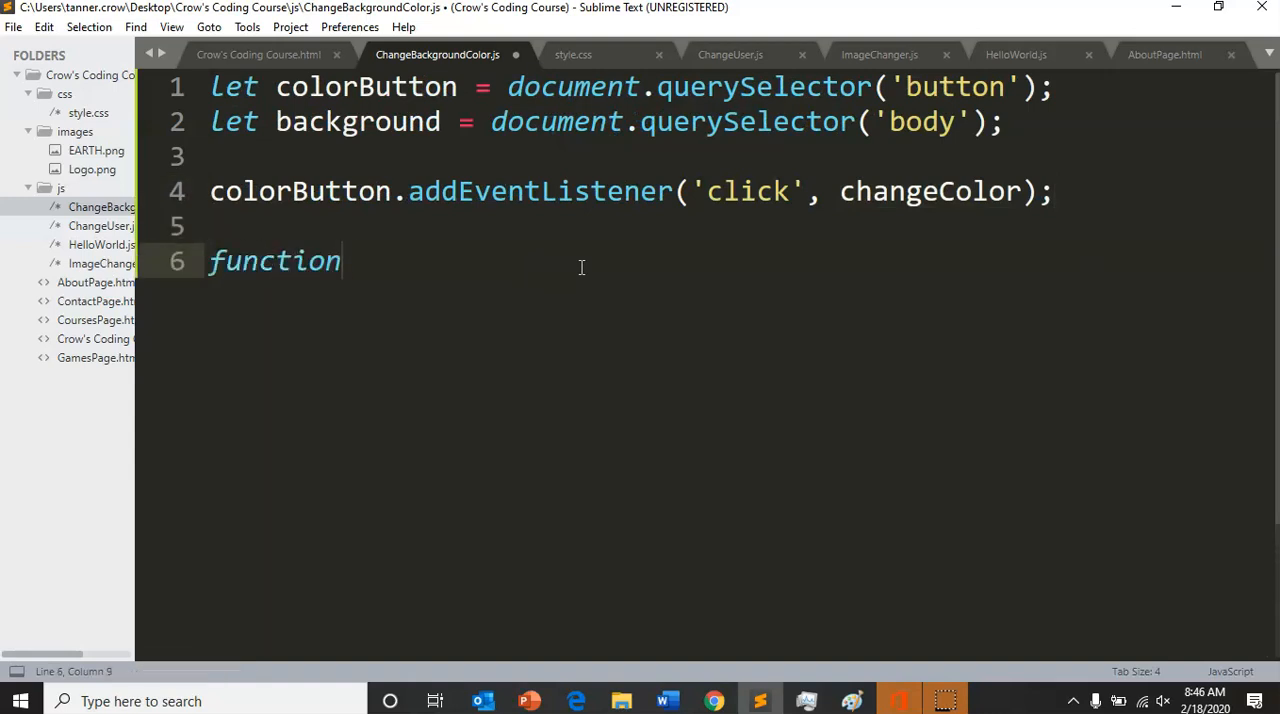
pyautogui.write('changeColor')
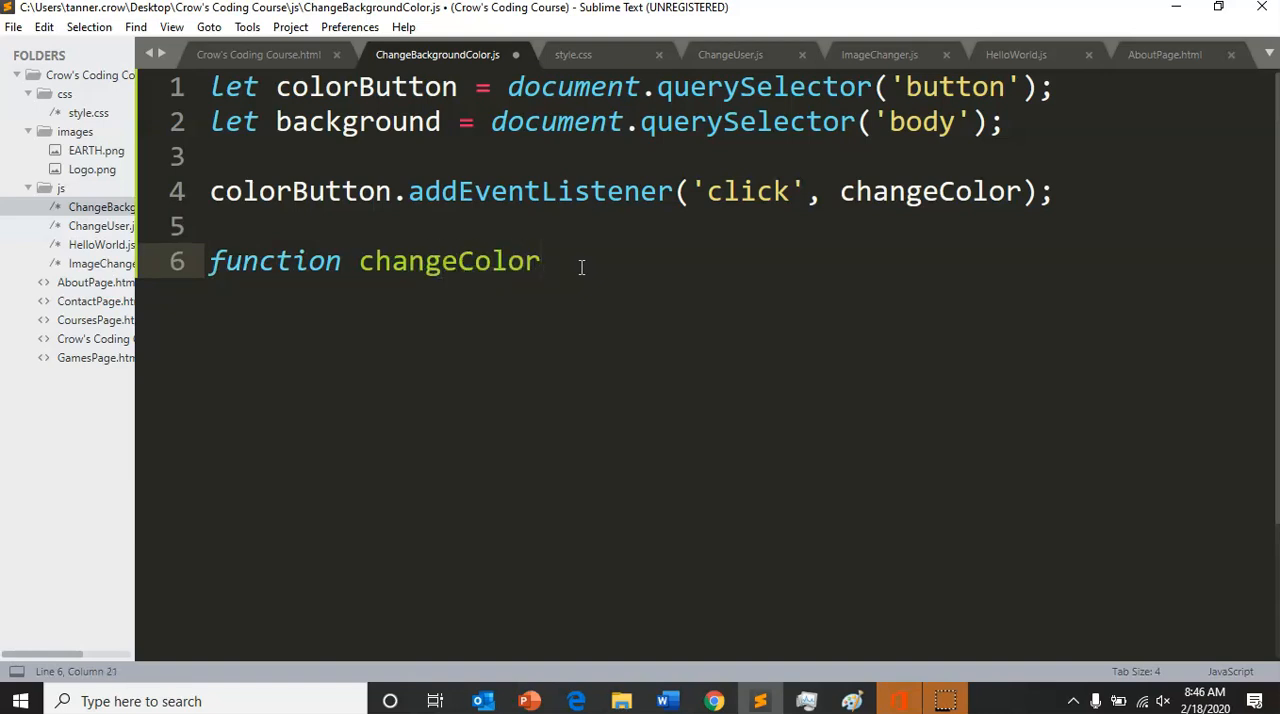
pyautogui.write('{')
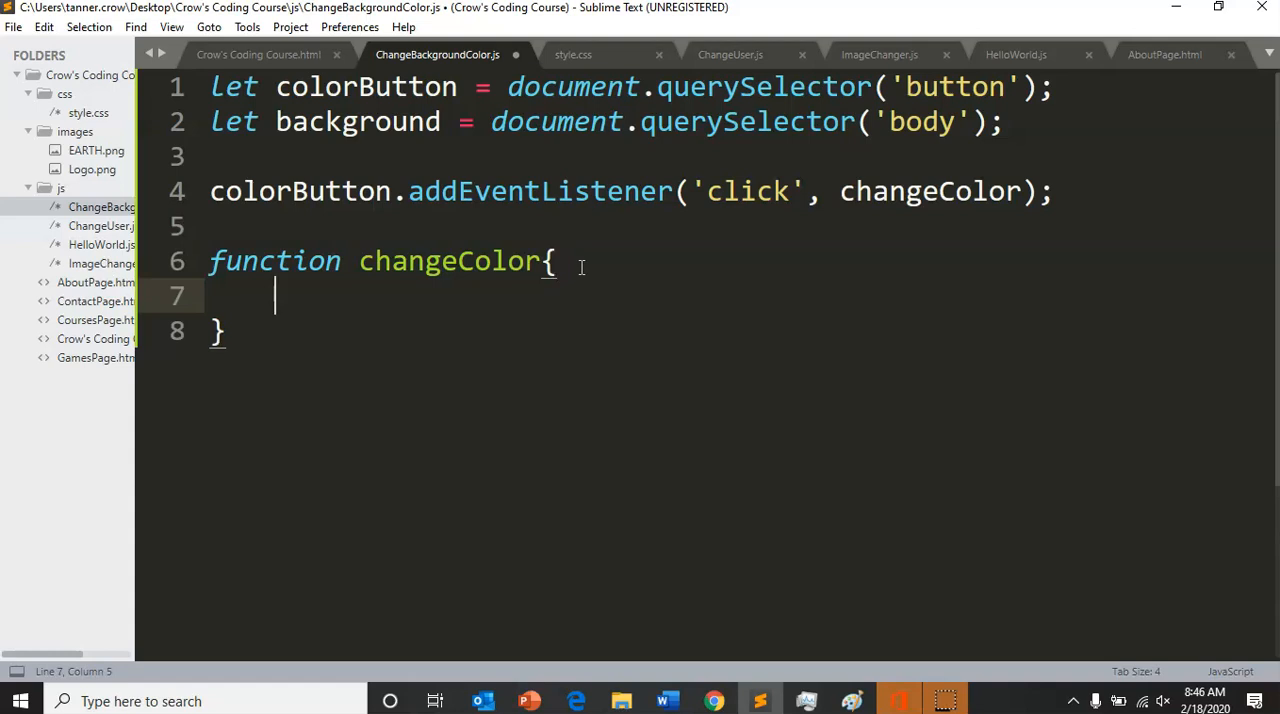
# Inside changeColor, set background.style.backgroundColor = 'red';
pyautogui.write('back')
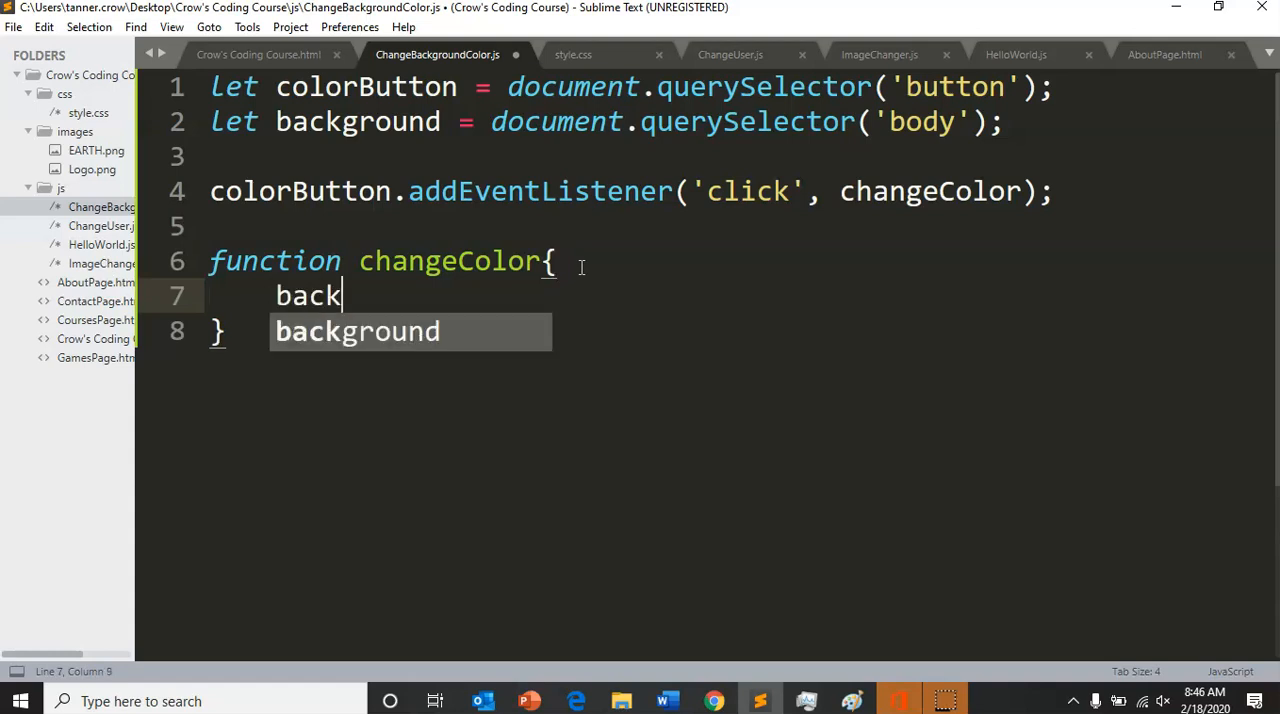
pyautogui.press('Tab')
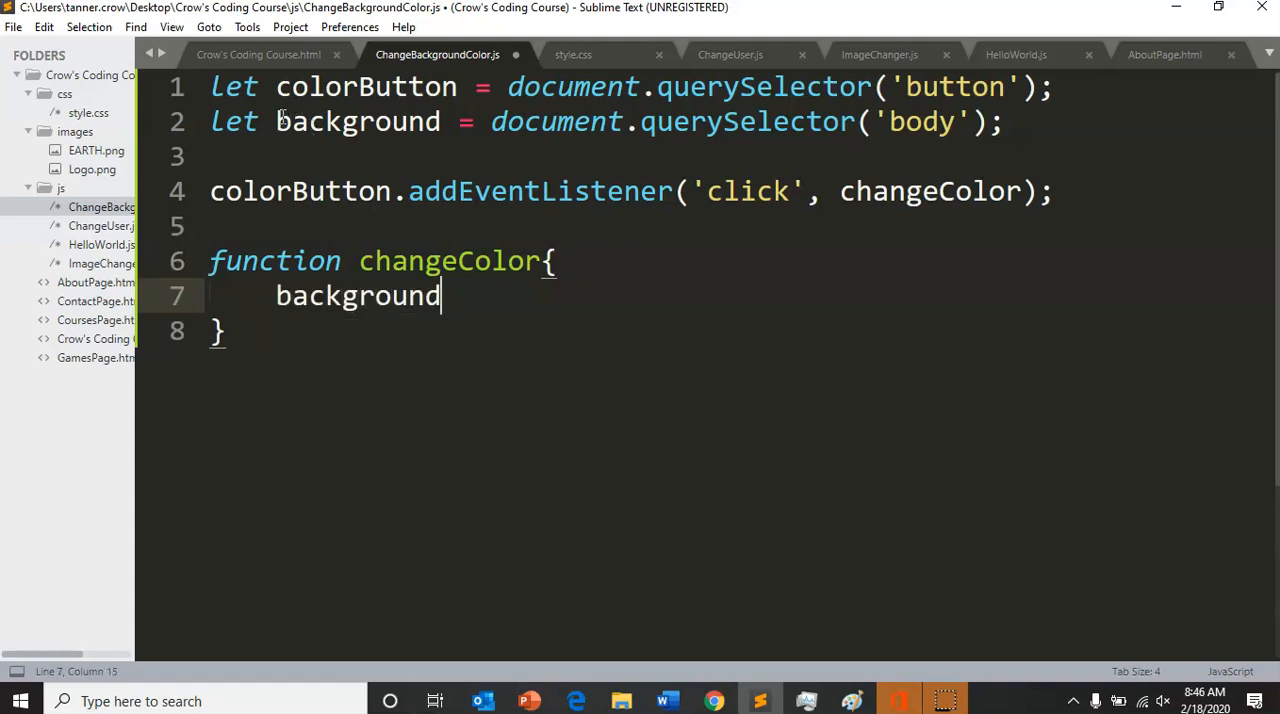
pyautogui.doubleClick(357, 295)
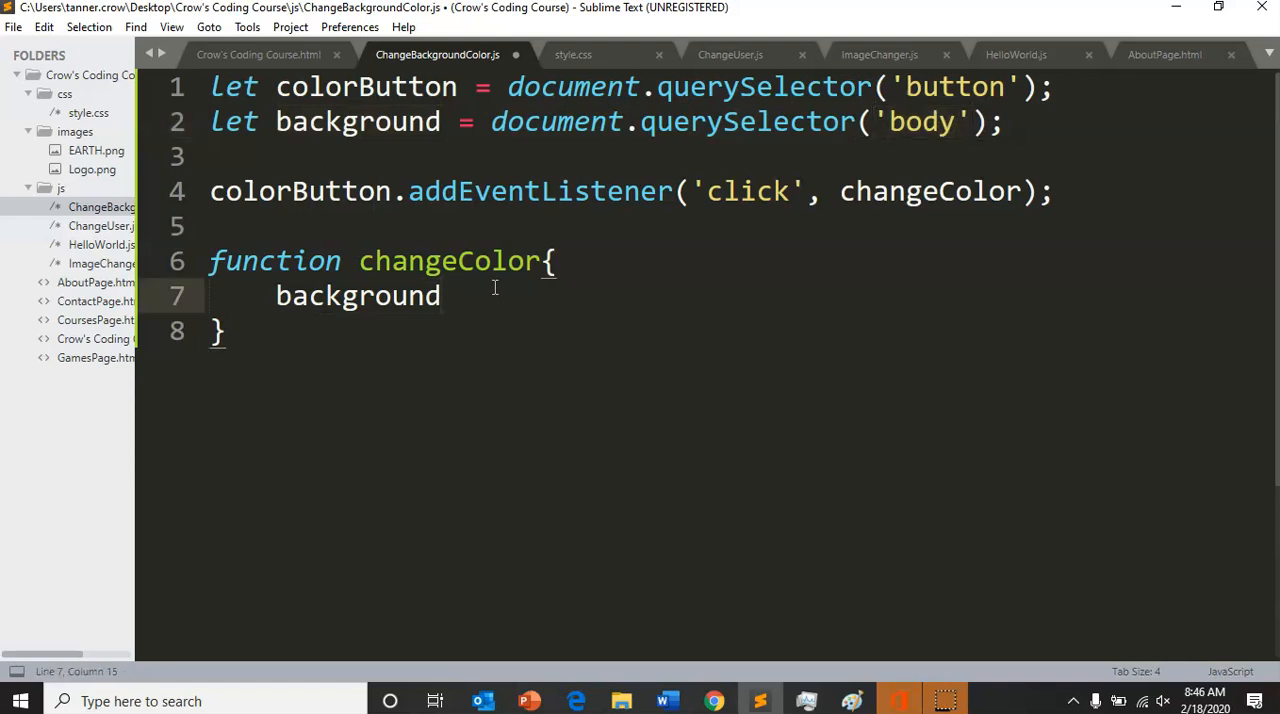
pyautogui.write('.')
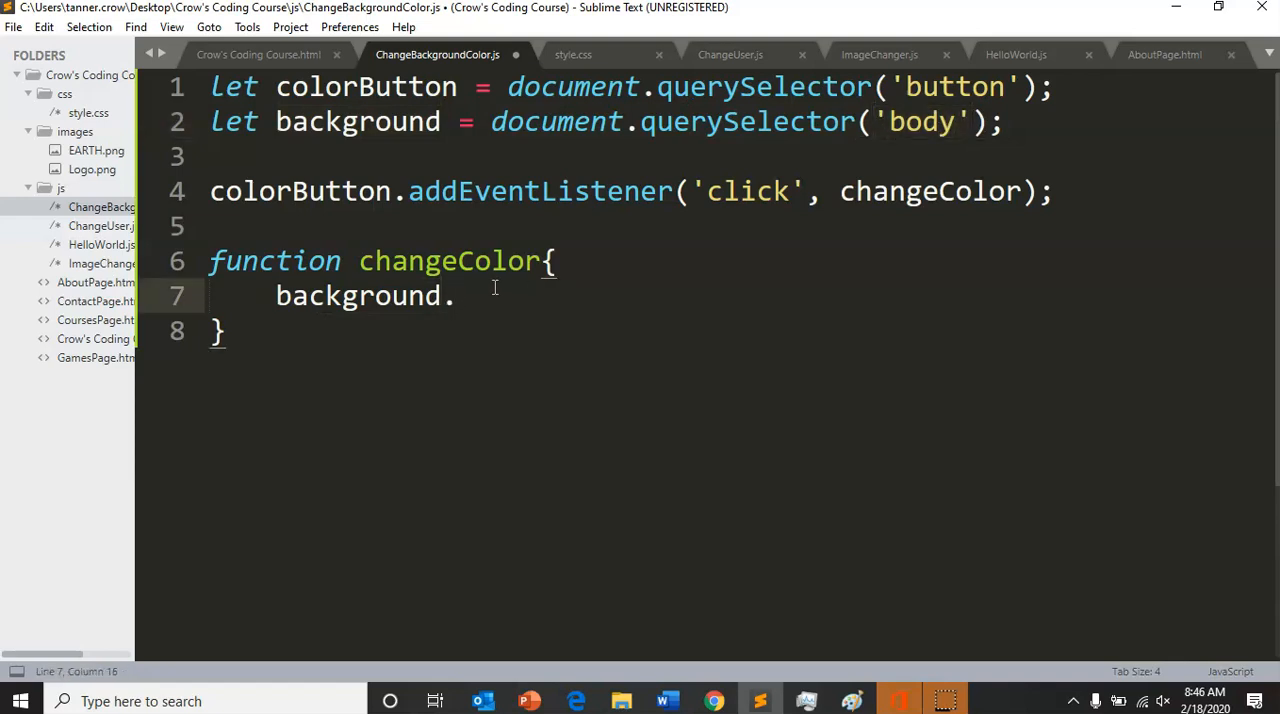
pyautogui.write('style.c')
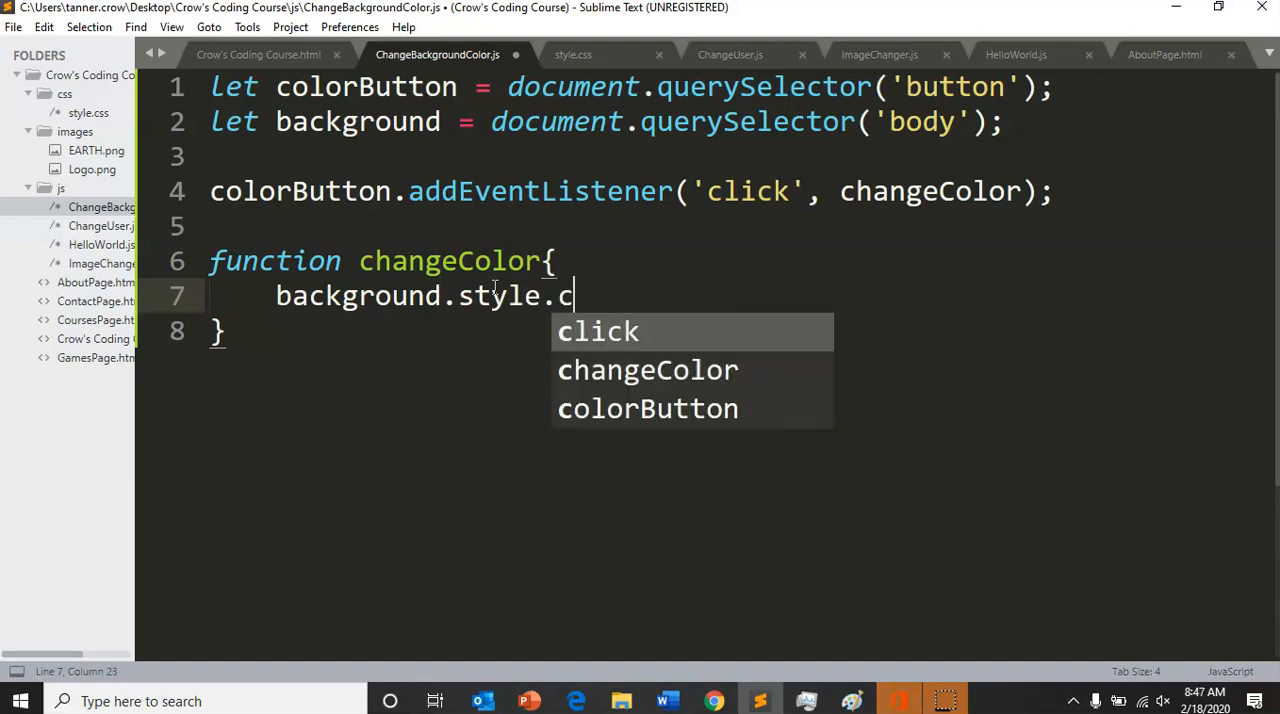
pyautogui.write('background')
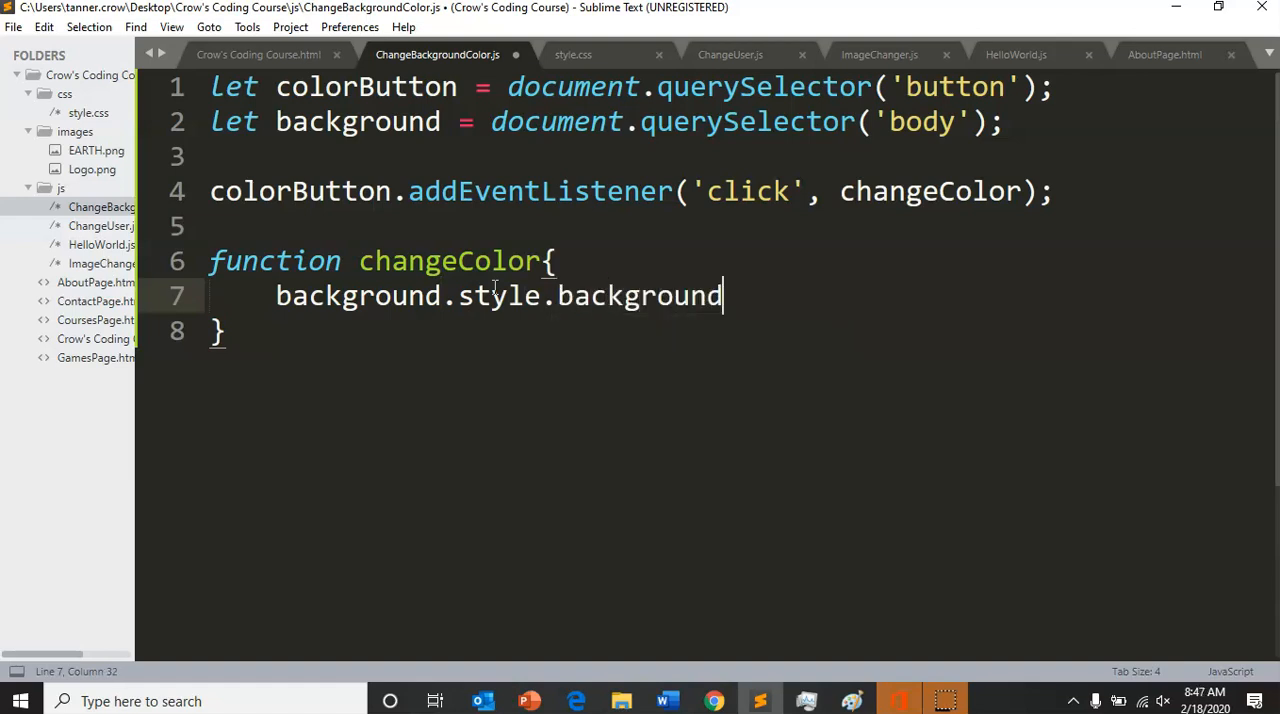
pyautogui.write('Color =')
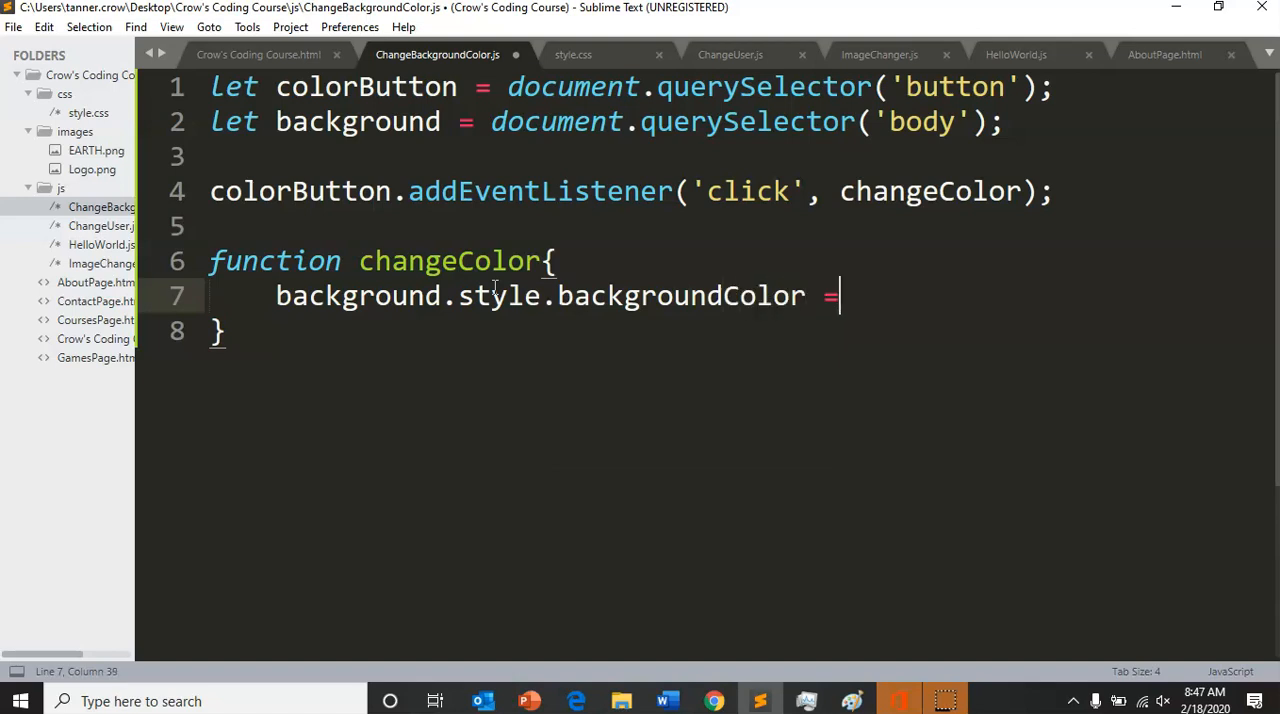
pyautogui.write("'red'")
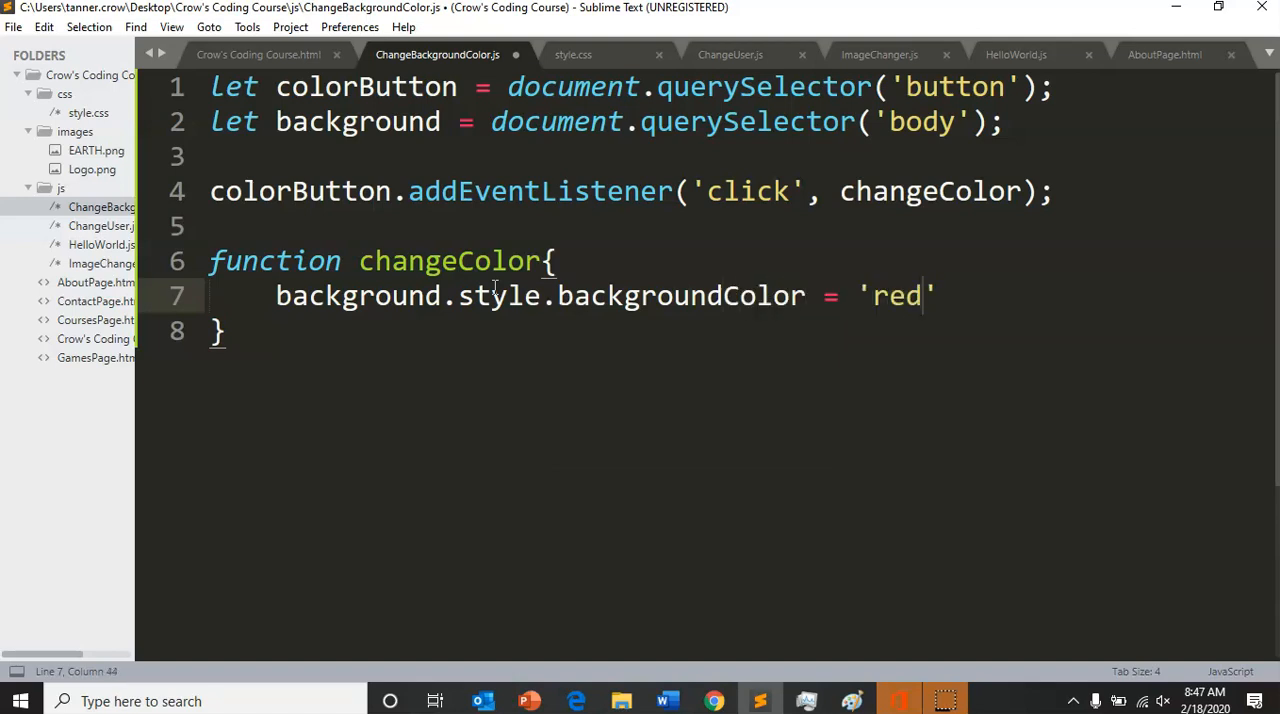
pyautogui.write(';')
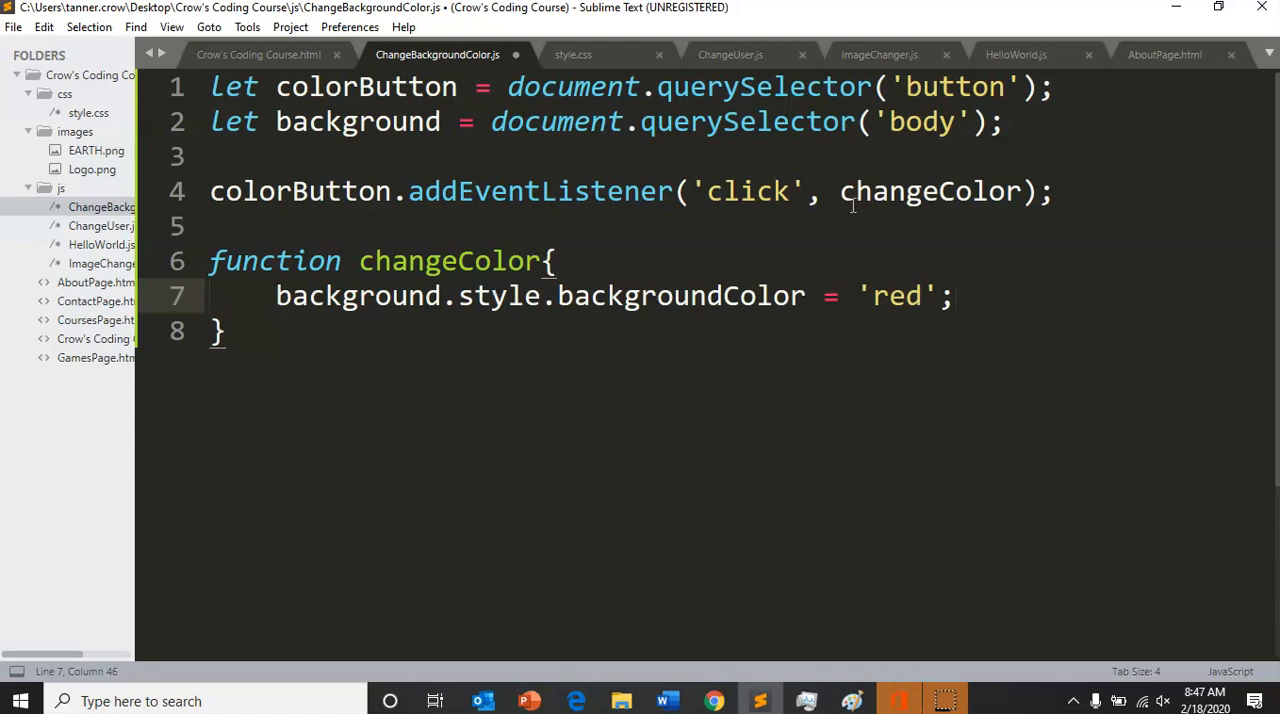
pyautogui.moveTo(813, 196)
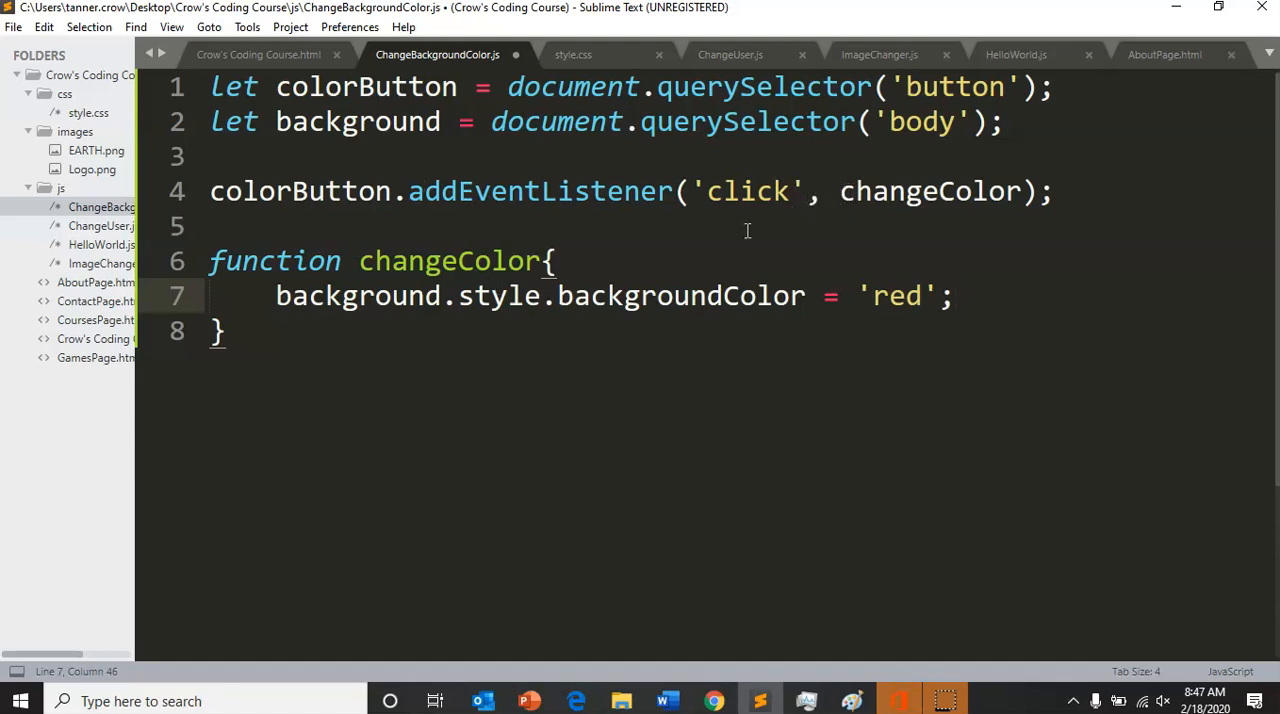
# Save the script and add the missing parentheses to changeColor
pyautogui.doubleClick(927, 191)
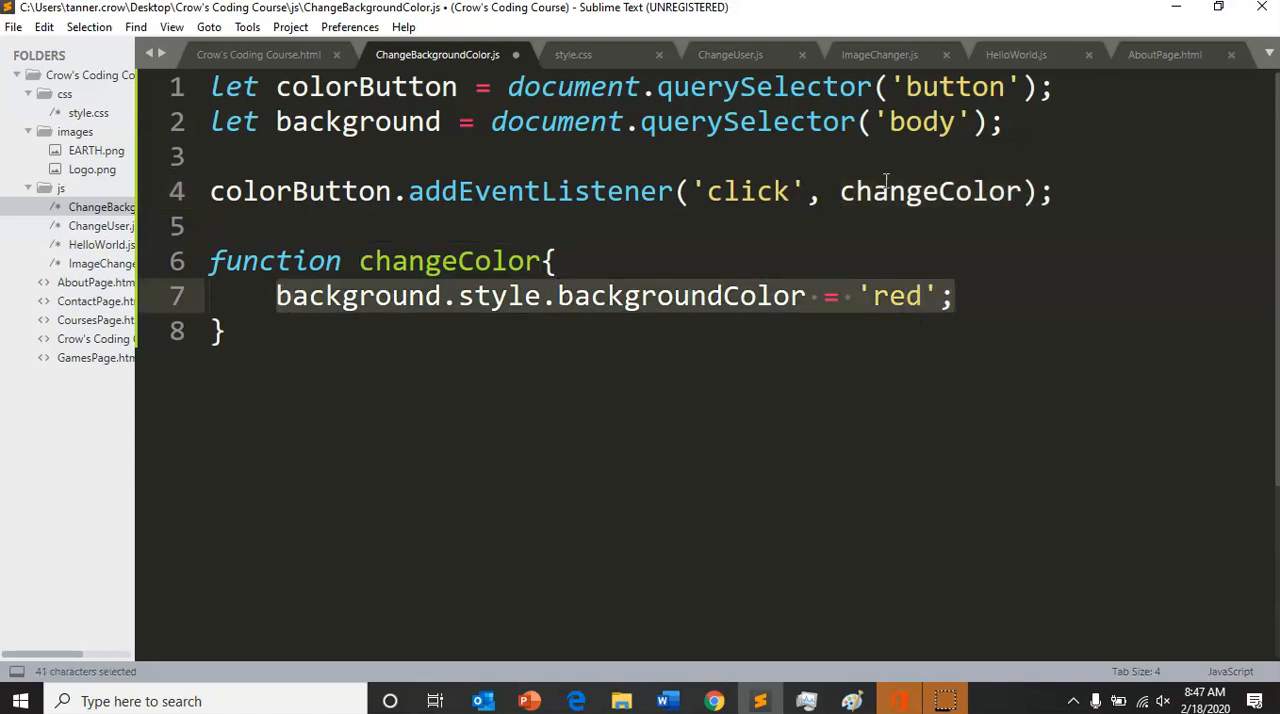
pyautogui.press('ctrl+s')
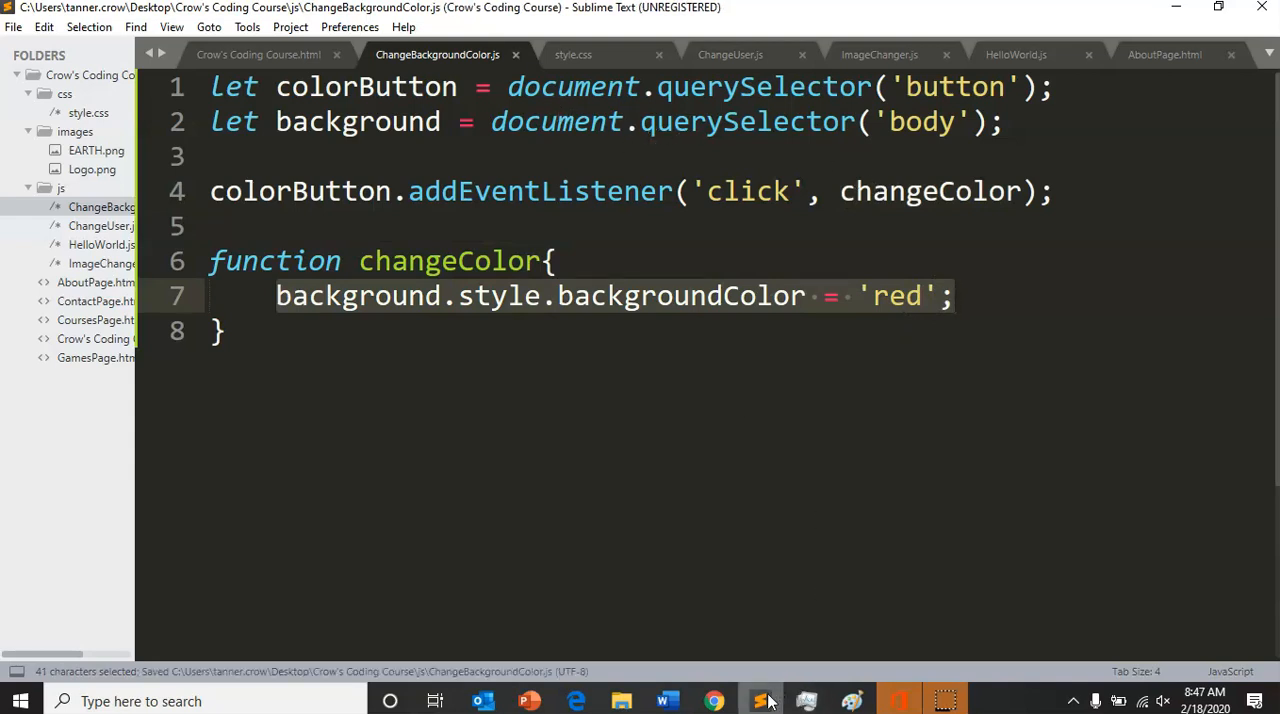
pyautogui.write('()')
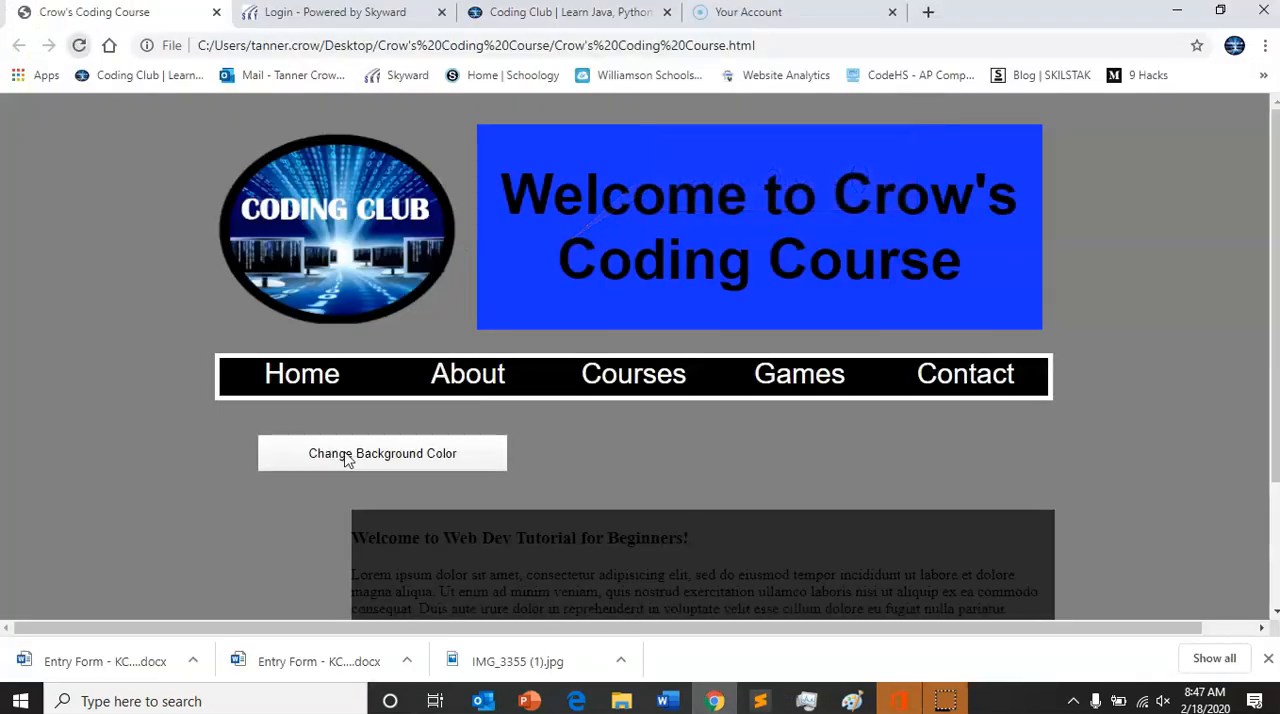
# Reload the course page in Chrome to test the Change Background Color button
pyautogui.click(382, 453)
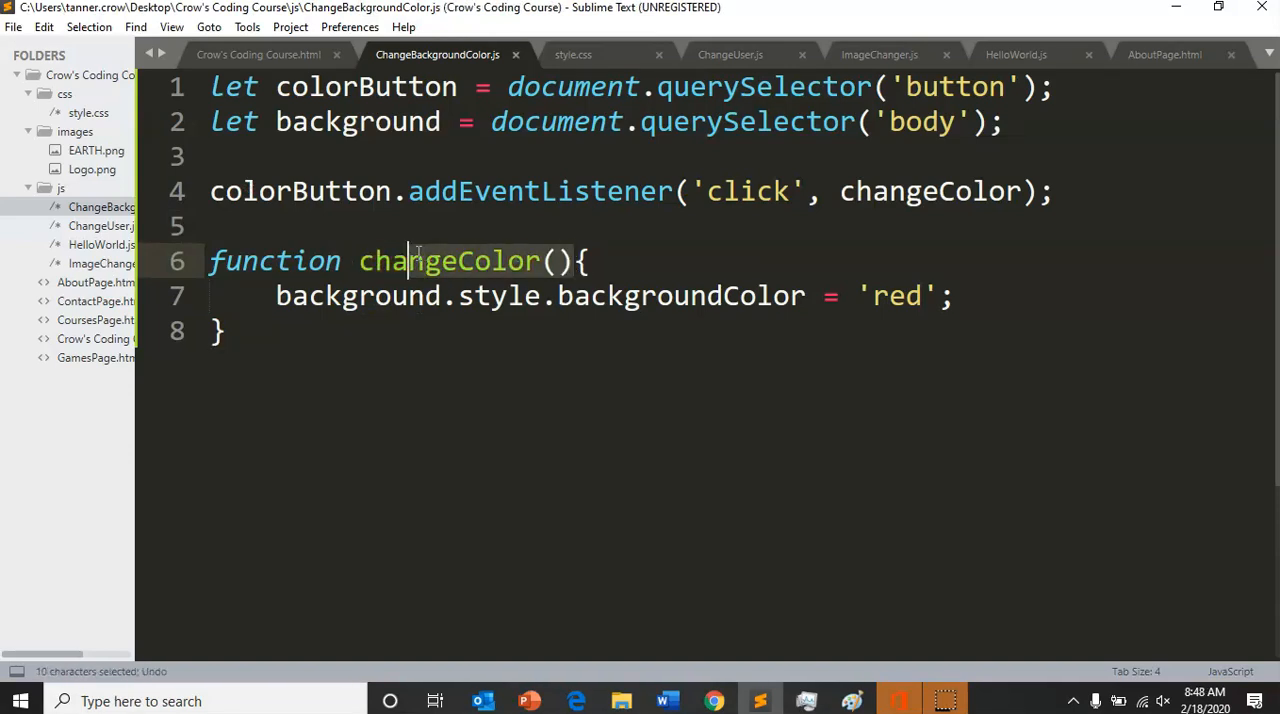
# Review changeColor and its 'red' value, then go to the end of the listener line
pyautogui.click(895, 295)
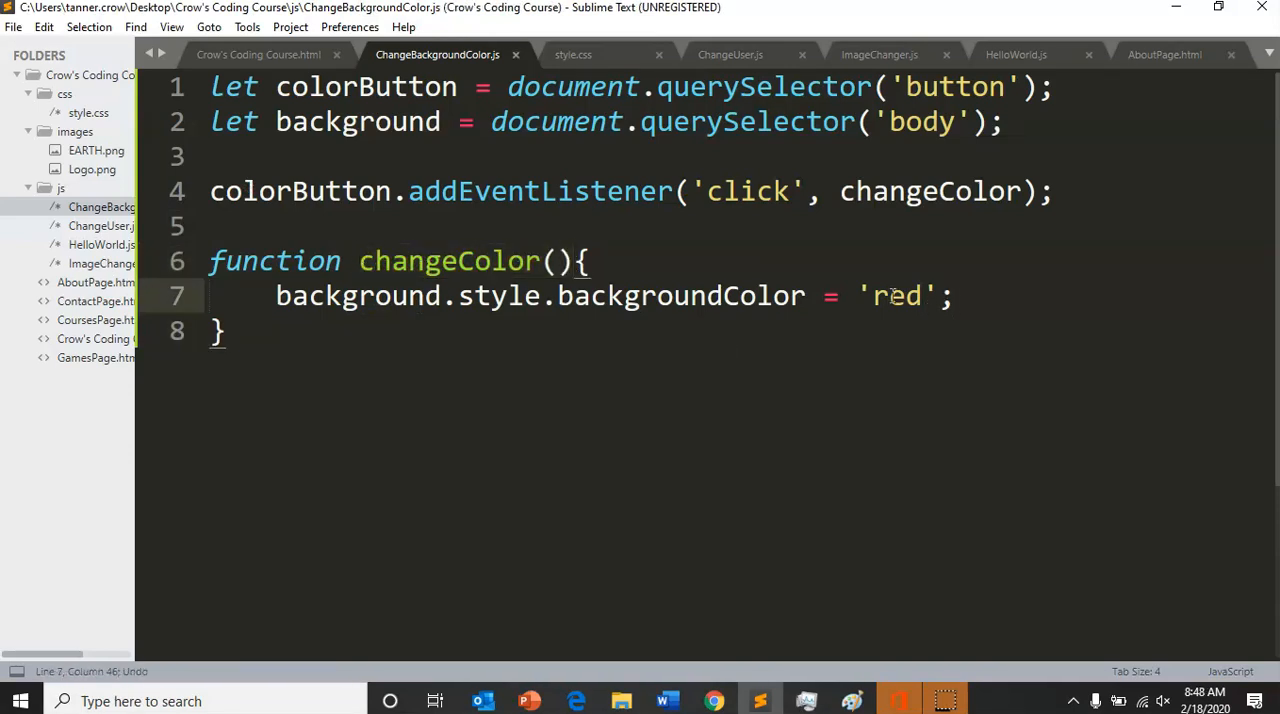
pyautogui.doubleClick(895, 295)
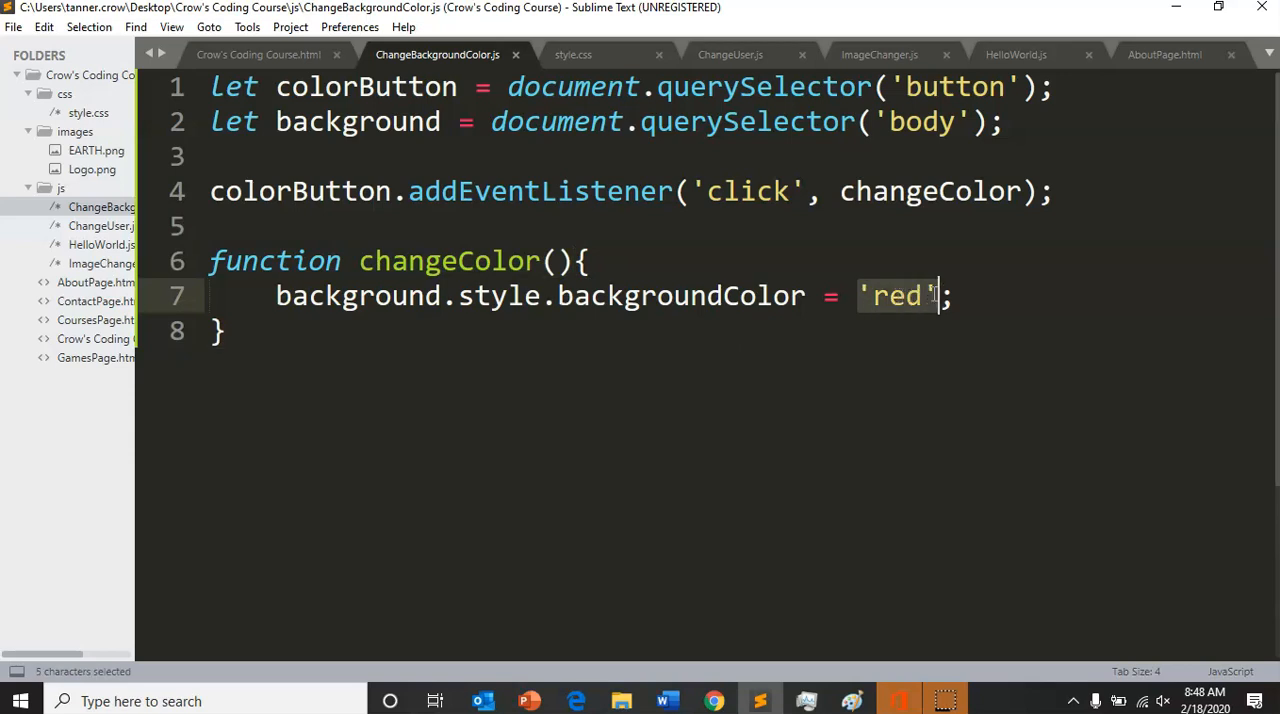
pyautogui.moveTo(915, 308)
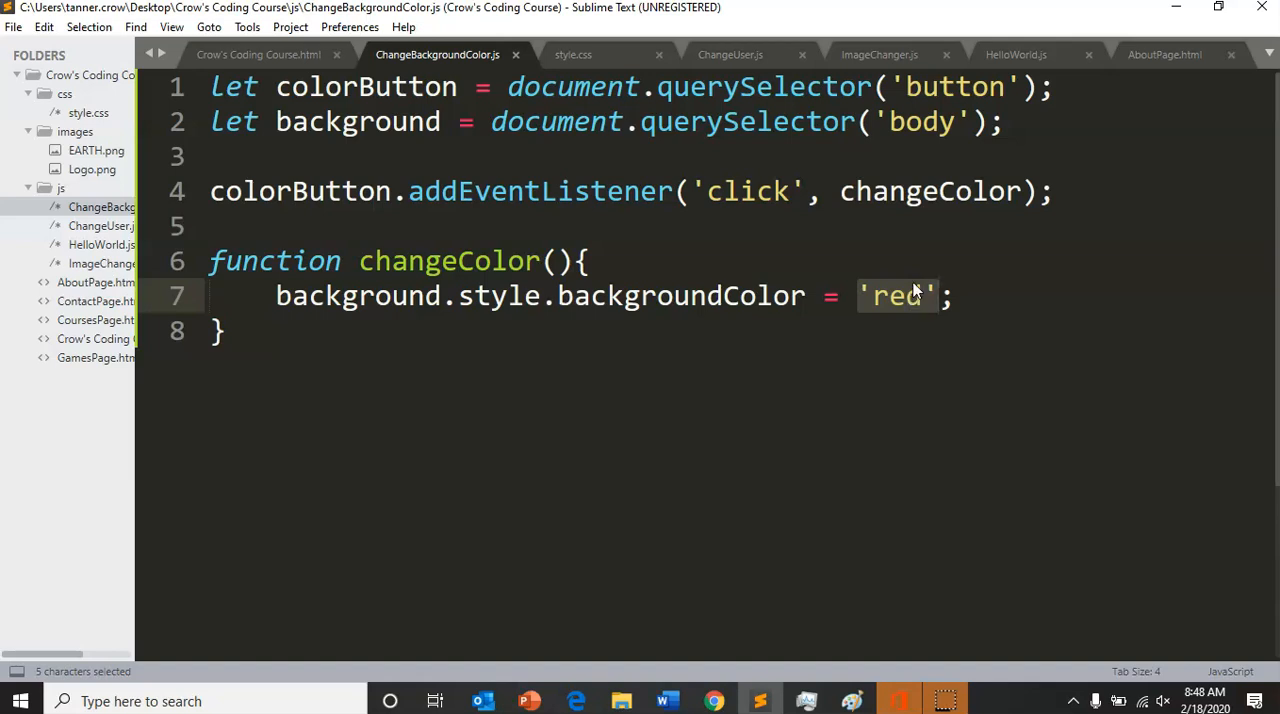
pyautogui.moveTo(941, 268)
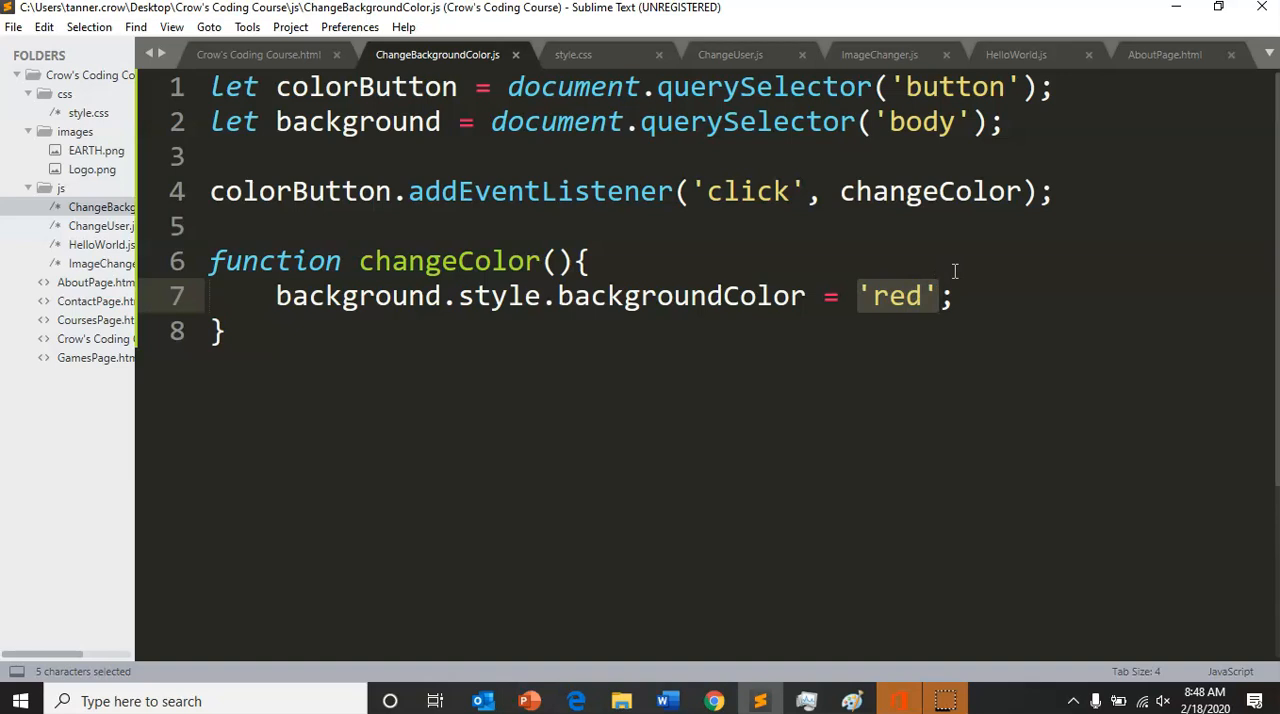
pyautogui.moveTo(875, 218)
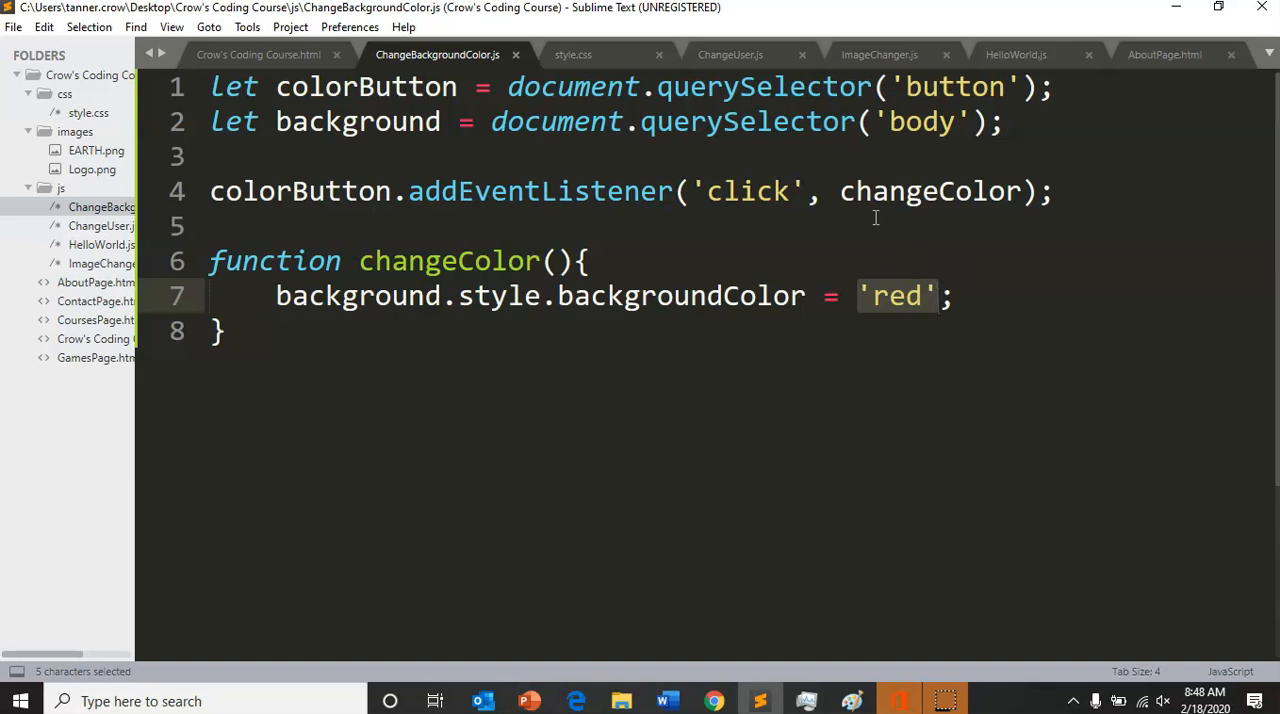
pyautogui.click(1055, 191)
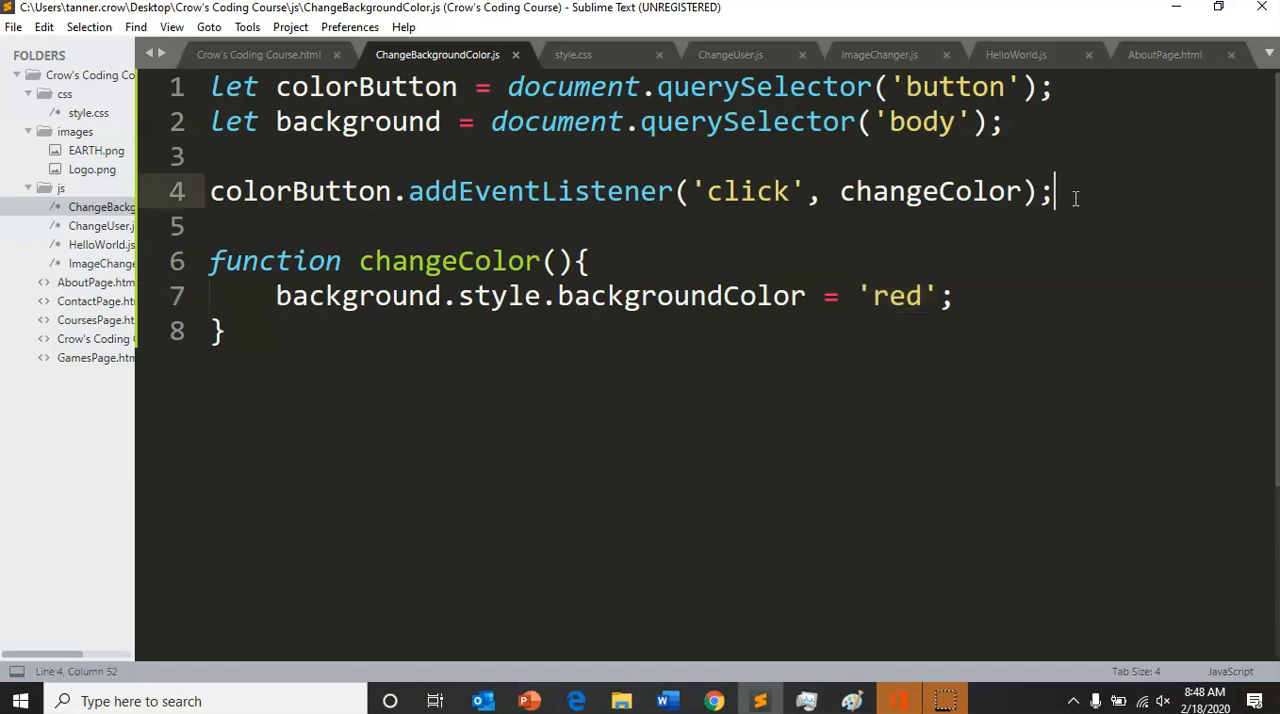
# Add let colors = ['yellow', 'blue', 'green', 'orange', 'red'] and delete the red assignment
pyautogui.press('Enter')
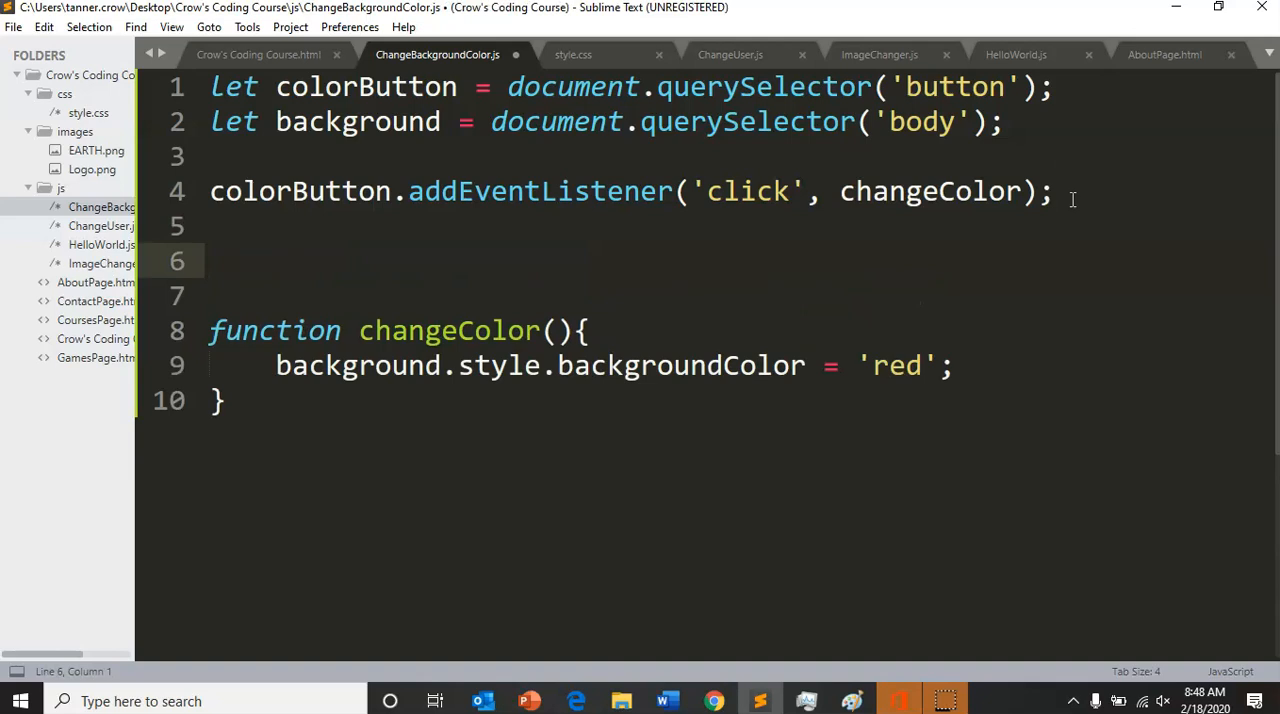
pyautogui.write('let co')
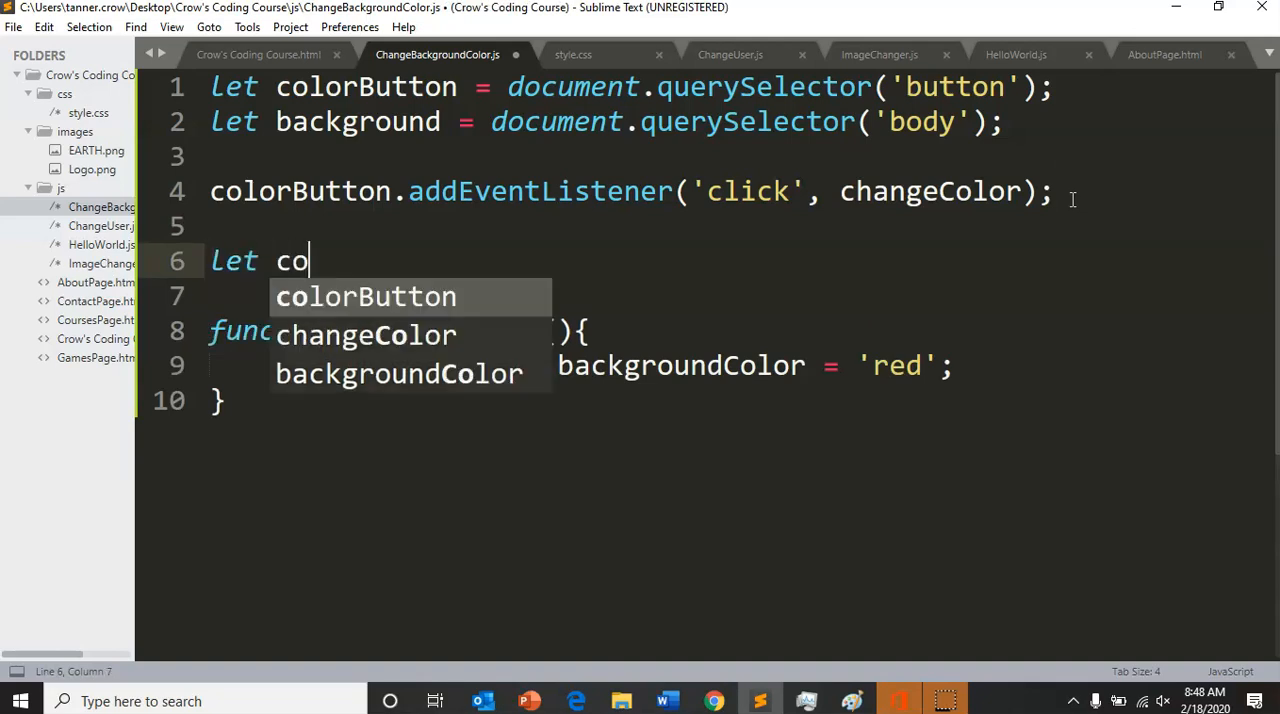
pyautogui.write('lors')
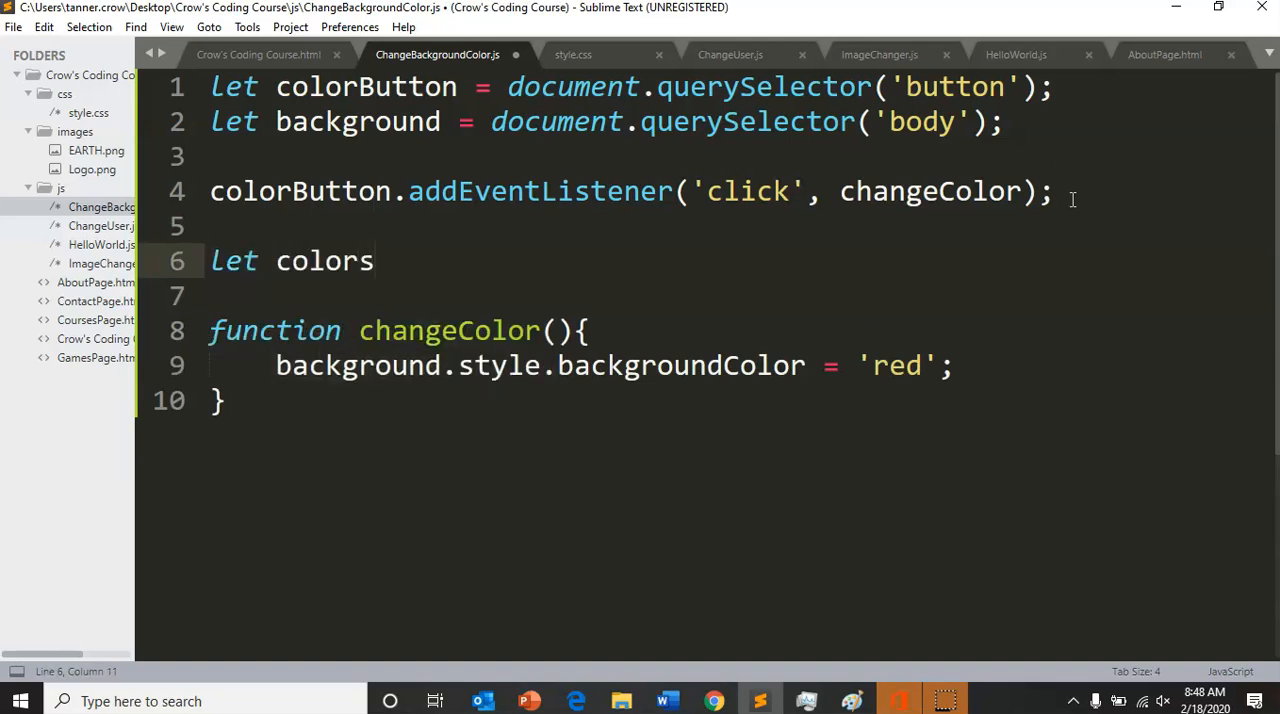
pyautogui.write('= []')
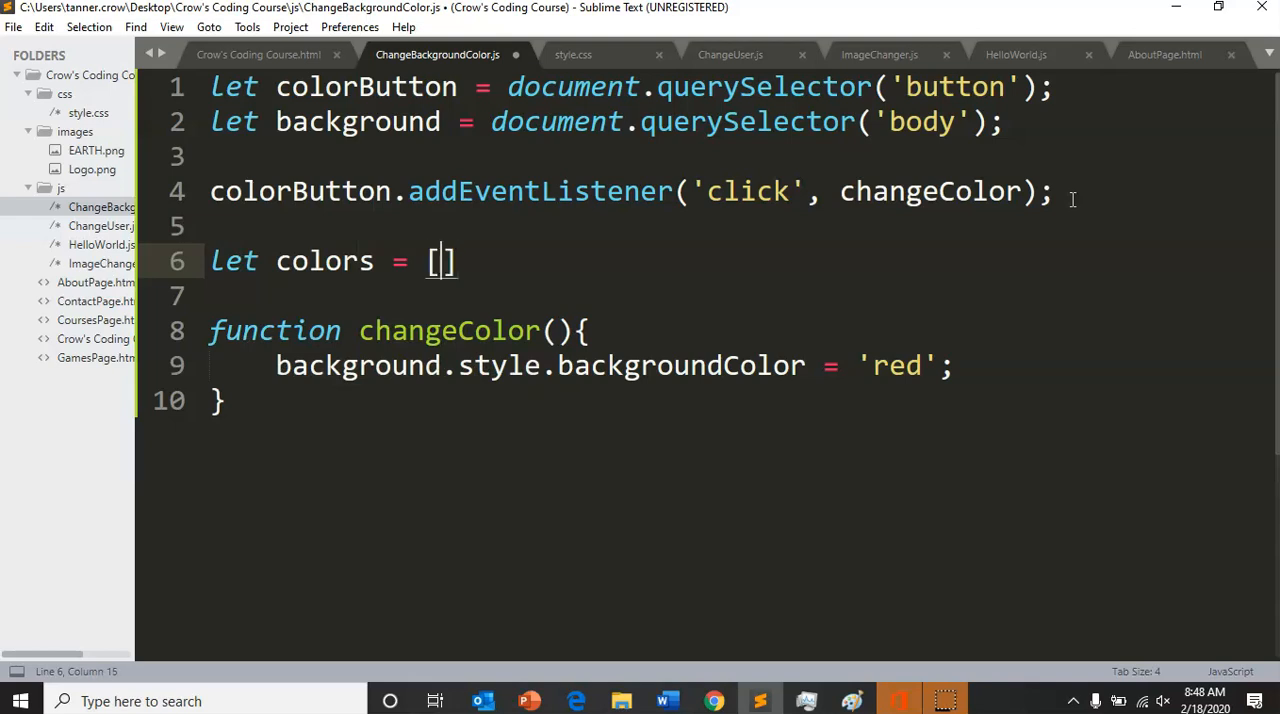
pyautogui.write("'yellow'")
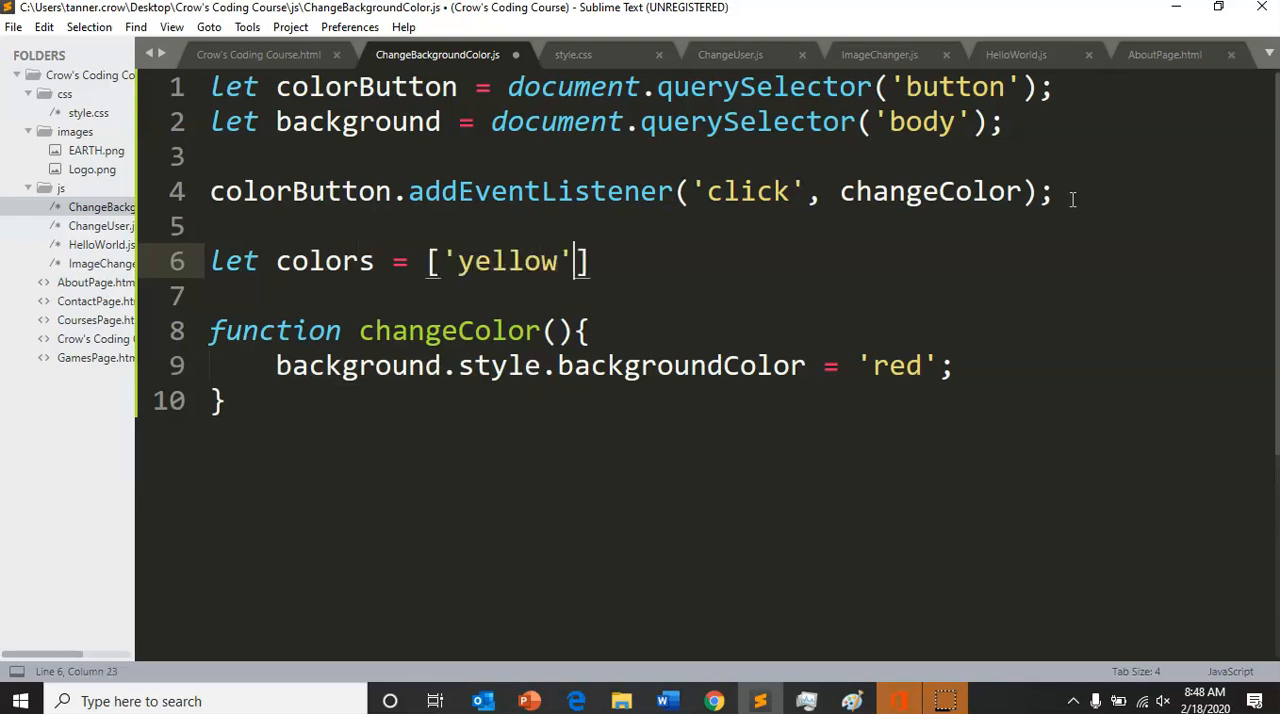
pyautogui.write(", ''")
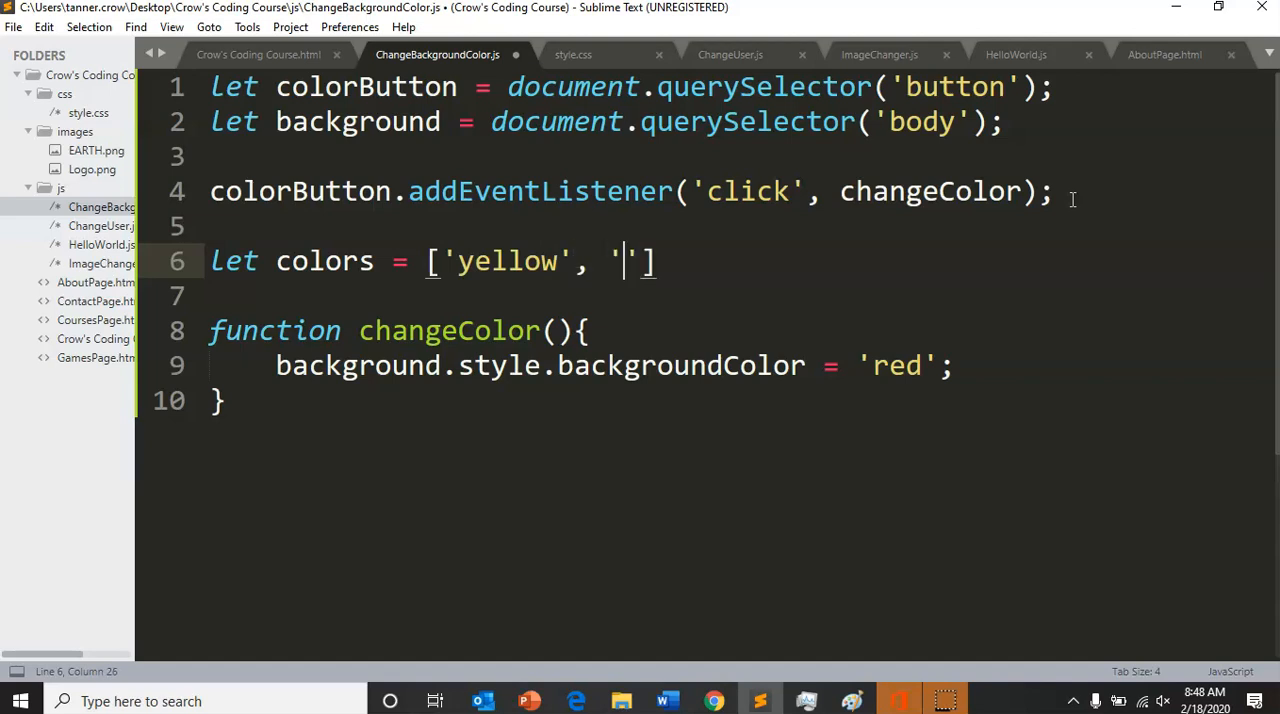
pyautogui.write('blue')
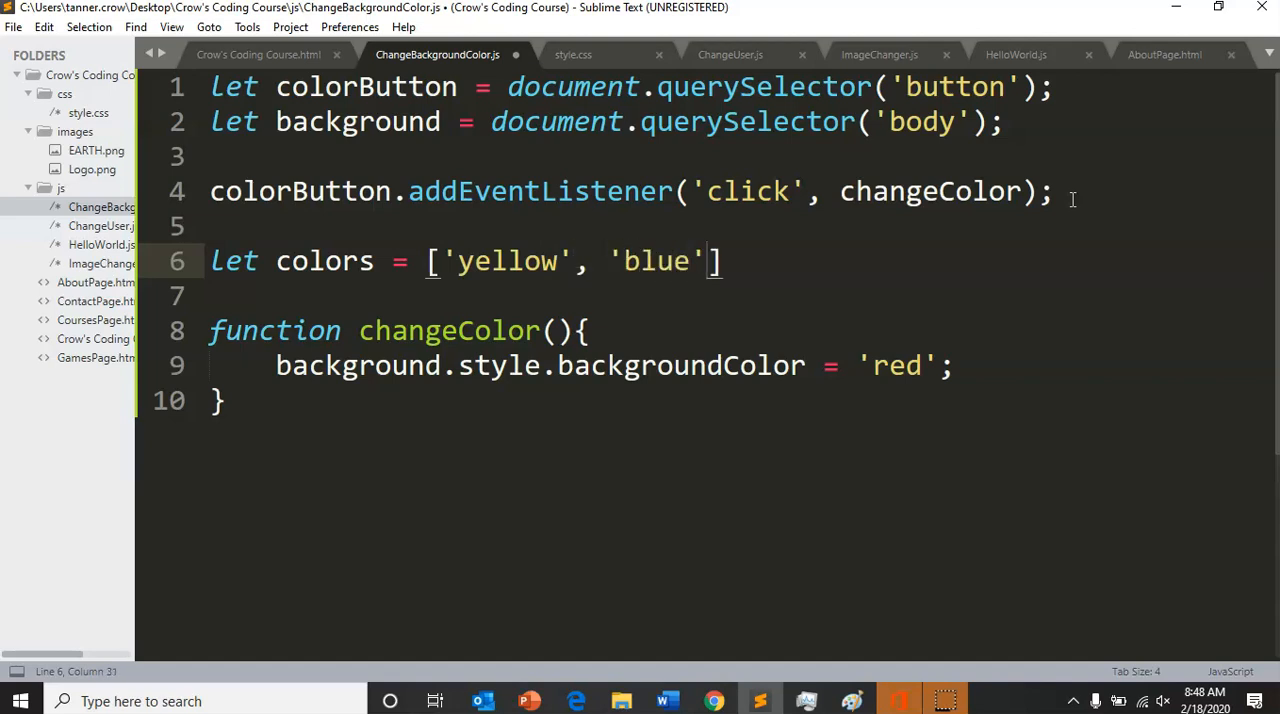
pyautogui.write(", 'green'")
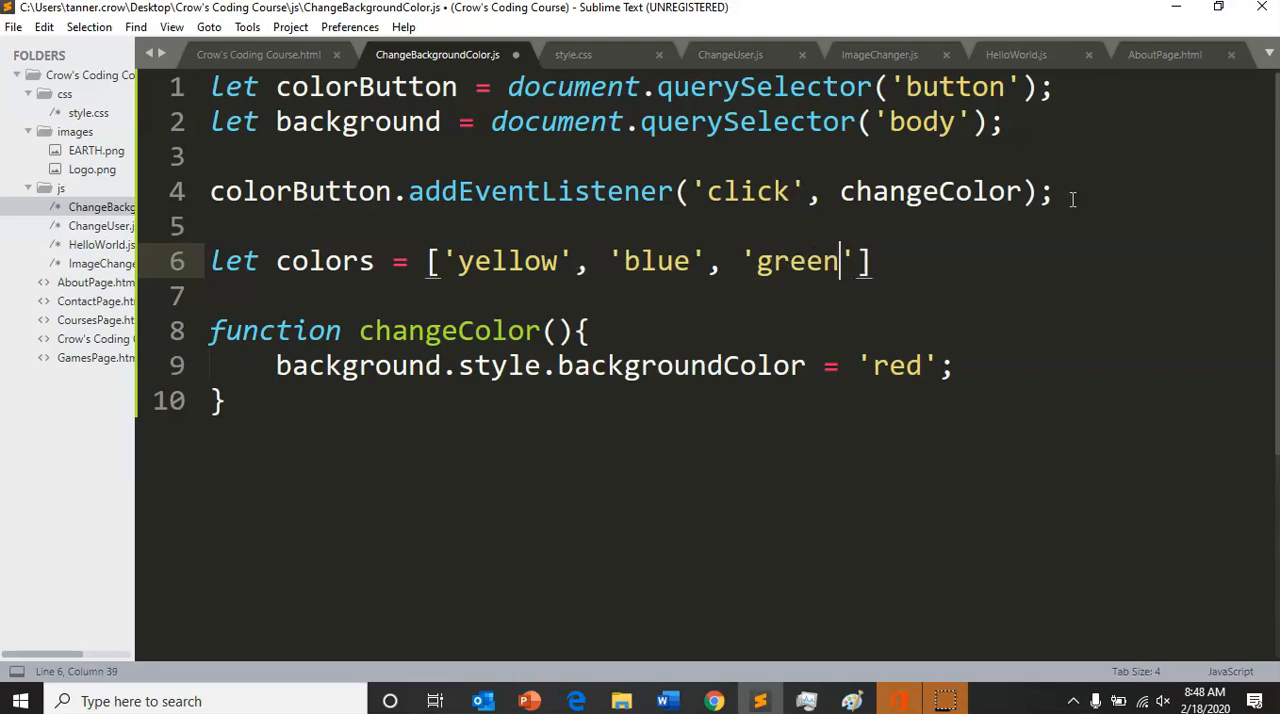
pyautogui.write(', or')
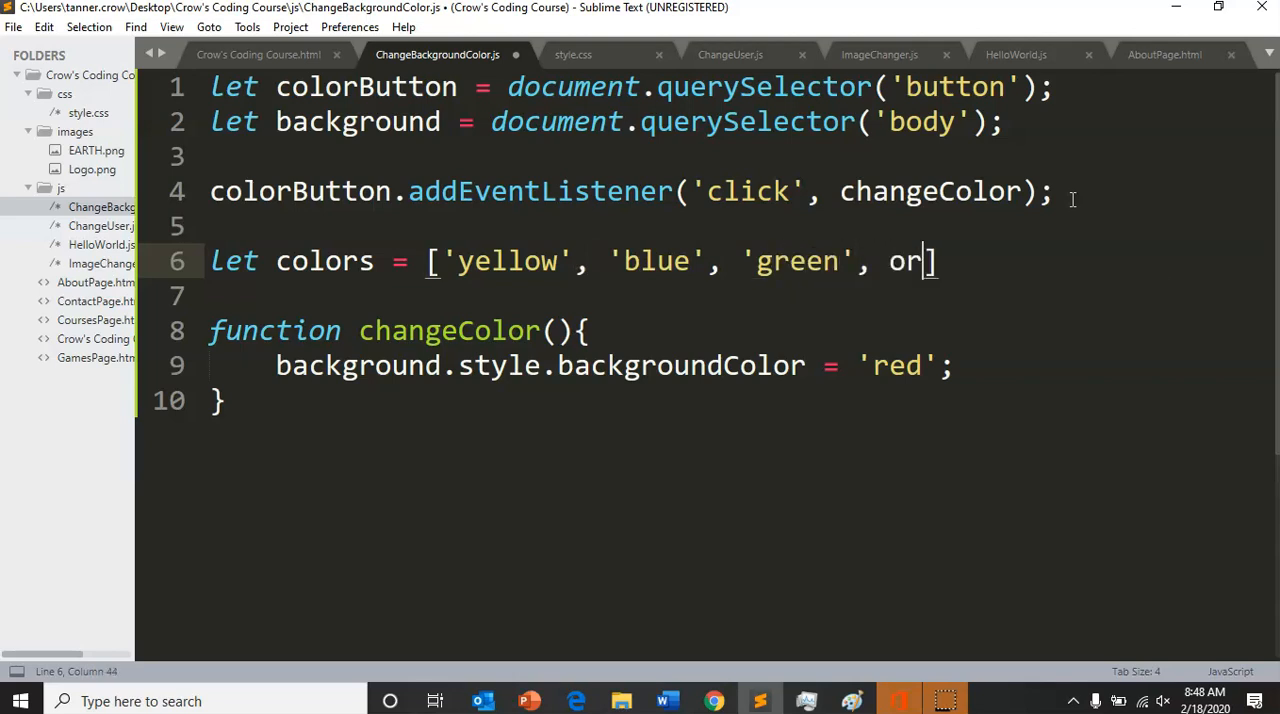
pyautogui.write("'or")
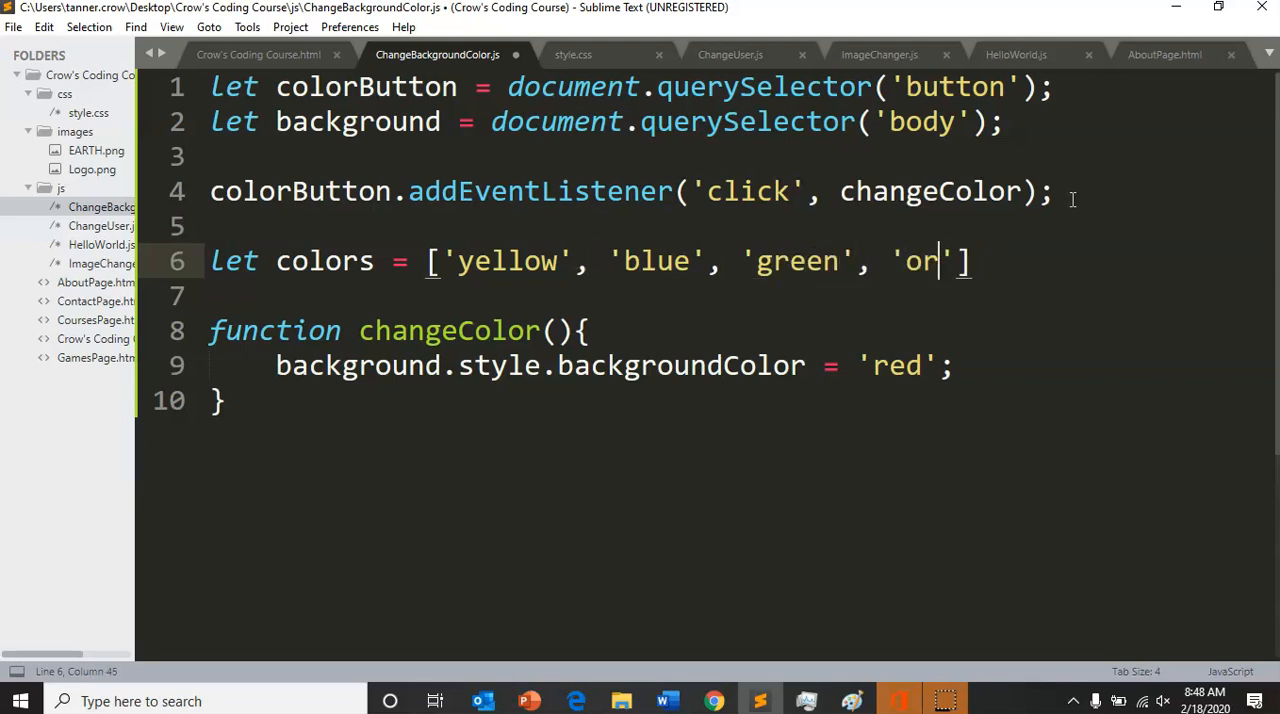
pyautogui.write('ange')
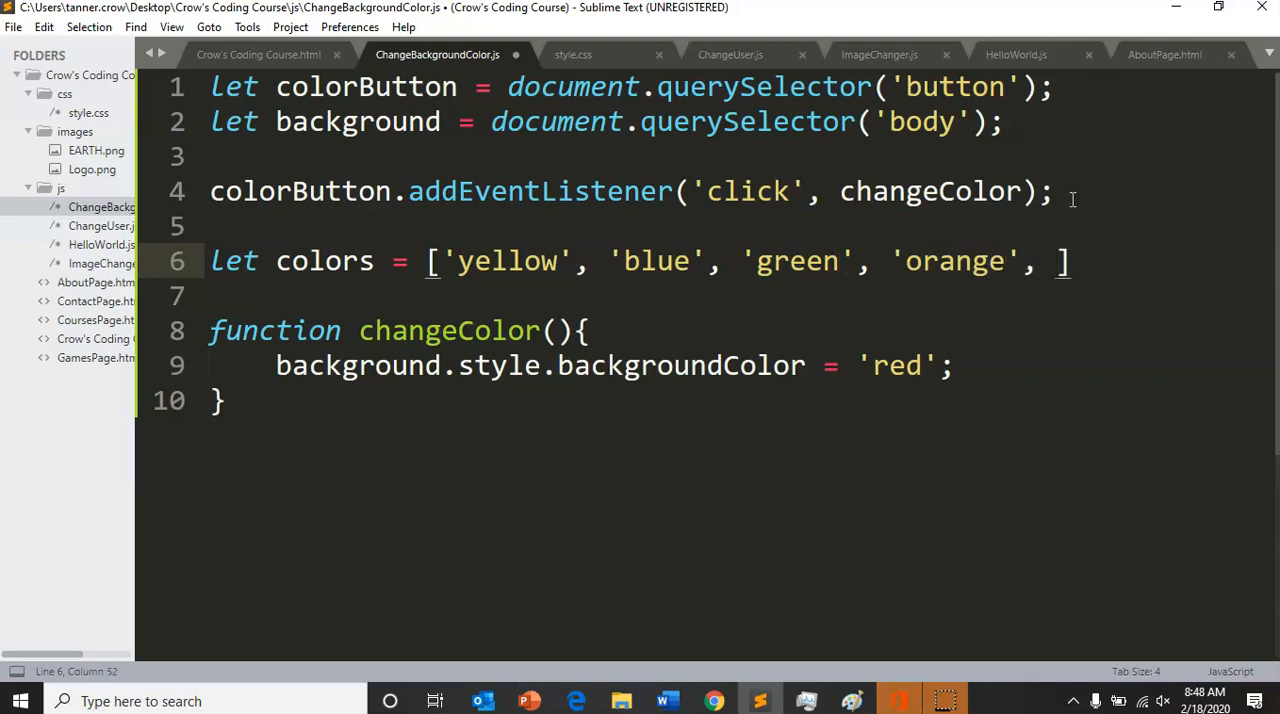
pyautogui.write("''")
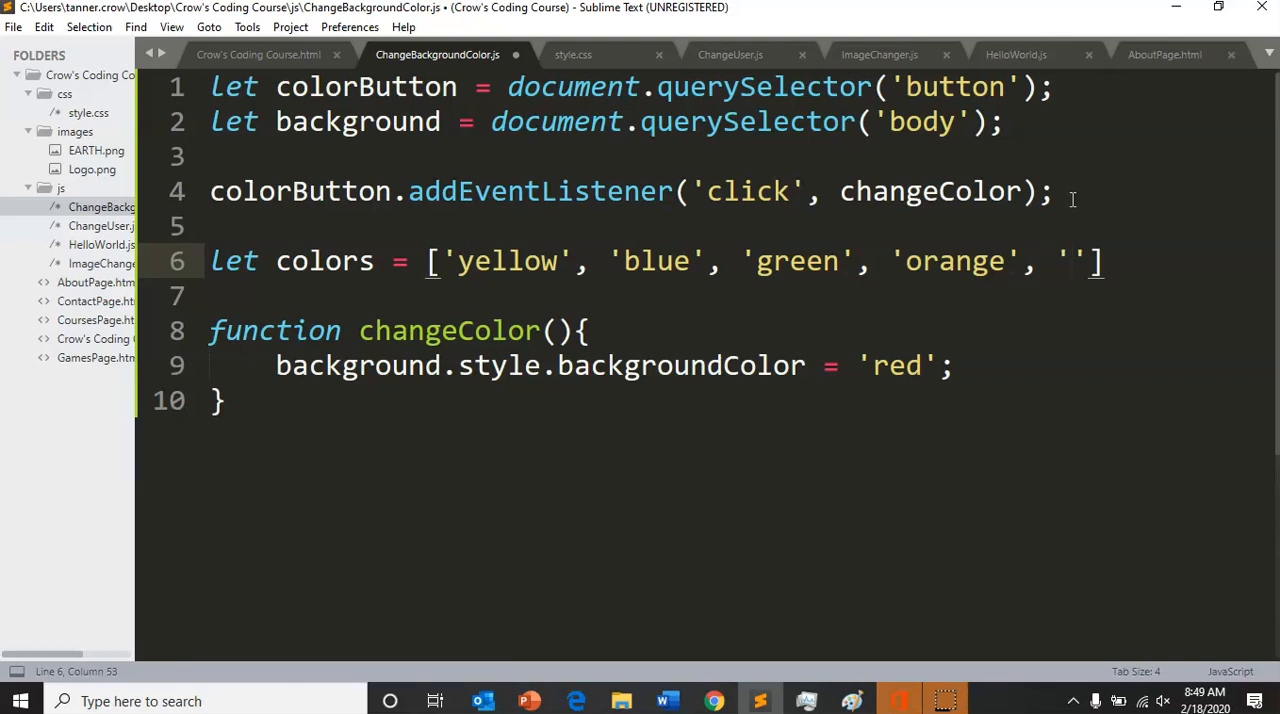
pyautogui.write('red')
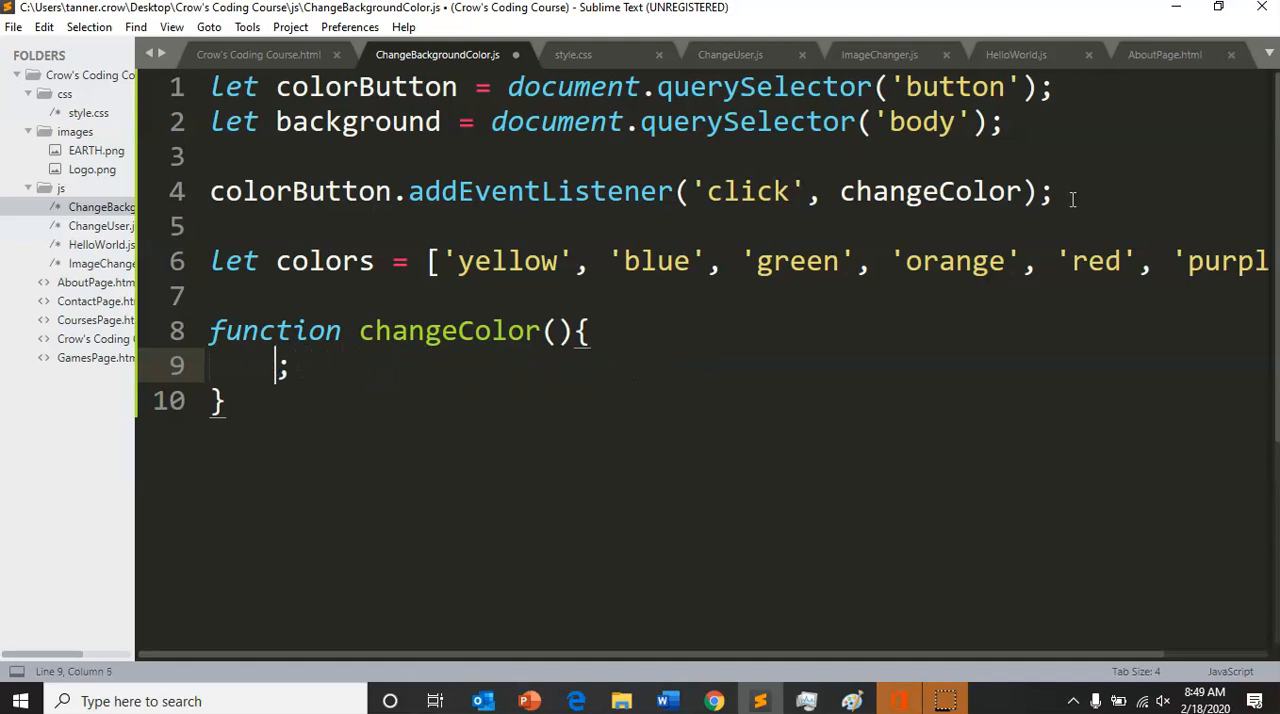
pyautogui.press('Backspace')
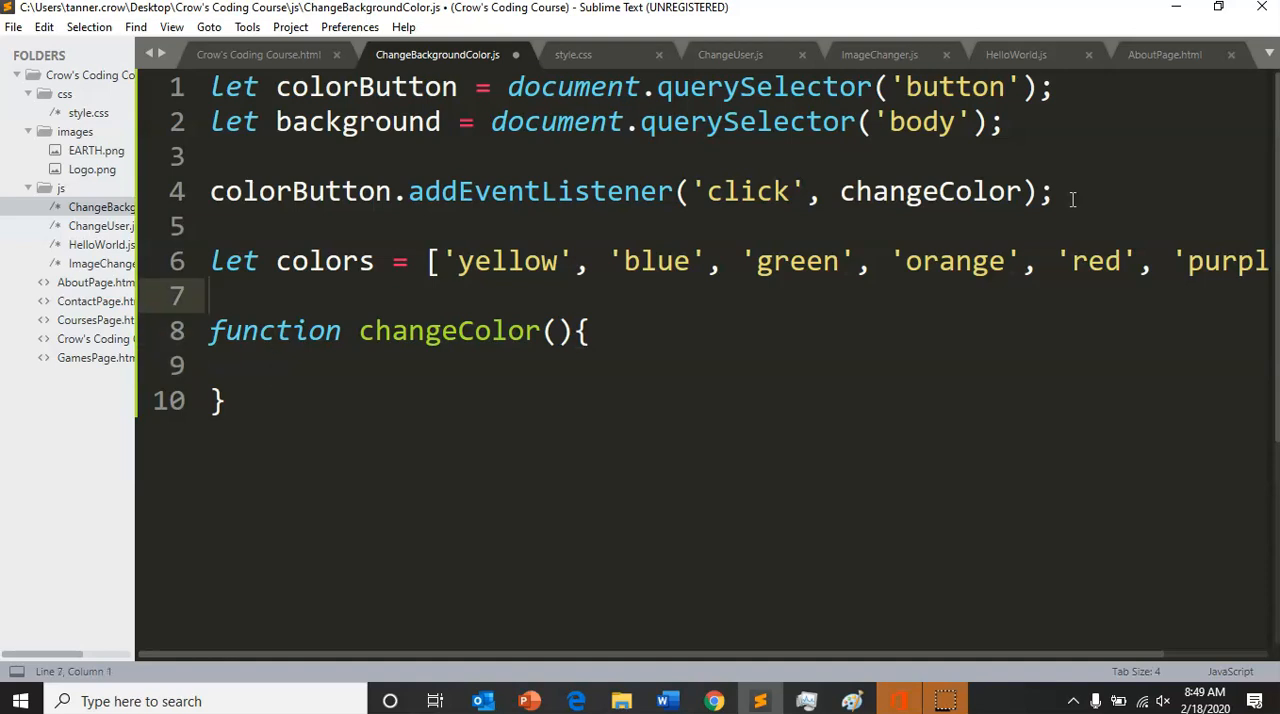
# Declare let count = 0; and set background.style.backgroundColor = colors[count] in changeColor
pyautogui.write('l')
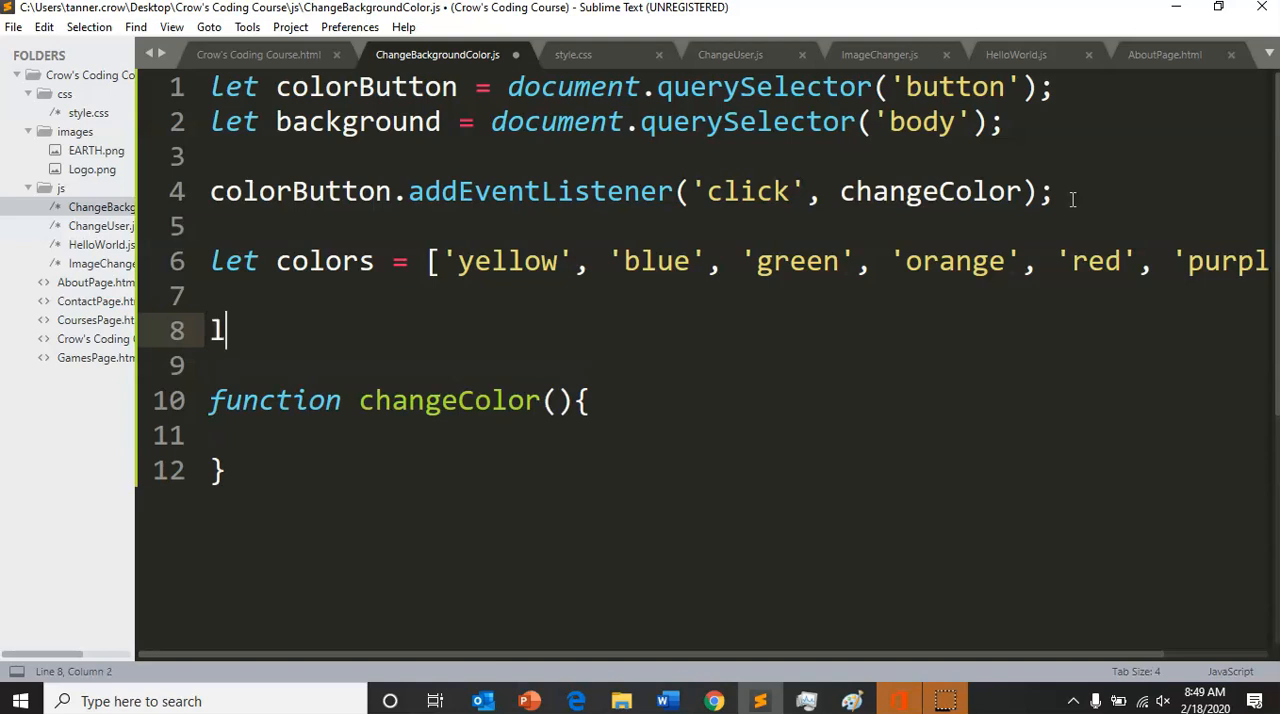
pyautogui.write('et count =')
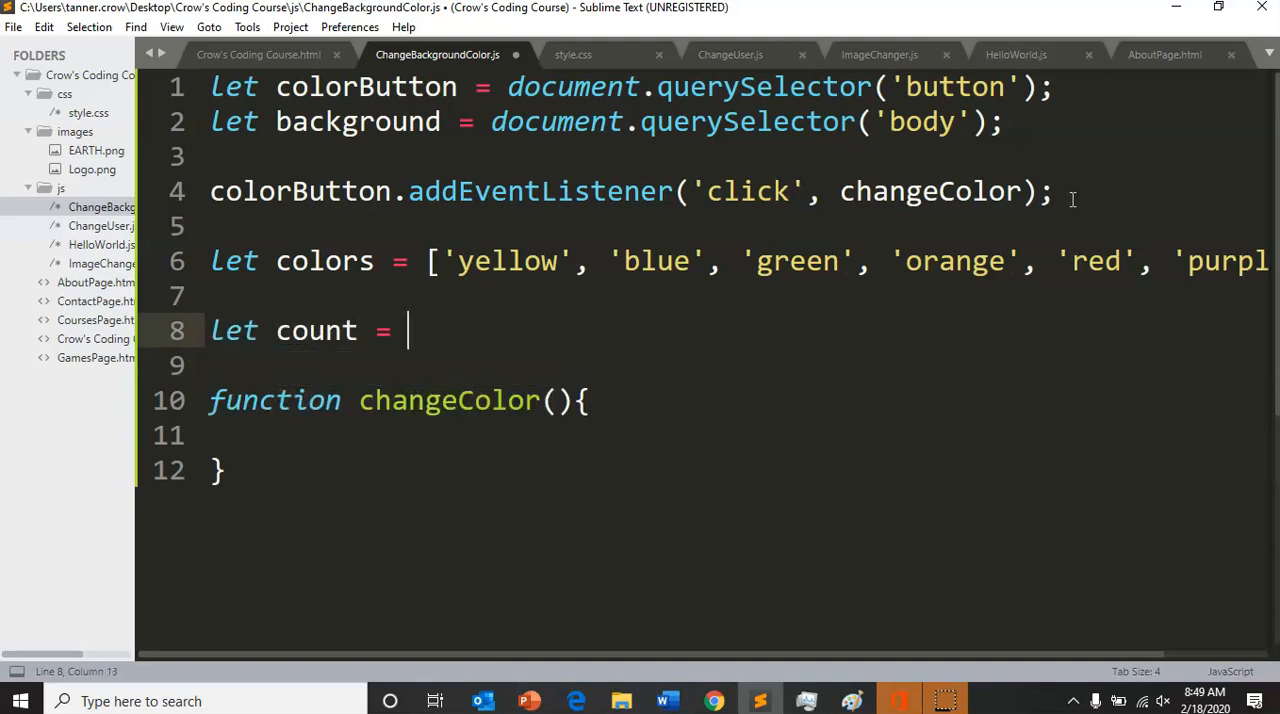
pyautogui.write('0;')
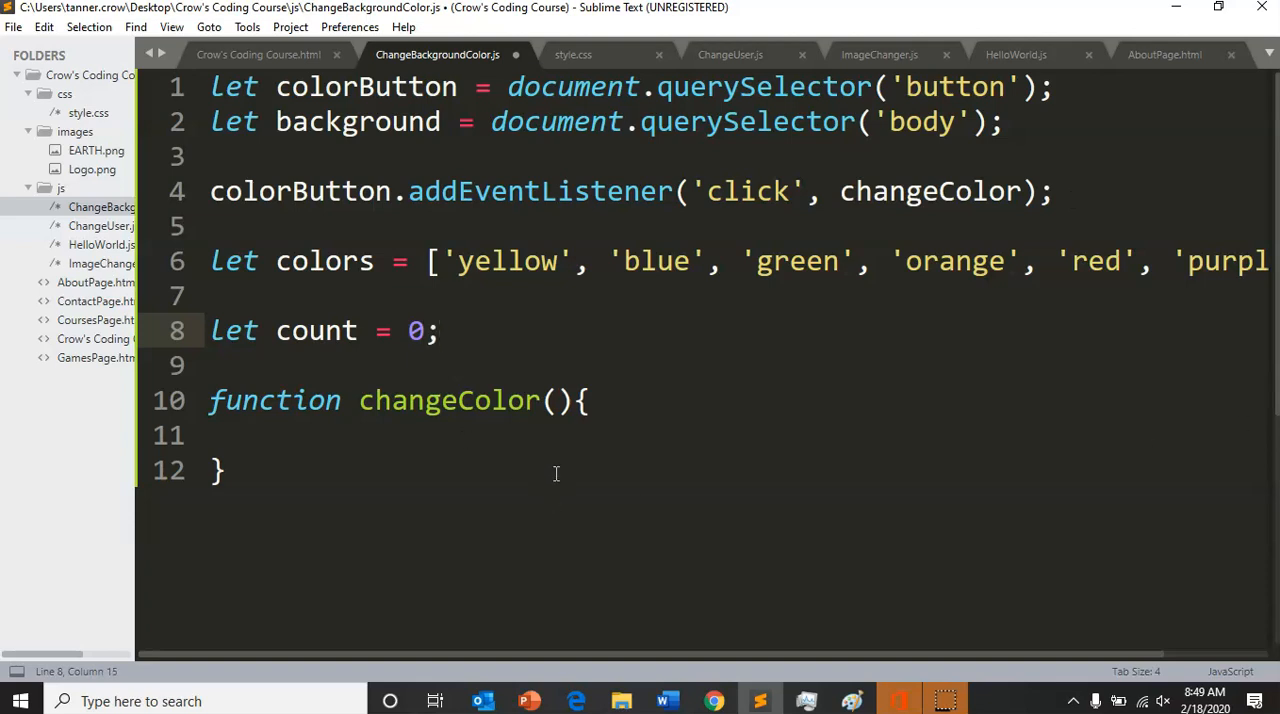
pyautogui.click(275, 435)
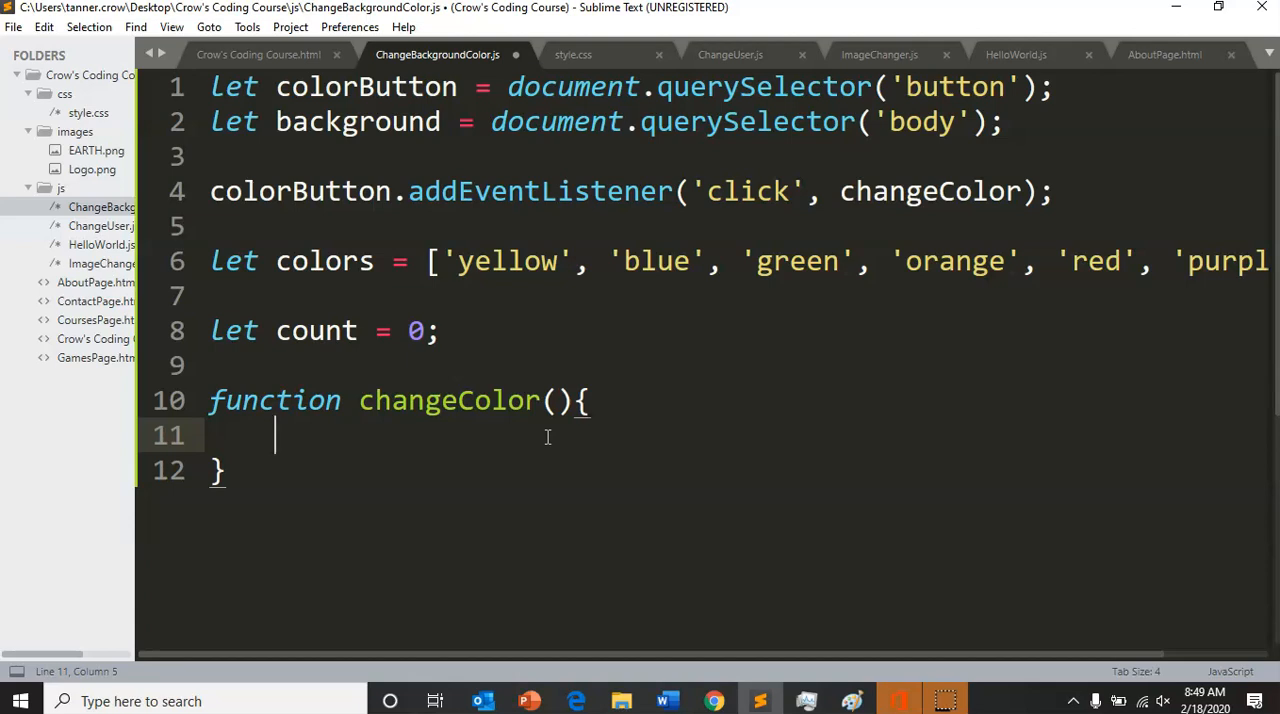
pyautogui.write('background')
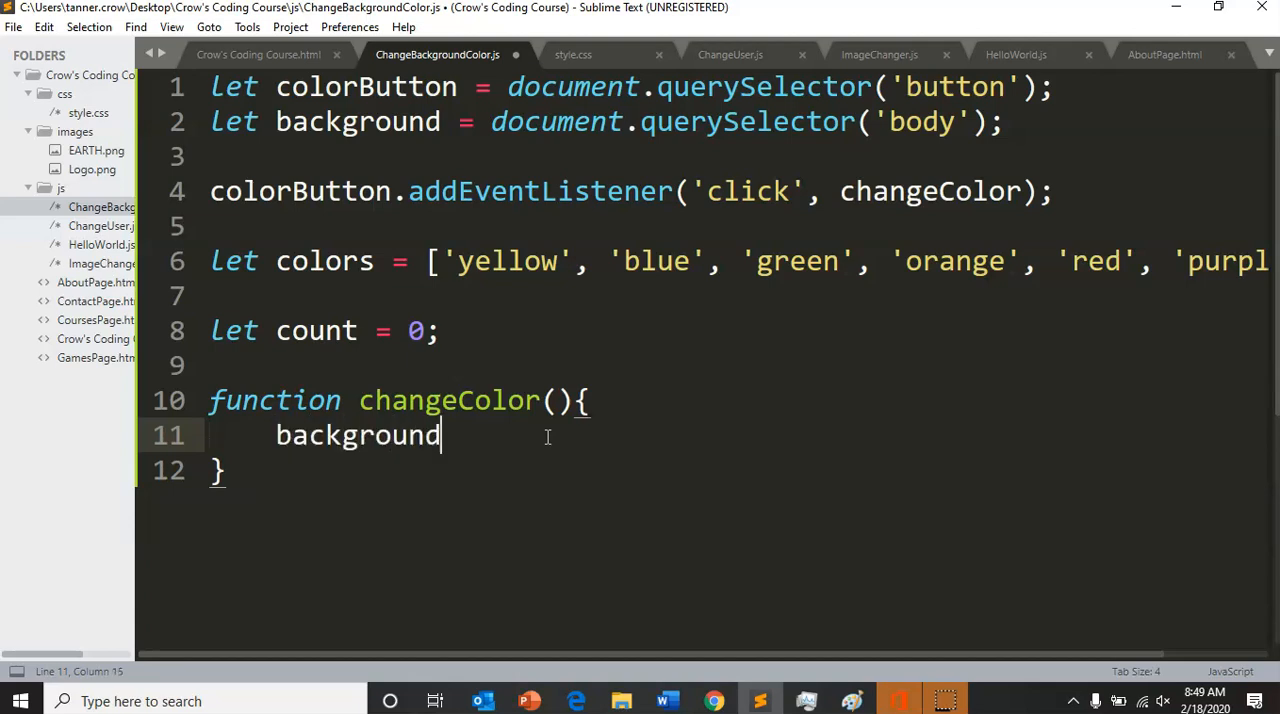
pyautogui.write('.style')
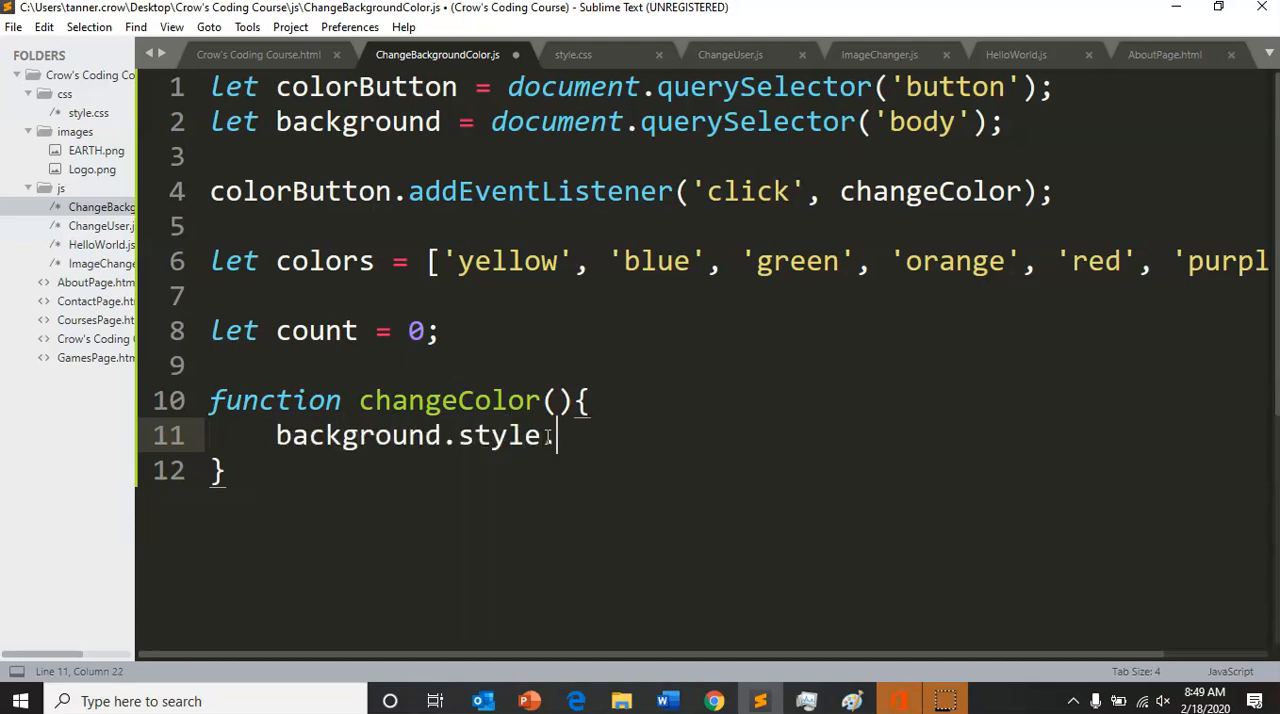
pyautogui.write('.cha')
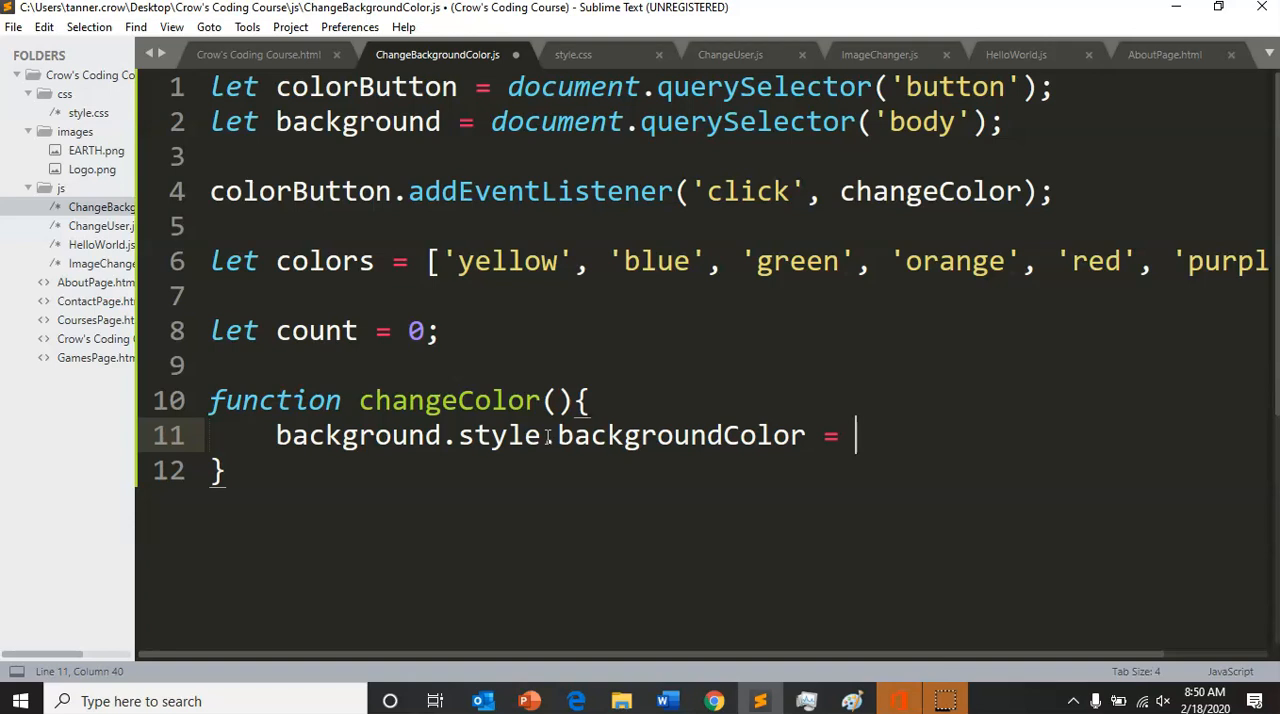
pyautogui.write('colors')
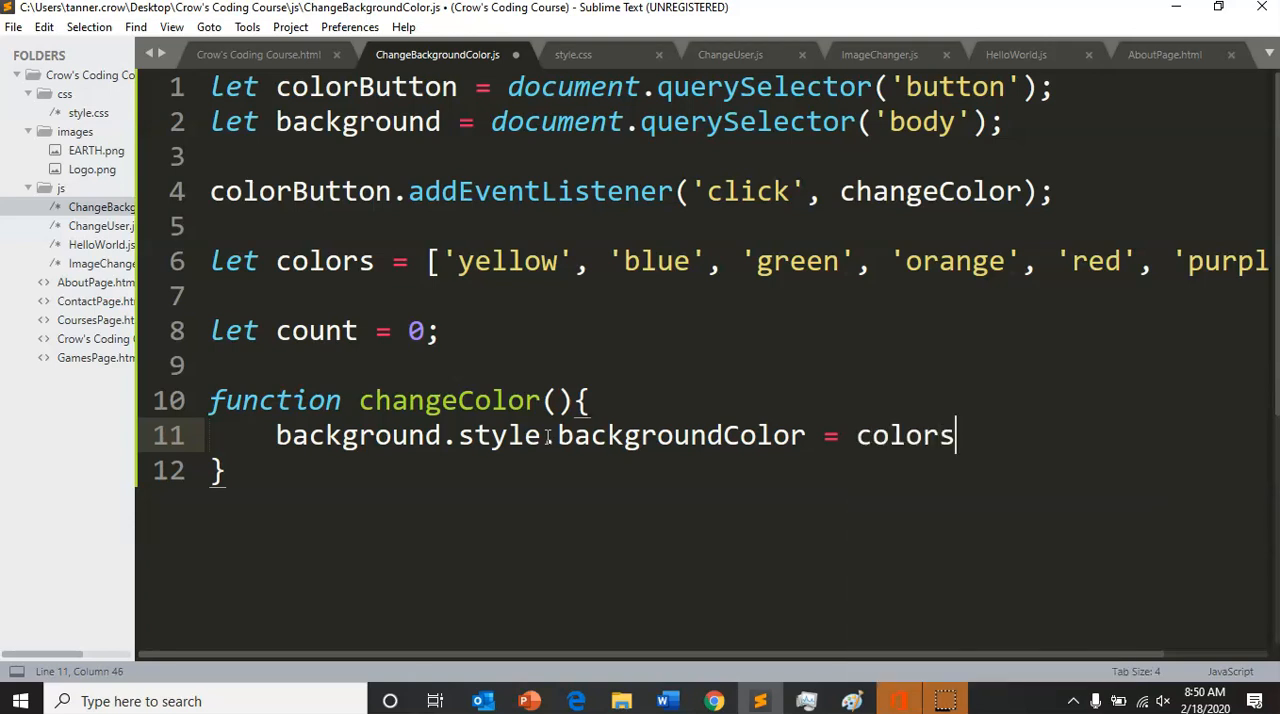
pyautogui.write('[count];')
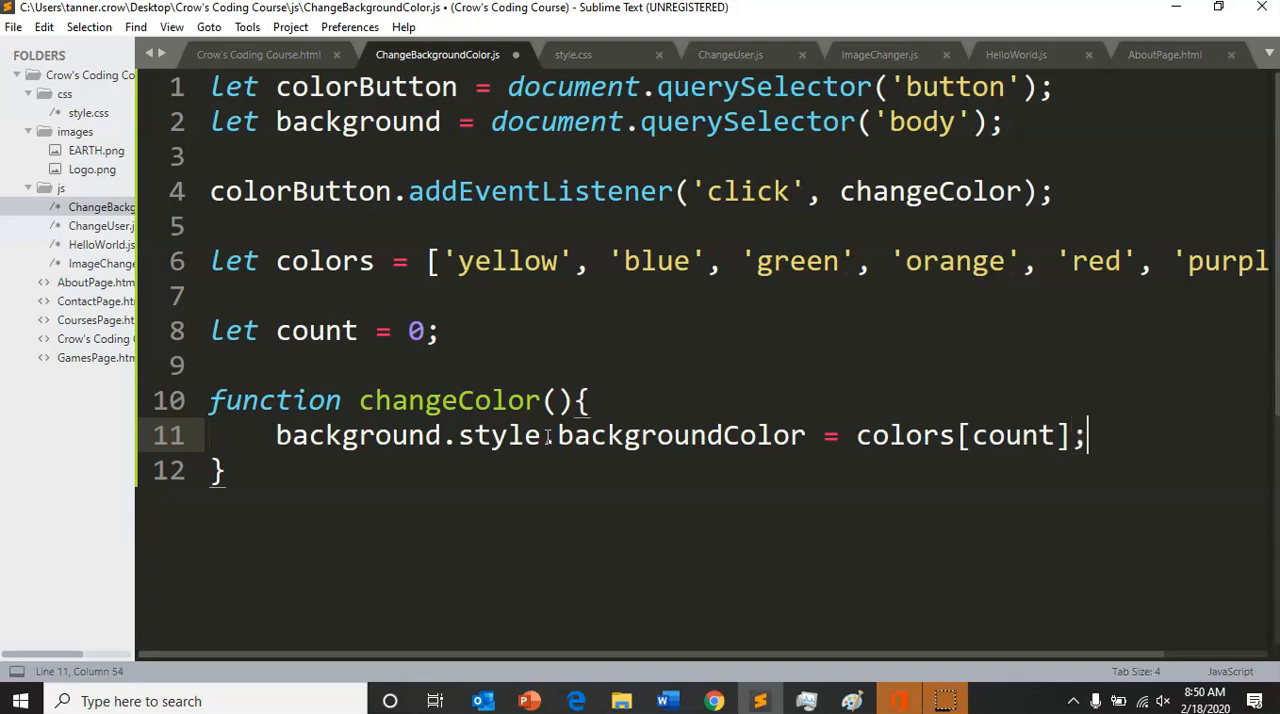
pyautogui.doubleClick(1010, 435)
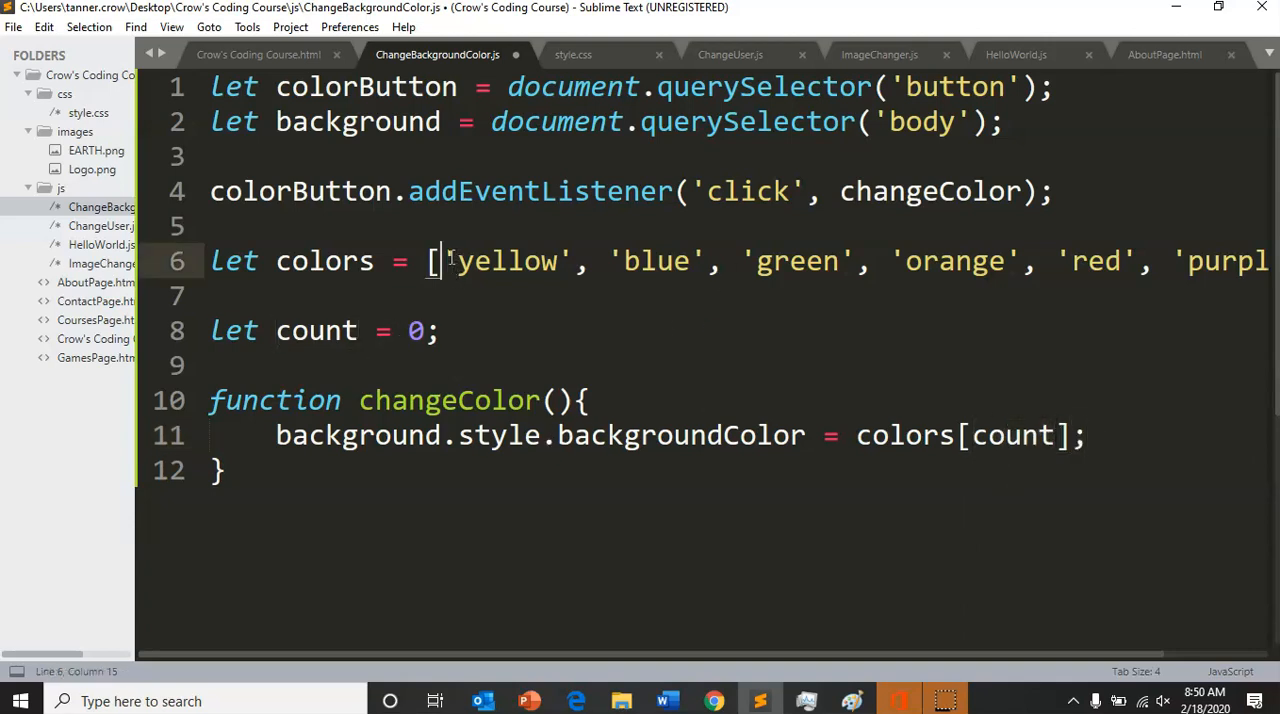
# Add count++; after the background colour assignment
pyautogui.doubleClick(508, 261)
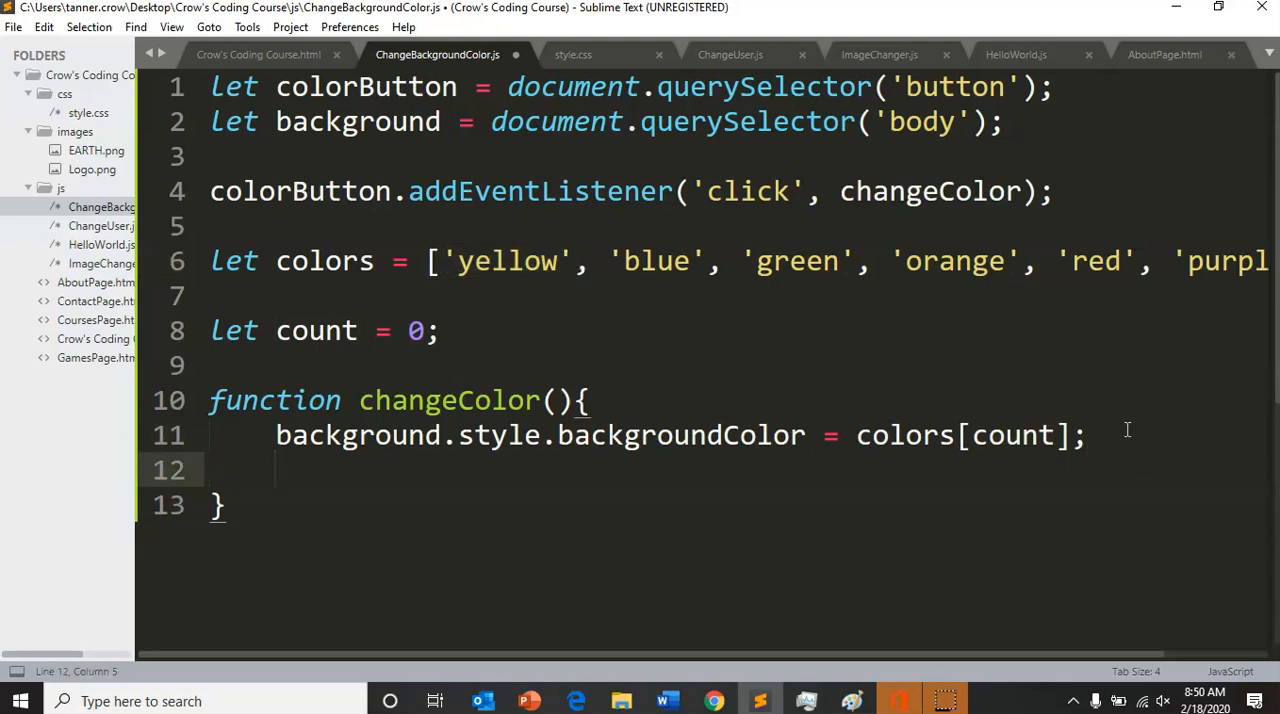
pyautogui.write('count')
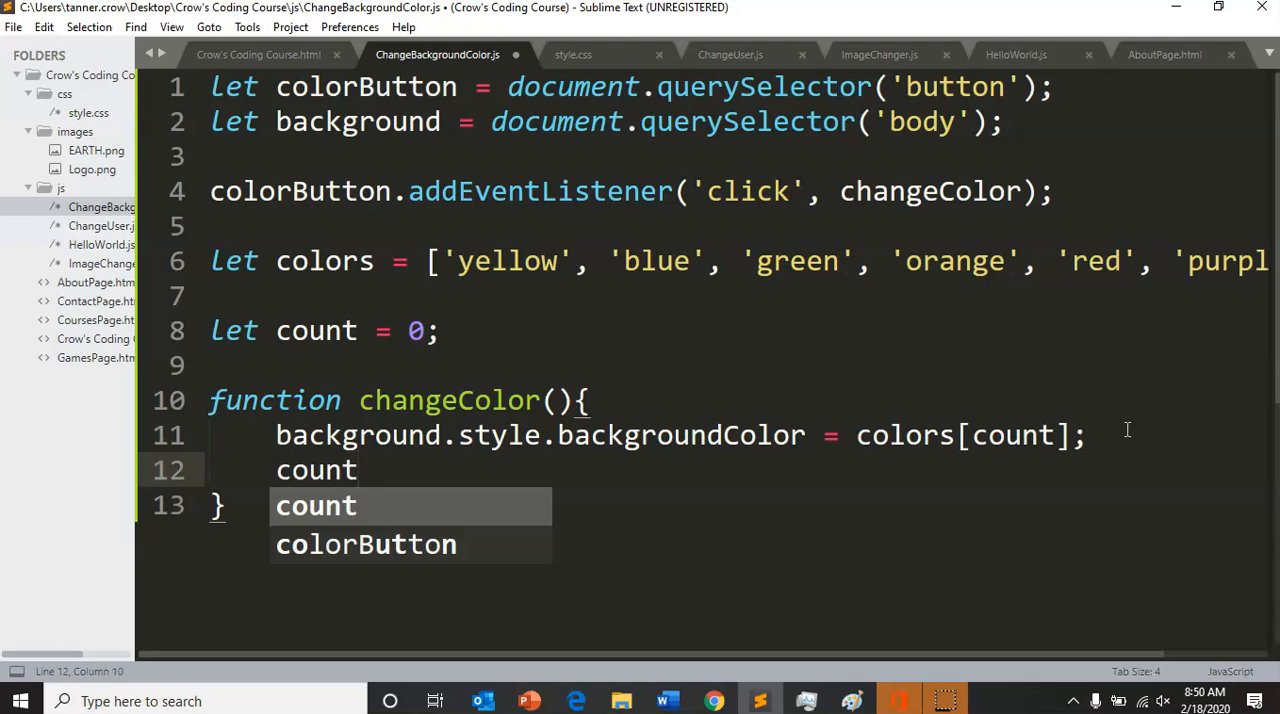
pyautogui.write('++;')
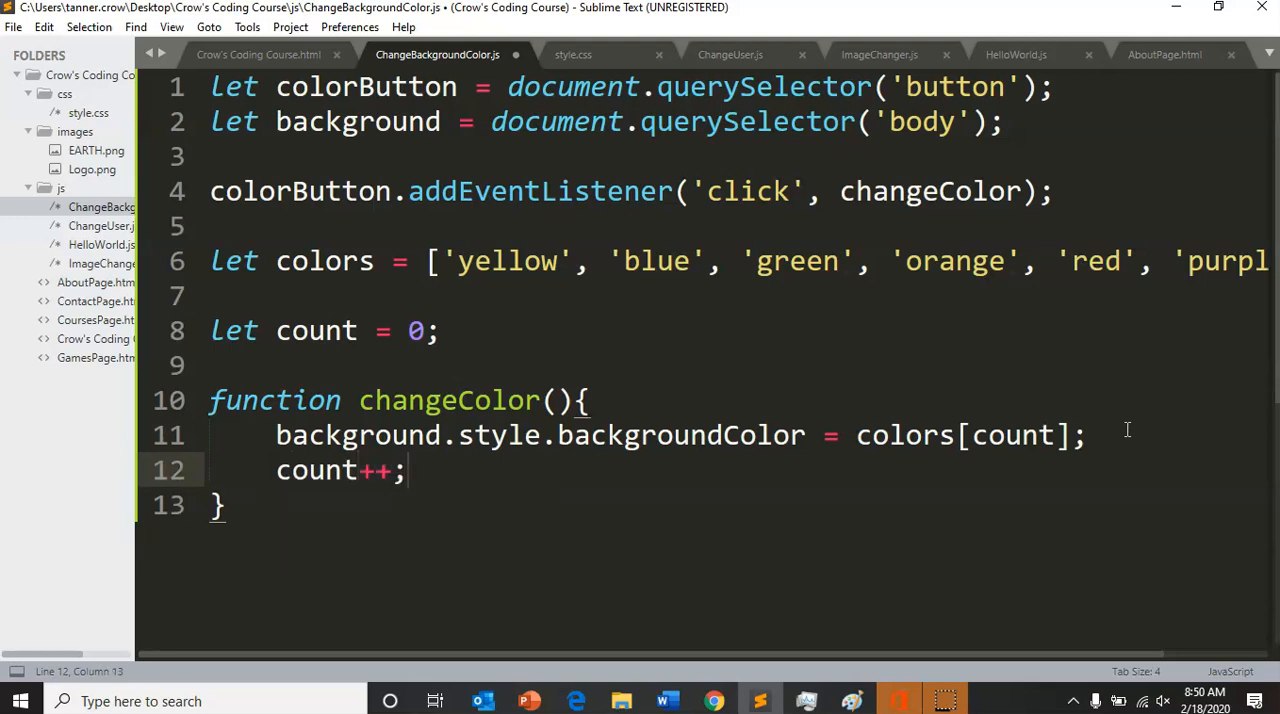
pyautogui.moveTo(528, 261)
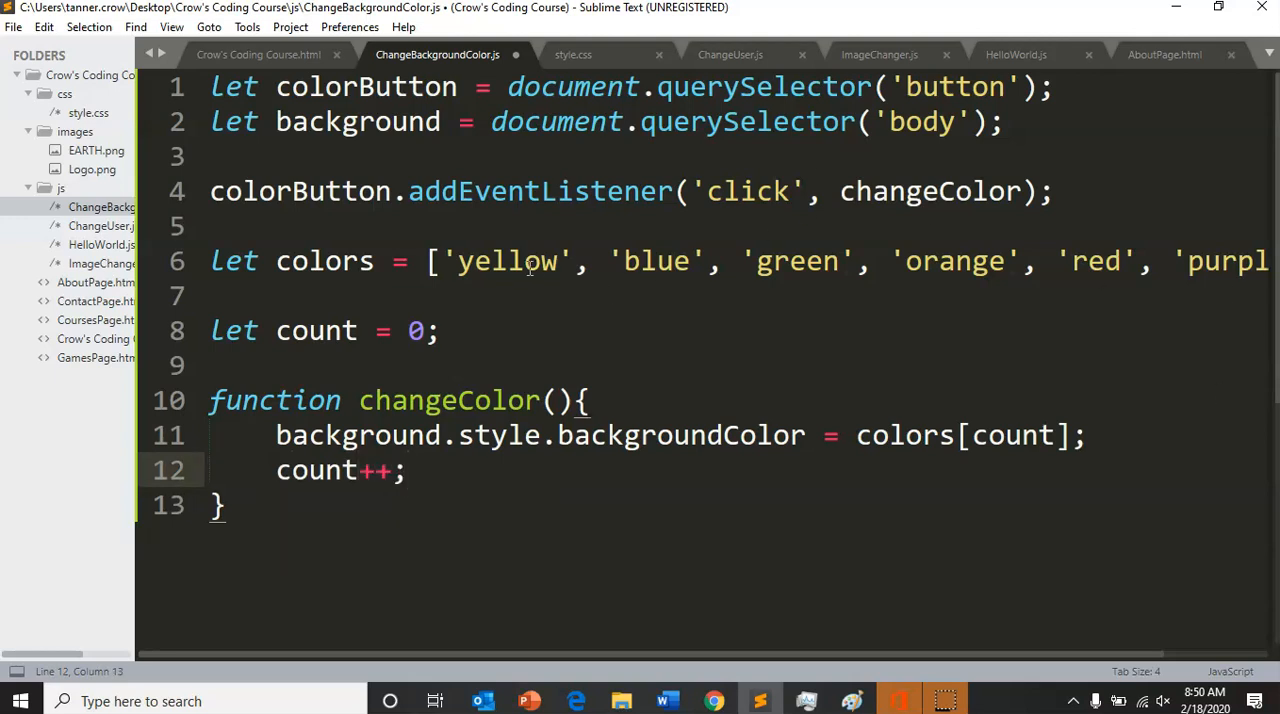
pyautogui.click(1135, 261)
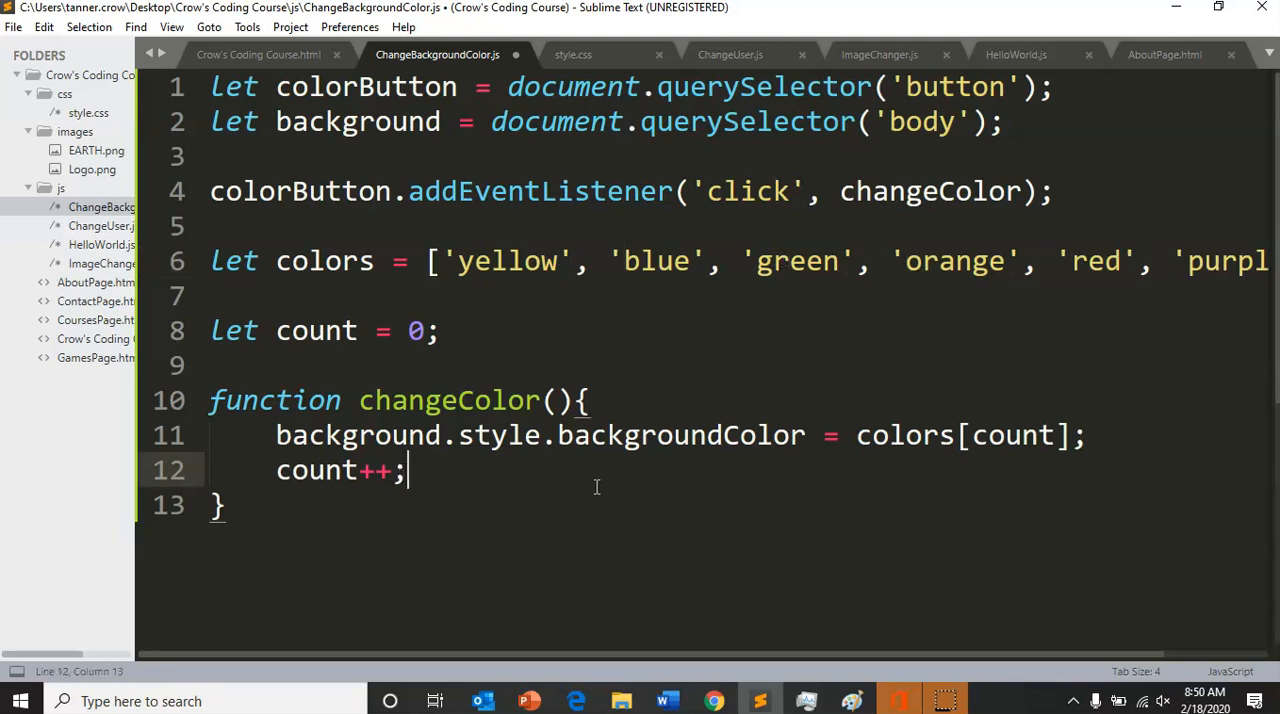
pyautogui.hscroll(3)
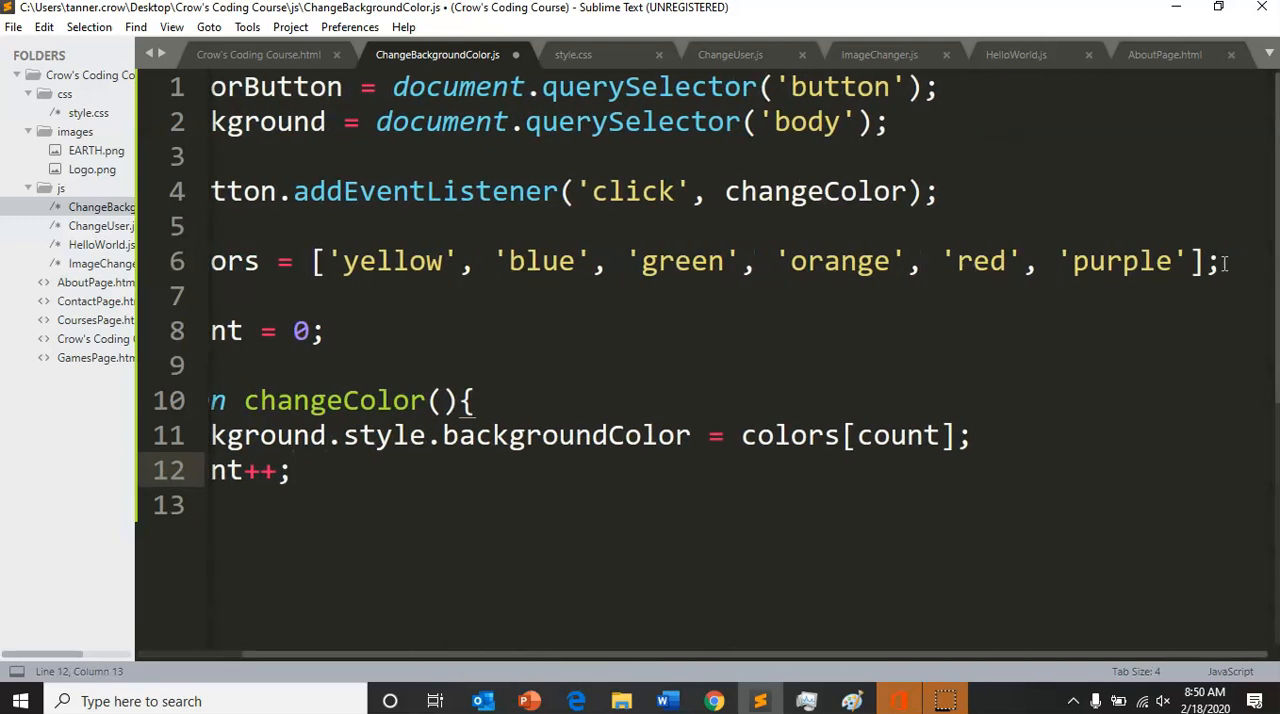
pyautogui.hscroll(-3)
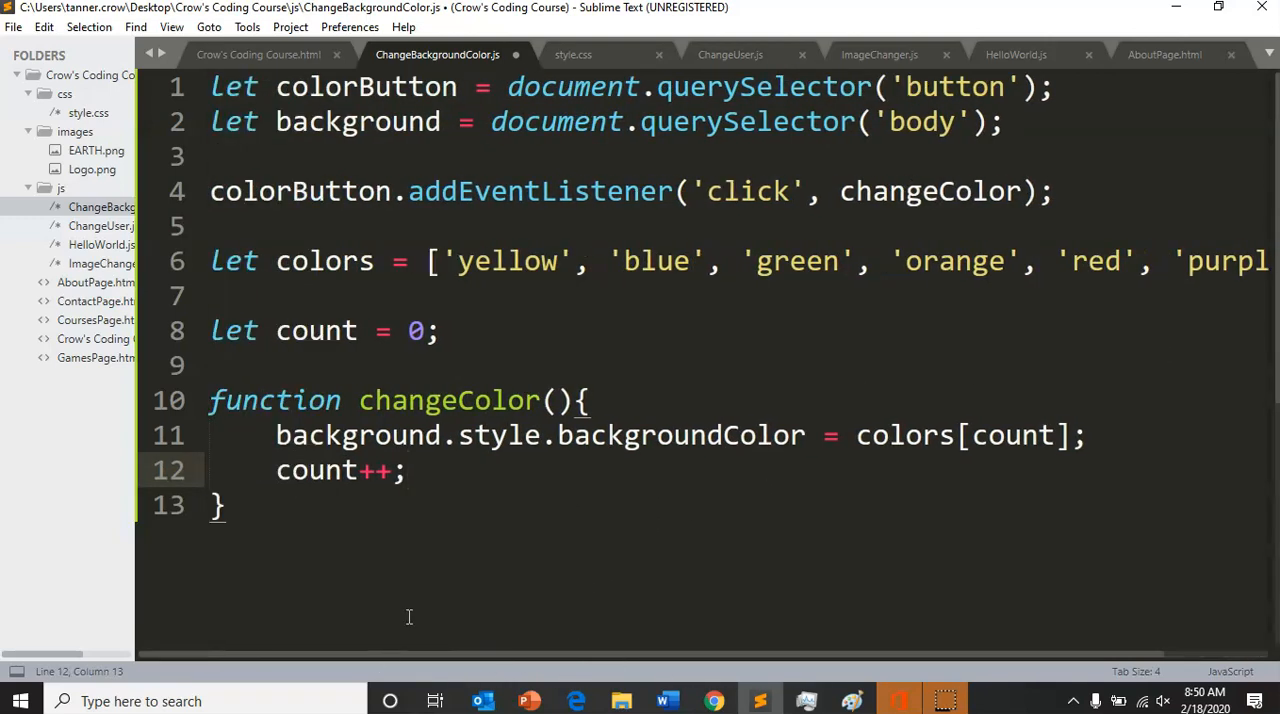
pyautogui.moveTo(1072, 346)
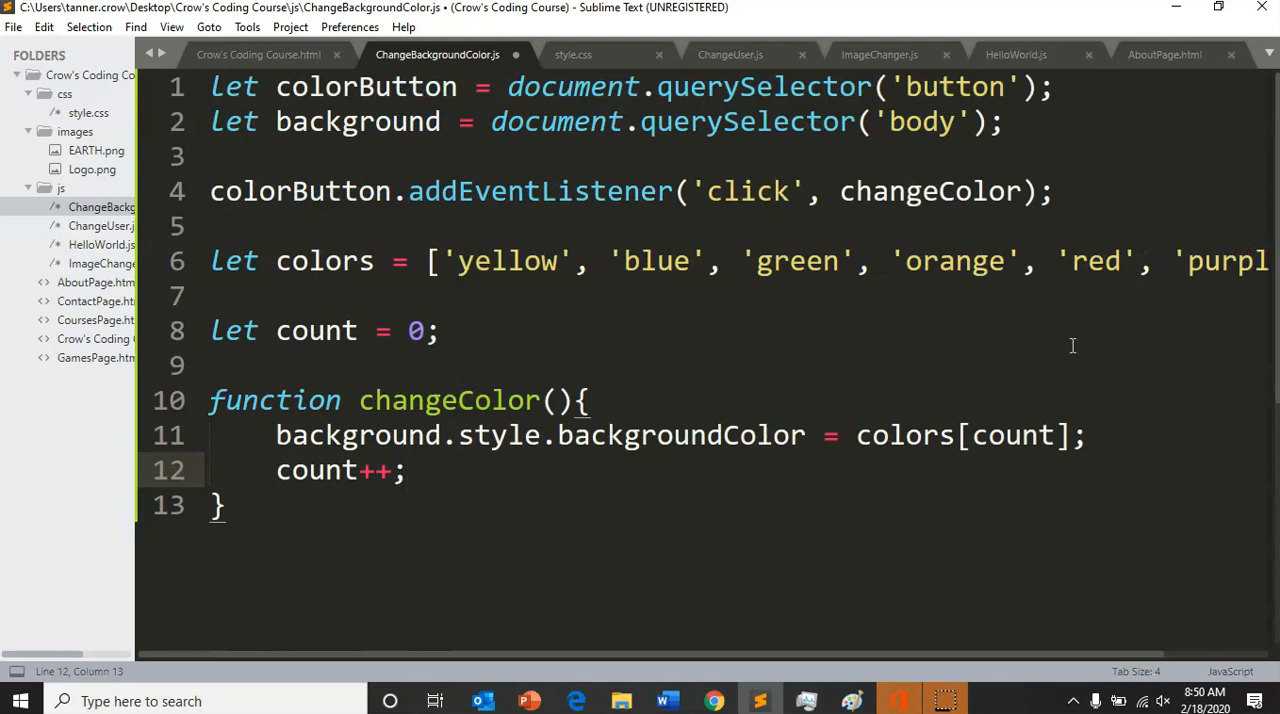
pyautogui.moveTo(575, 490)
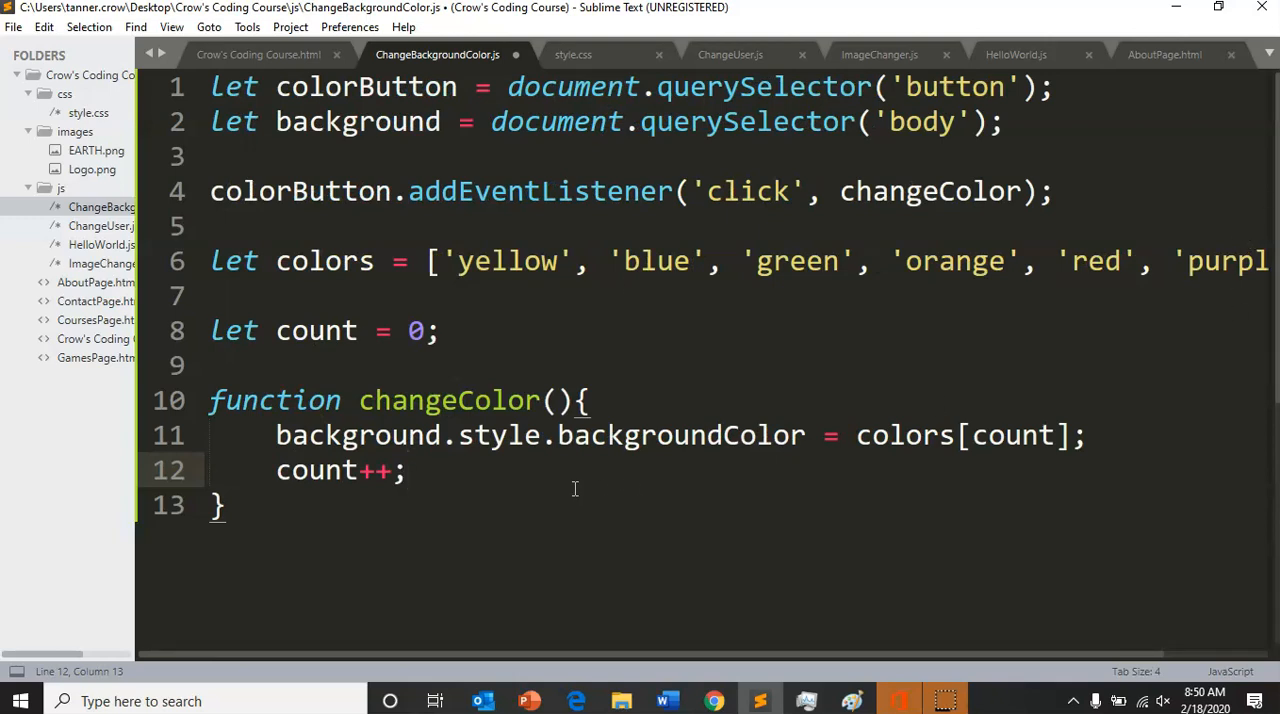
# Save and click Change Background Color on the course page, turning the background purple
pyautogui.press('ctrl+s')
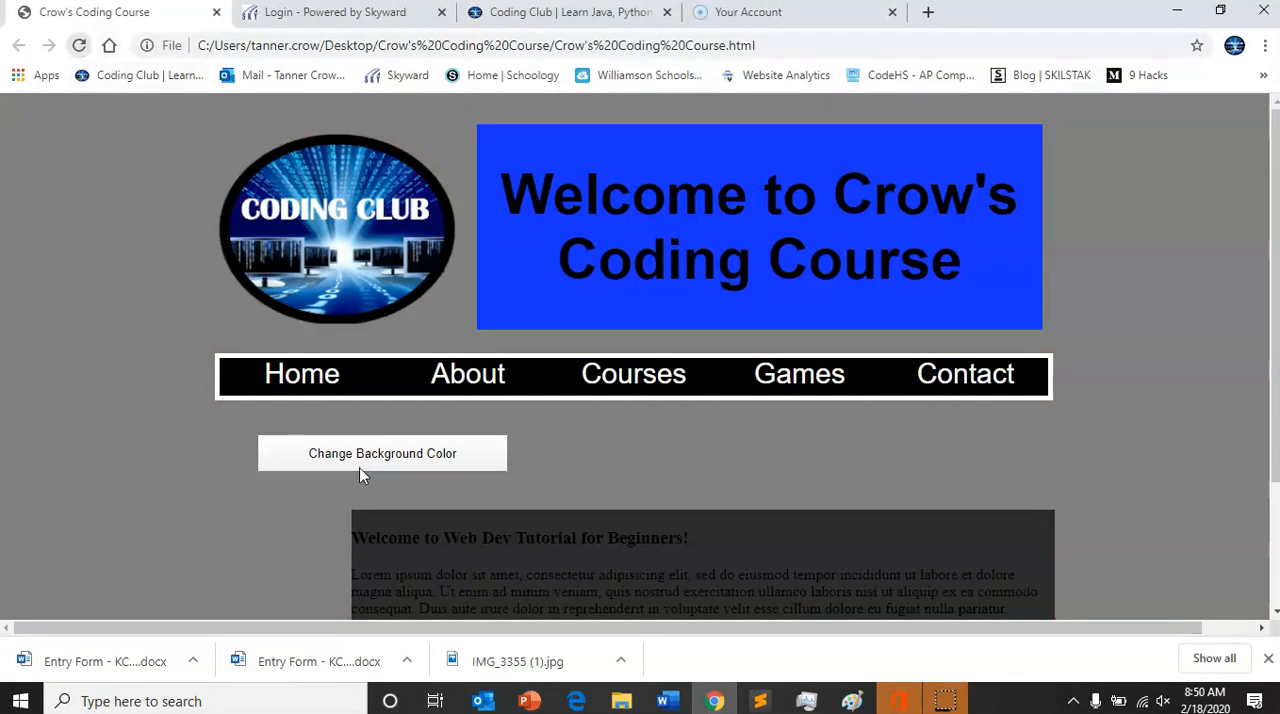
pyautogui.click(382, 453)
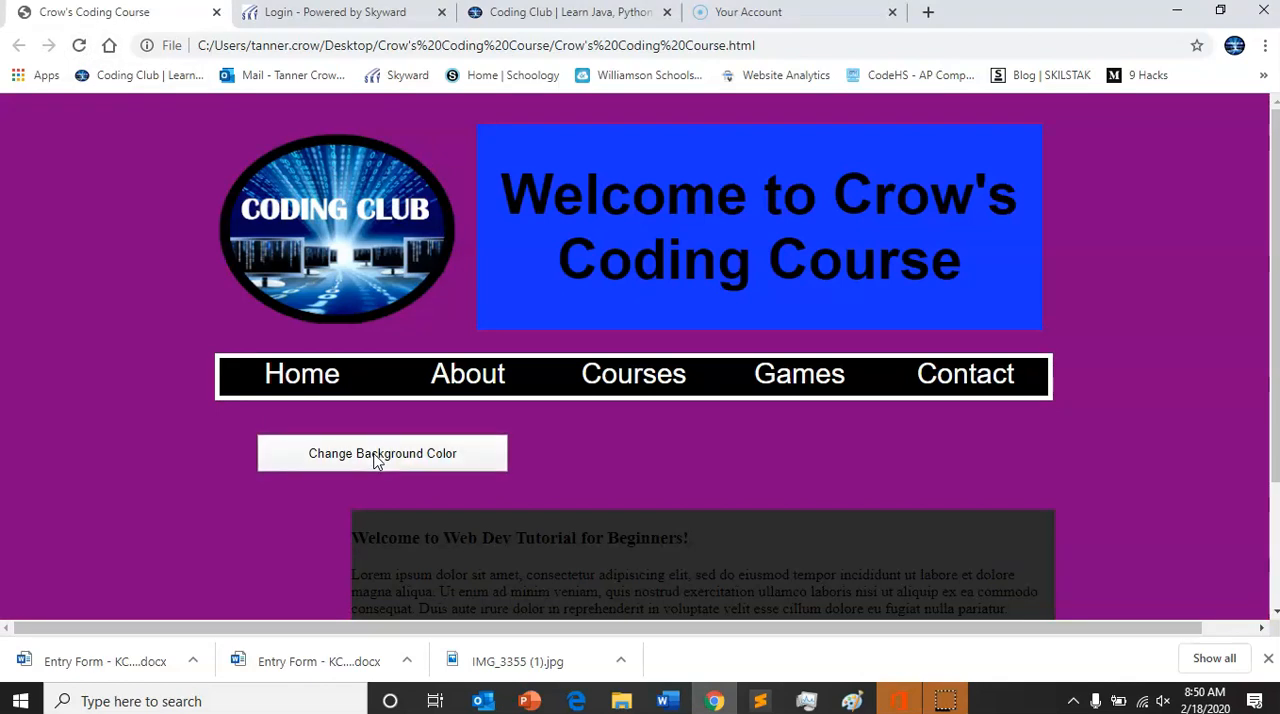
pyautogui.moveTo(705, 698)
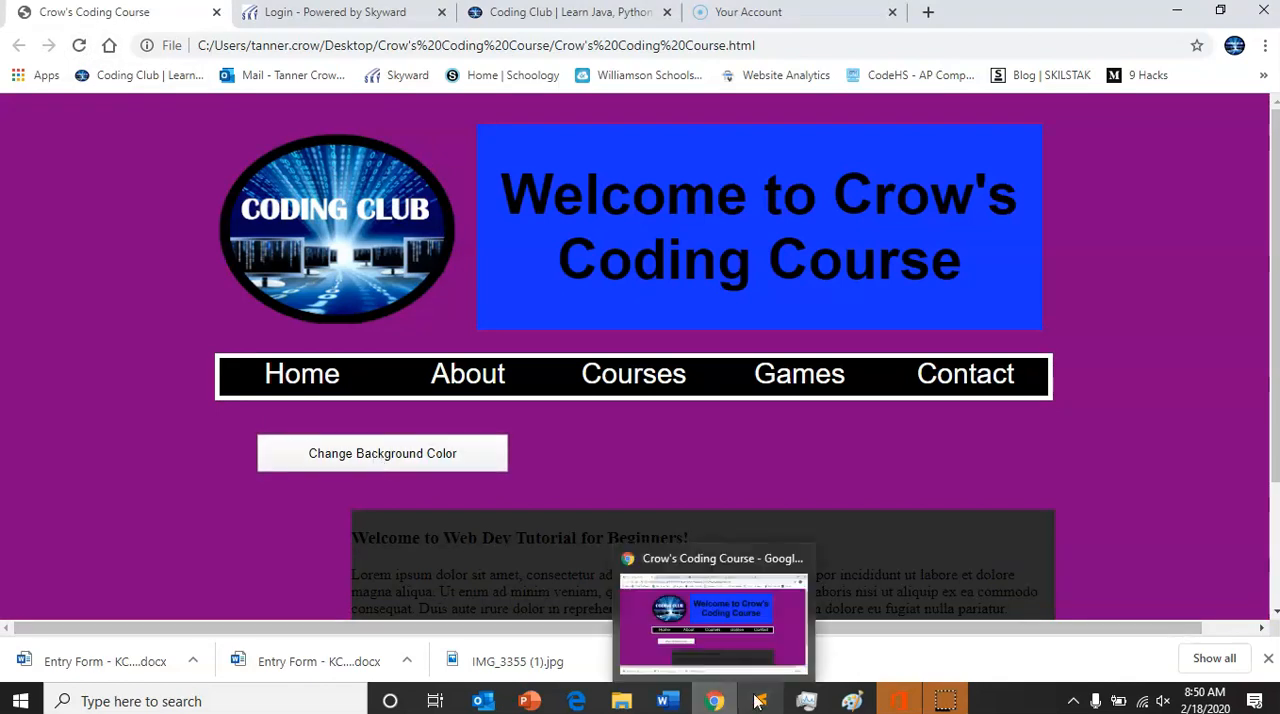
# Below count++, add if (count >= colors.length) { count = 0; }
pyautogui.click(757, 699)
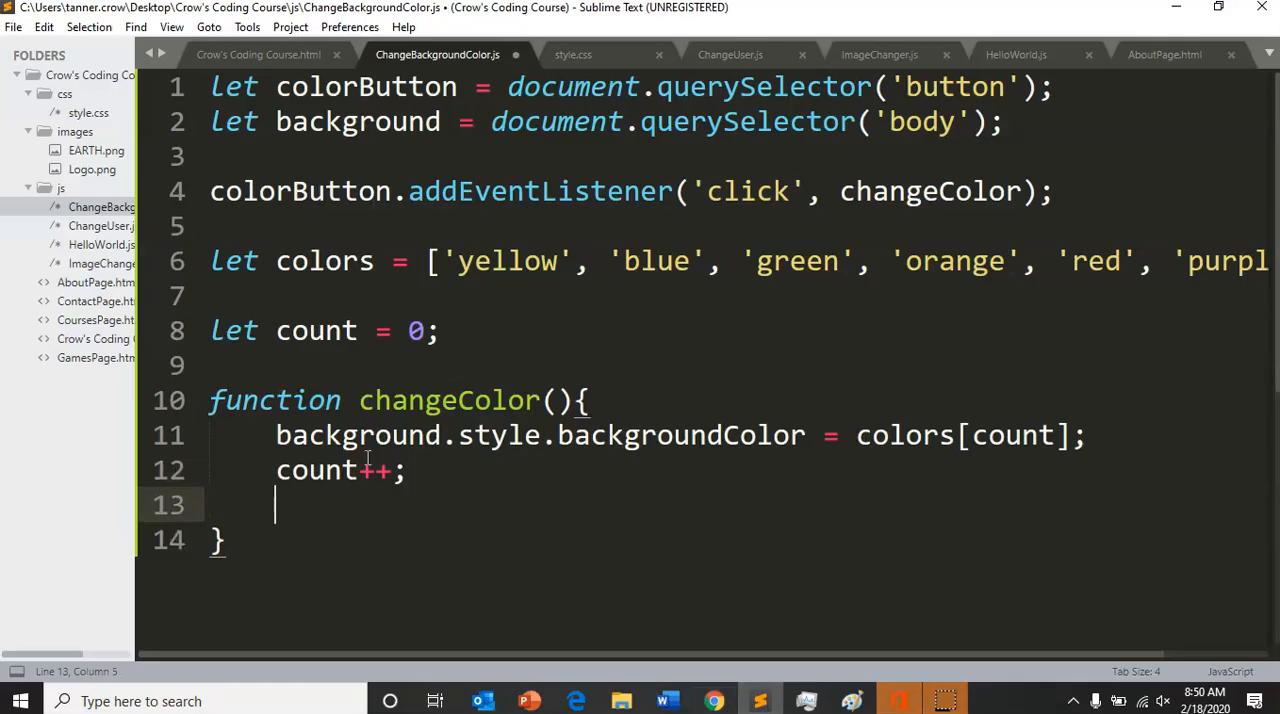
pyautogui.write('count')
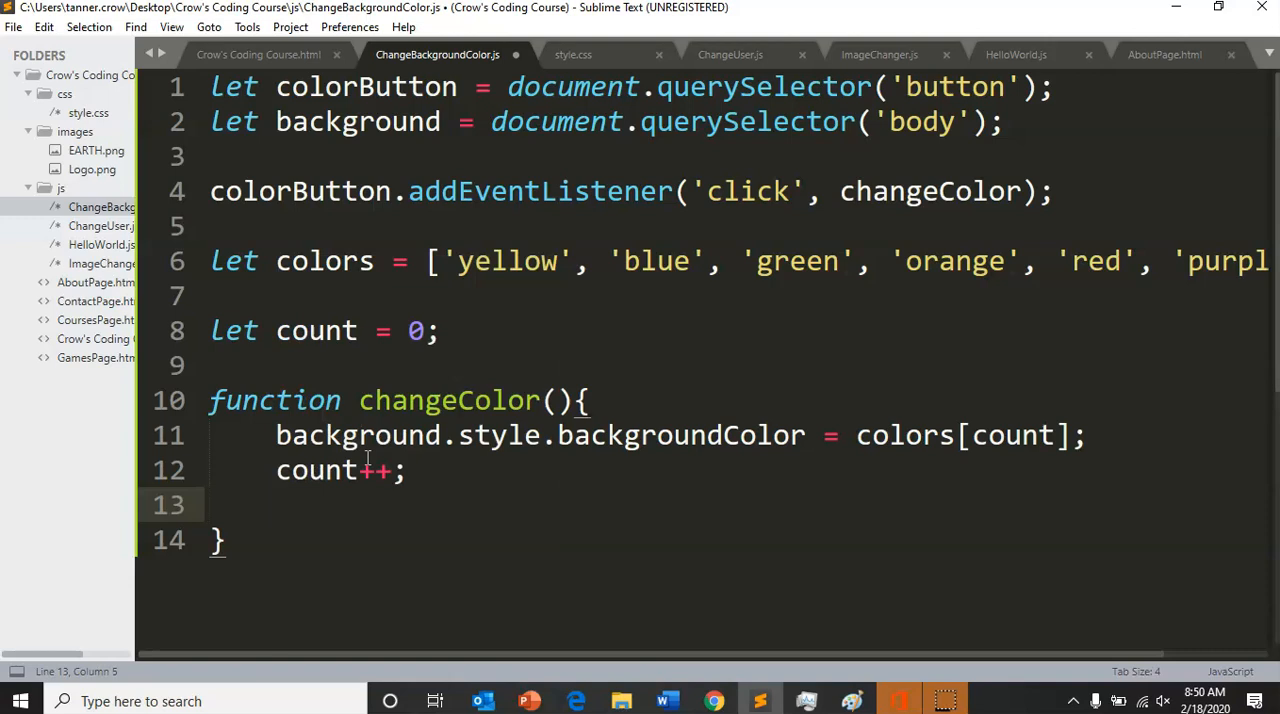
pyautogui.write('()')
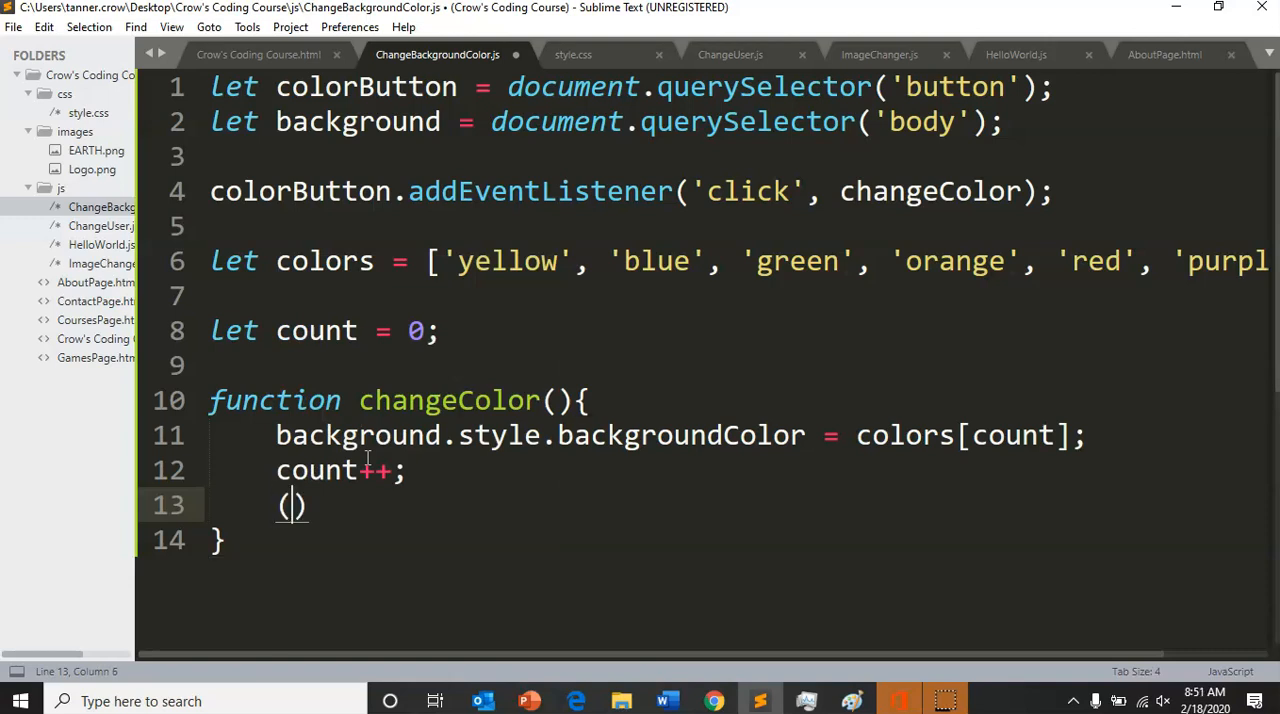
pyautogui.write('if')
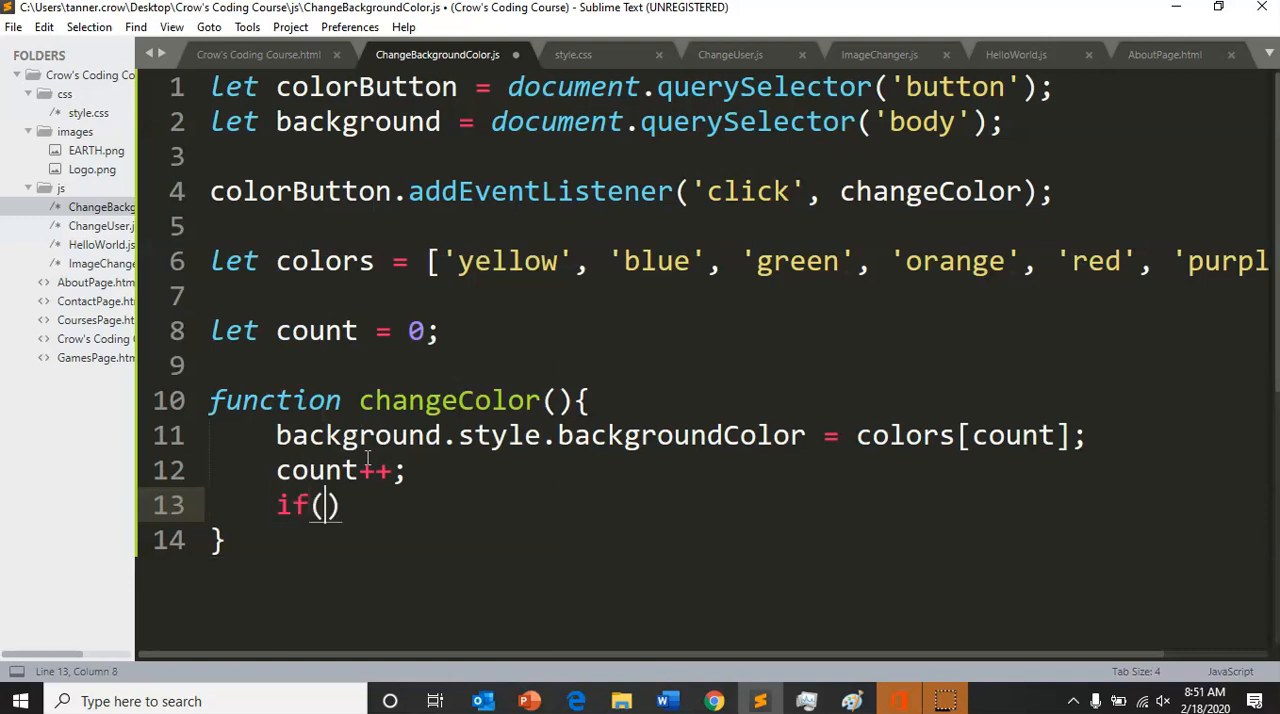
pyautogui.write('count')
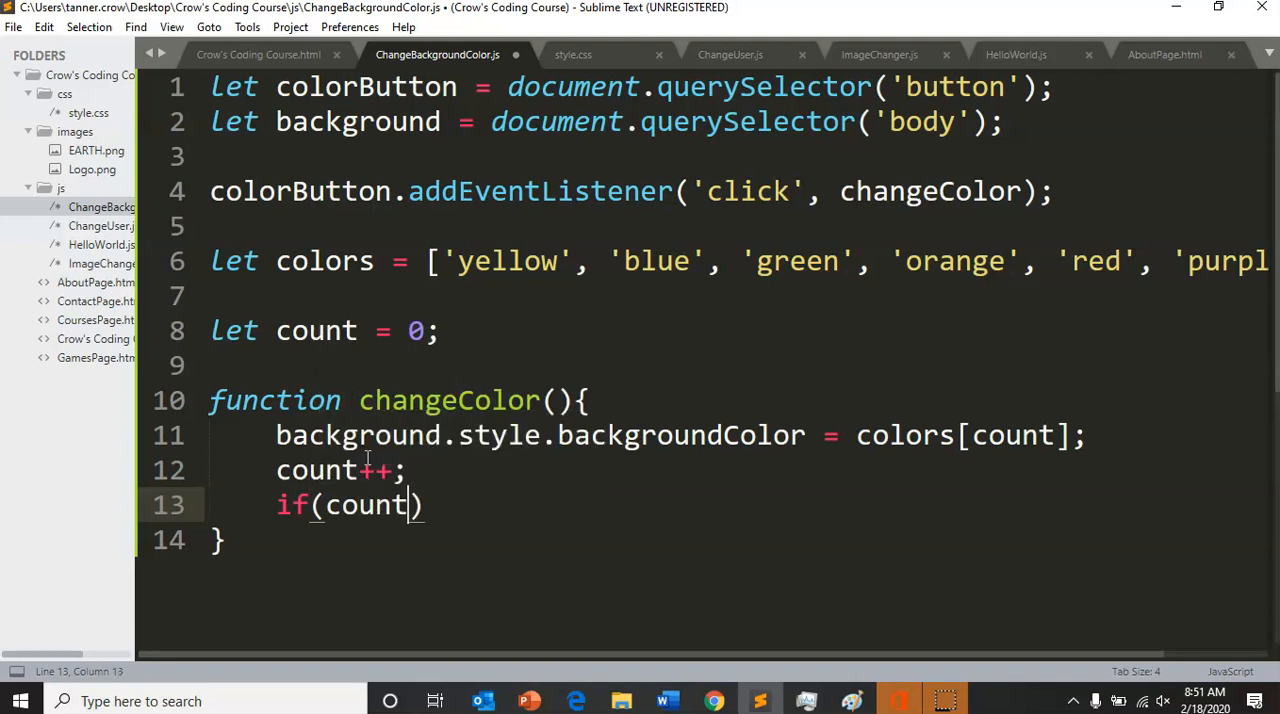
pyautogui.write('>')
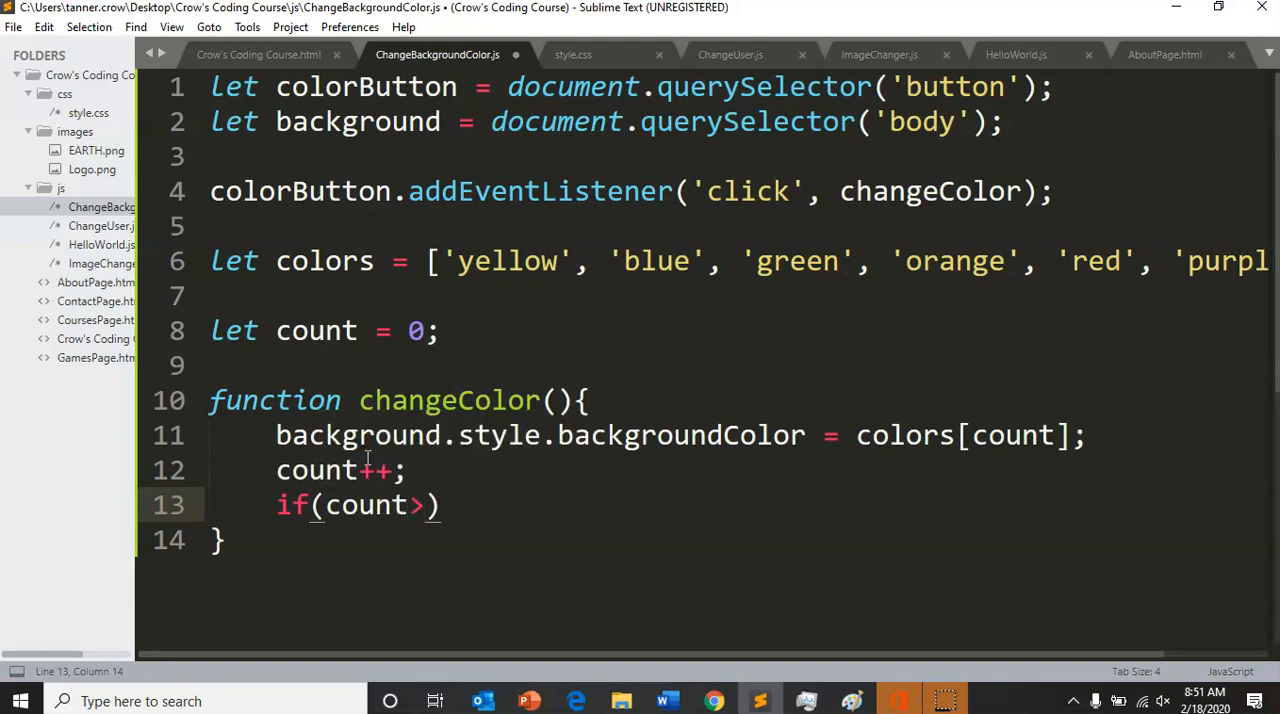
pyautogui.write('=')
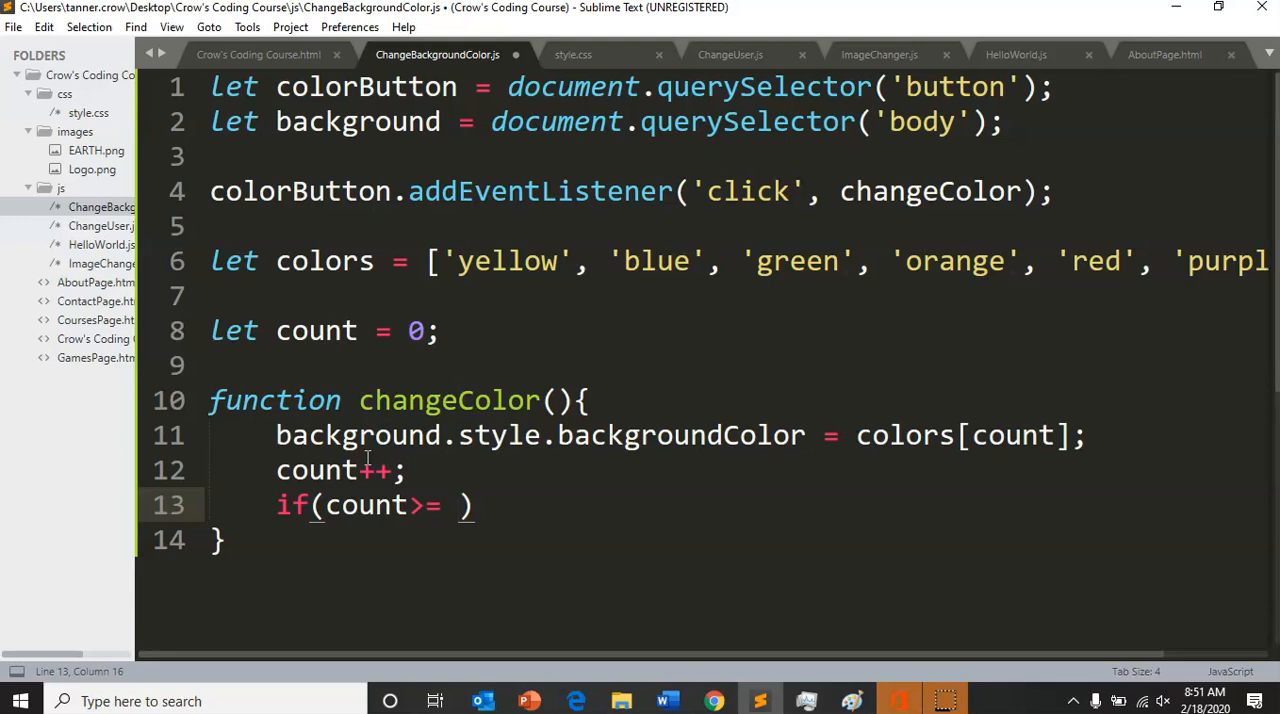
pyautogui.write('colors.length')
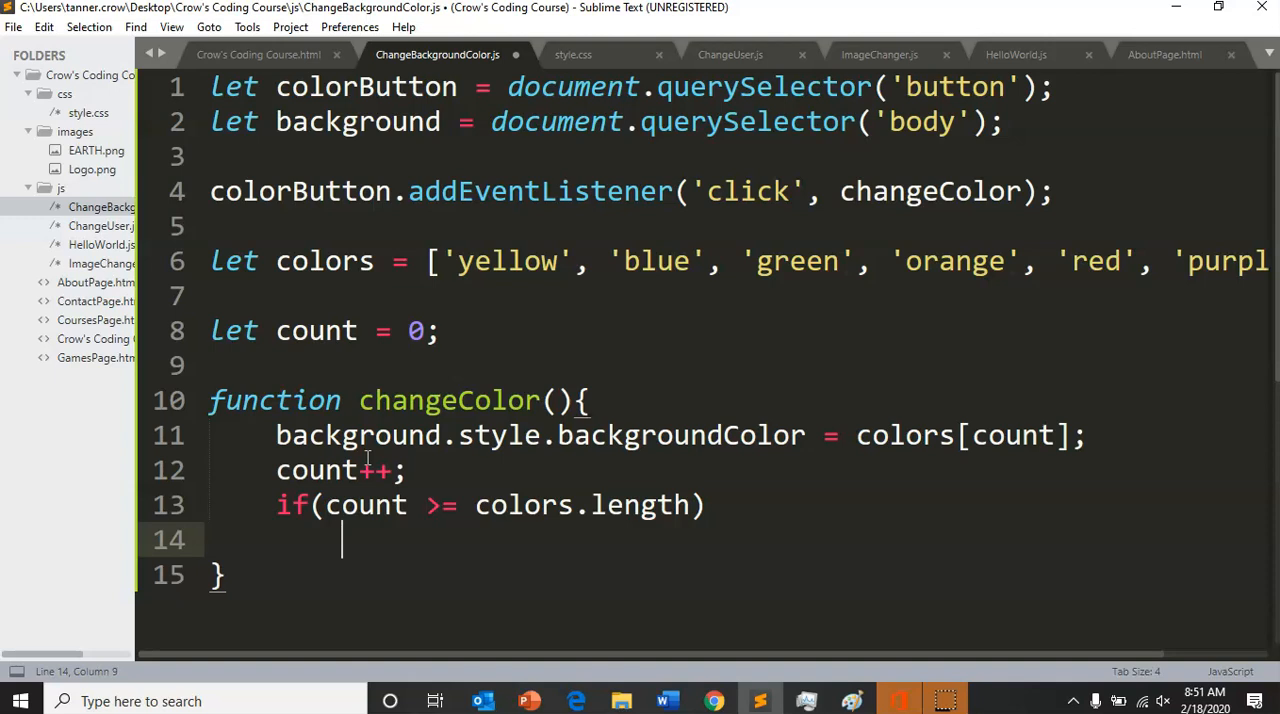
pyautogui.write('count = 0')
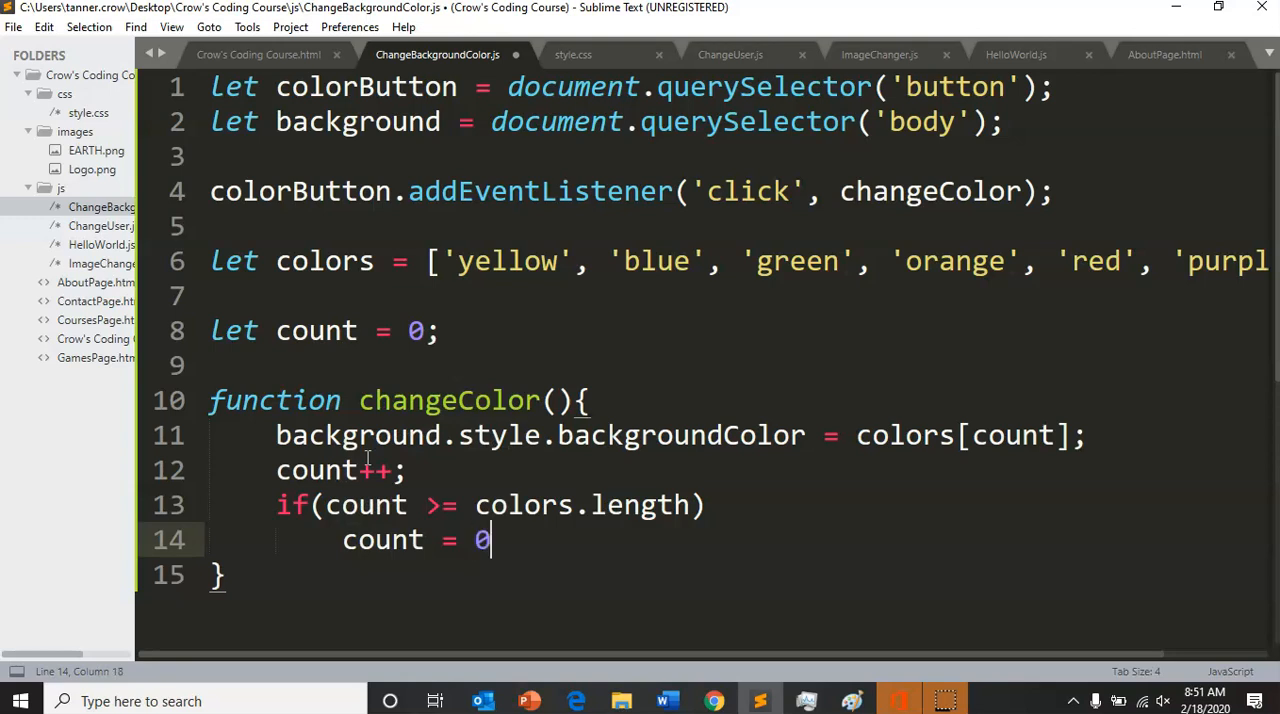
pyautogui.write(';')
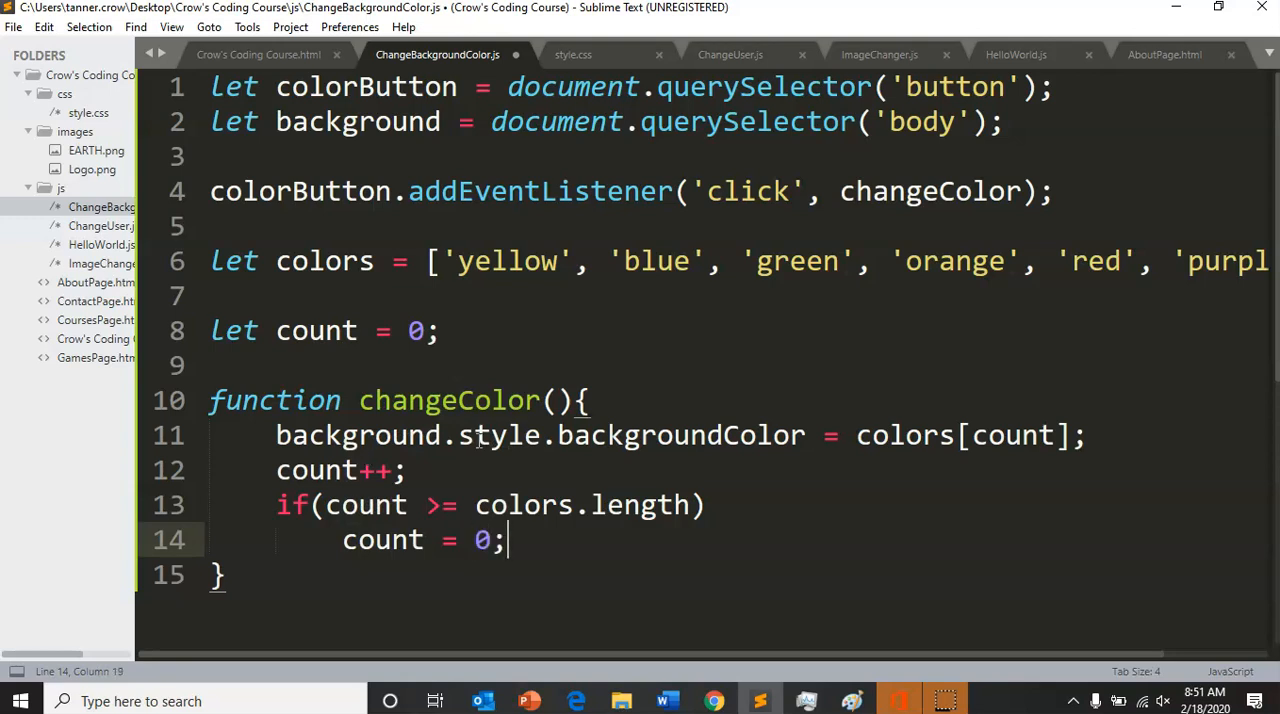
pyautogui.click(735, 504)
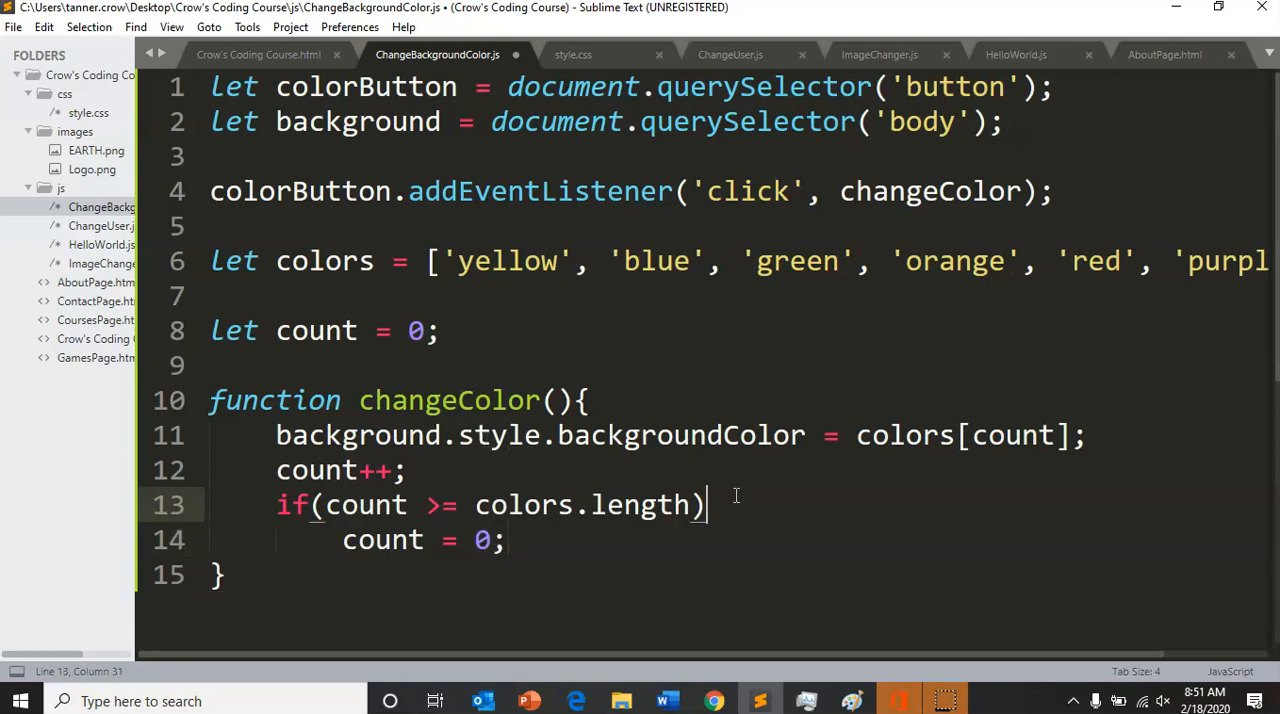
pyautogui.write('{')
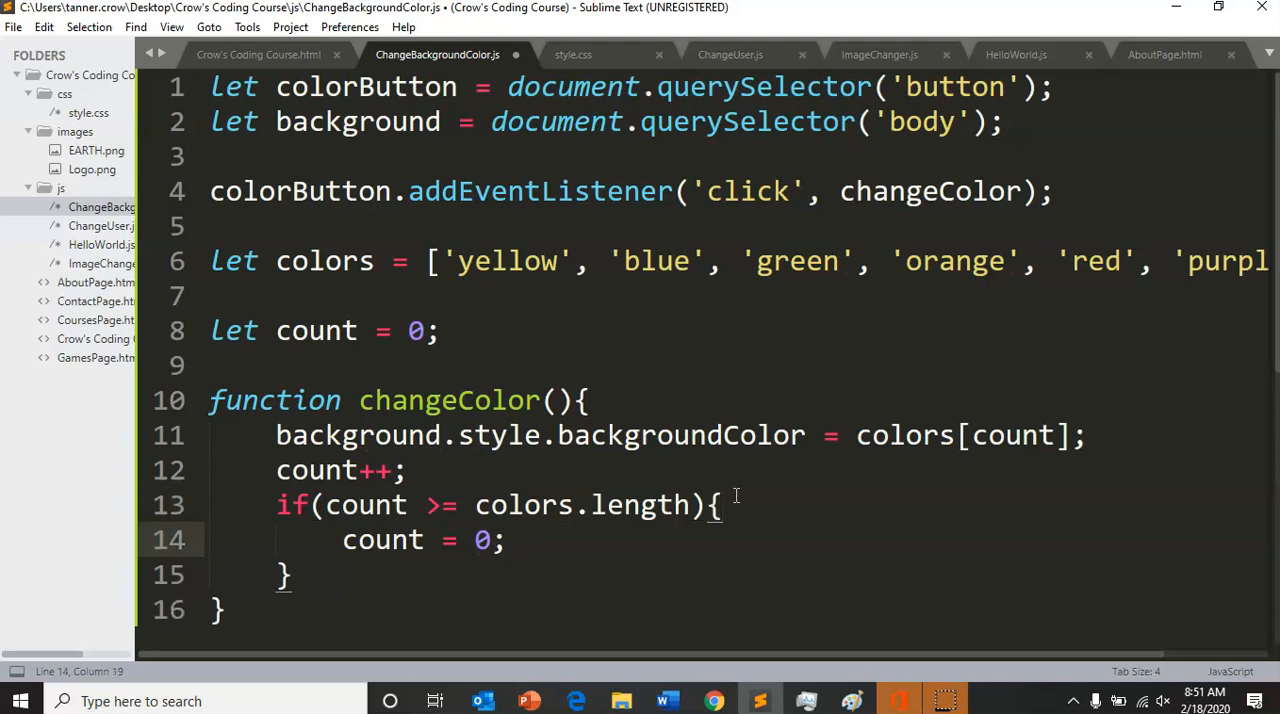
pyautogui.click(290, 575)
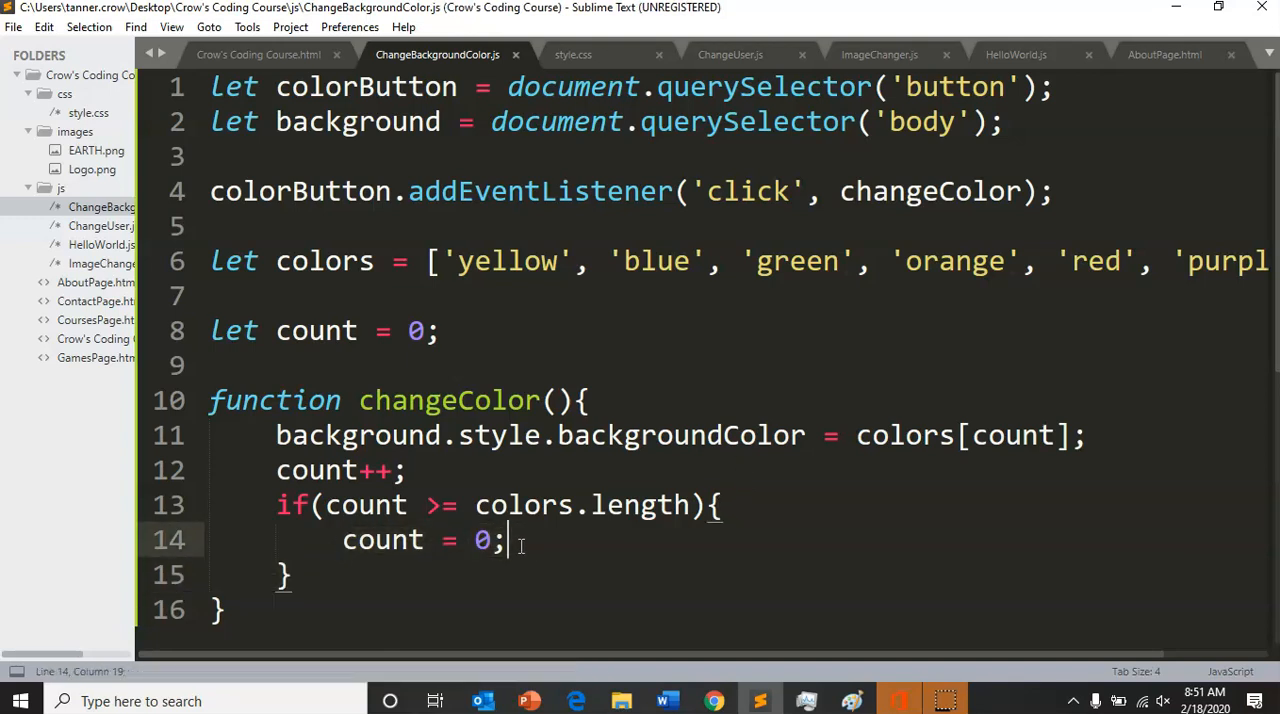
pyautogui.moveTo(508, 445)
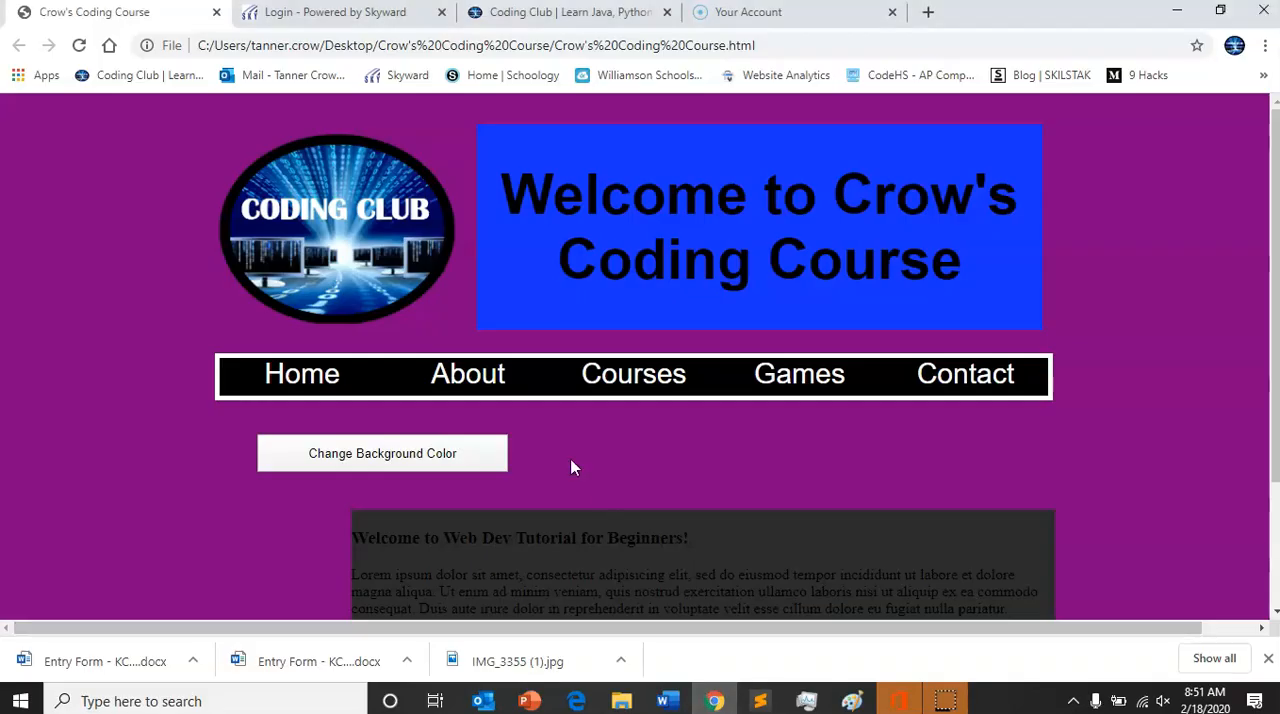
# Click Change Background Color four times, cycling purple, grey, orange and red
pyautogui.click(382, 453)
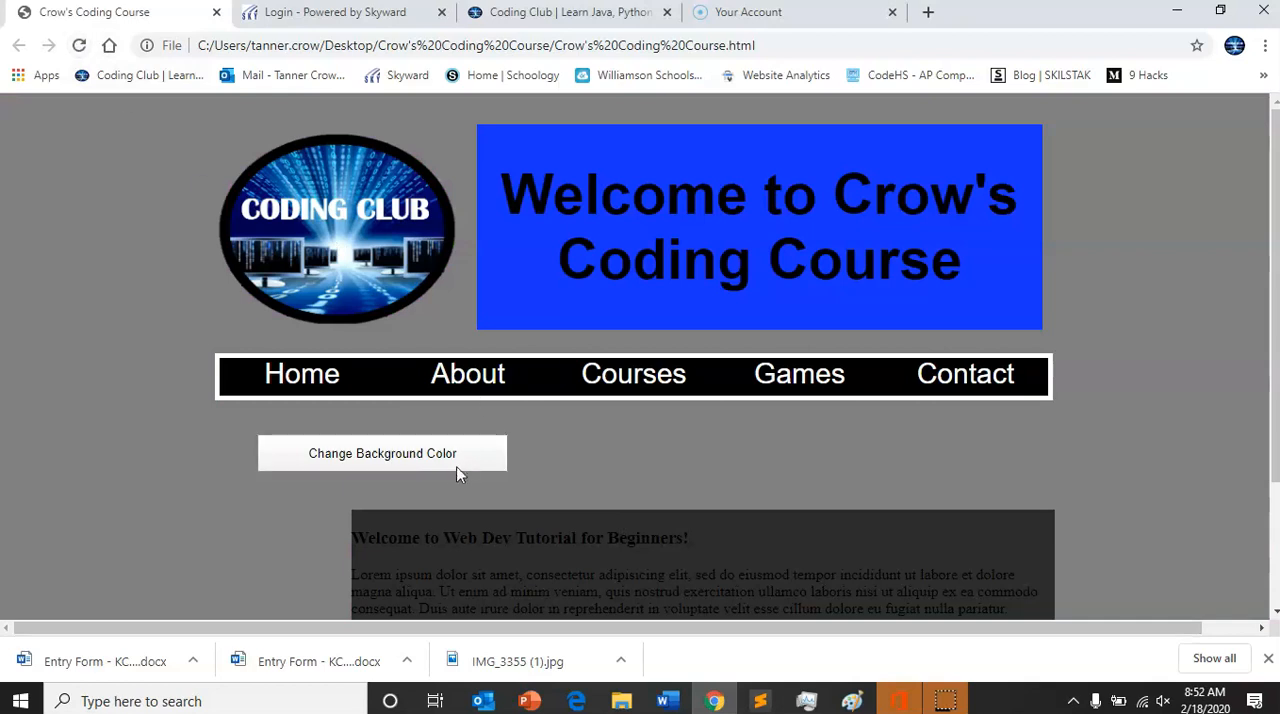
pyautogui.click(382, 453)
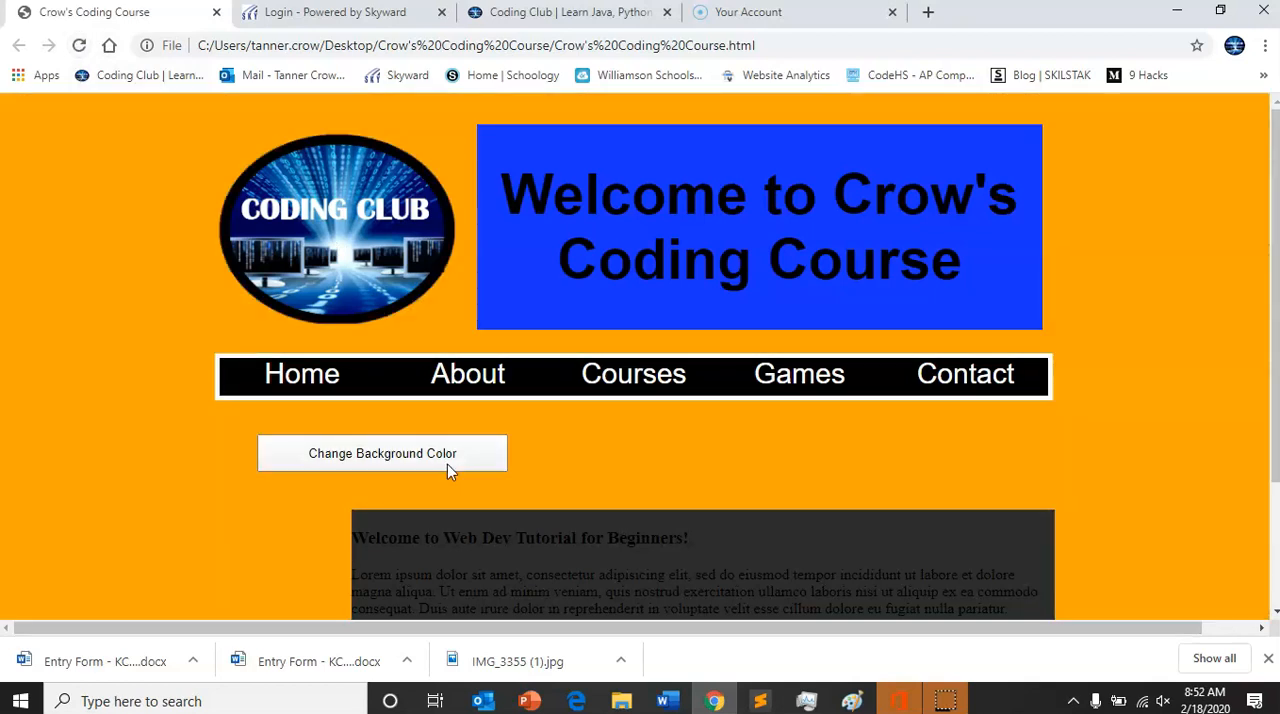
pyautogui.click(382, 453)
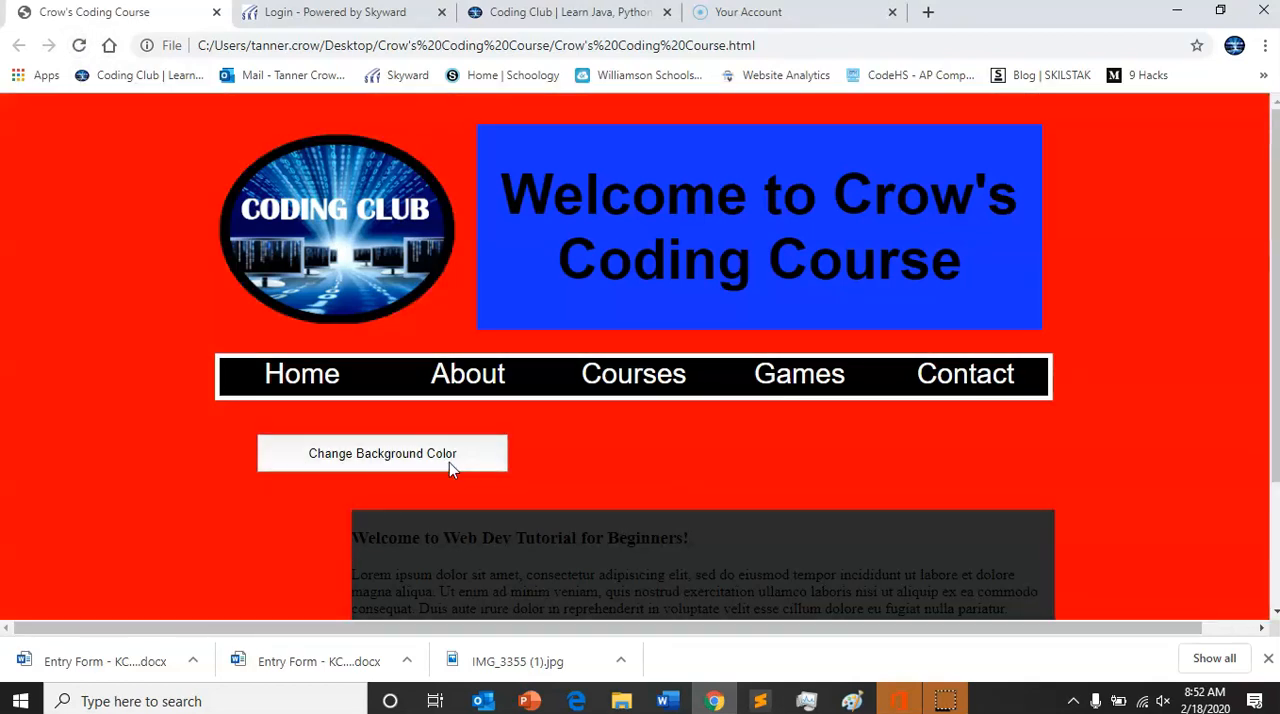
pyautogui.click(382, 453)
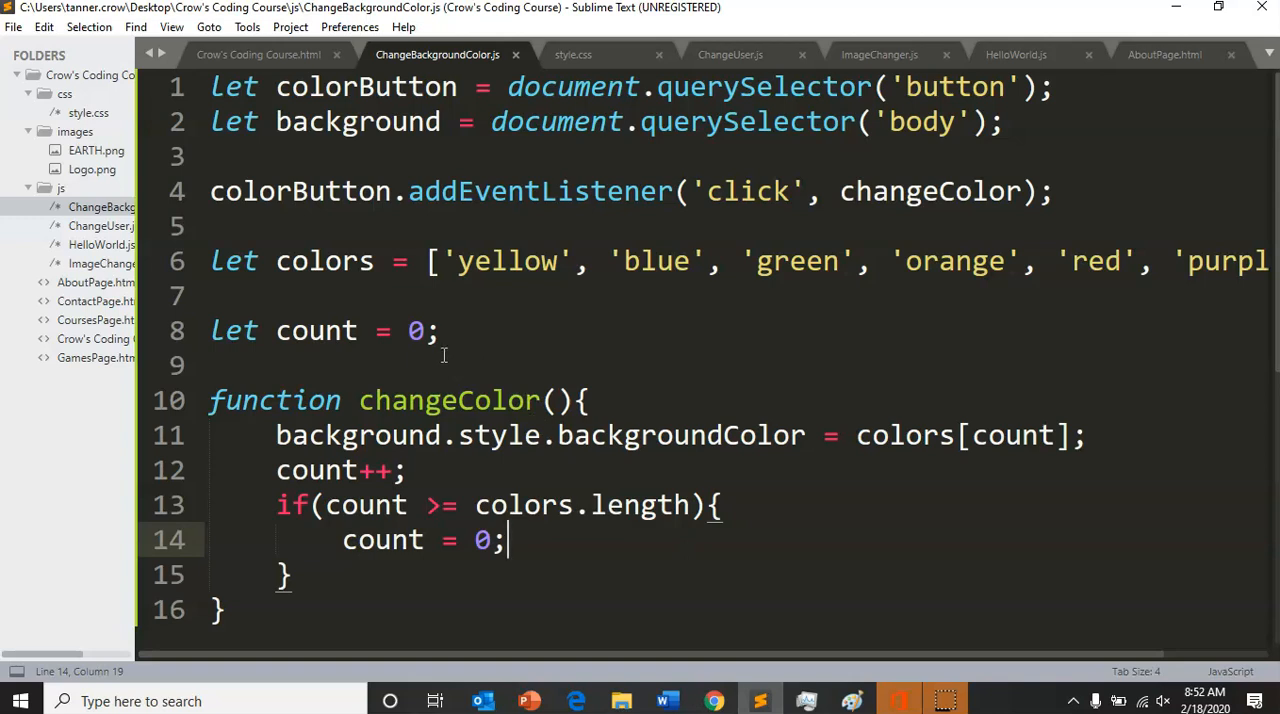
pyautogui.moveTo(264, 408)
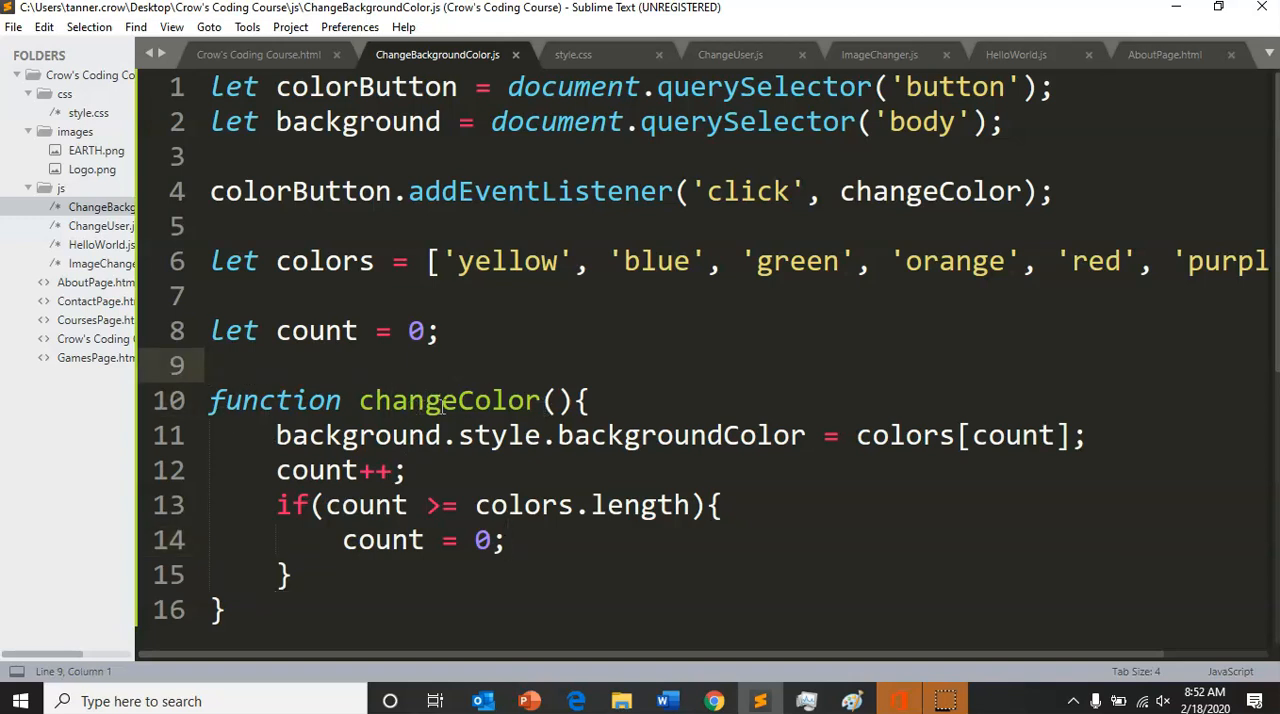
# Start a new randomColor() function declaration above changeColor
pyautogui.write('function (')
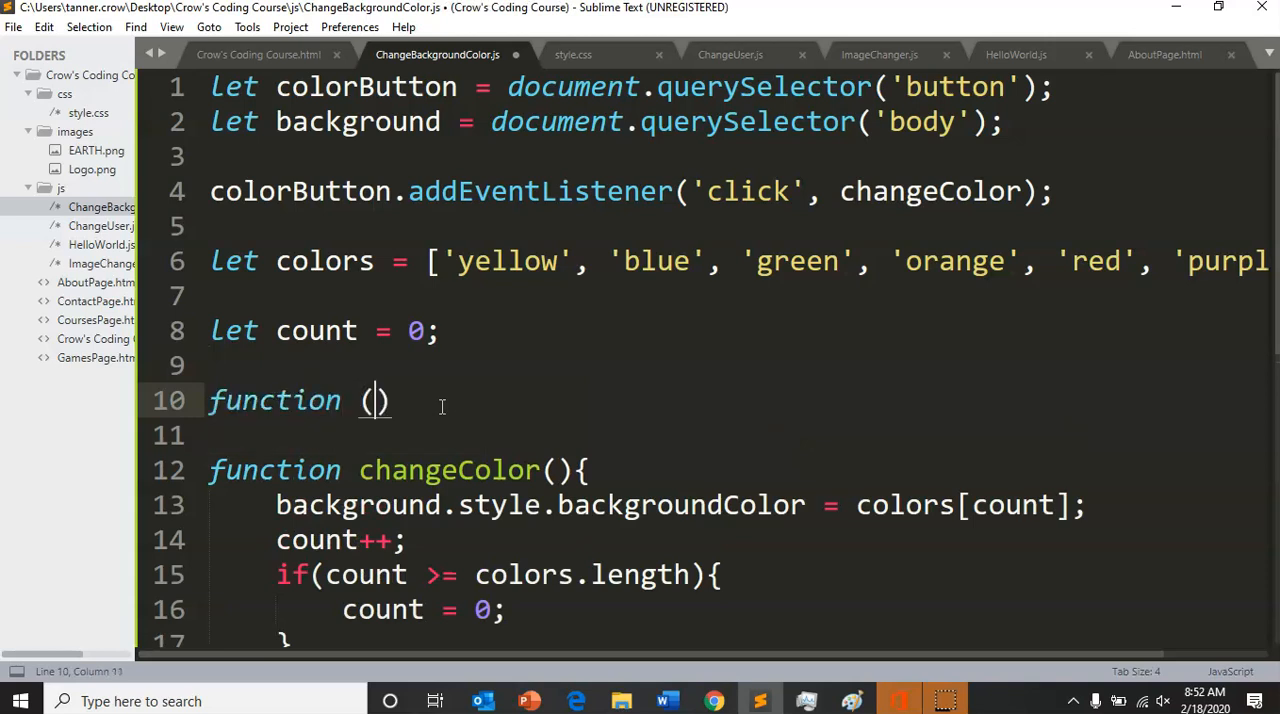
pyautogui.press('BackSpace')
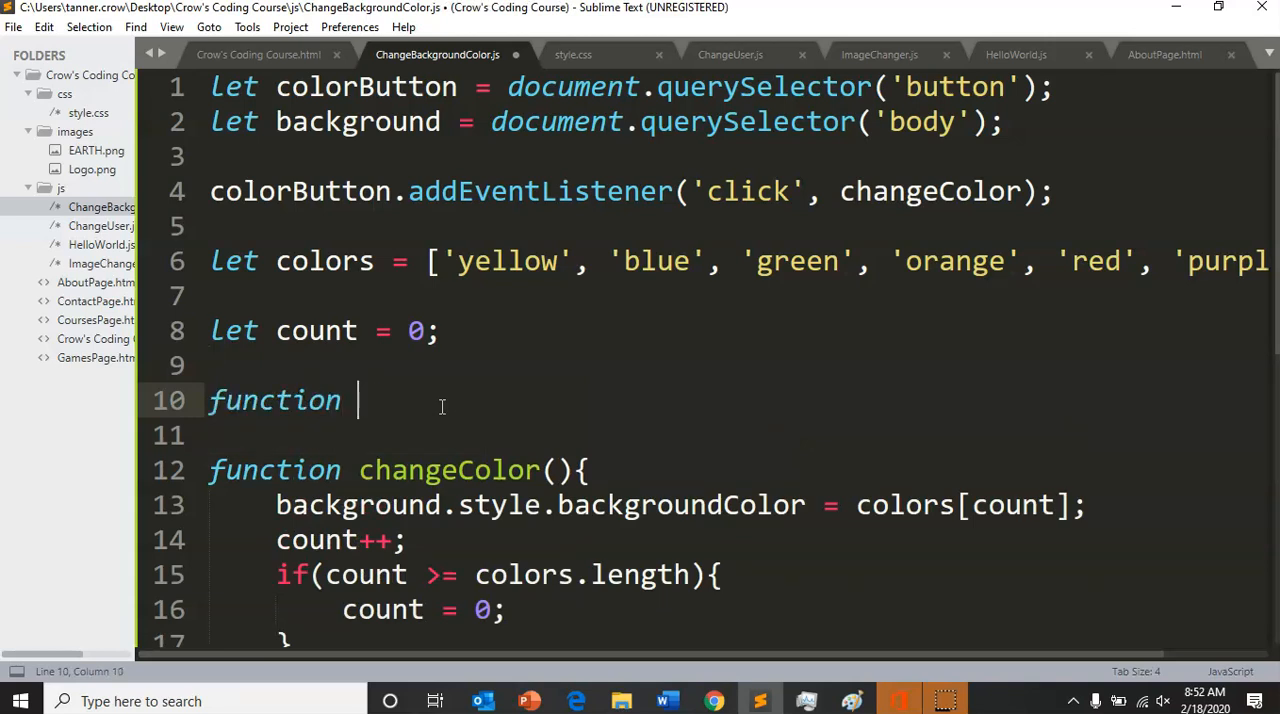
pyautogui.write('rando')
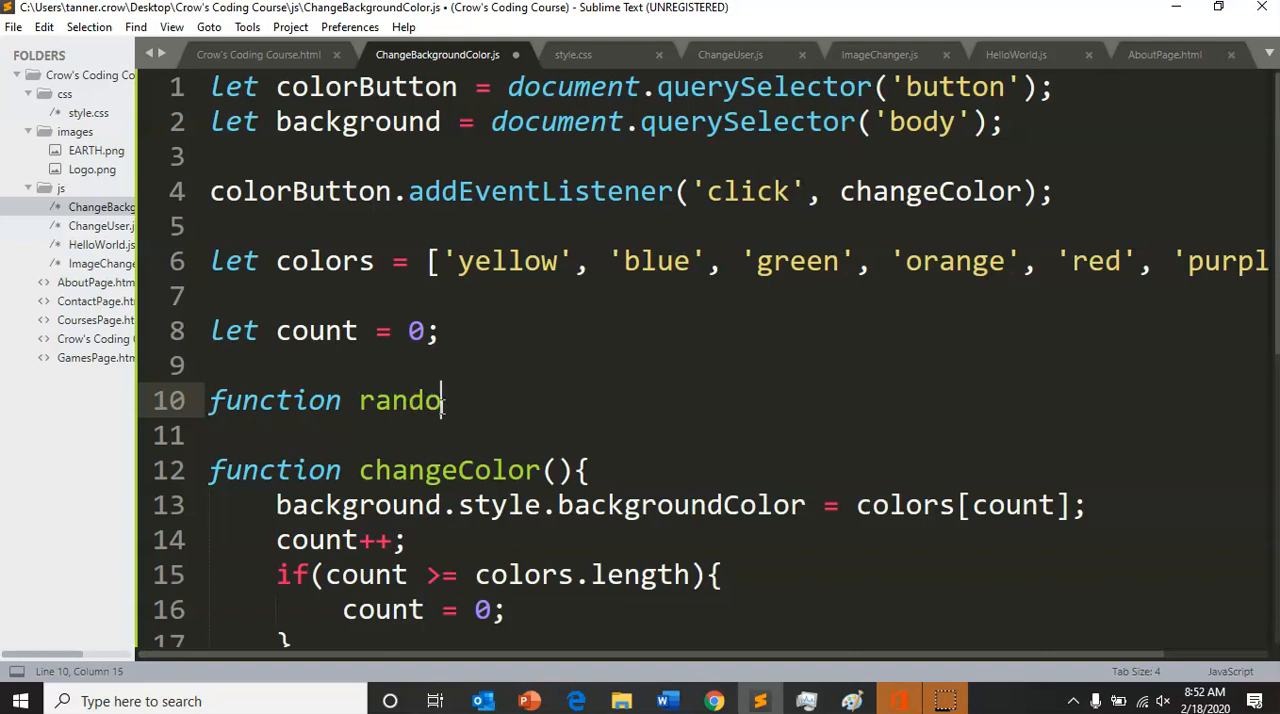
pyautogui.write('Color()')
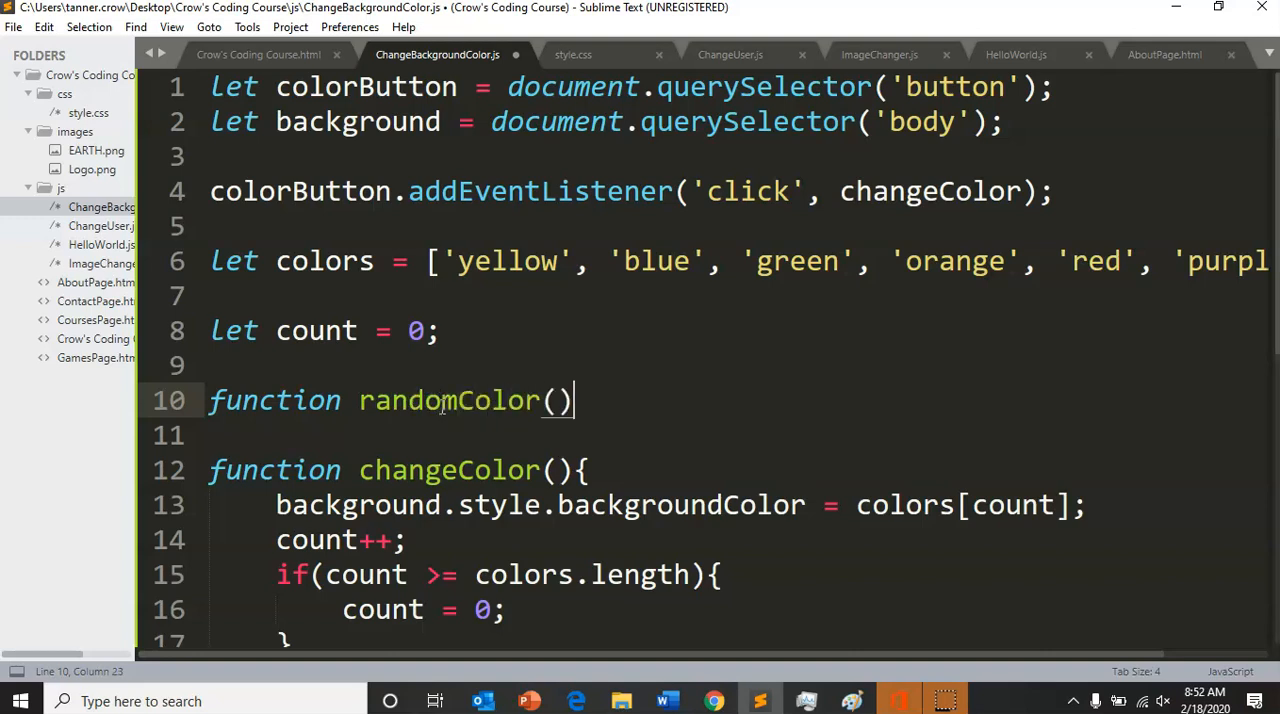
pyautogui.write('{')
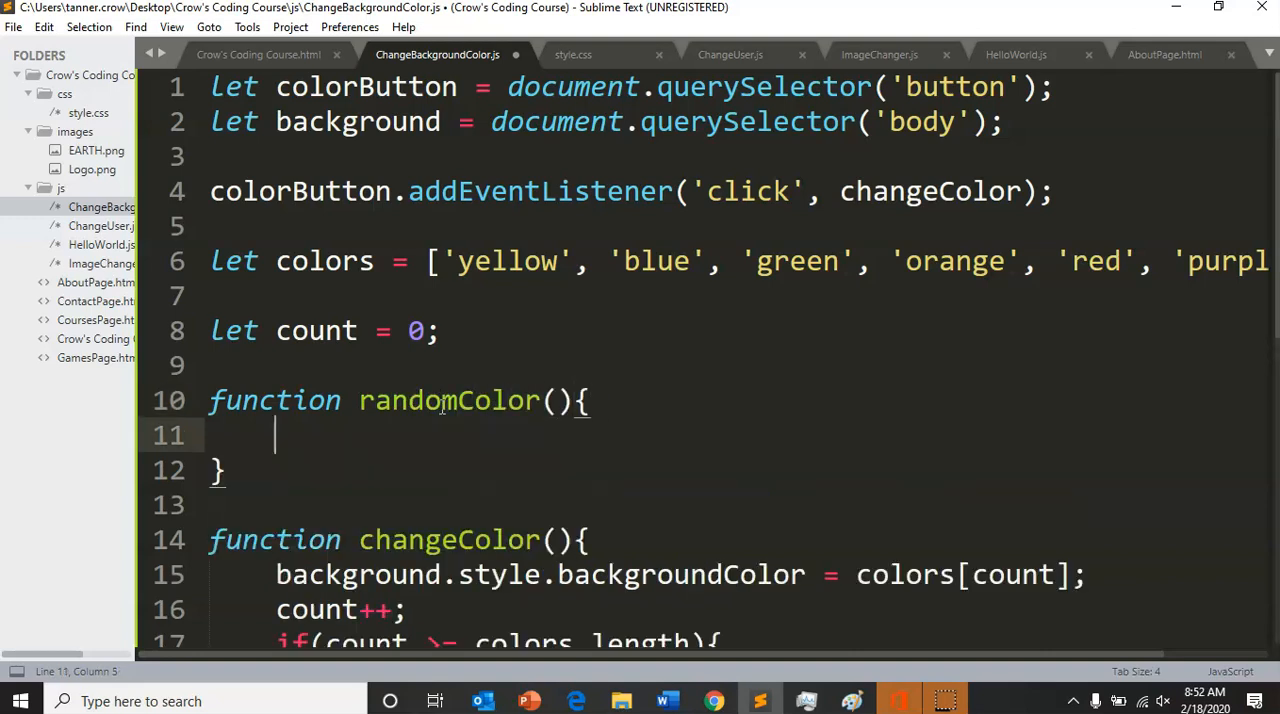
# Have randomColor set background.style.backgroundColor = colors[random], with a blank line inside
pyautogui.write('back')
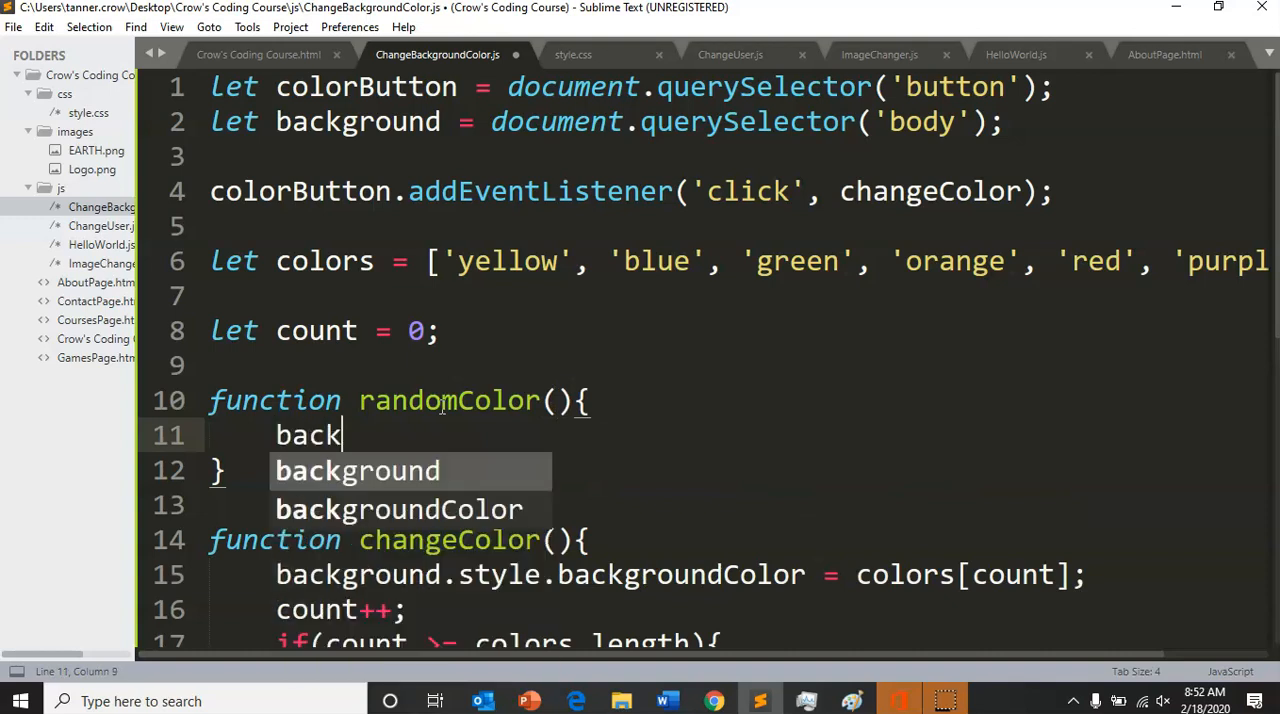
pyautogui.write('ground.styl')
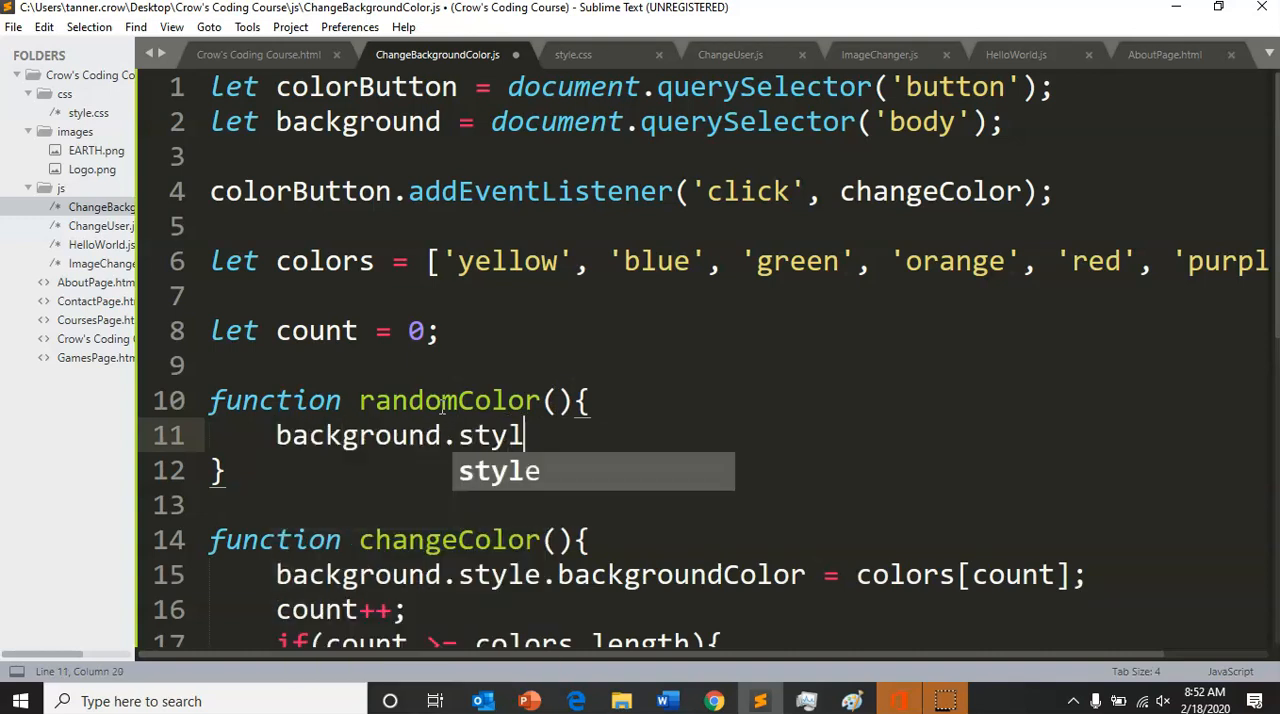
pyautogui.write('e.backgrou')
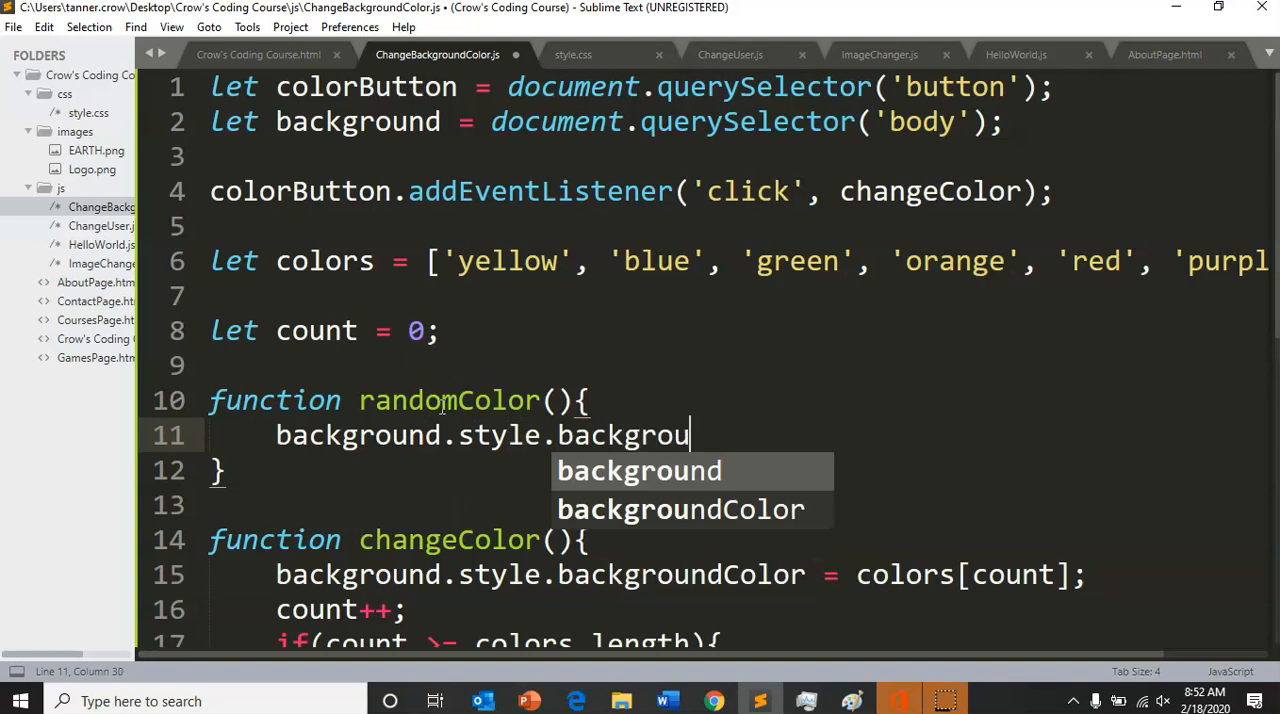
pyautogui.write('Color =')
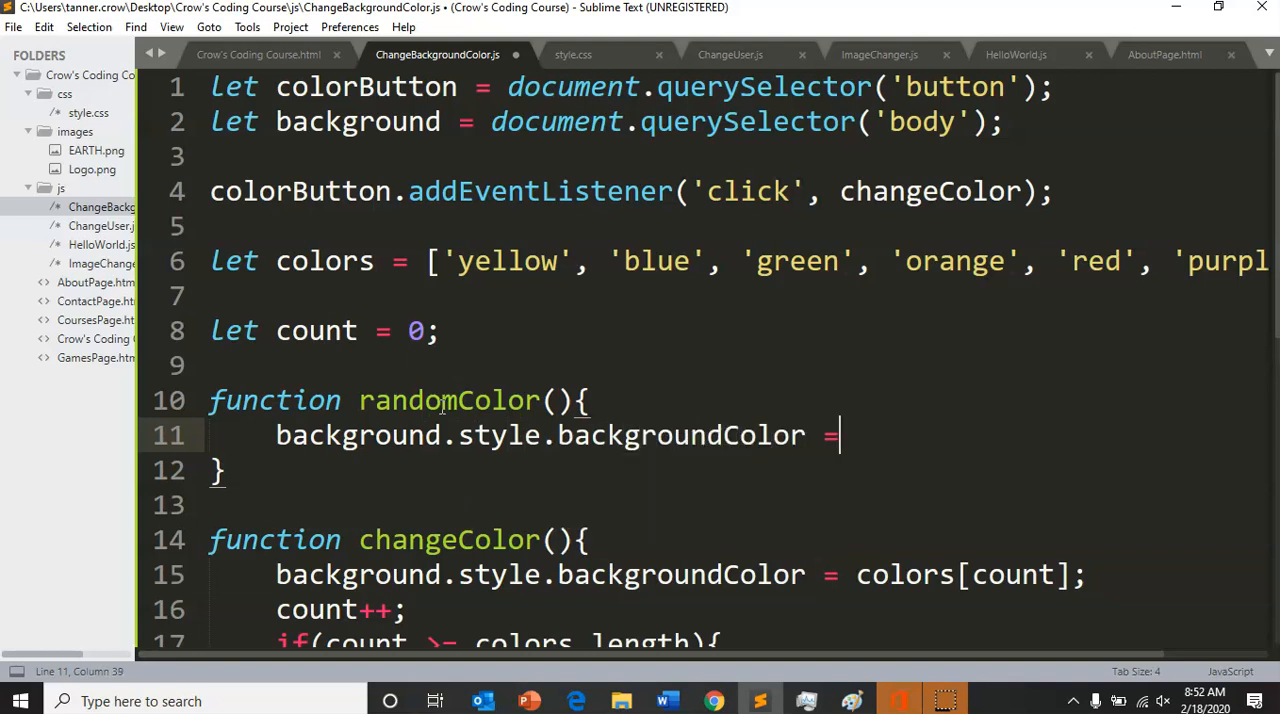
pyautogui.write('colors')
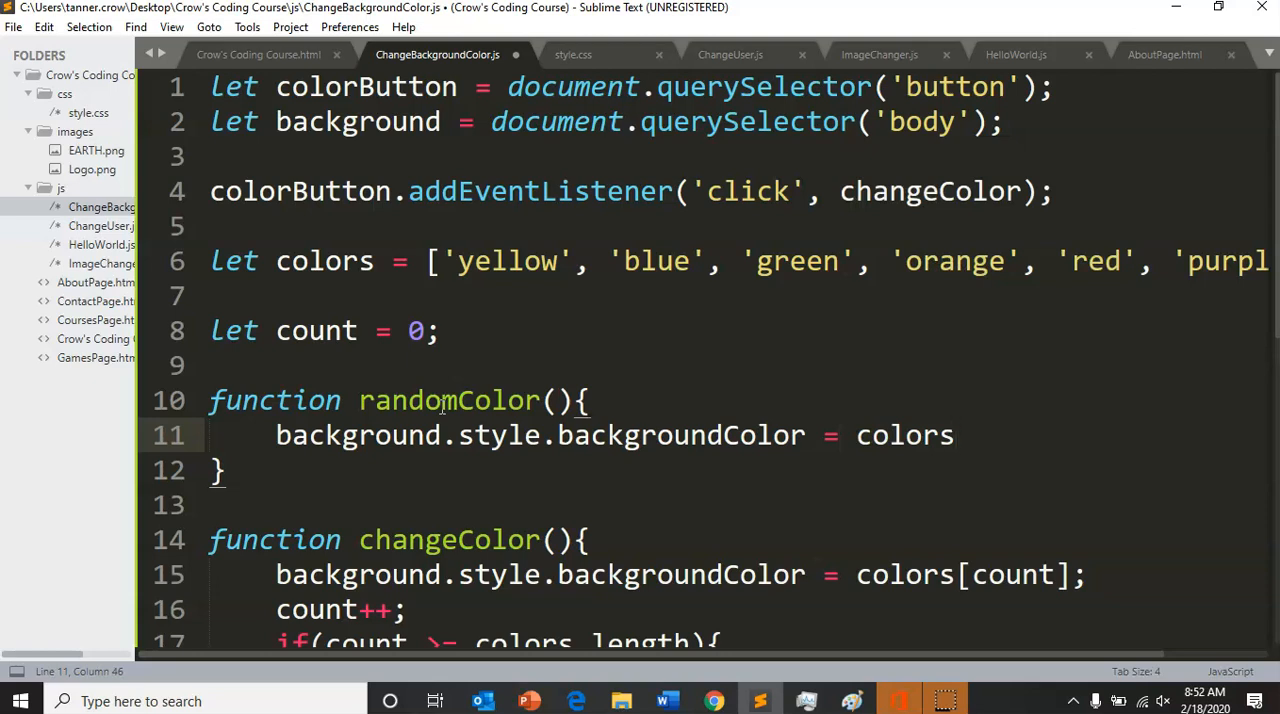
pyautogui.write('[random];')
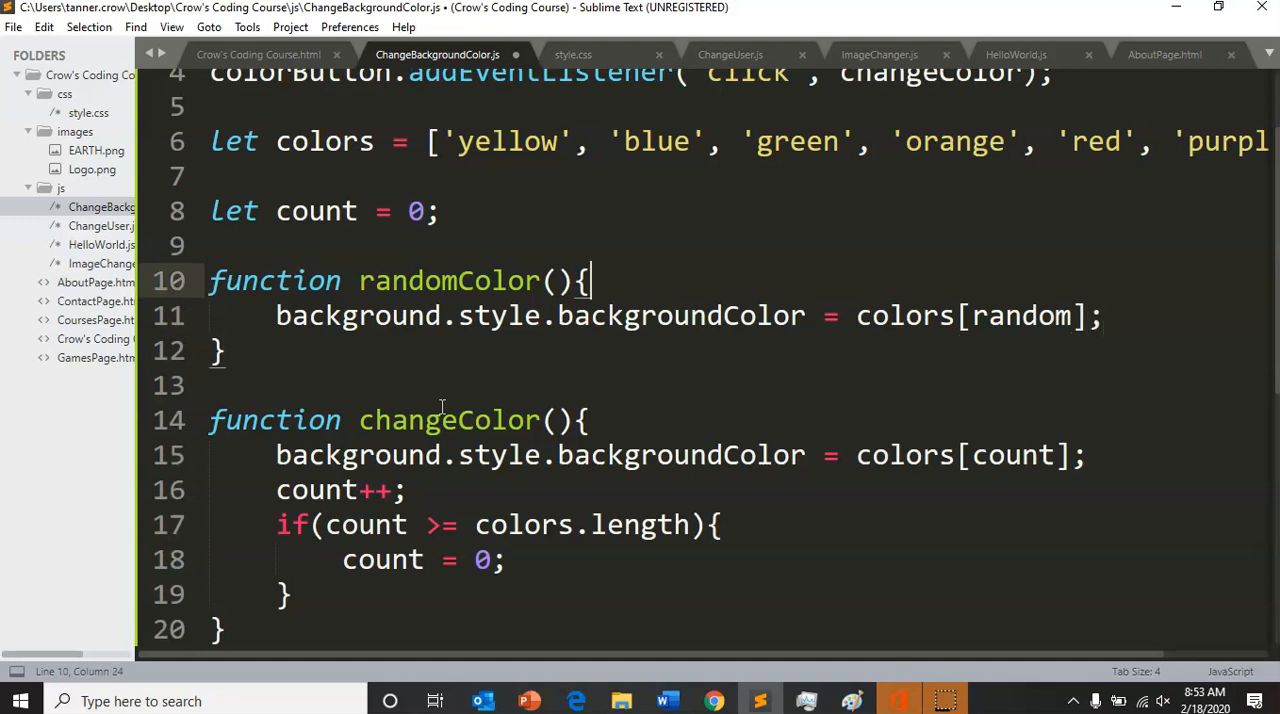
pyautogui.press('Enter')
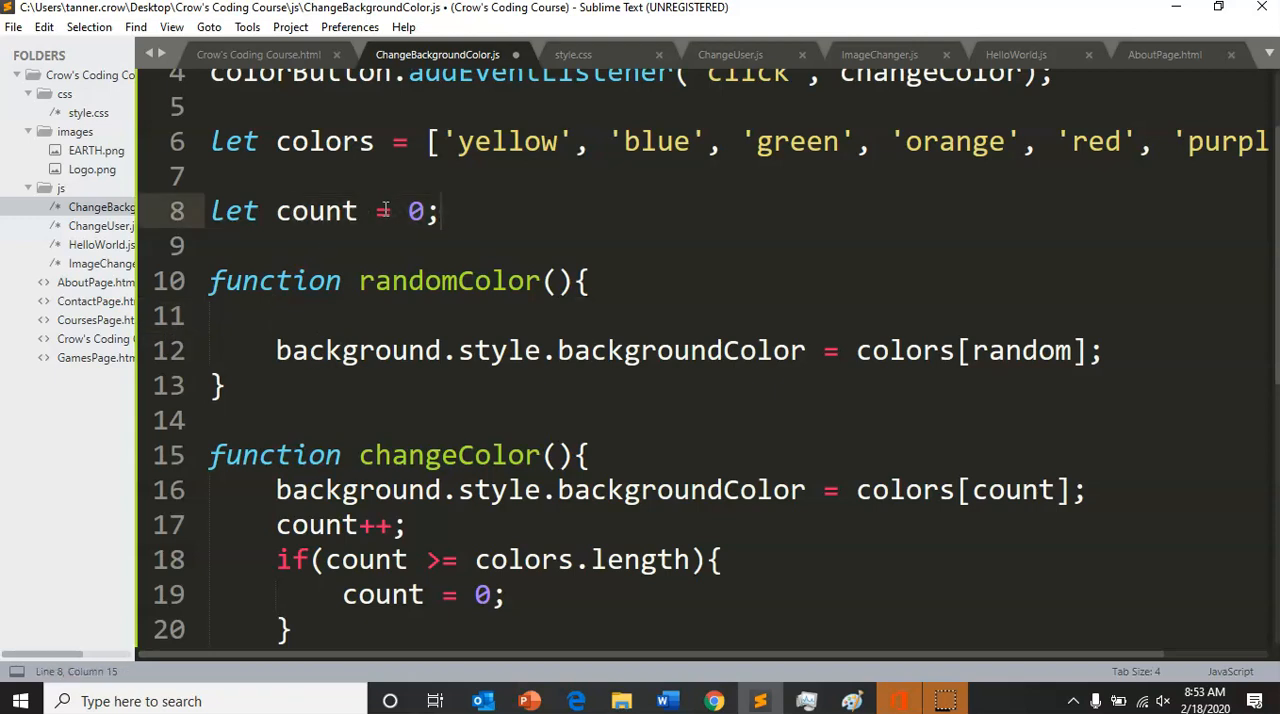
pyautogui.moveTo(276, 211); pyautogui.dragTo(422, 211)
pyautogui.write('let random =')
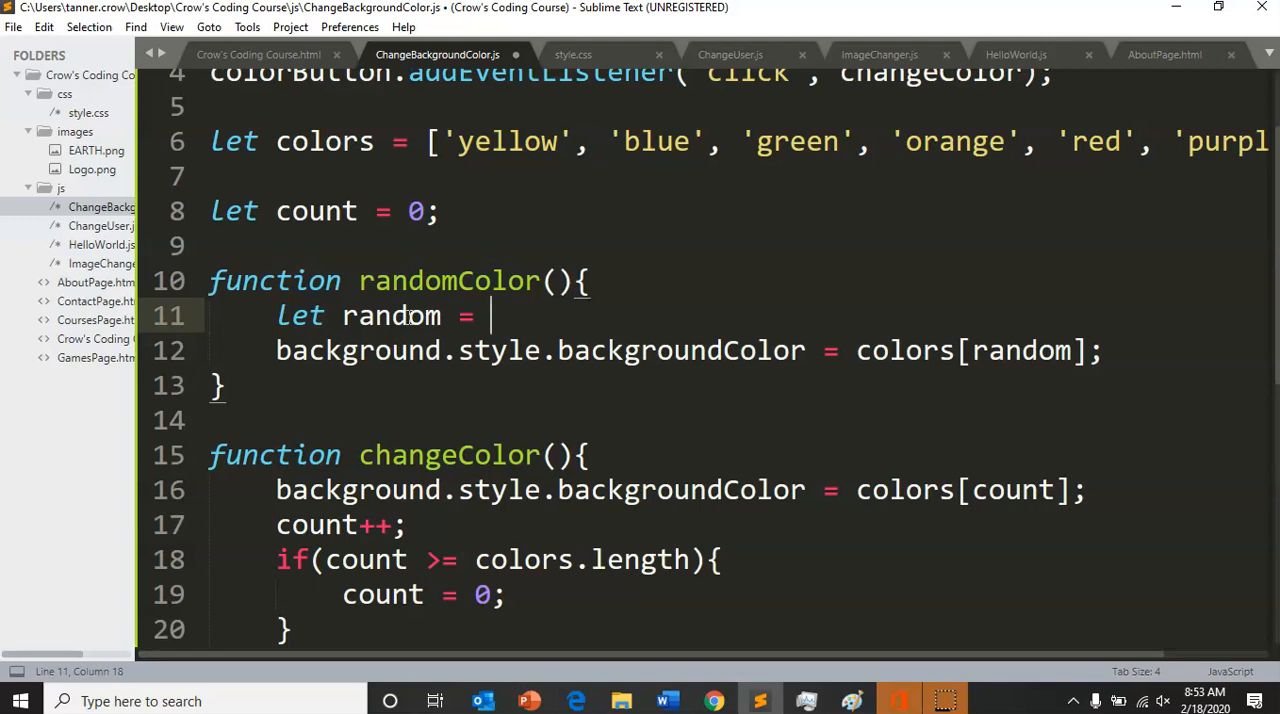
# Compute random as Math.floor(Math.random() * colors.length)
pyautogui.write('Ma')
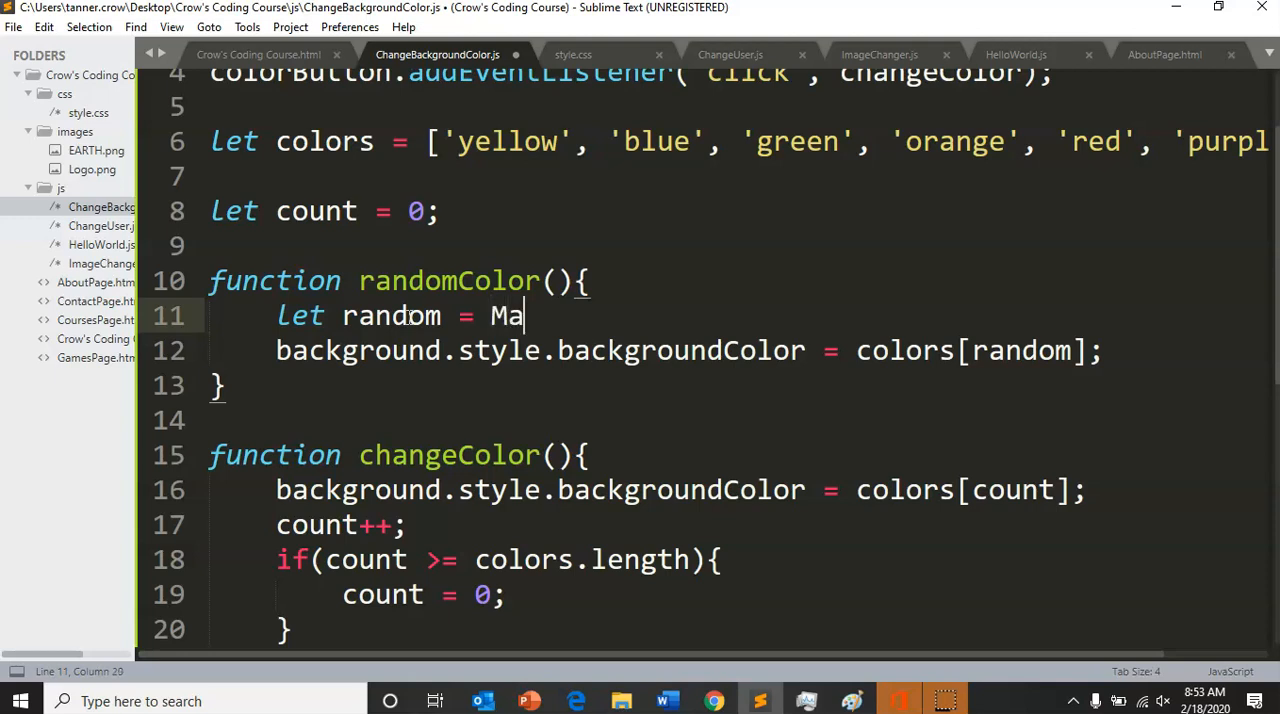
pyautogui.write('th')
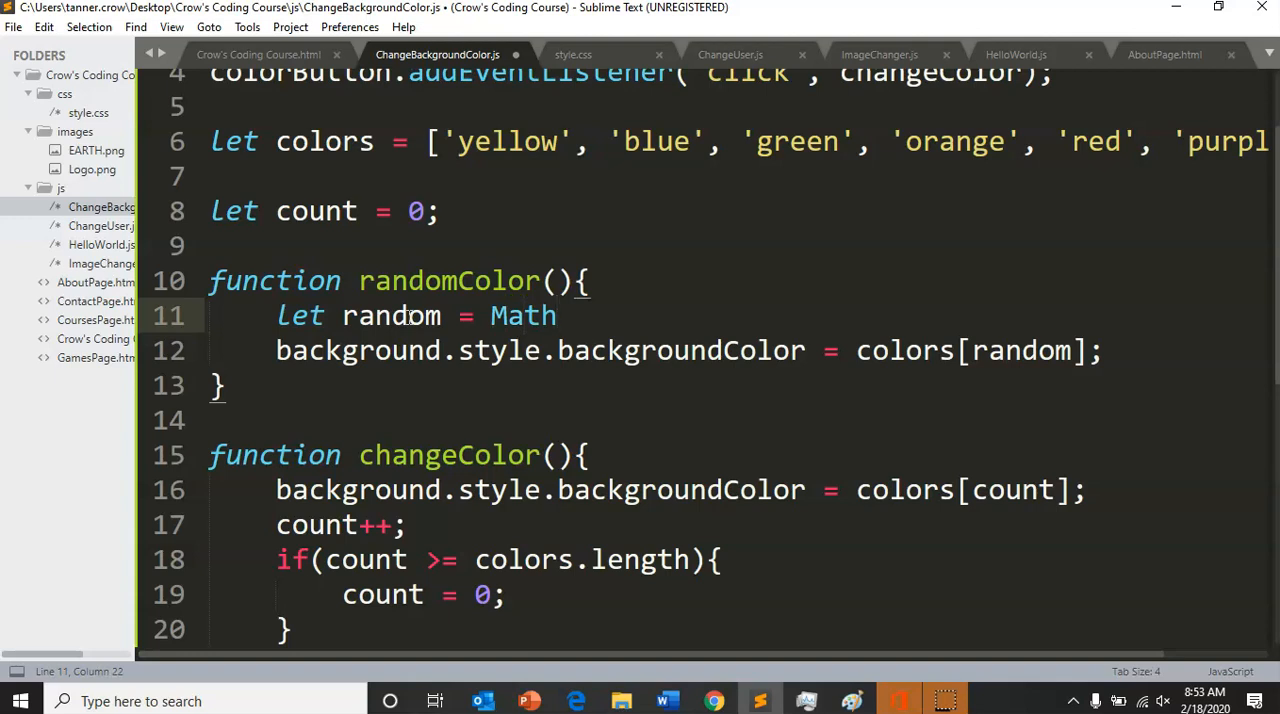
pyautogui.write('.floor')
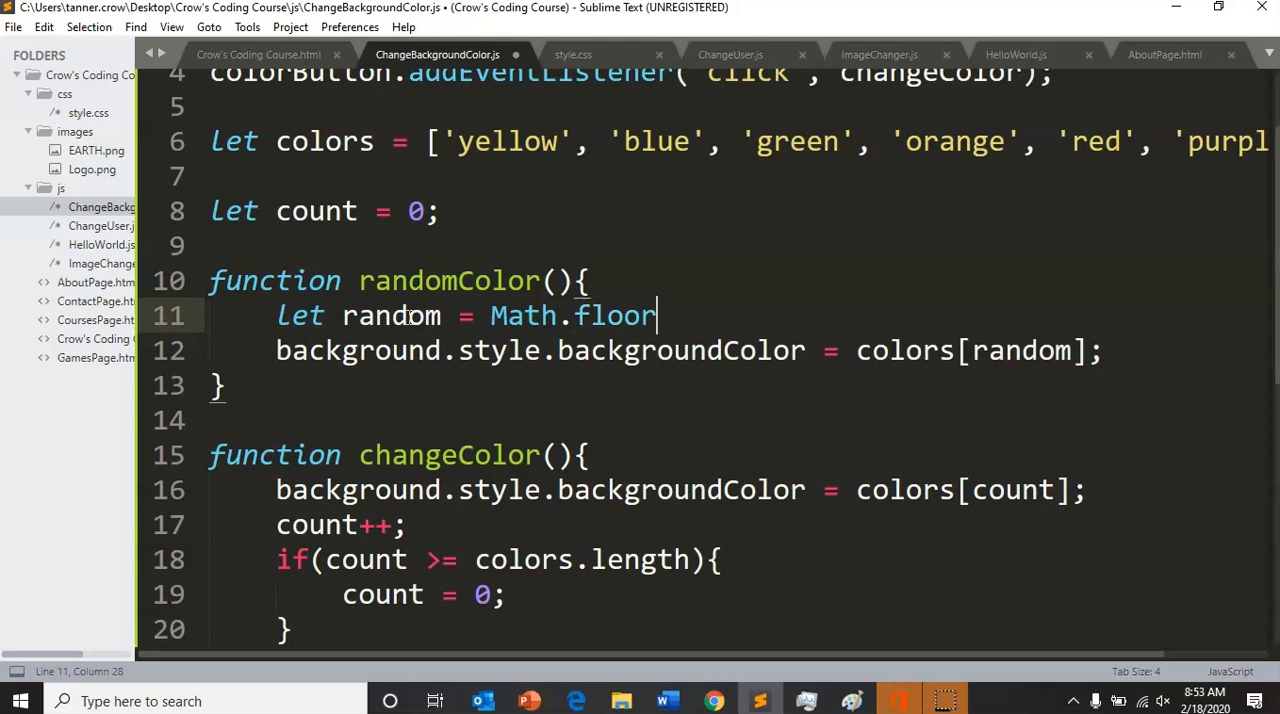
pyautogui.write('()')
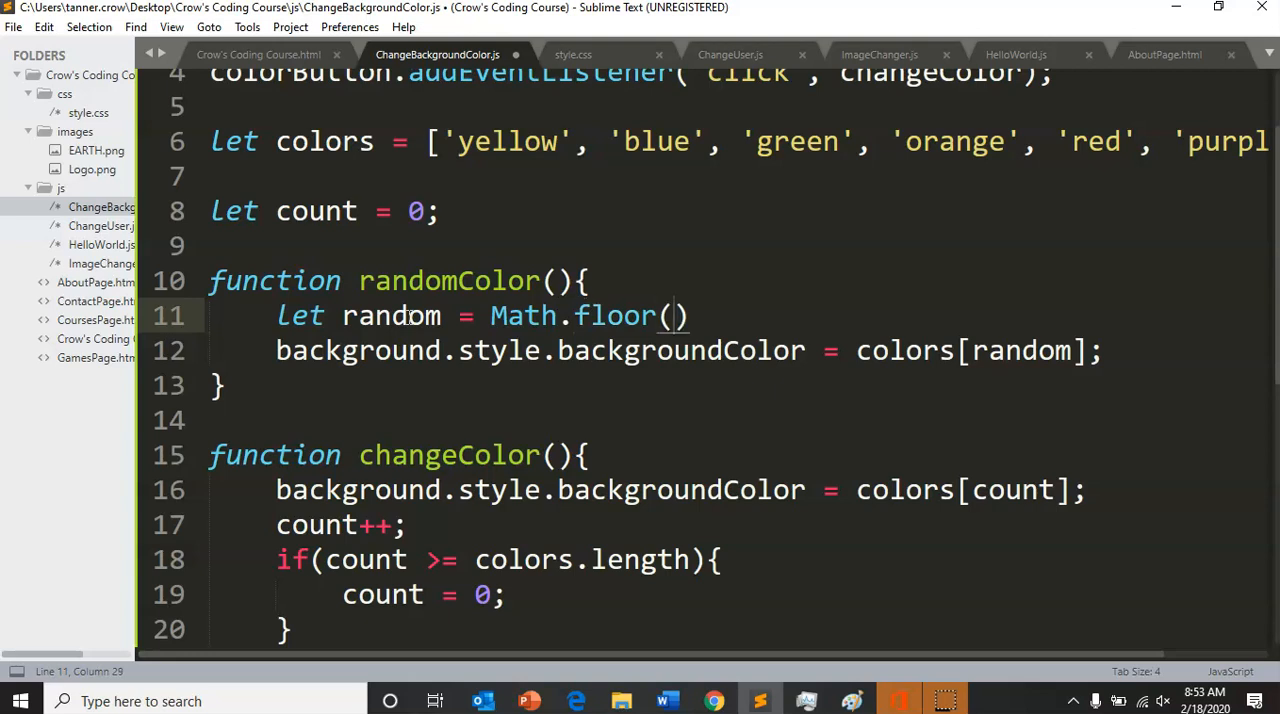
pyautogui.write('Ma')
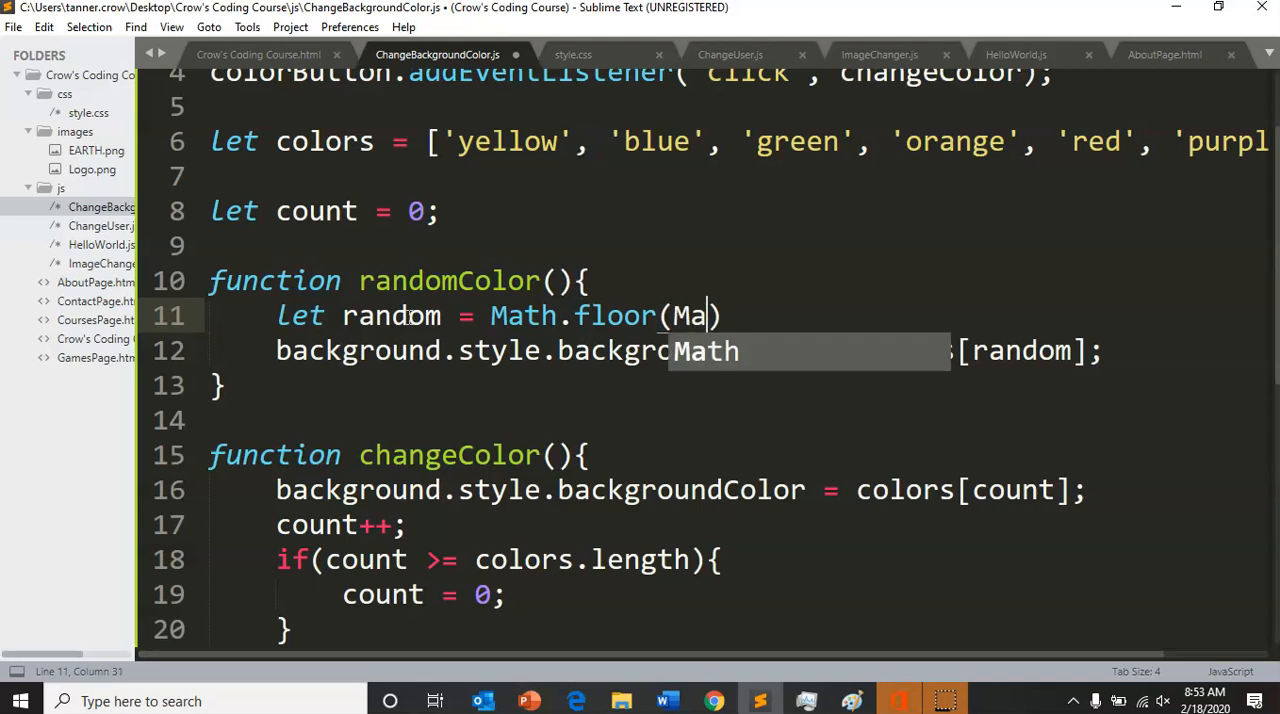
pyautogui.write('th.random')
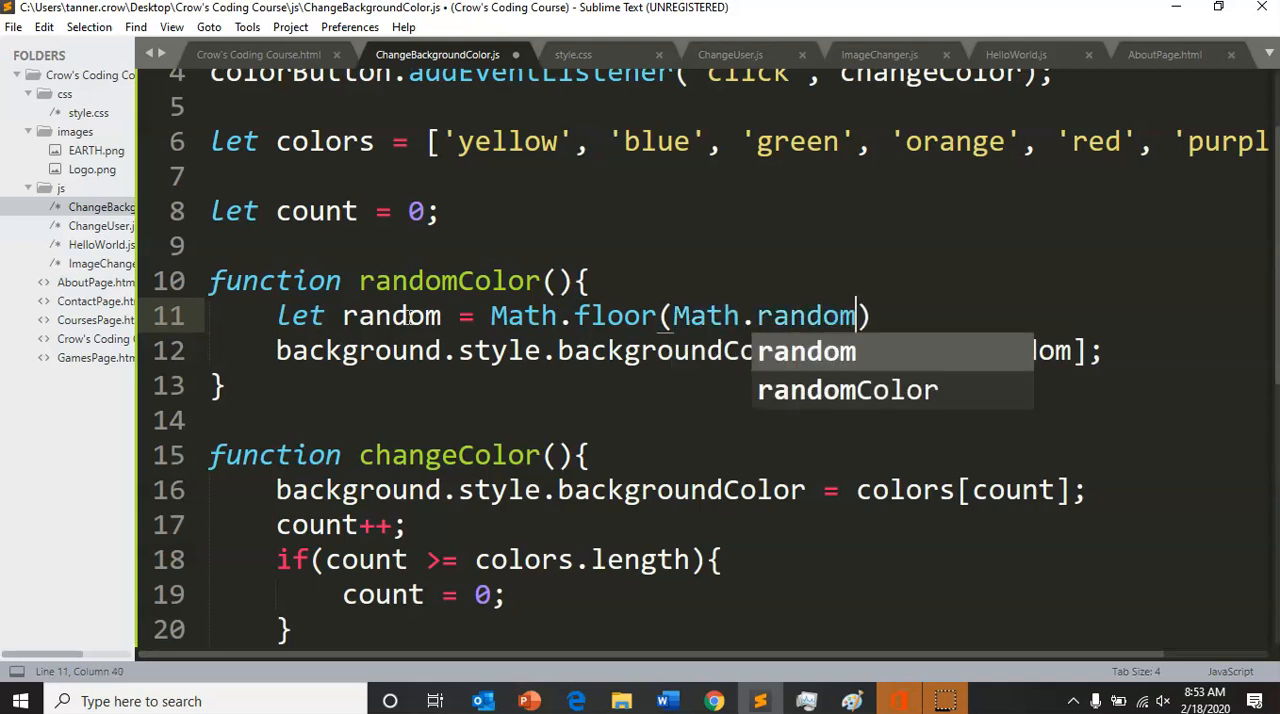
pyautogui.write('()')
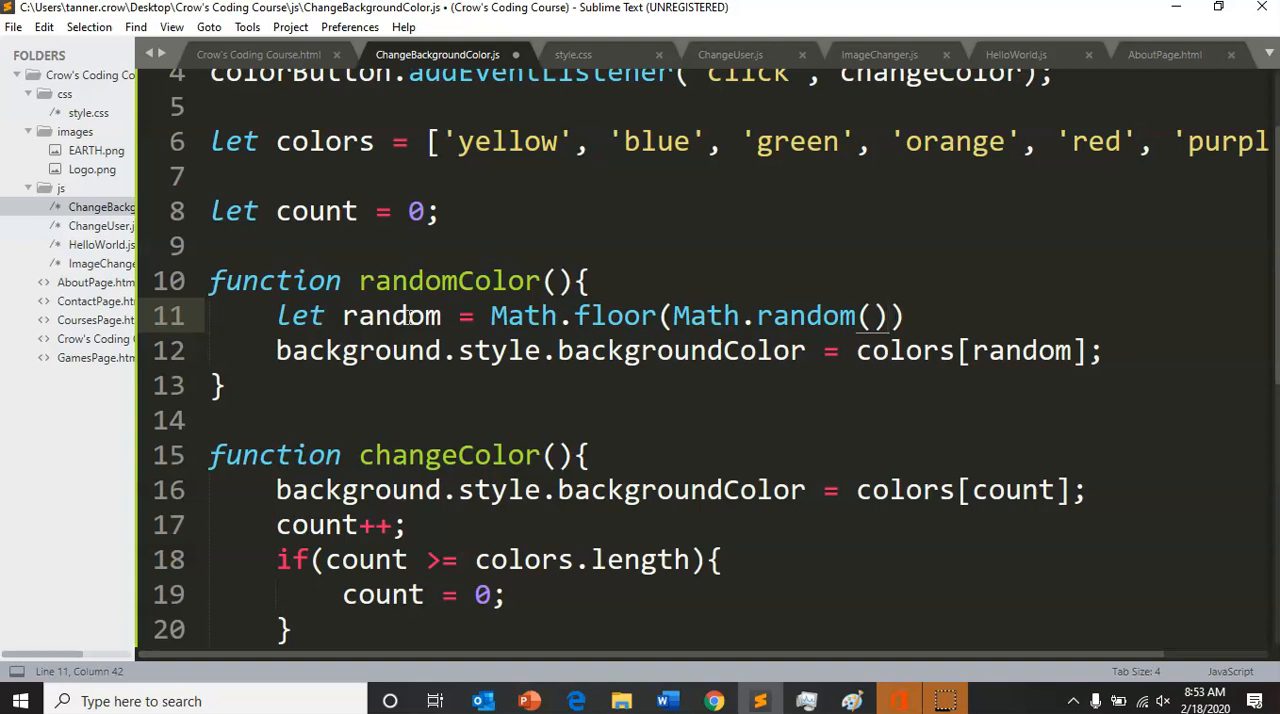
pyautogui.write('" "')
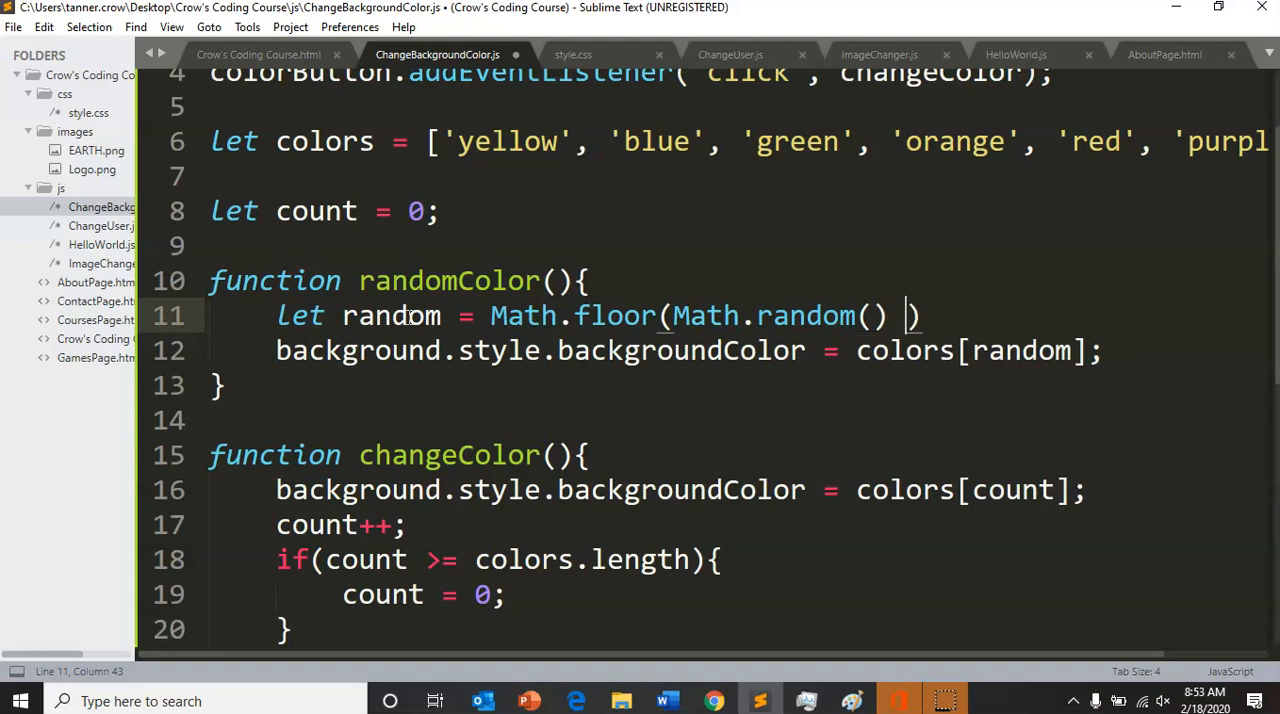
pyautogui.write('*')
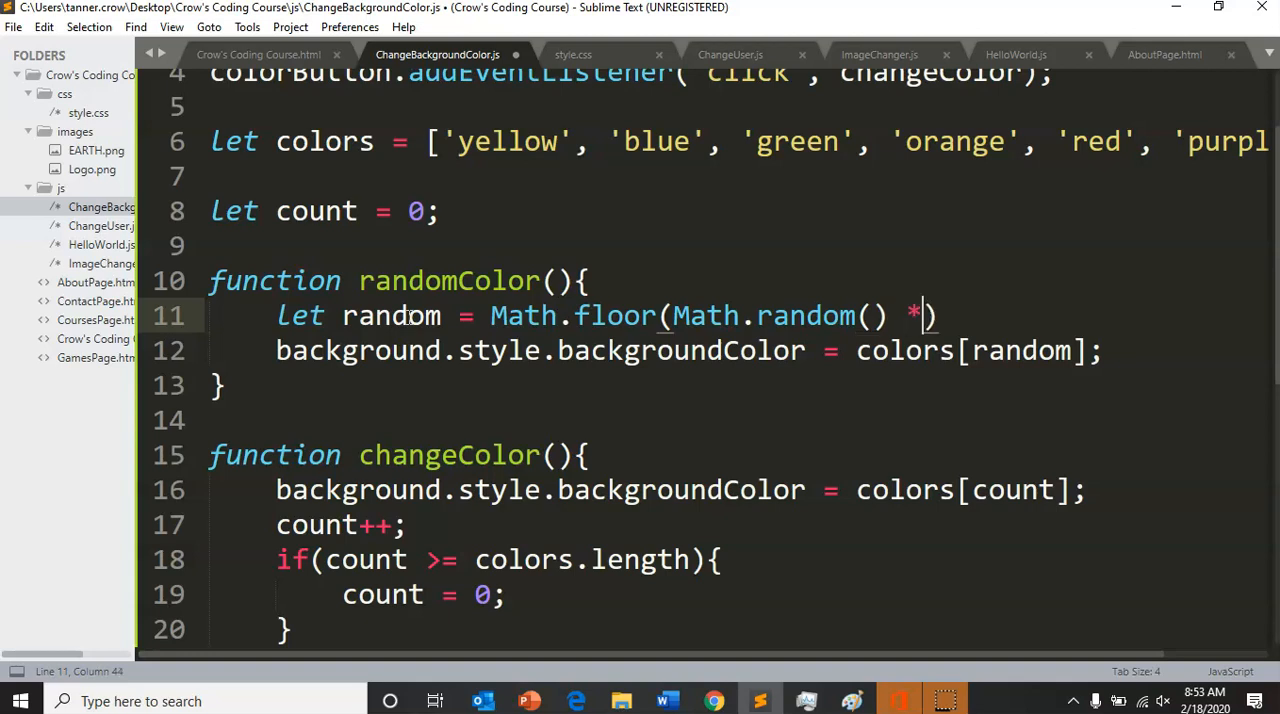
pyautogui.write('colors.length')
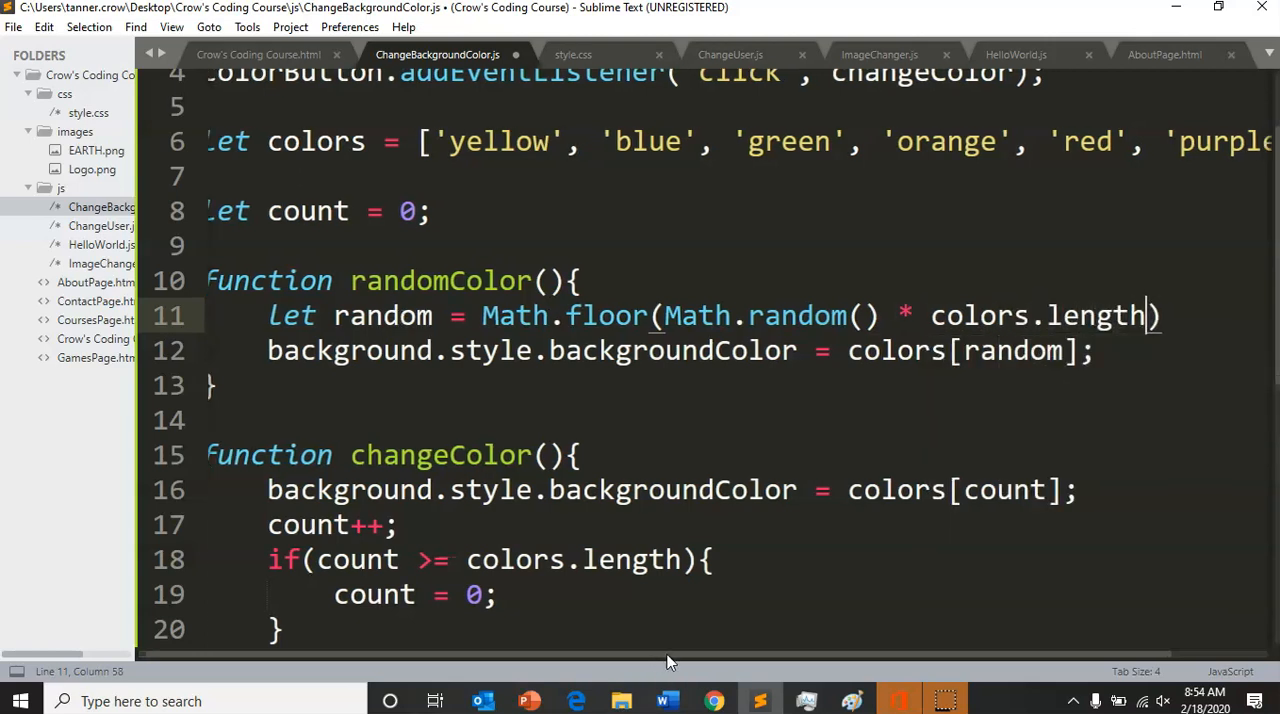
# Terminate the random-index line 11 with a semicolon
pyautogui.hscroll(3)
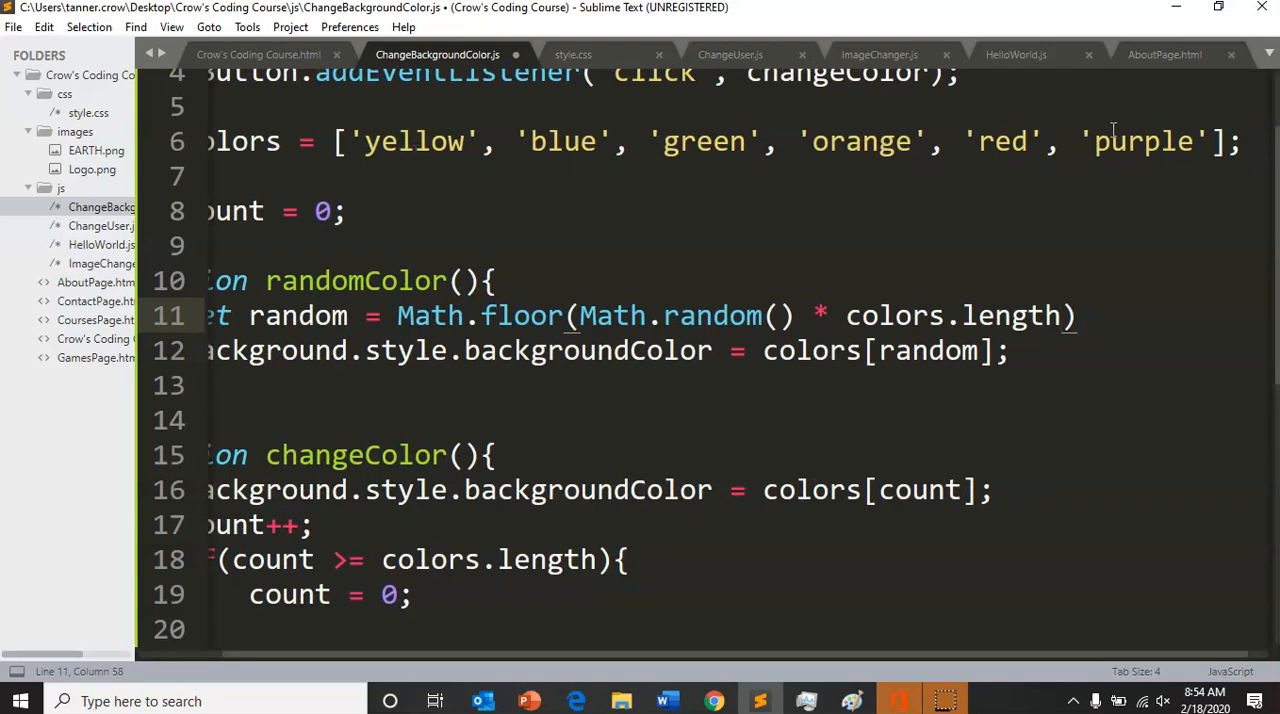
pyautogui.moveTo(614, 350)
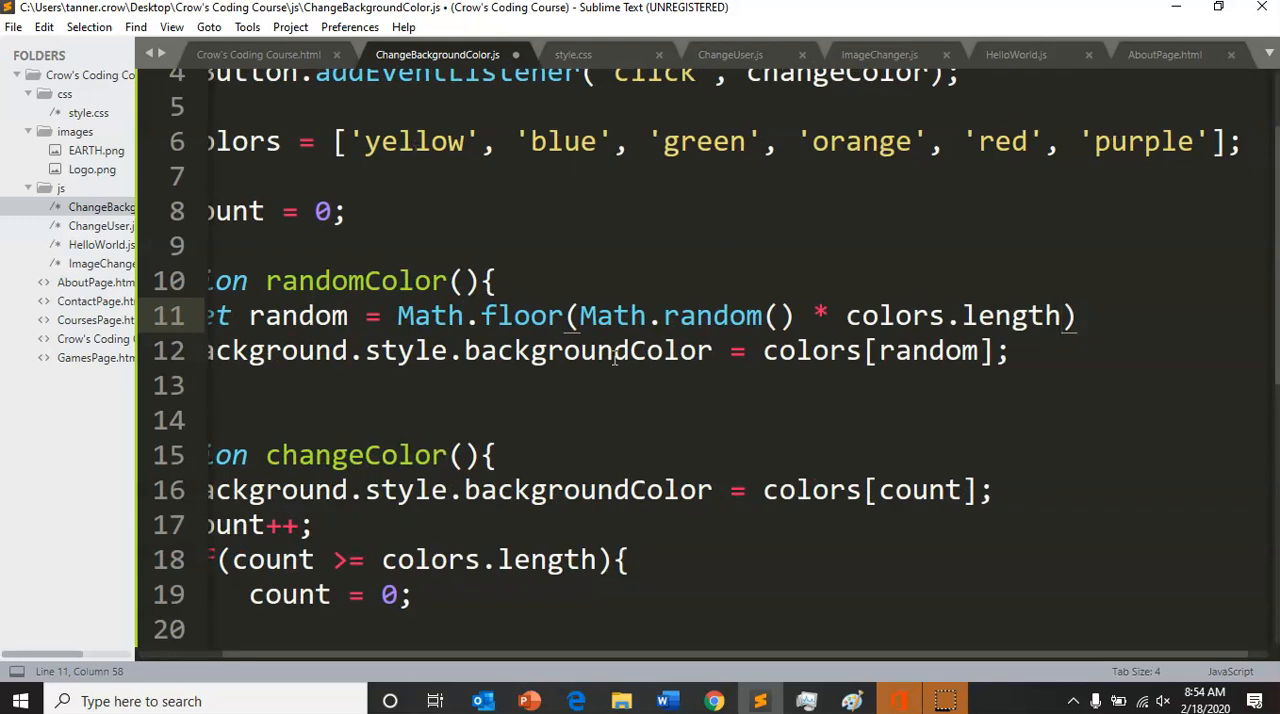
pyautogui.moveTo(1145, 123)
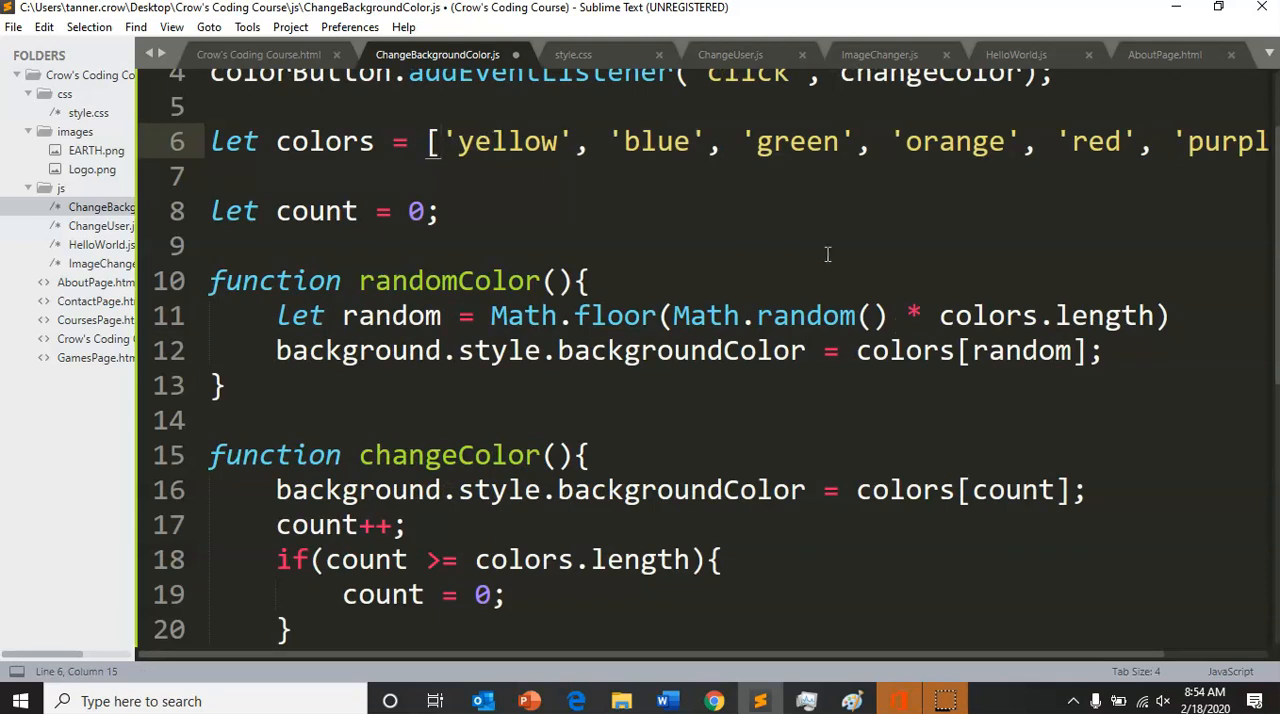
pyautogui.hscroll(3)
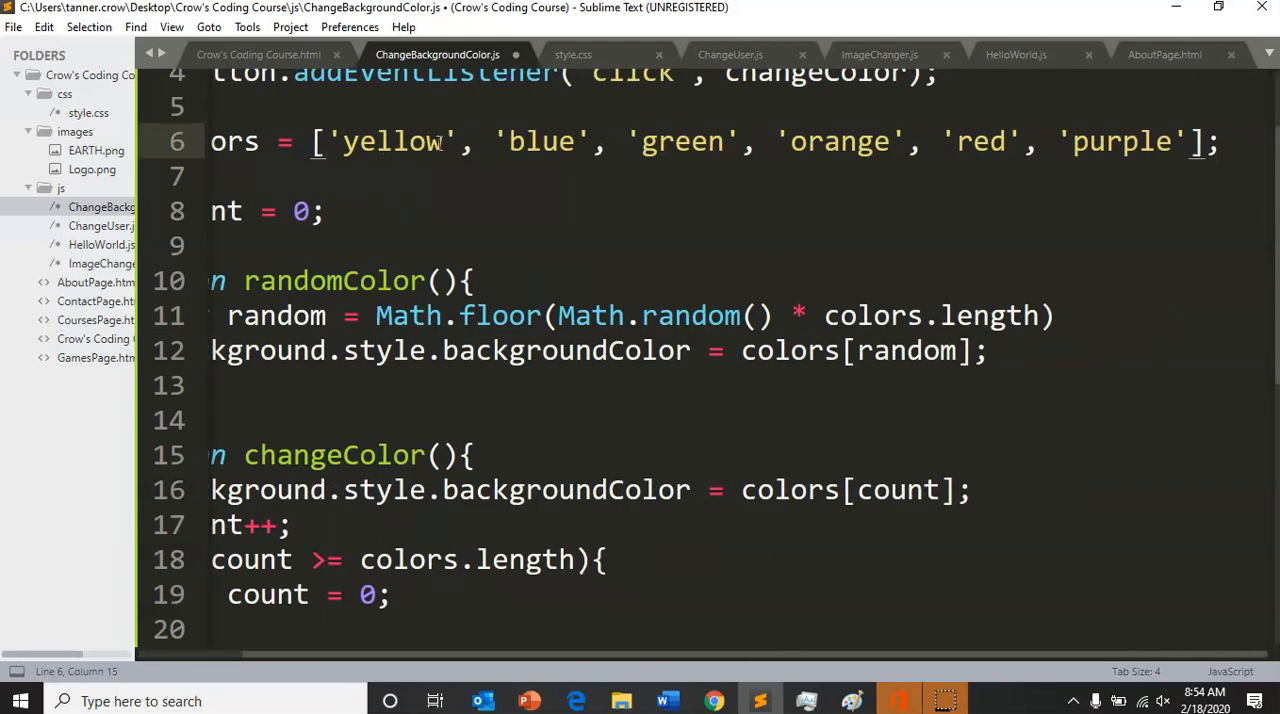
pyautogui.moveTo(888, 125)
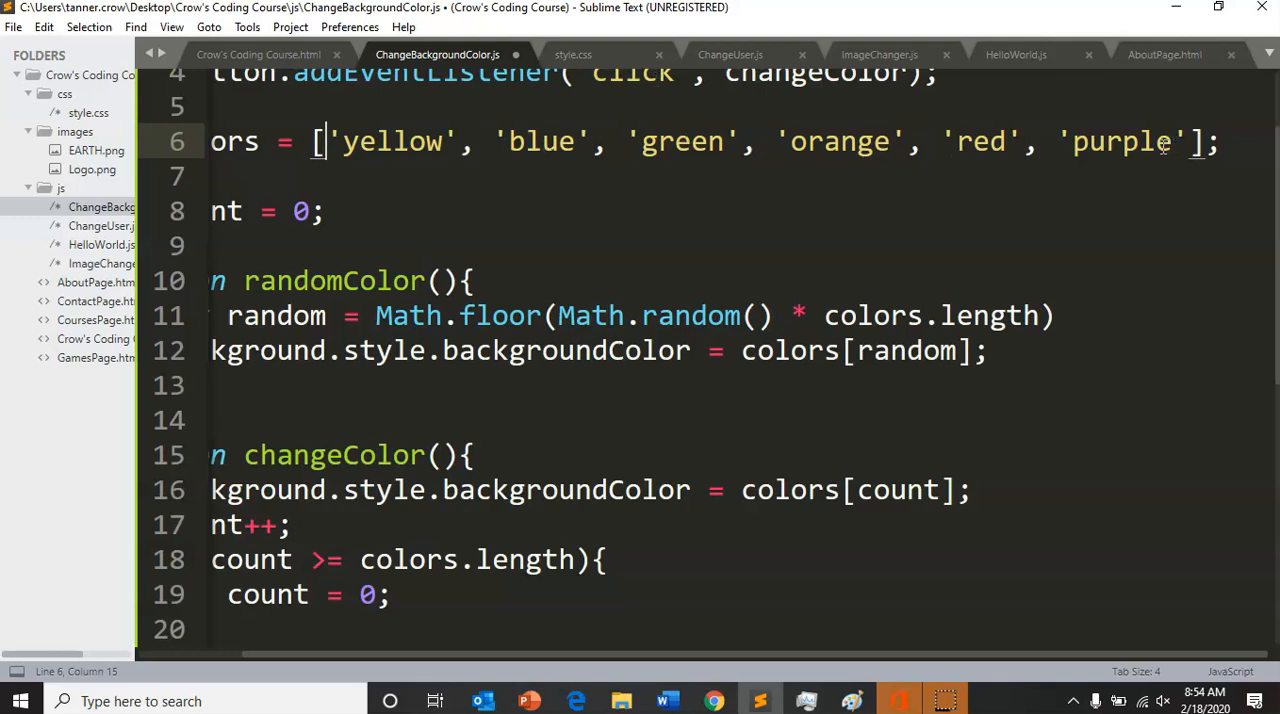
pyautogui.moveTo(1157, 137)
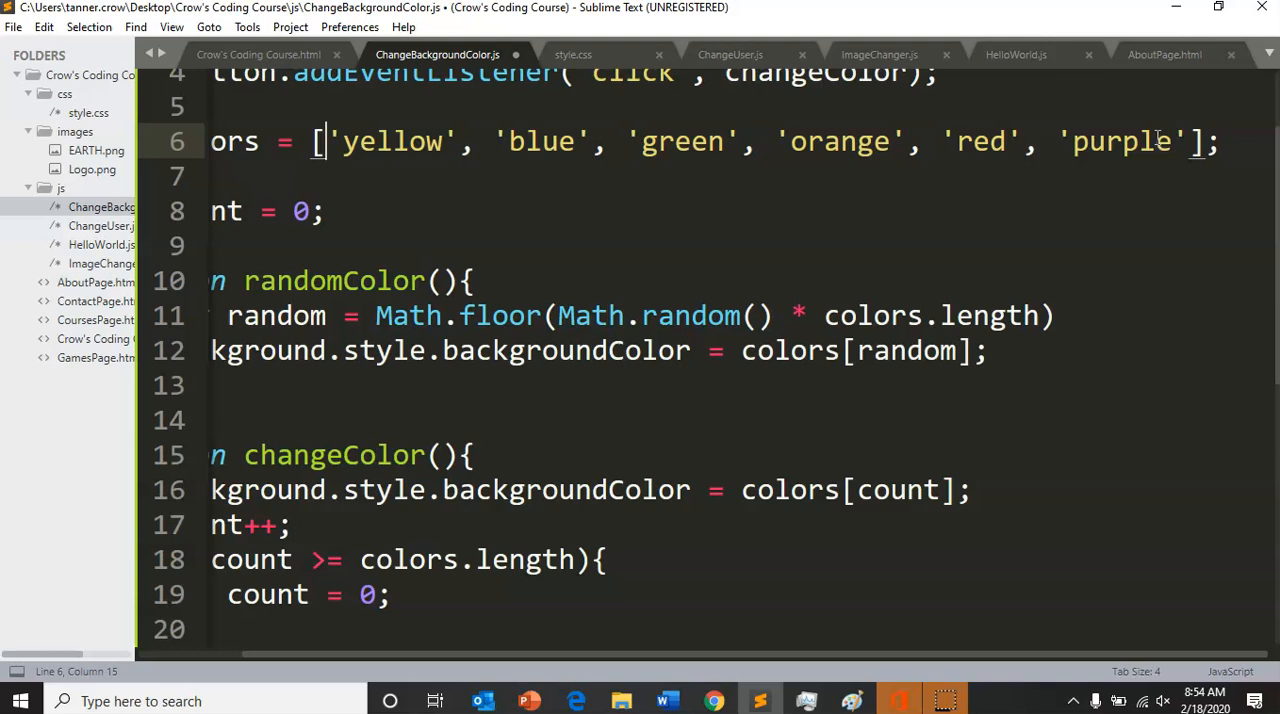
pyautogui.moveTo(1049, 125)
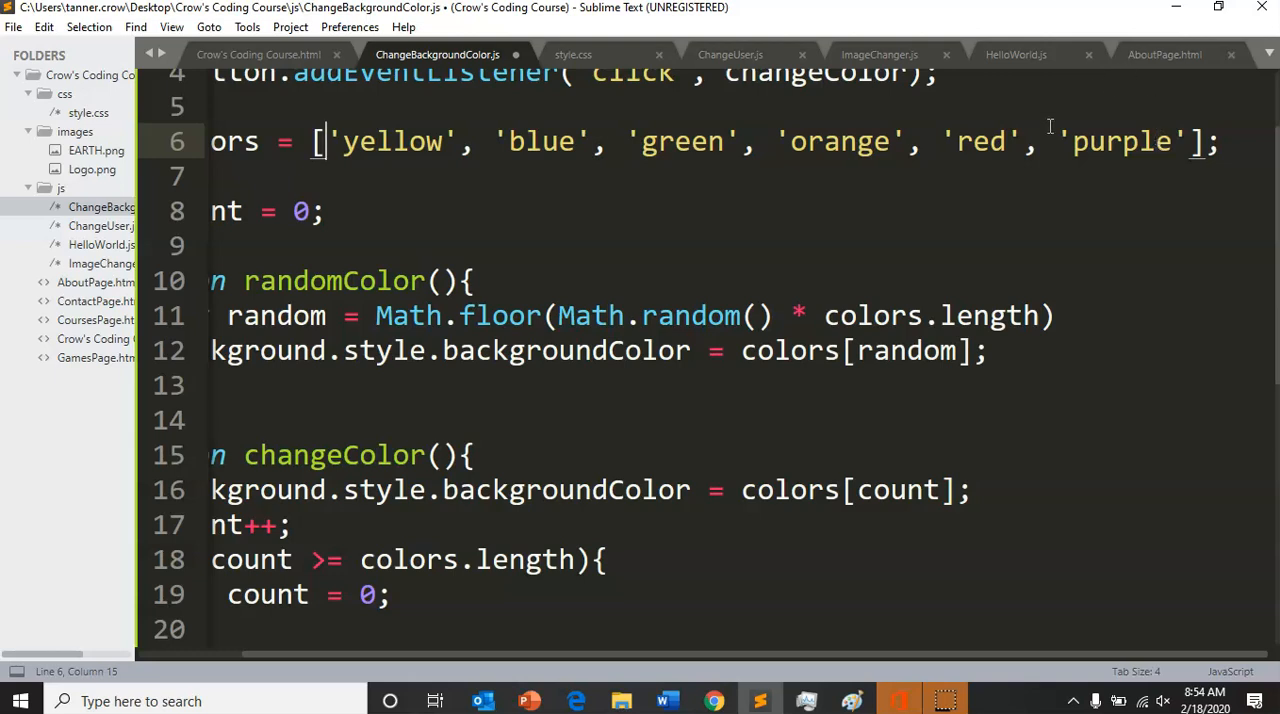
pyautogui.doubleClick(1119, 141)
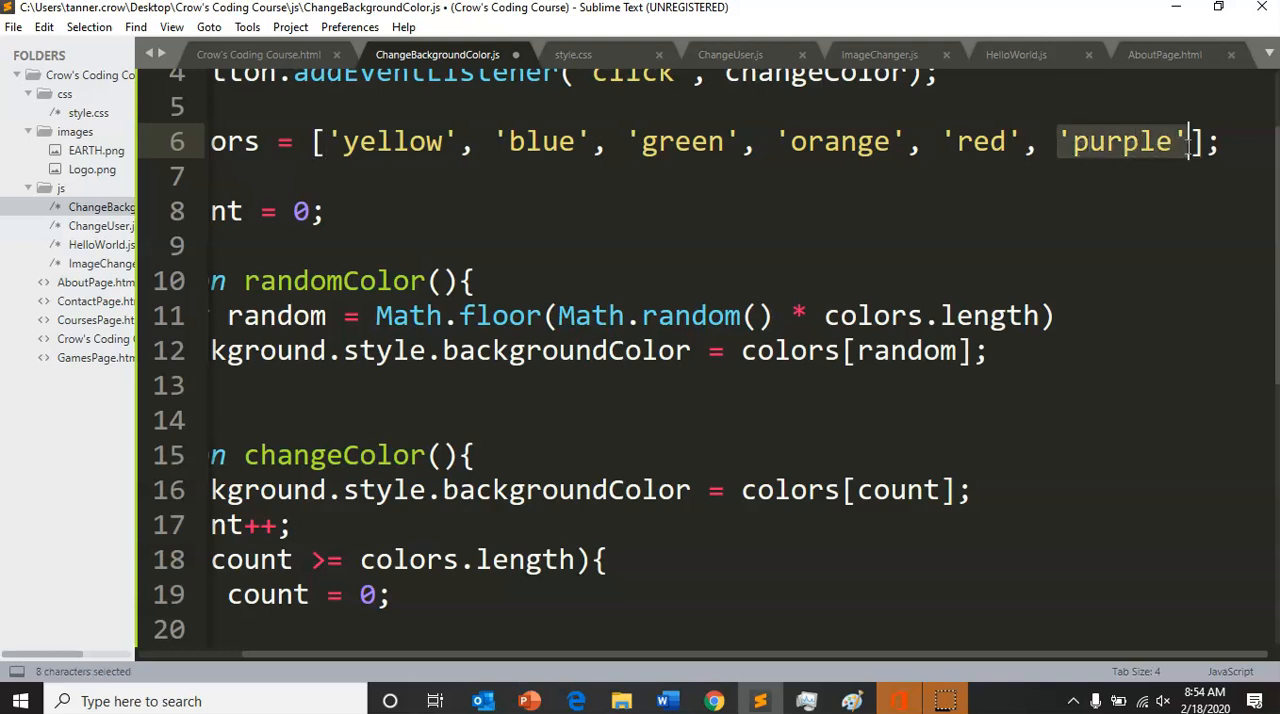
pyautogui.click(1190, 141)
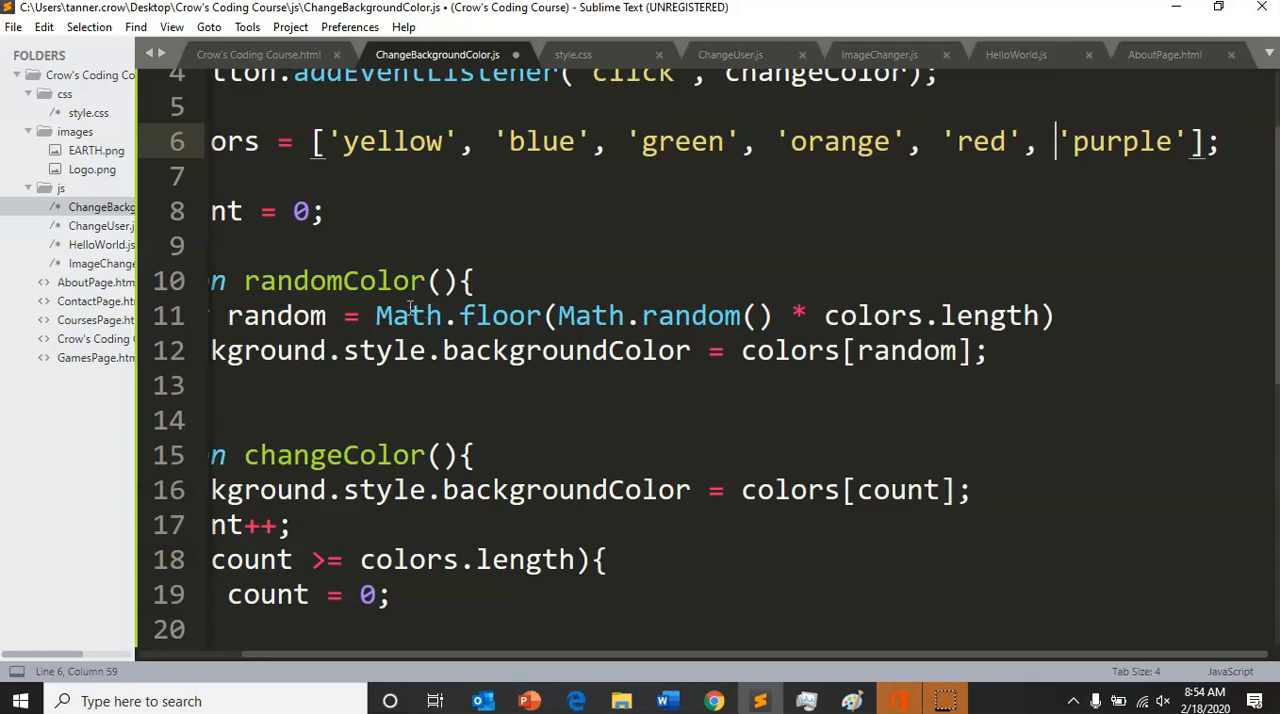
pyautogui.moveTo(417, 141)
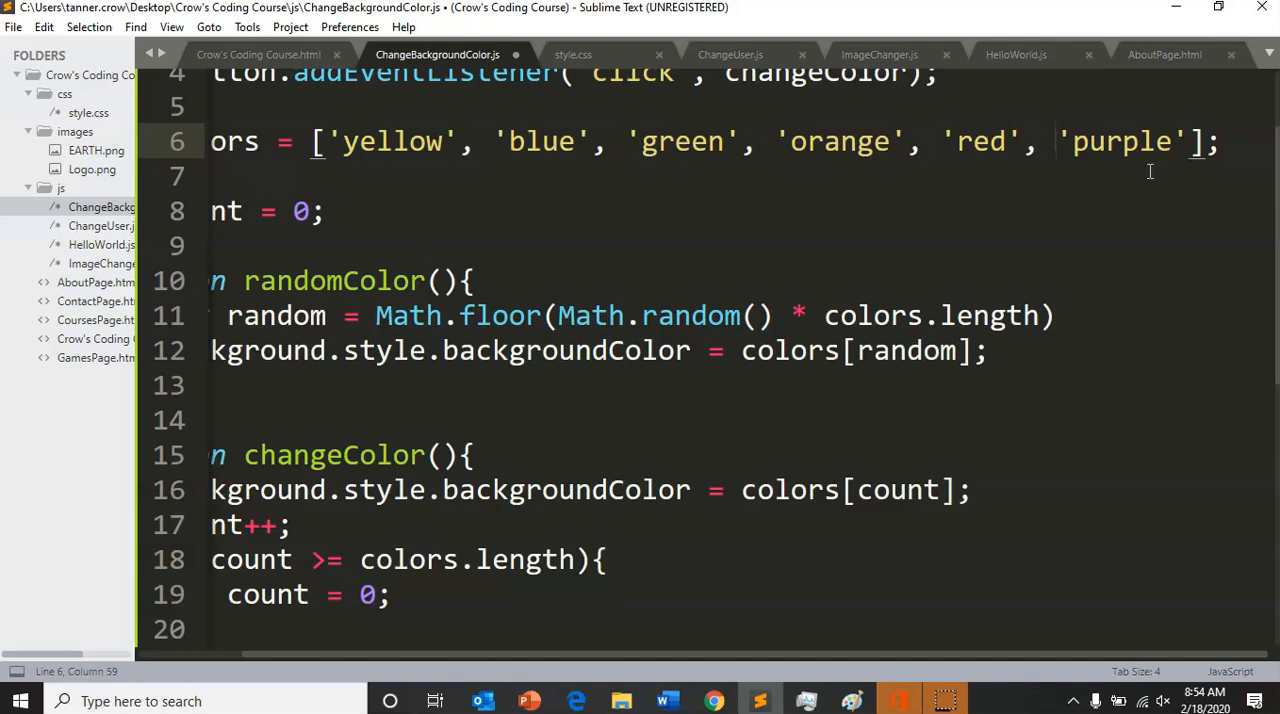
pyautogui.click(1065, 315)
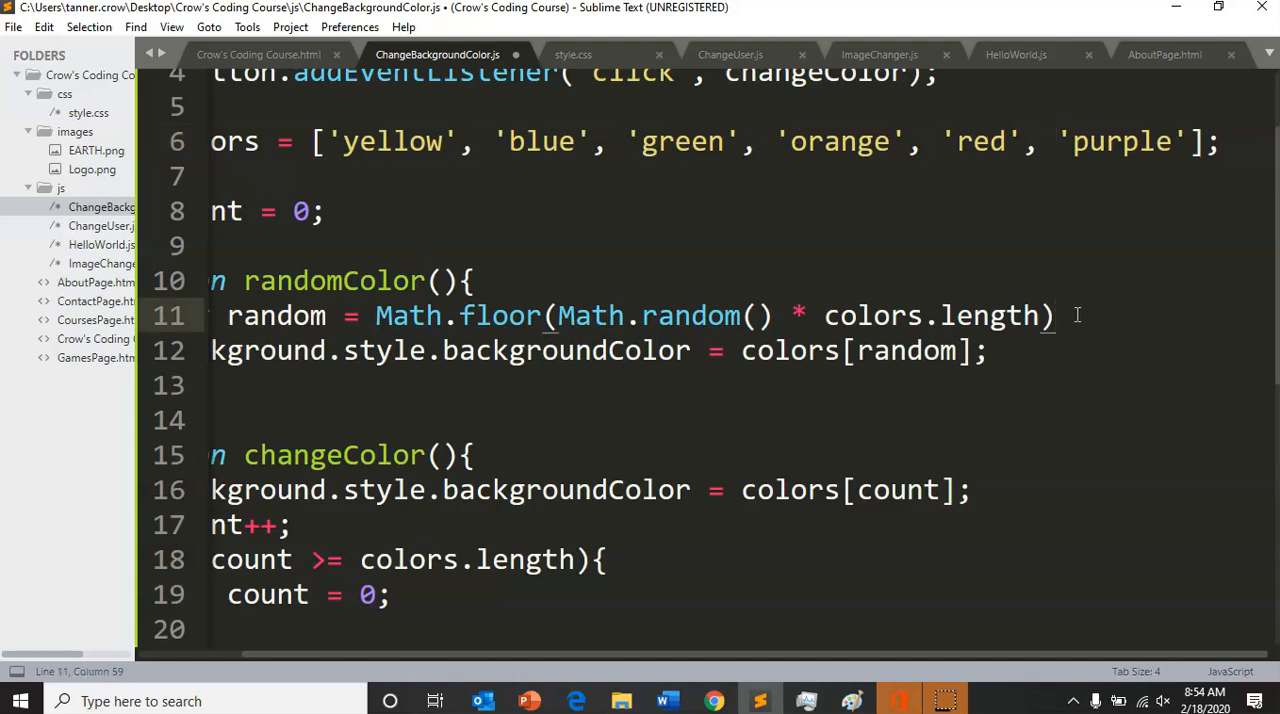
pyautogui.write(';')
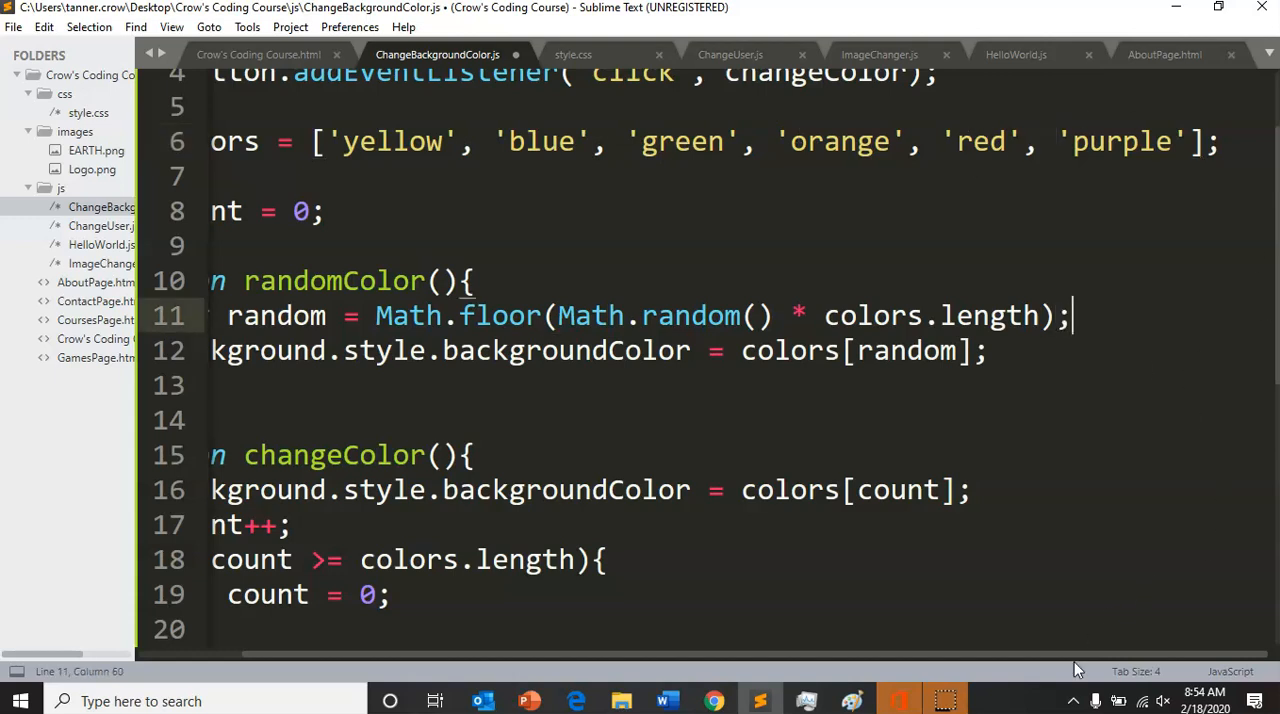
pyautogui.hscroll(-3)
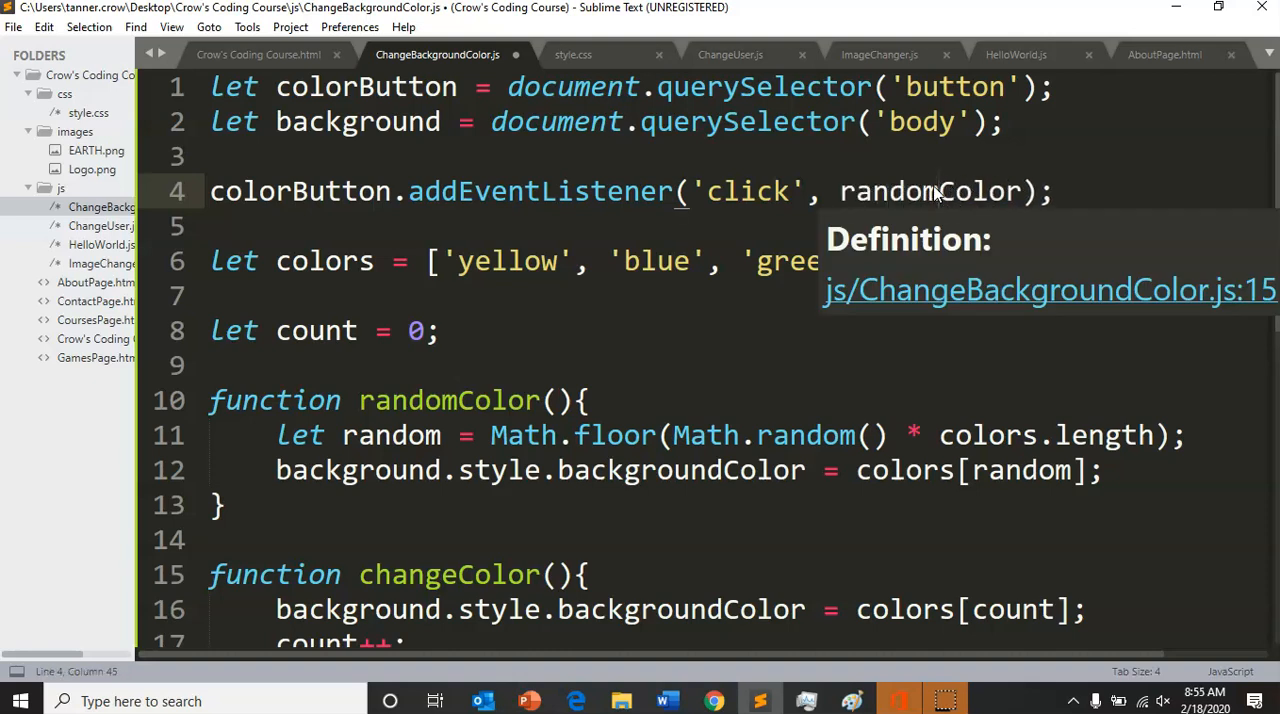
# Save ChangeBackgroundColor.js with the click listener calling randomColor
pyautogui.press('ctrl+s')
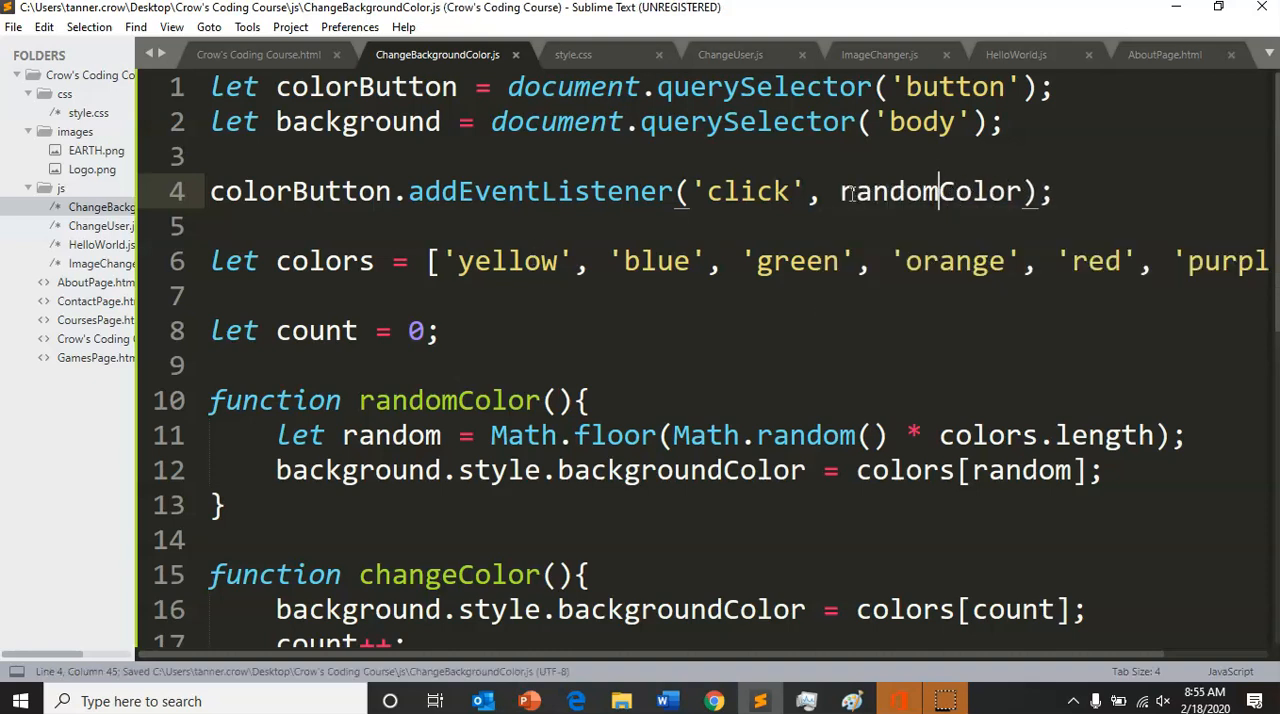
pyautogui.doubleClick(925, 191)
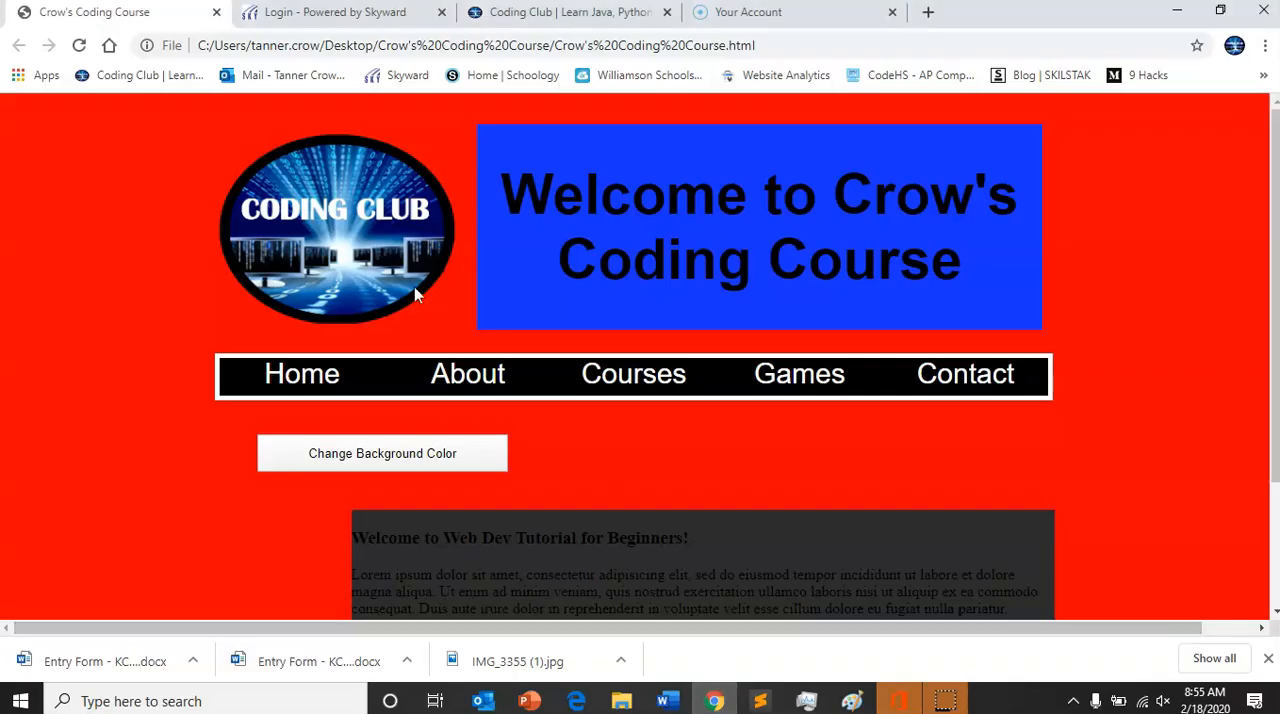
# Click the button seven times for random green, red, orange, blue, yellow backgrounds, then return to Sublime Text
pyautogui.click(382, 453)
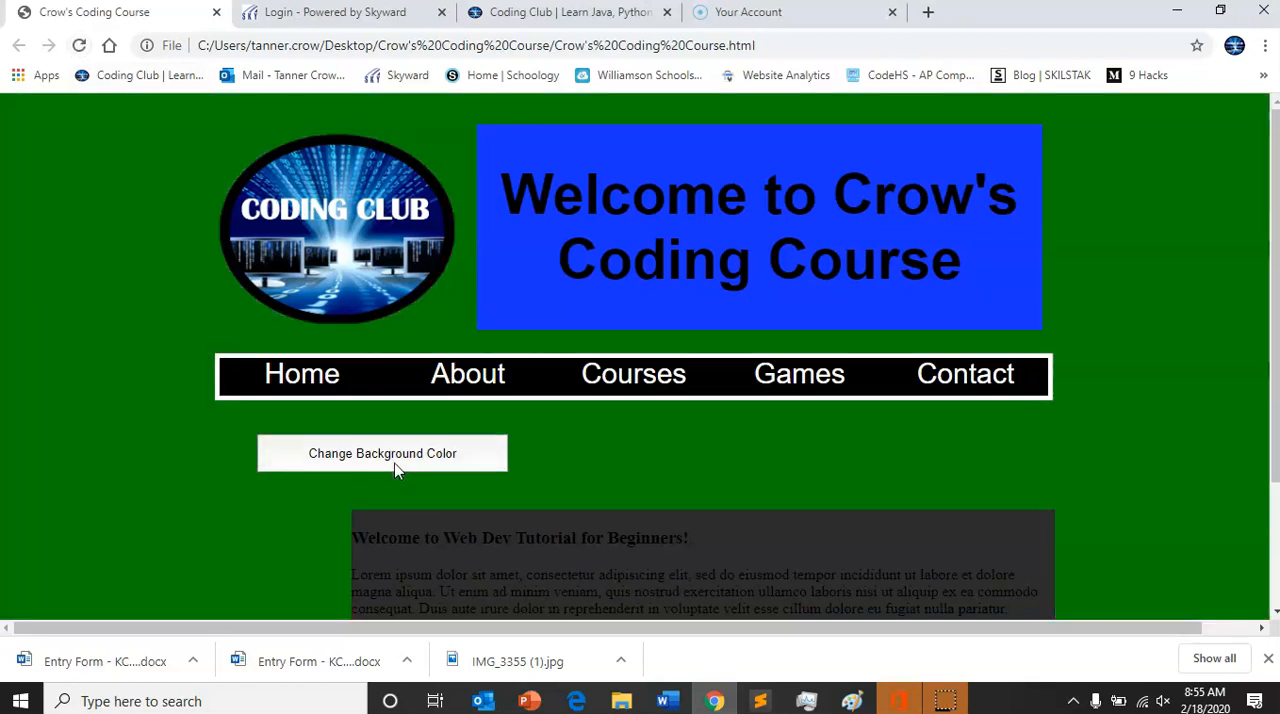
pyautogui.click(382, 453)
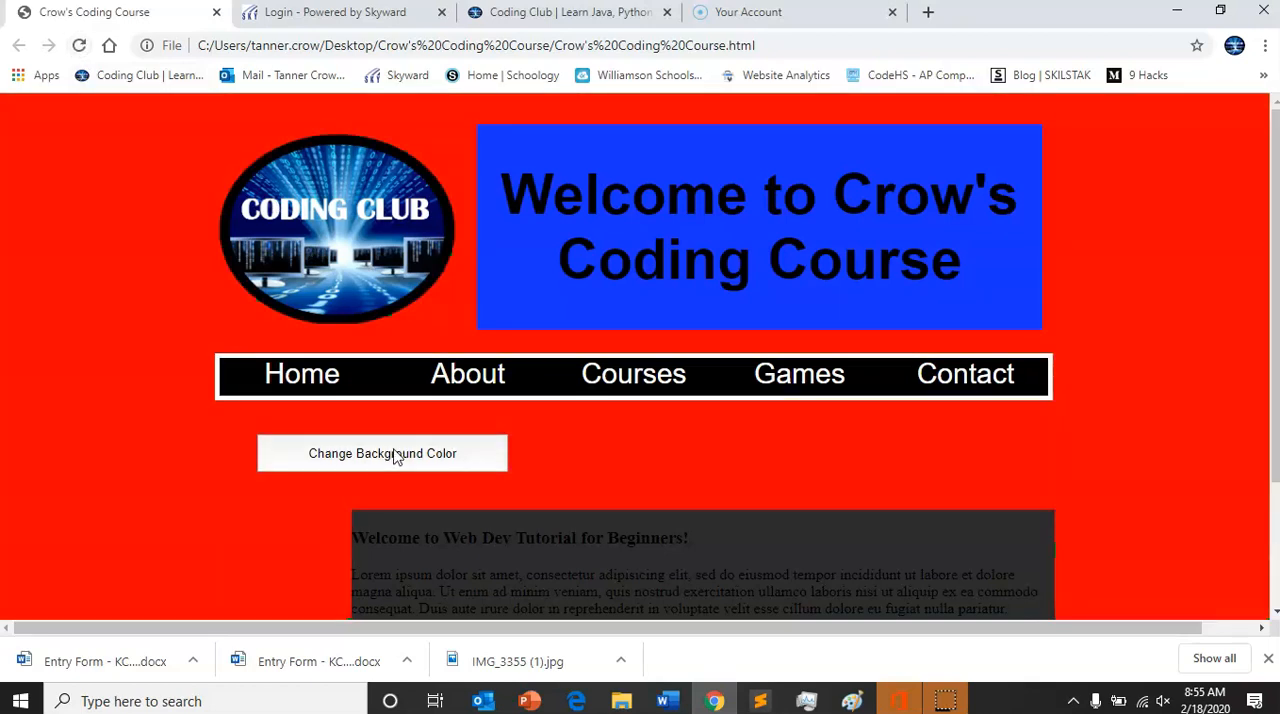
pyautogui.click(382, 453)
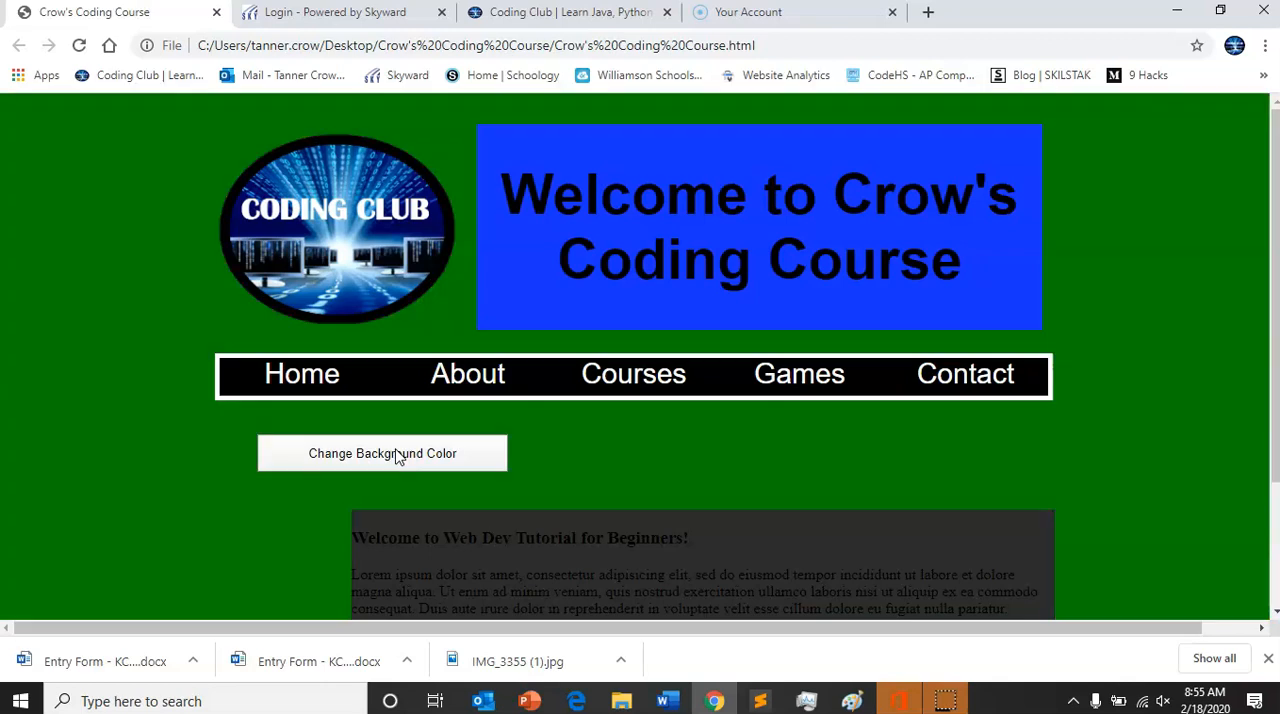
pyautogui.click(382, 453)
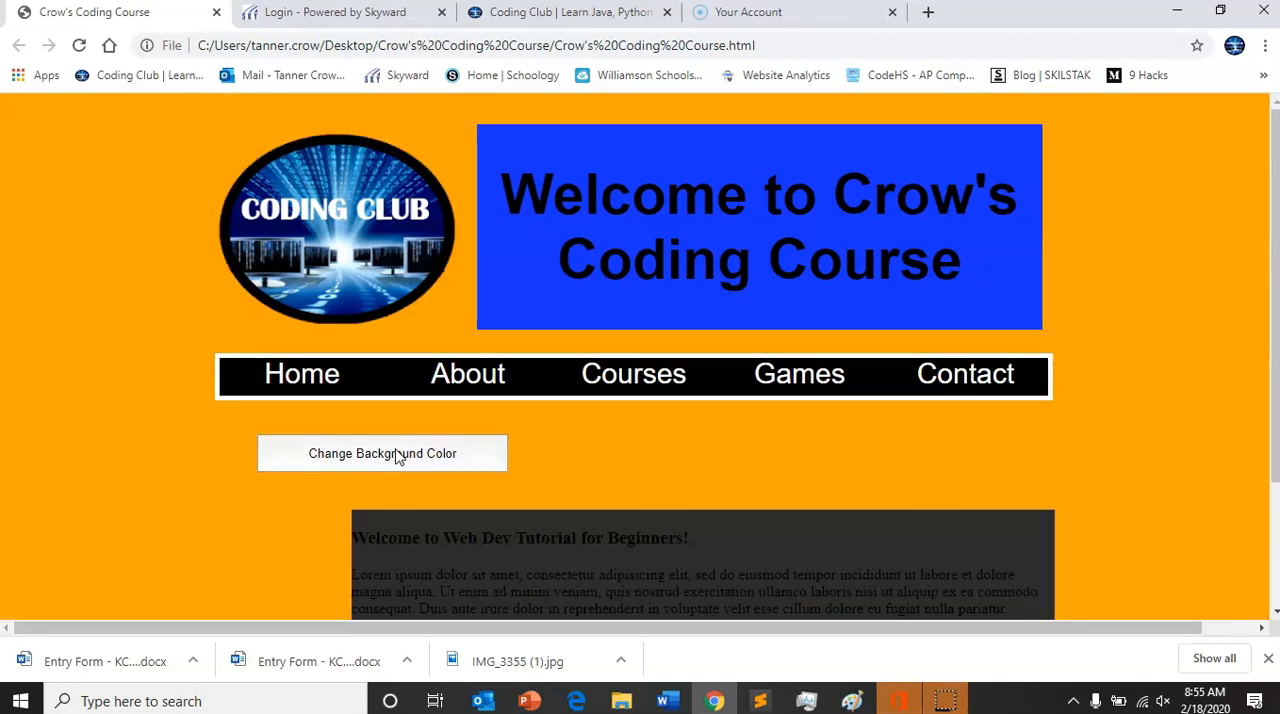
pyautogui.click(382, 453)
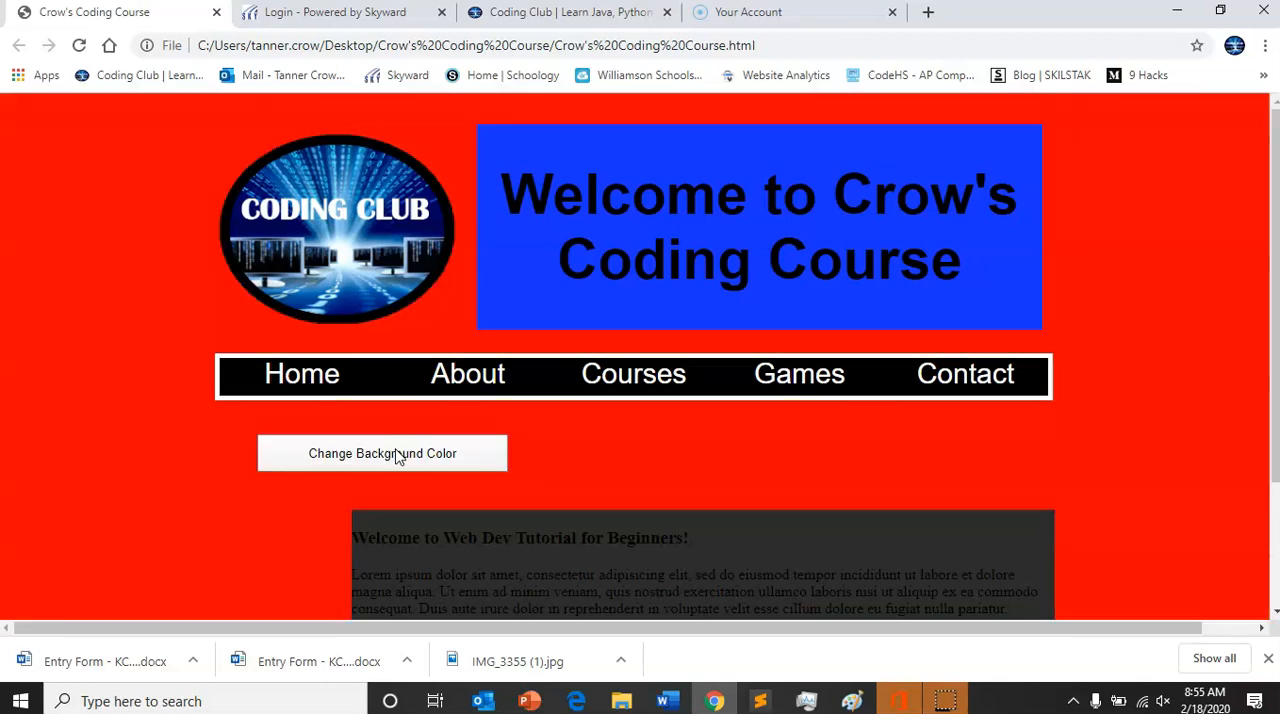
pyautogui.click(382, 453)
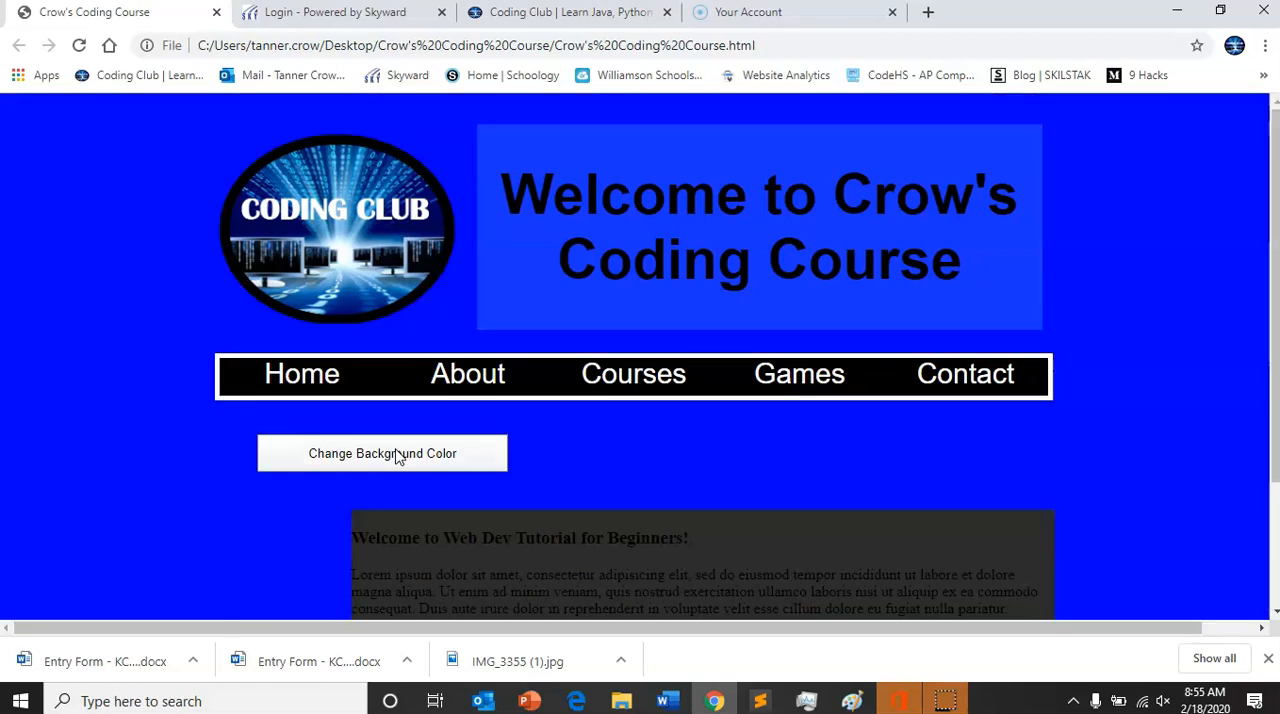
pyautogui.click(382, 453)
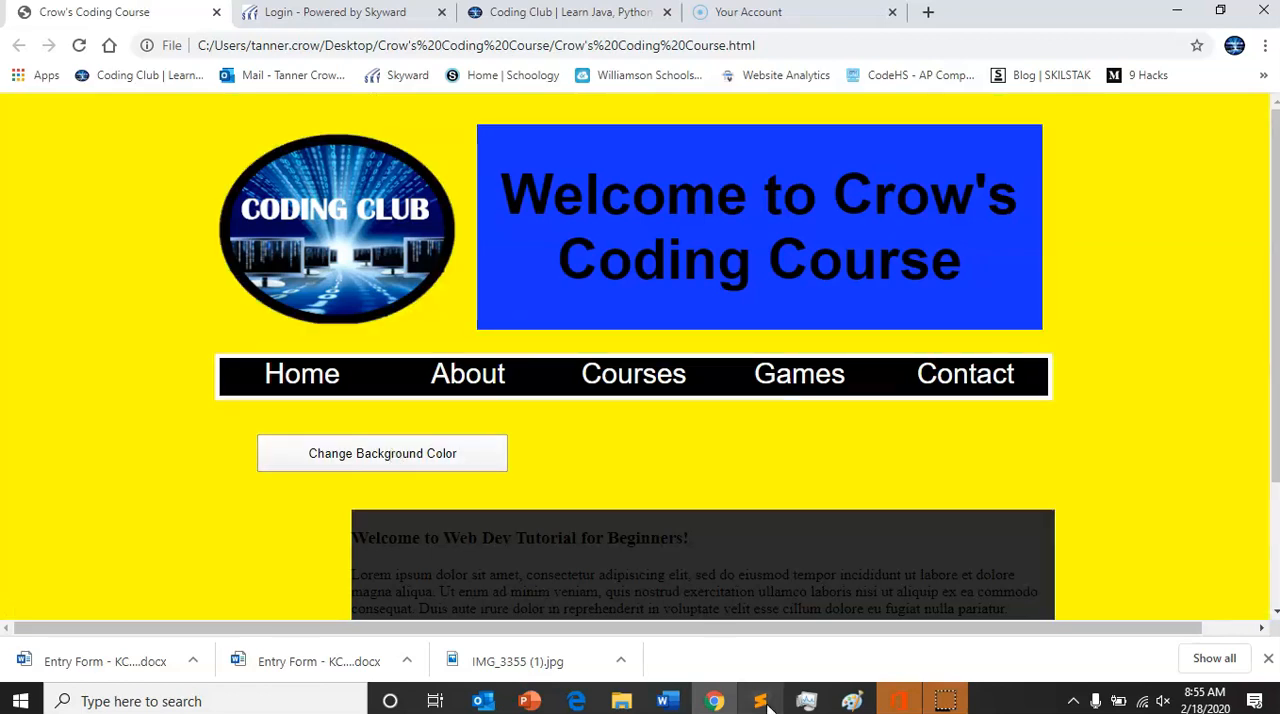
pyautogui.click(755, 700)
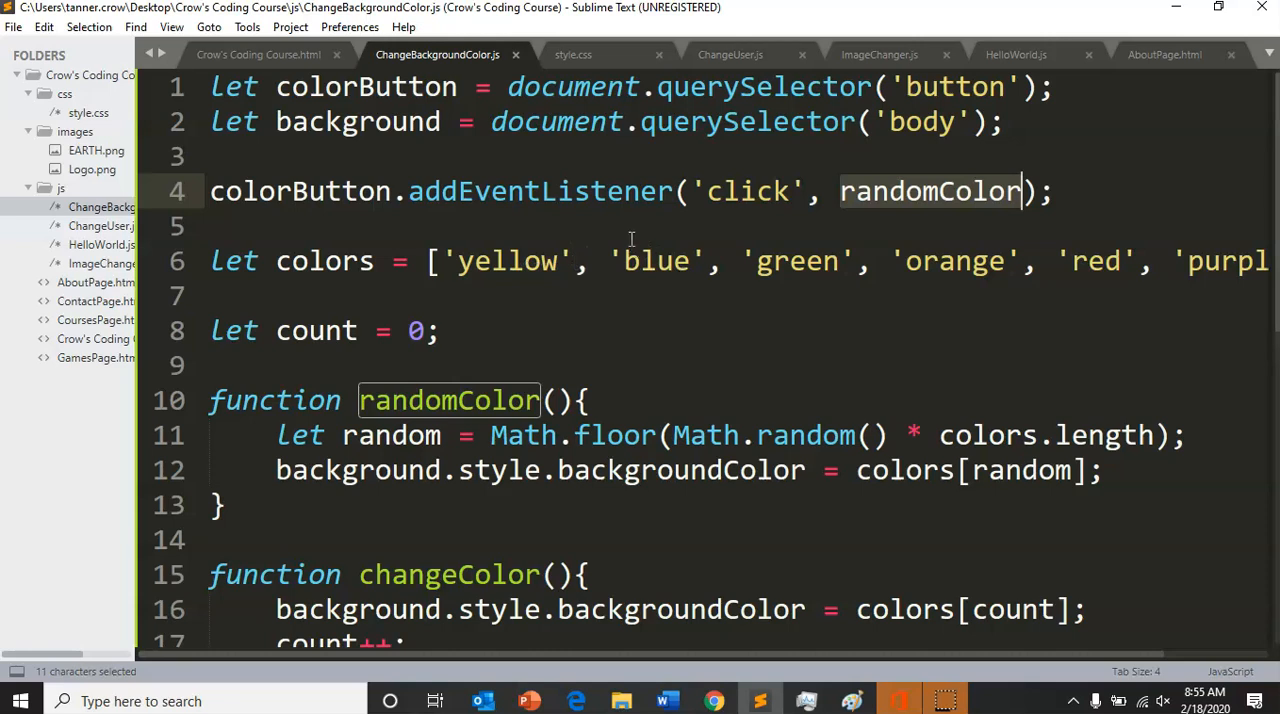
pyautogui.doubleClick(653, 261)
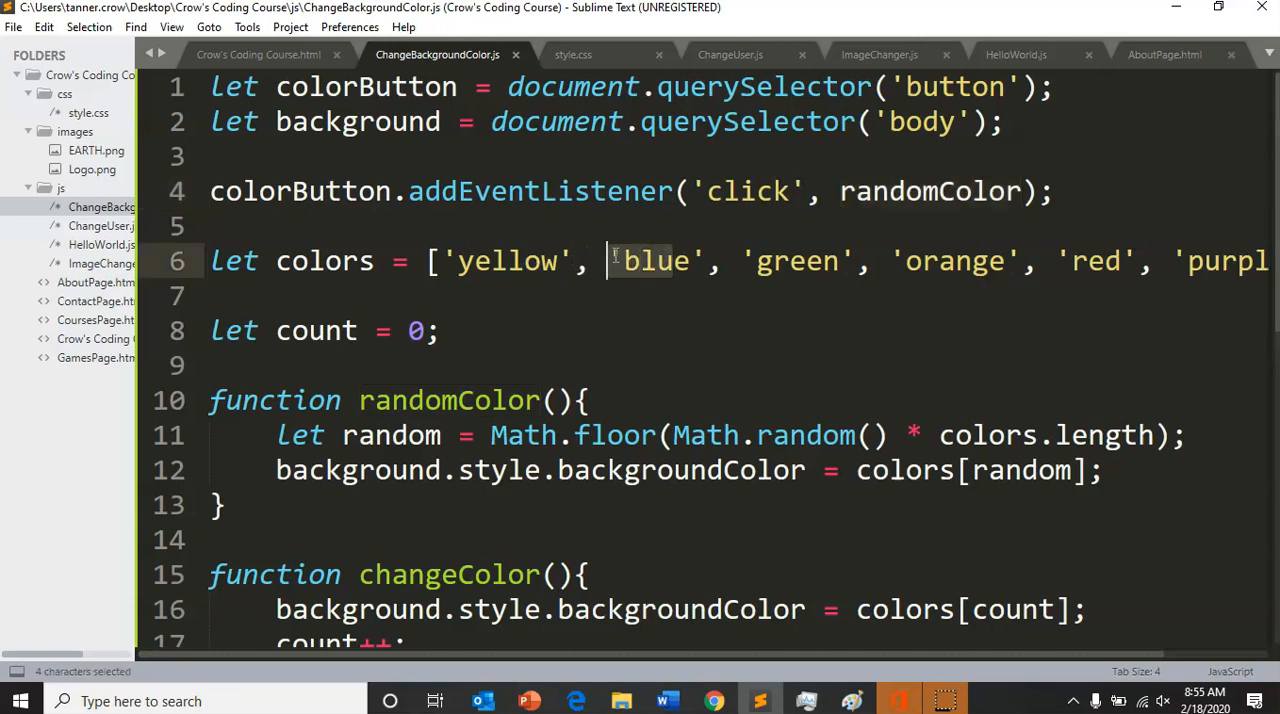
pyautogui.click(495, 261)
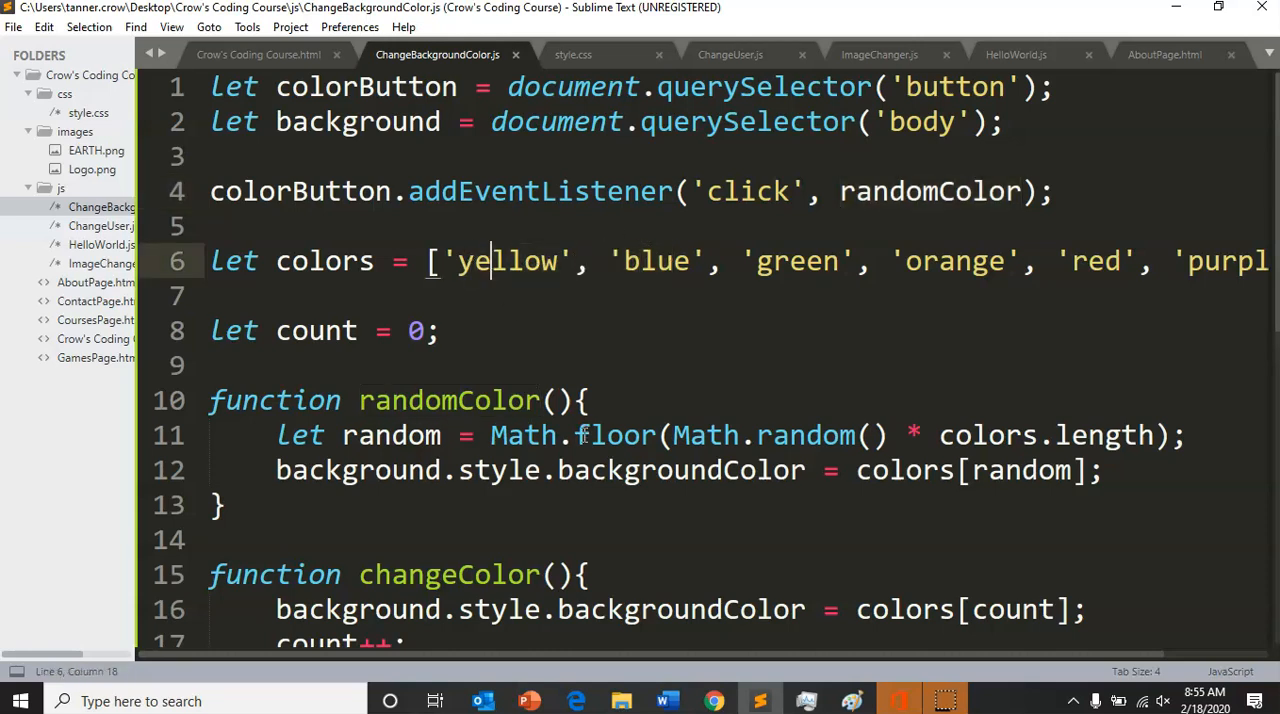